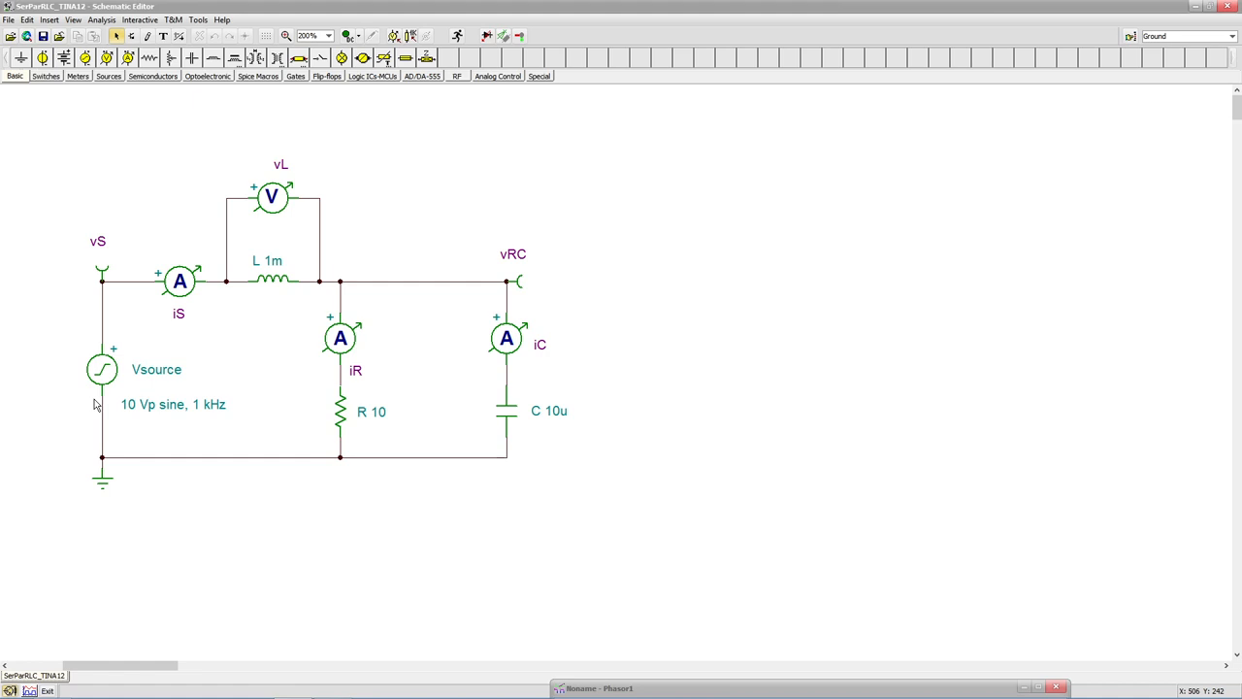
mouse_move(67, 346)
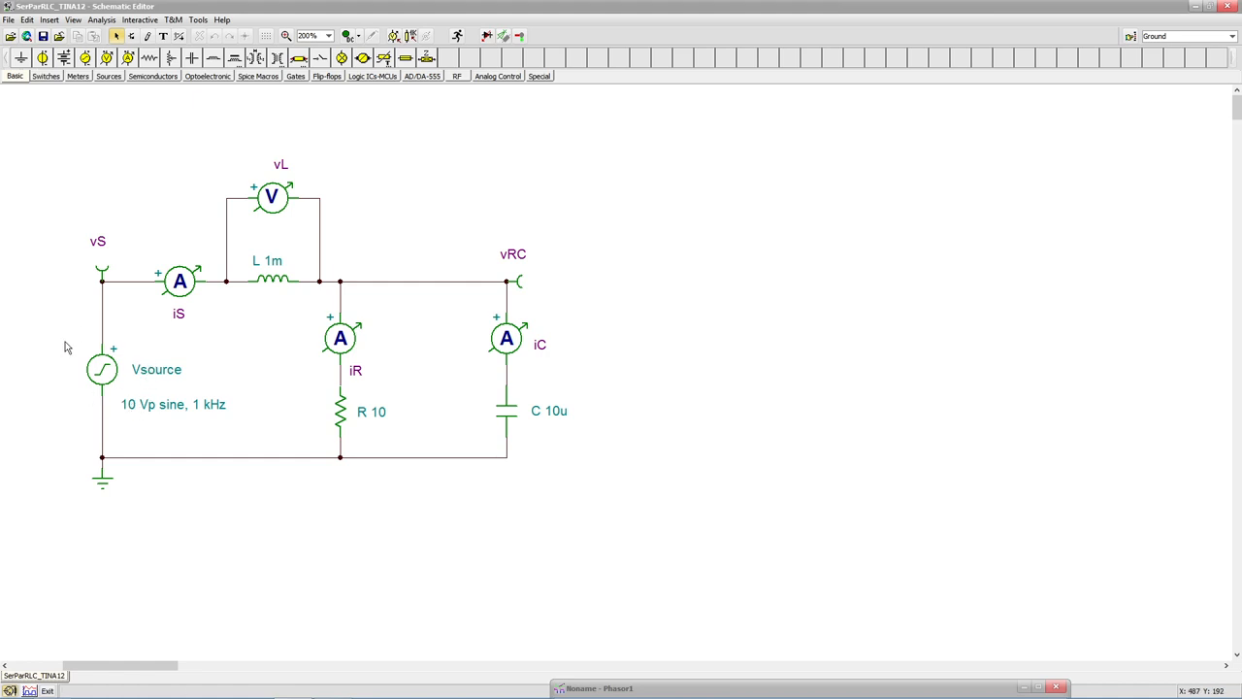
mouse_move(281, 372)
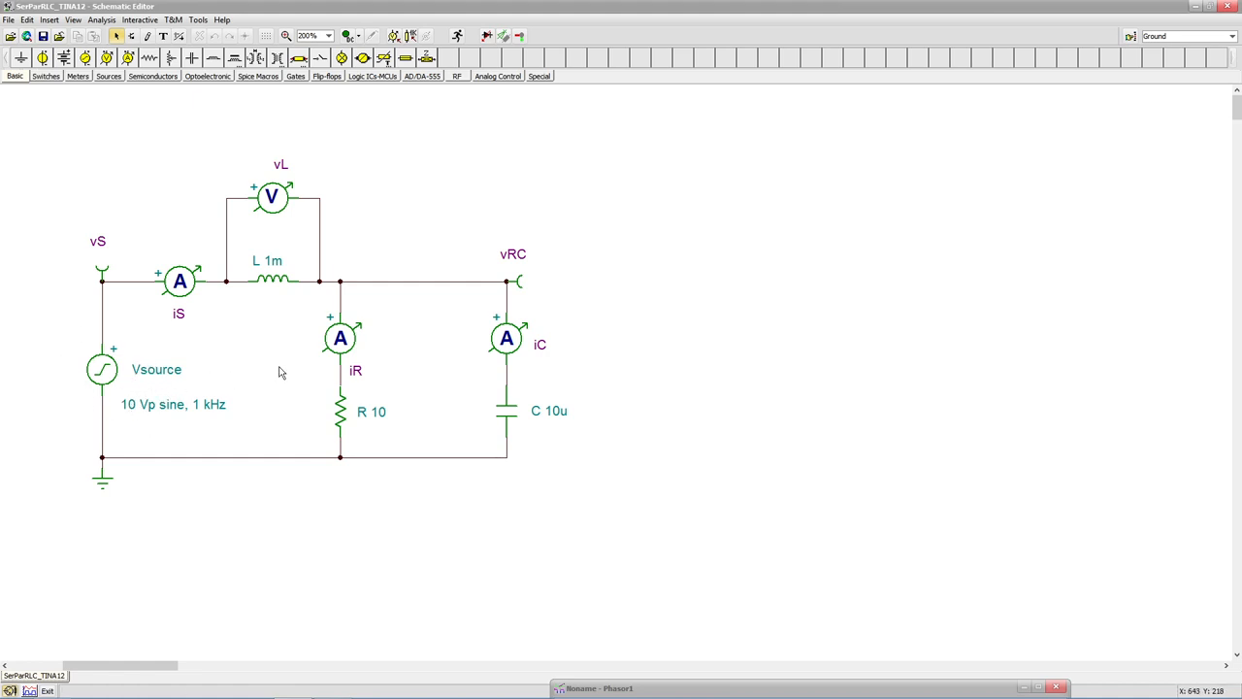
mouse_move(515, 368)
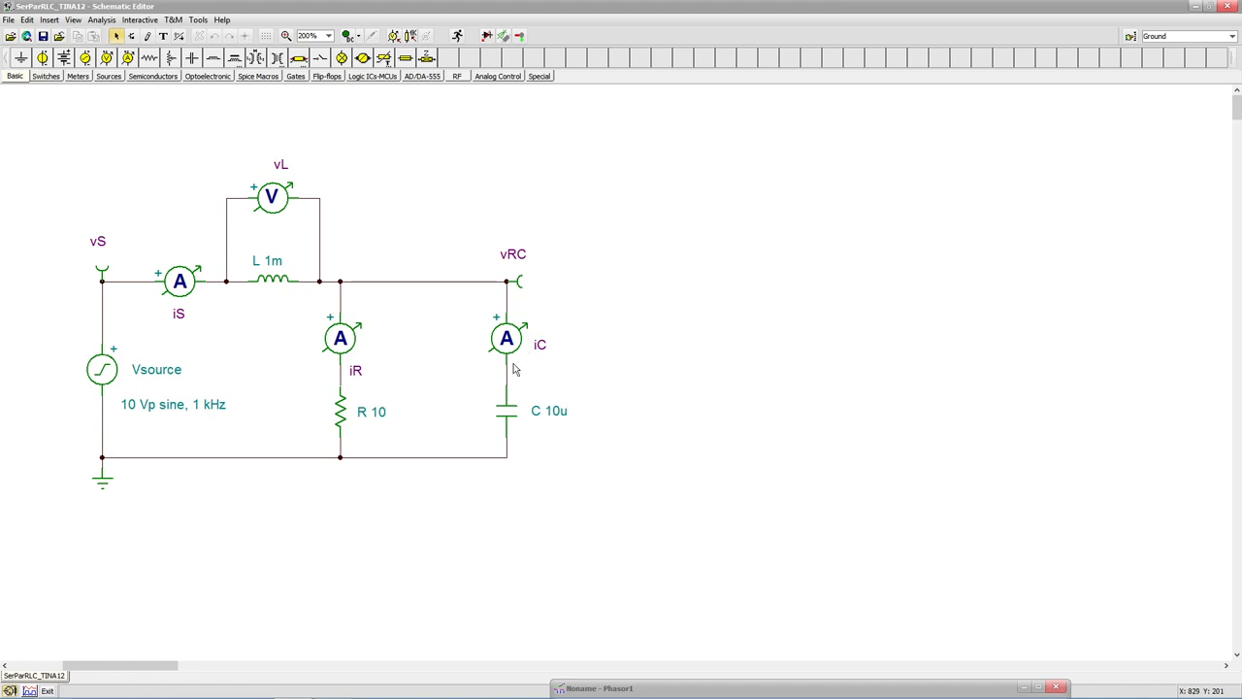
mouse_move(377, 362)
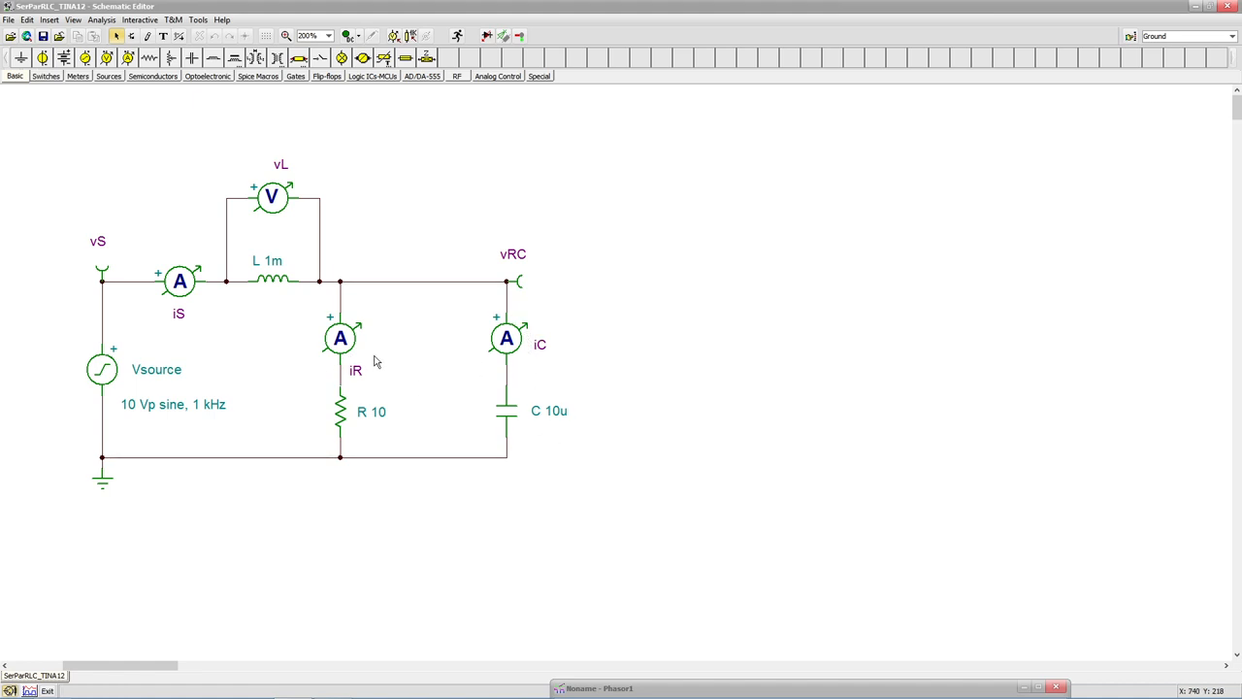
mouse_move(181, 362)
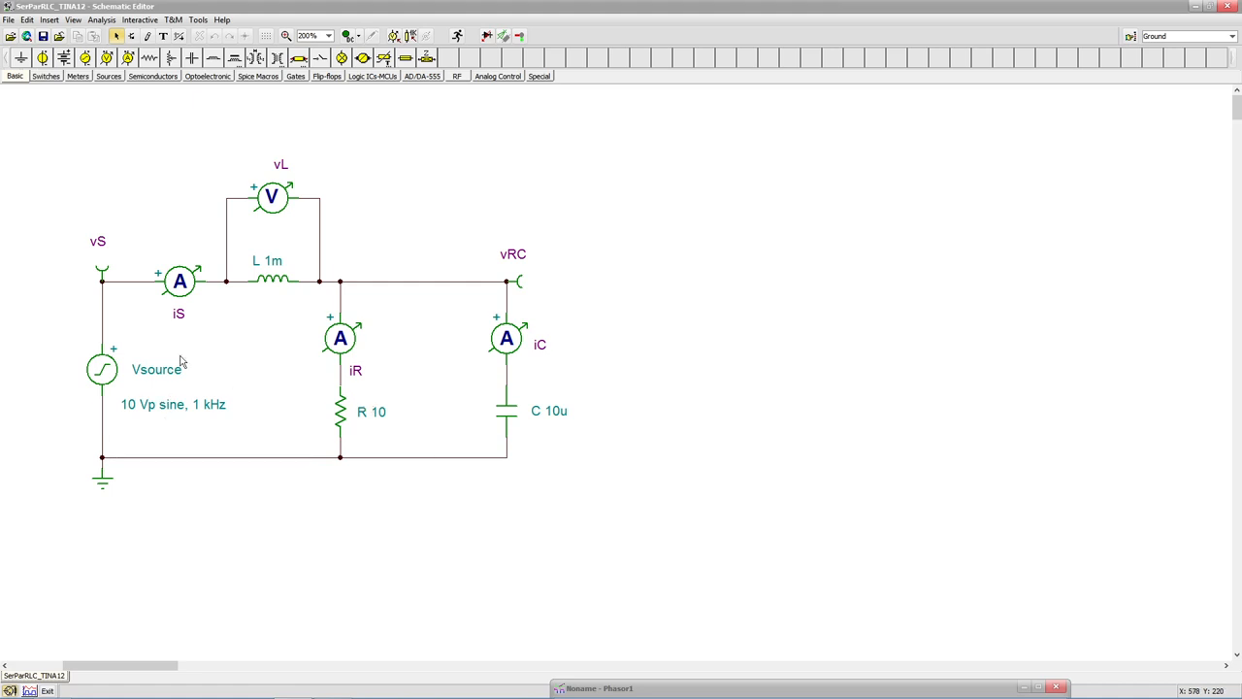
mouse_move(531, 511)
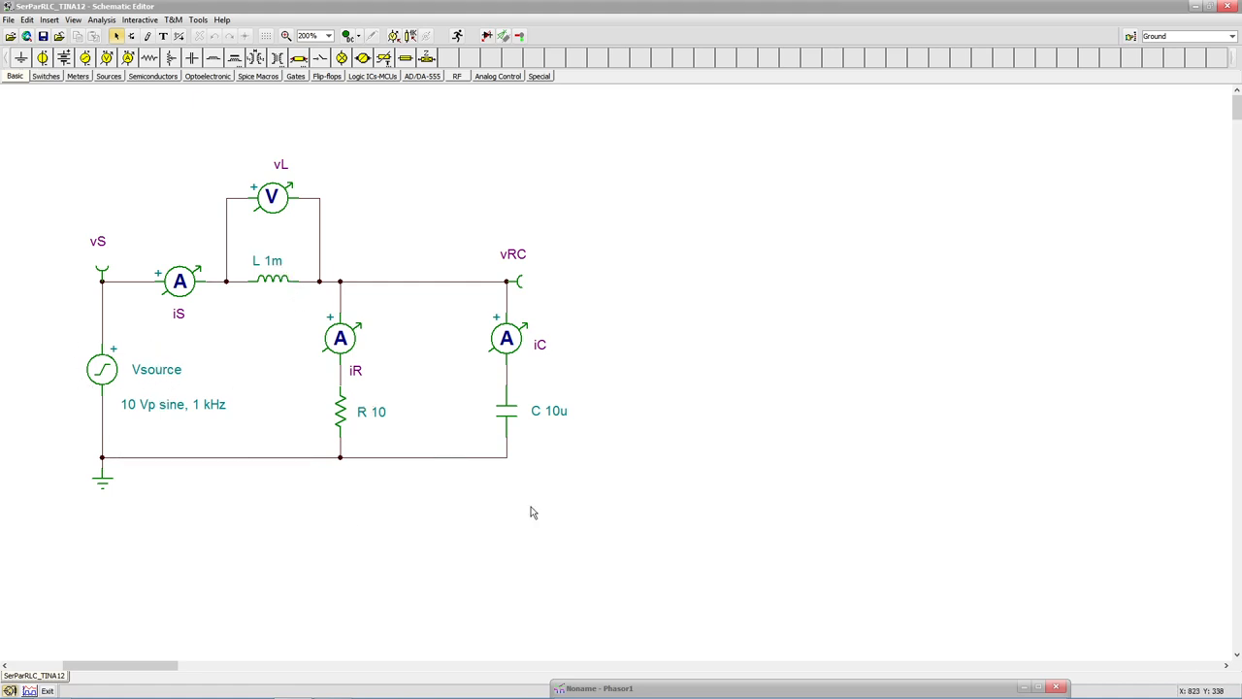
mouse_move(474, 260)
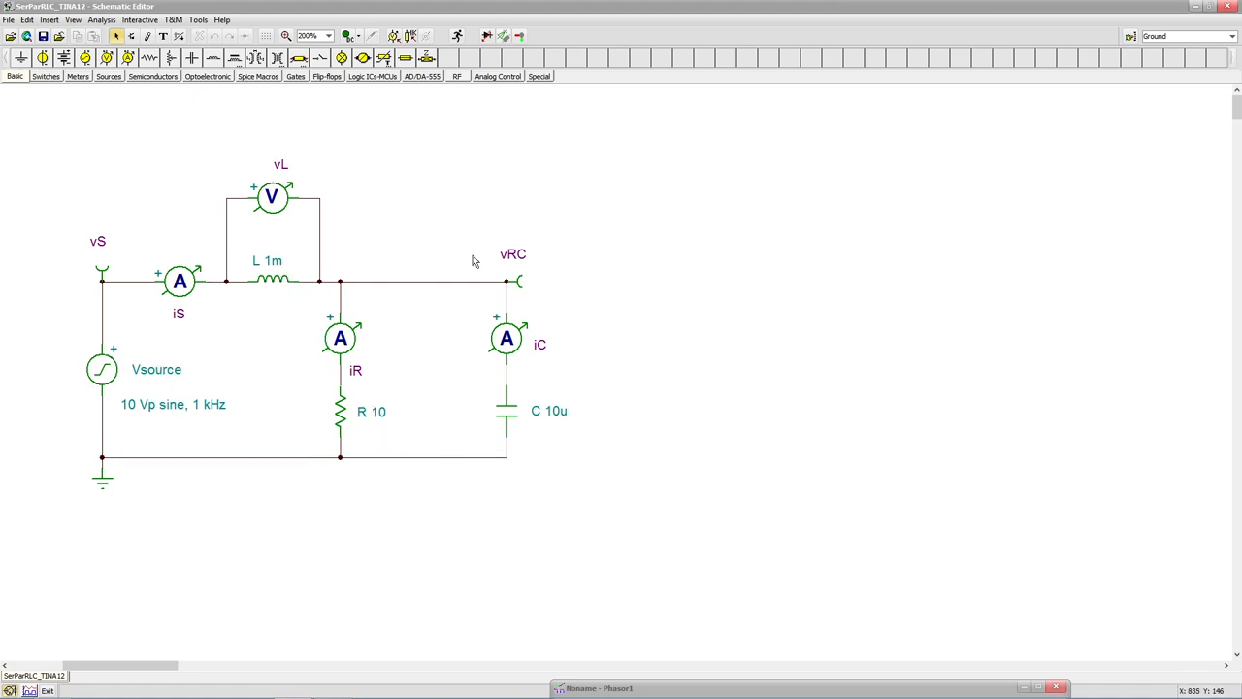
mouse_move(603, 416)
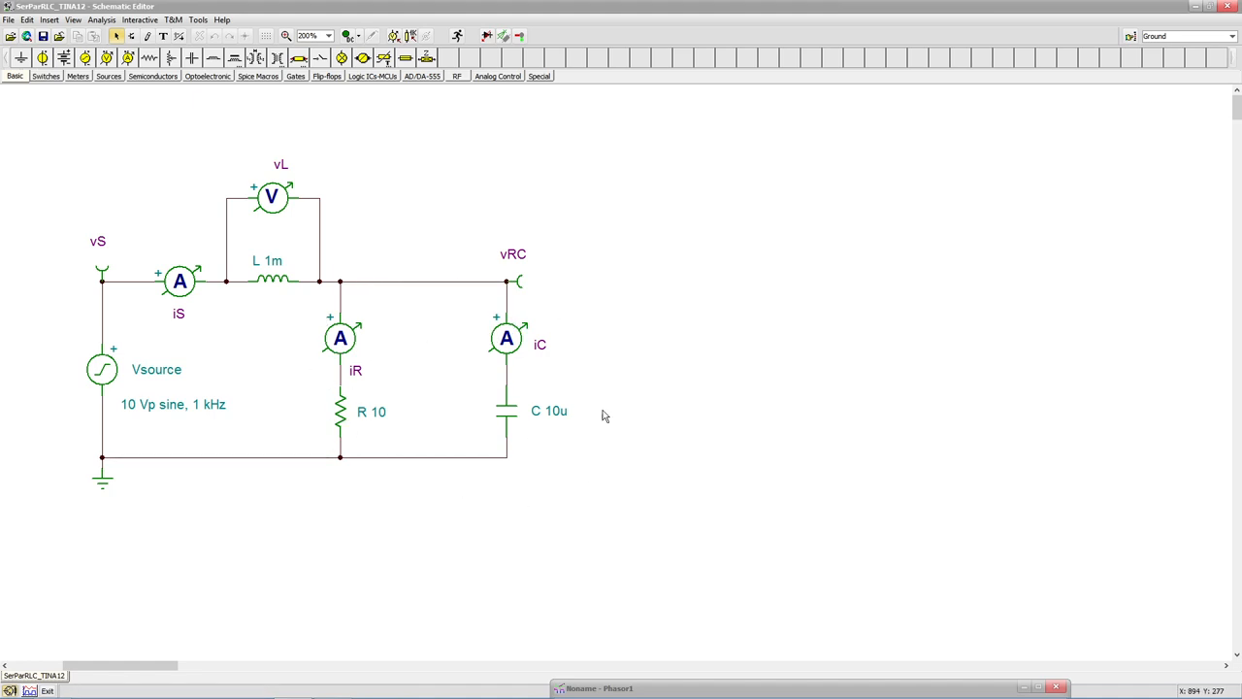
mouse_move(90, 295)
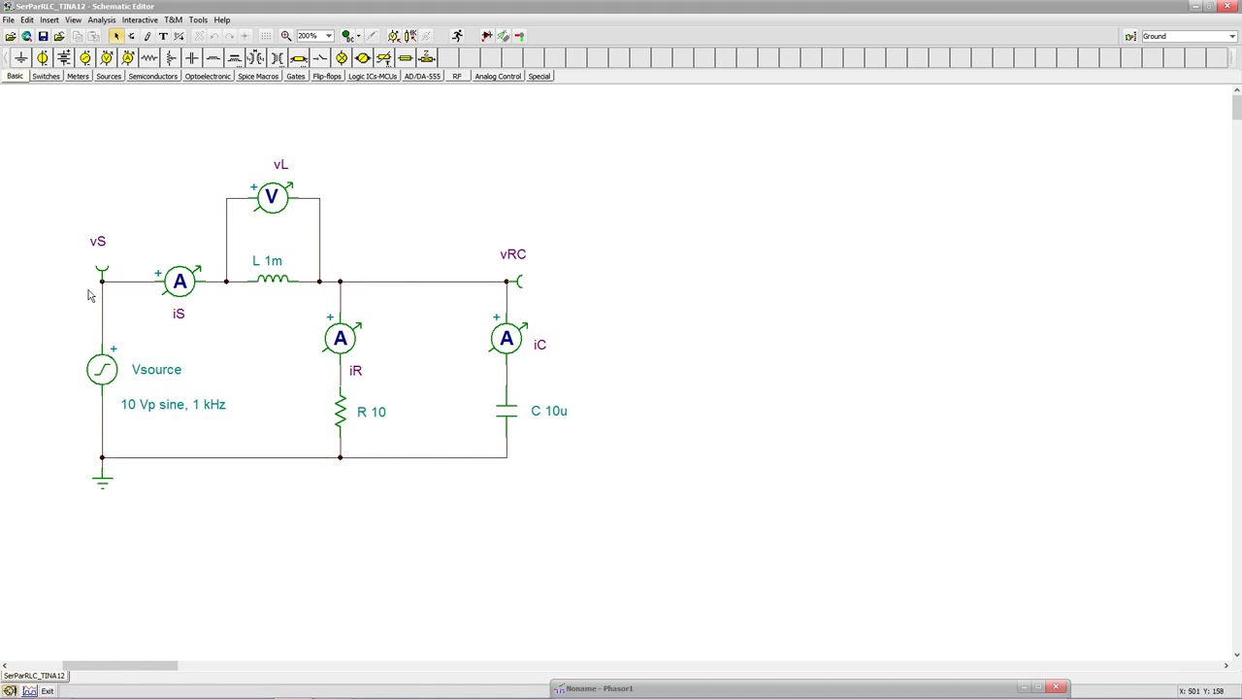
mouse_move(311, 282)
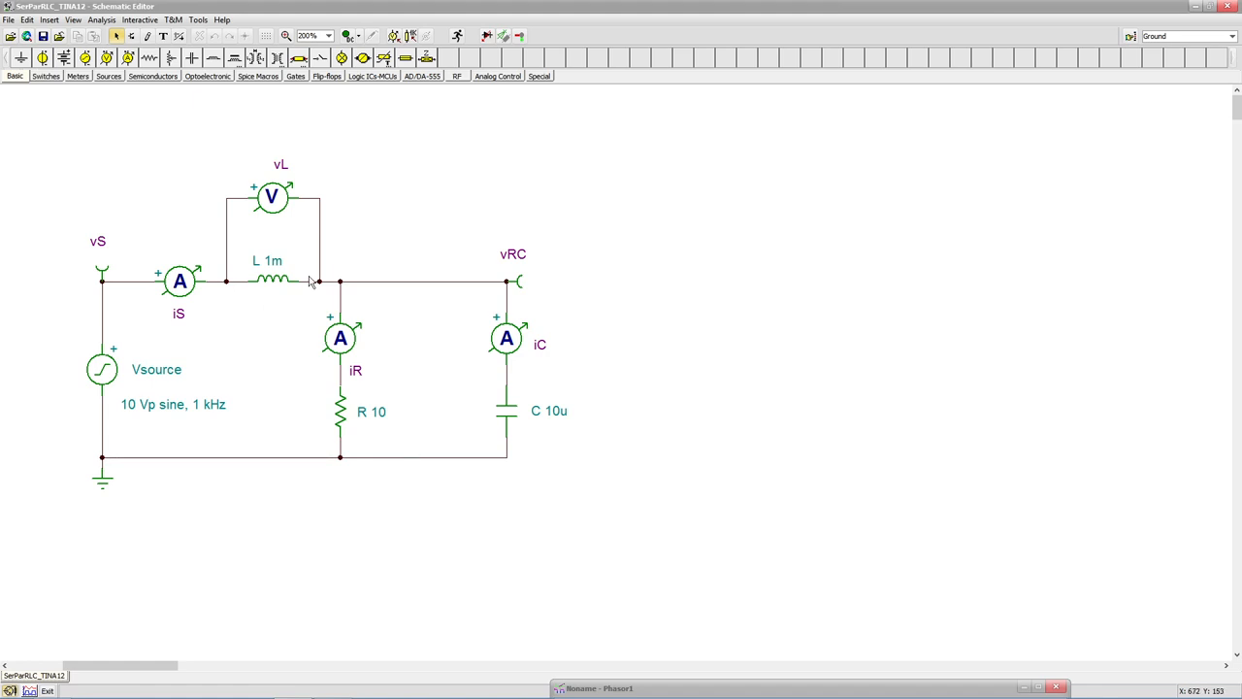
mouse_move(298, 392)
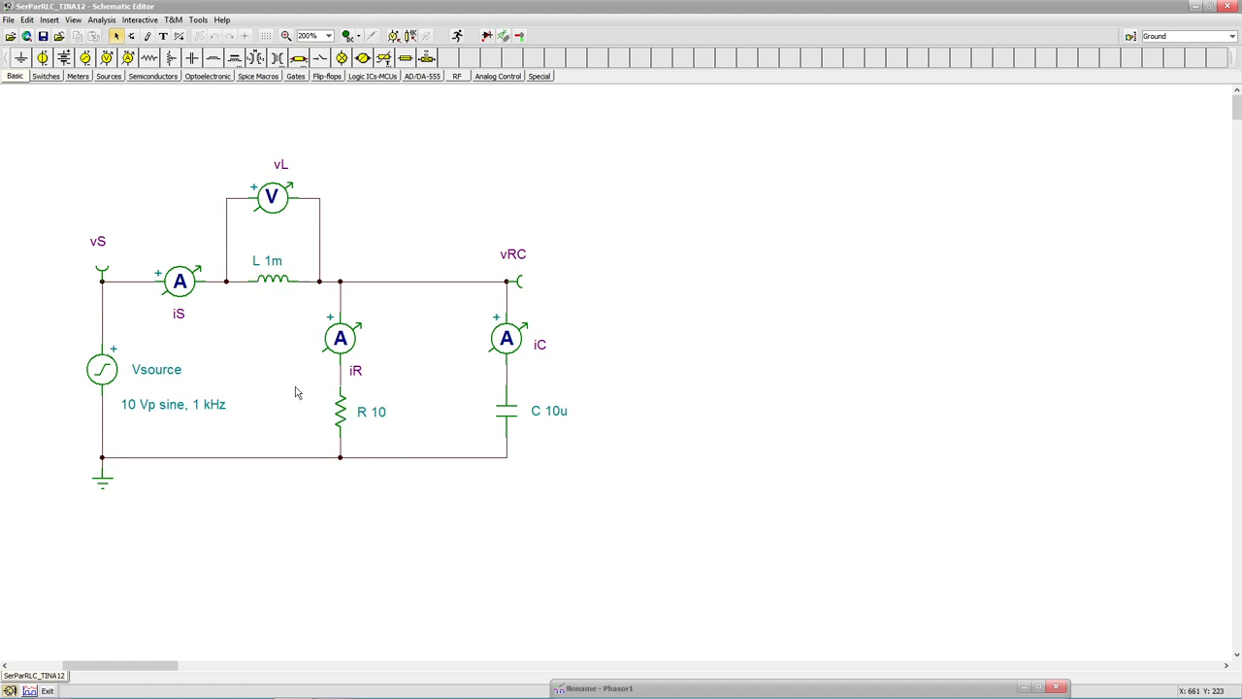
mouse_move(363, 442)
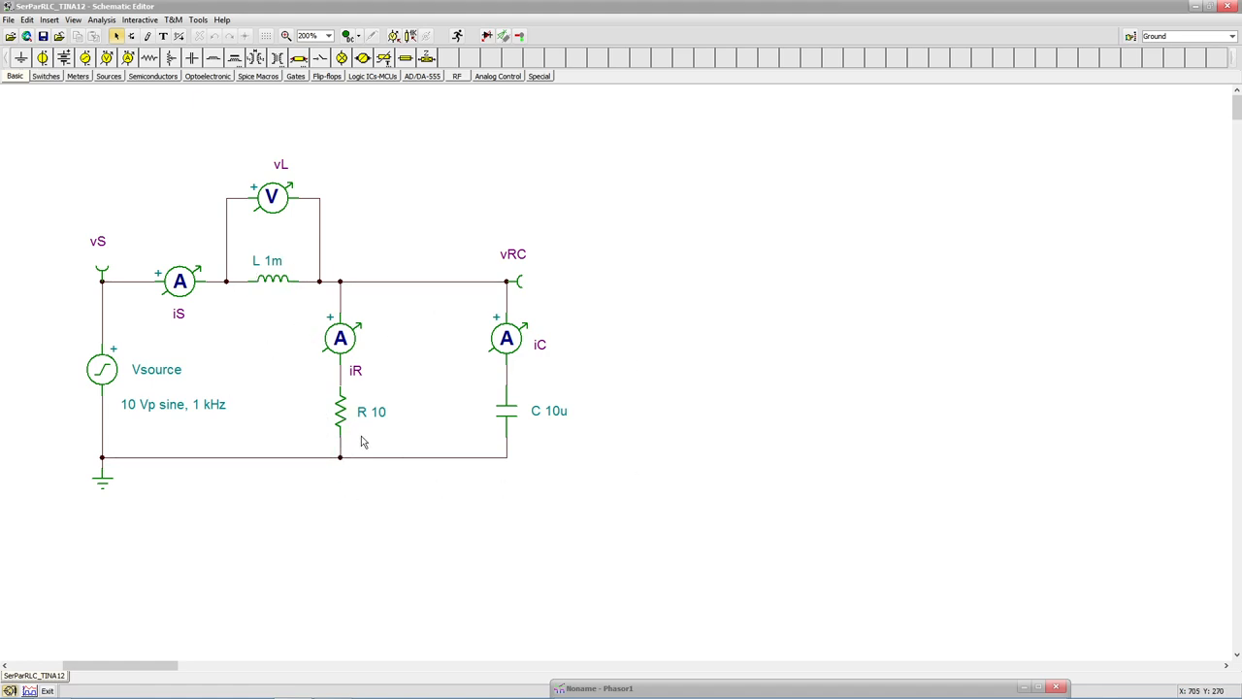
mouse_move(298, 393)
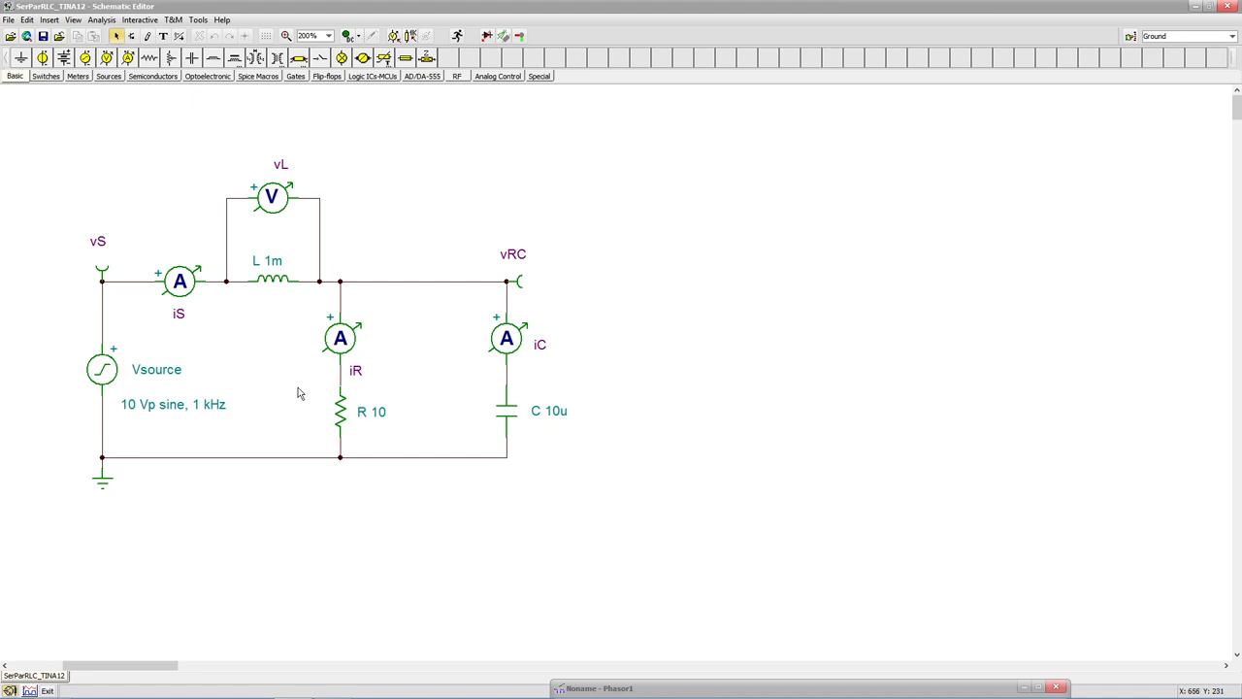
mouse_move(173, 291)
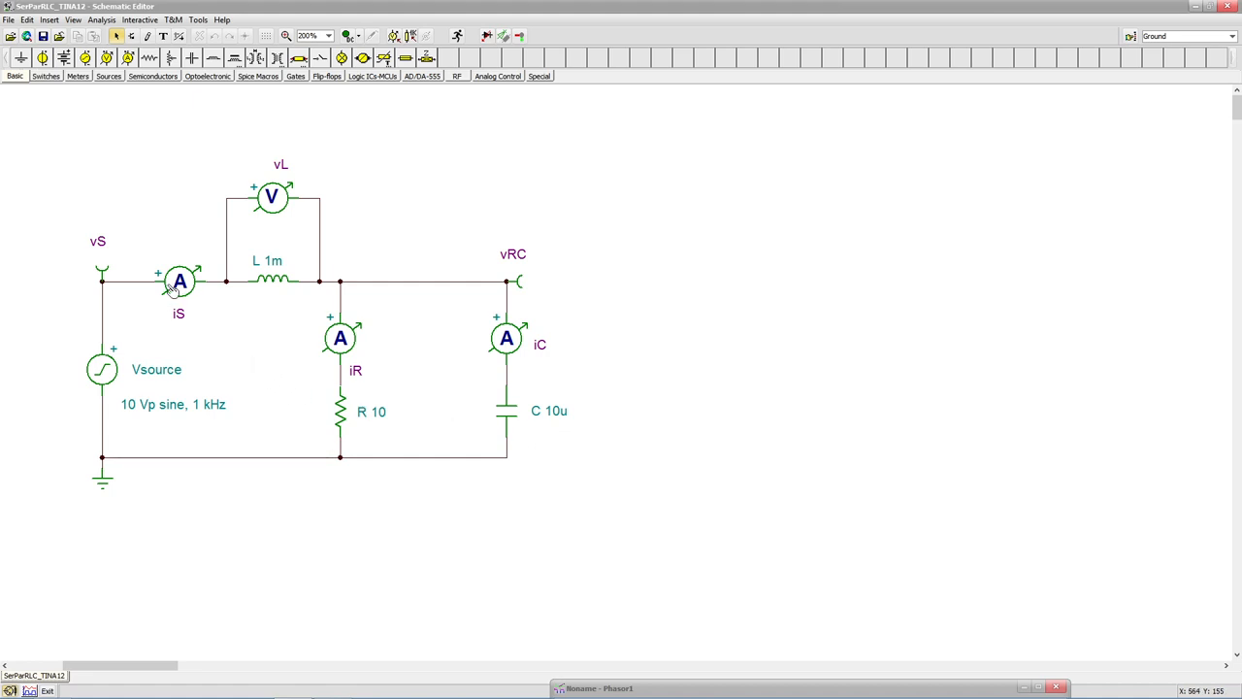
mouse_move(367, 361)
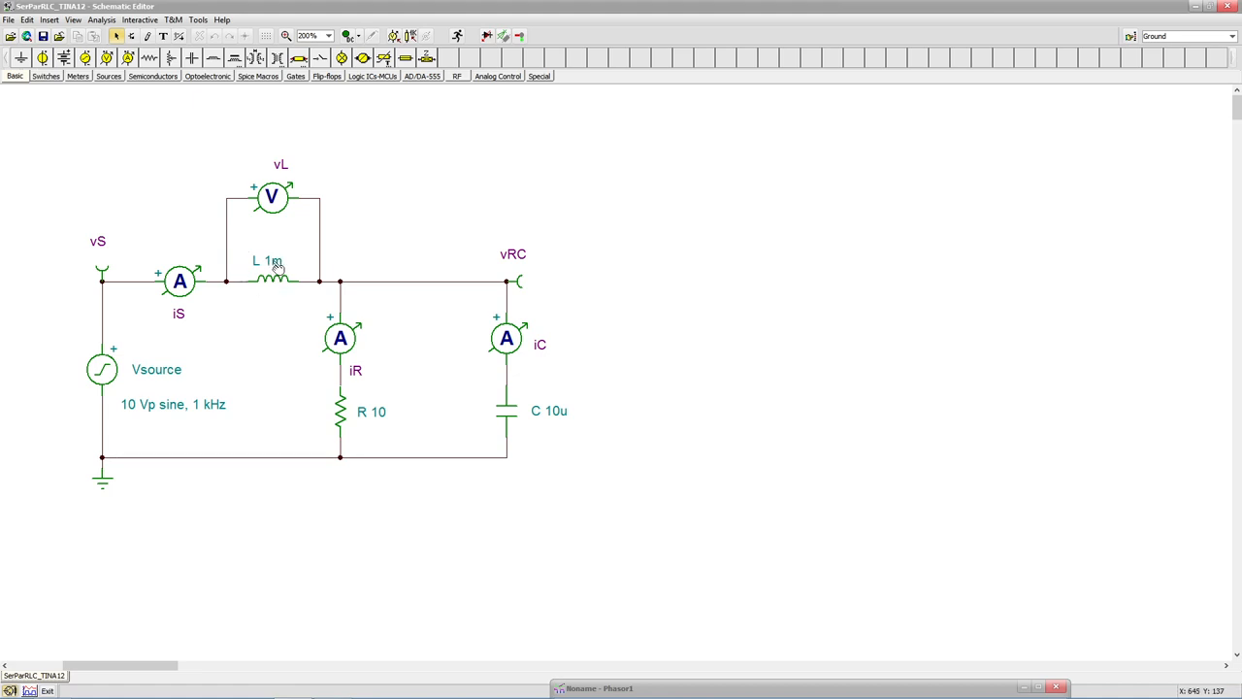
mouse_move(466, 291)
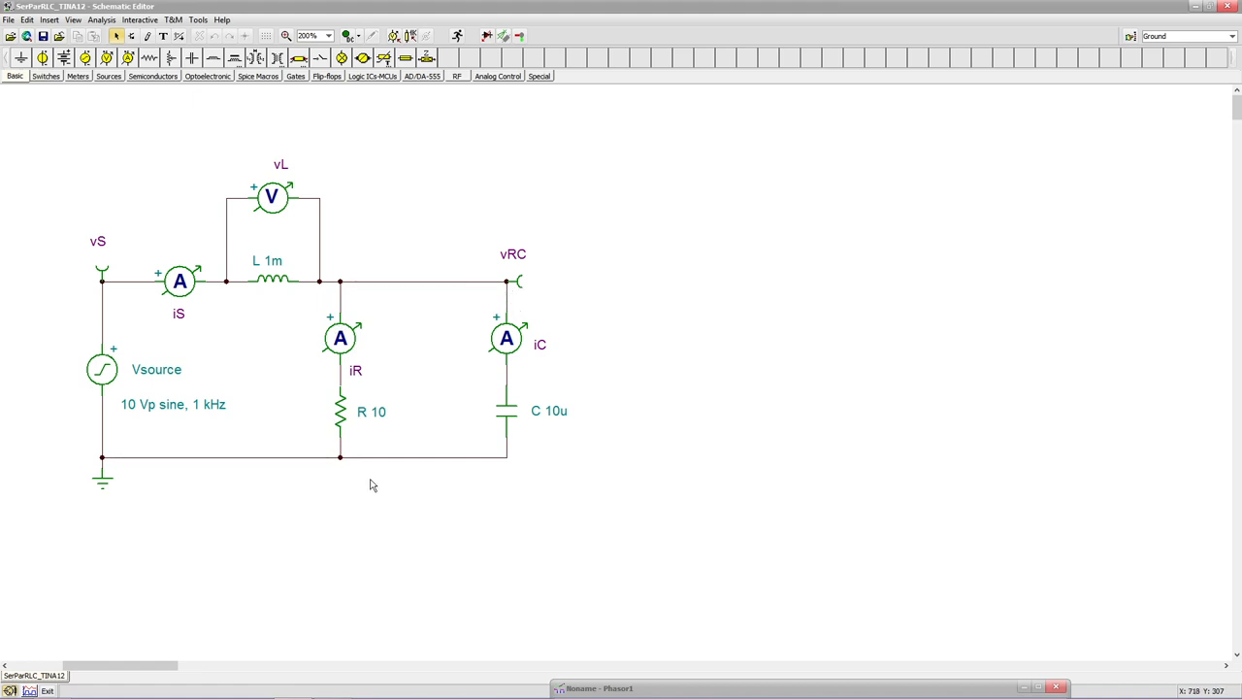
mouse_move(218, 583)
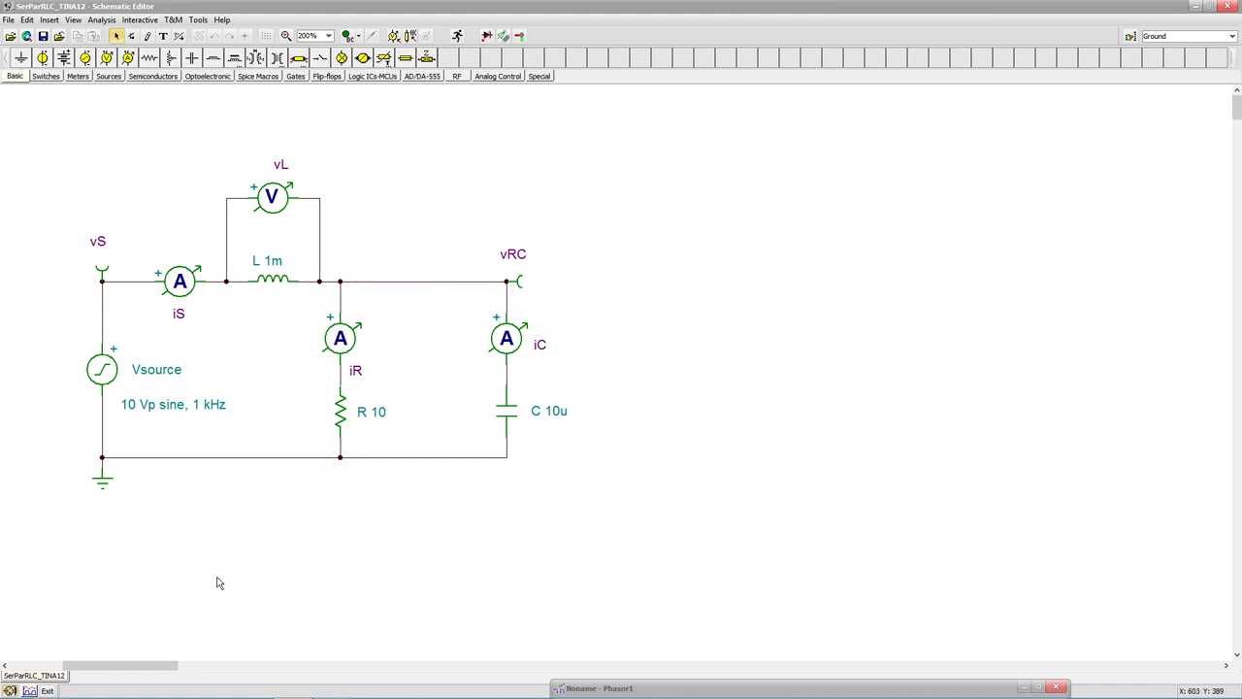
mouse_move(244, 605)
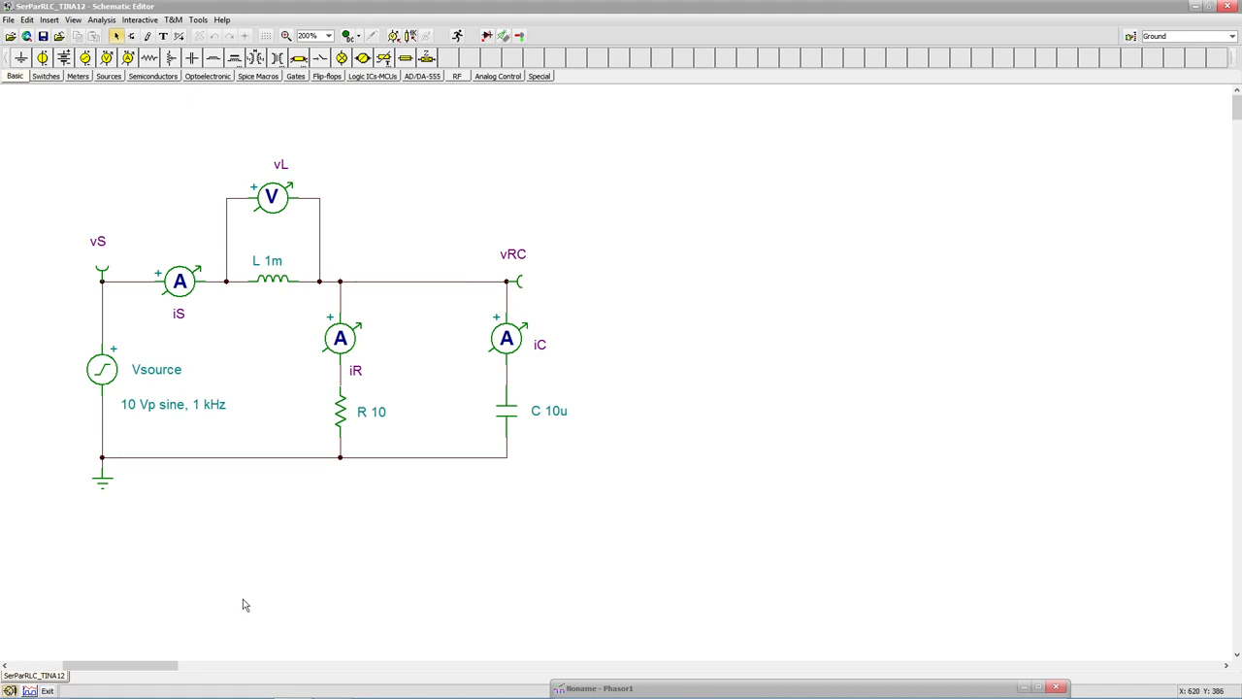
mouse_move(286, 471)
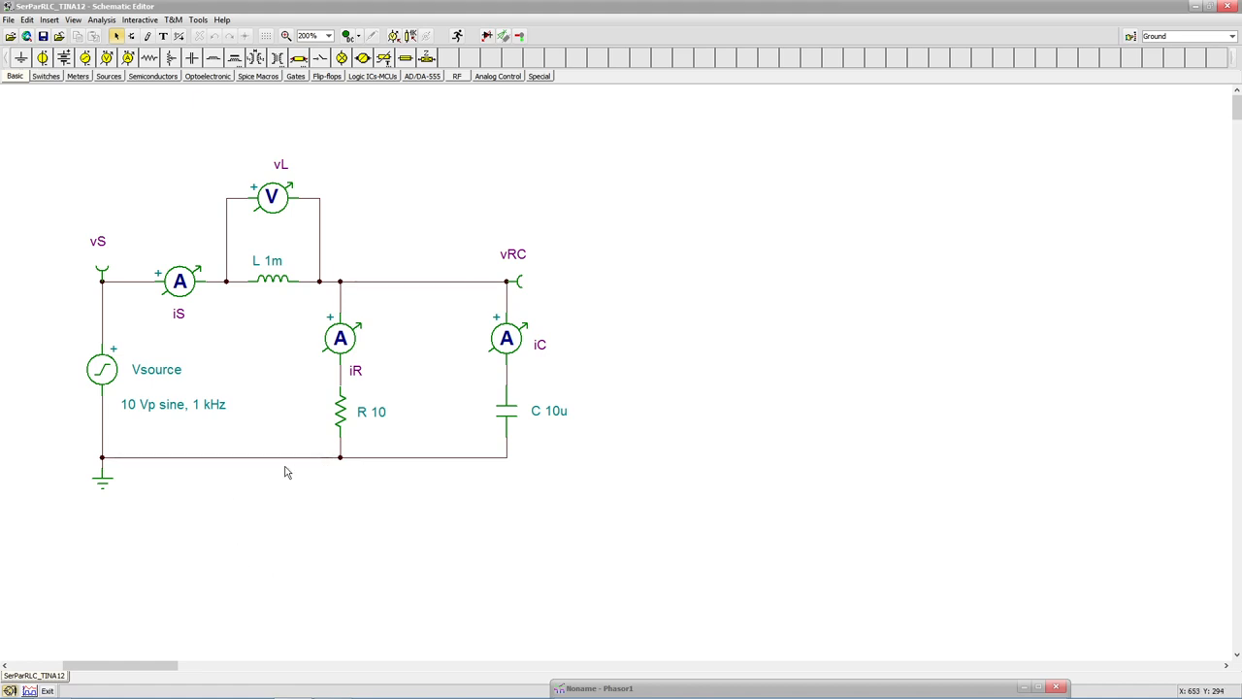
mouse_move(274, 285)
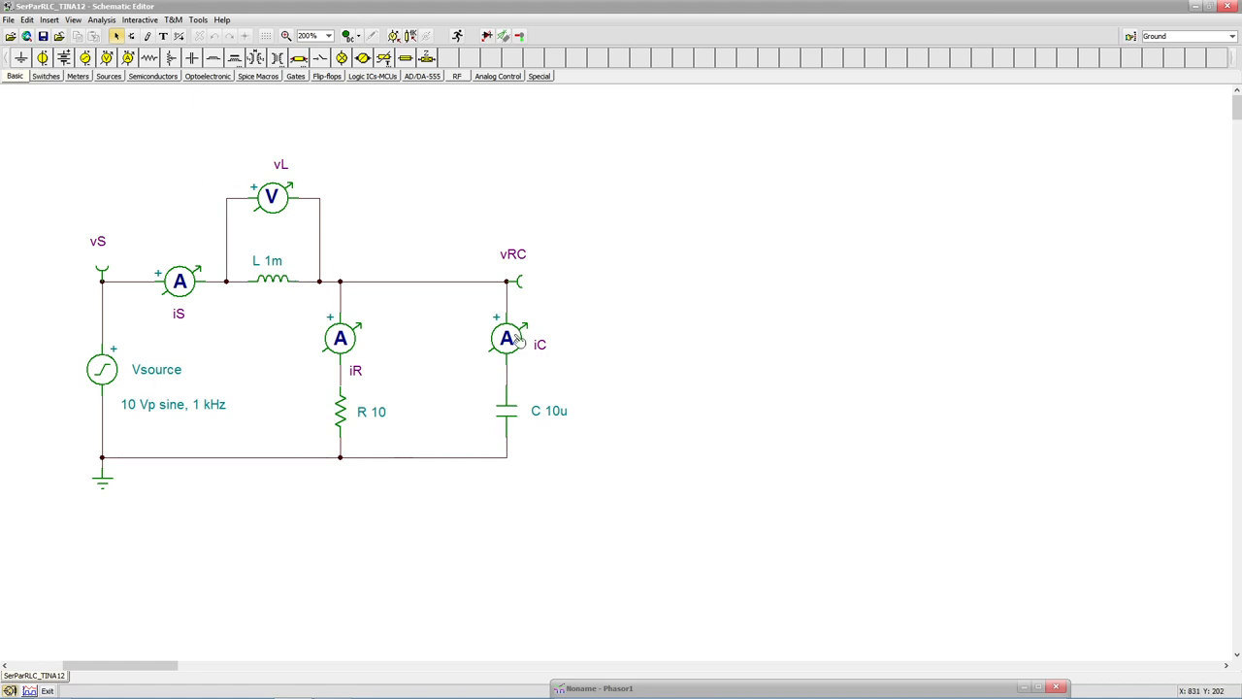
mouse_move(524, 466)
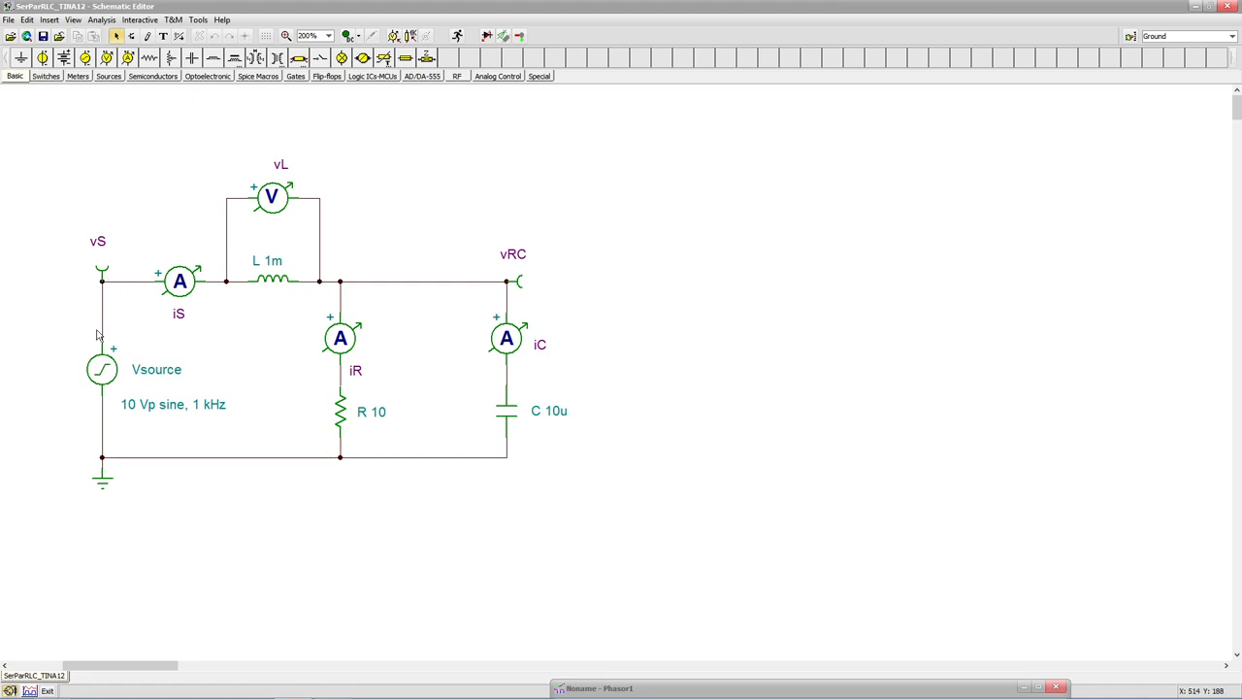
mouse_move(180, 282)
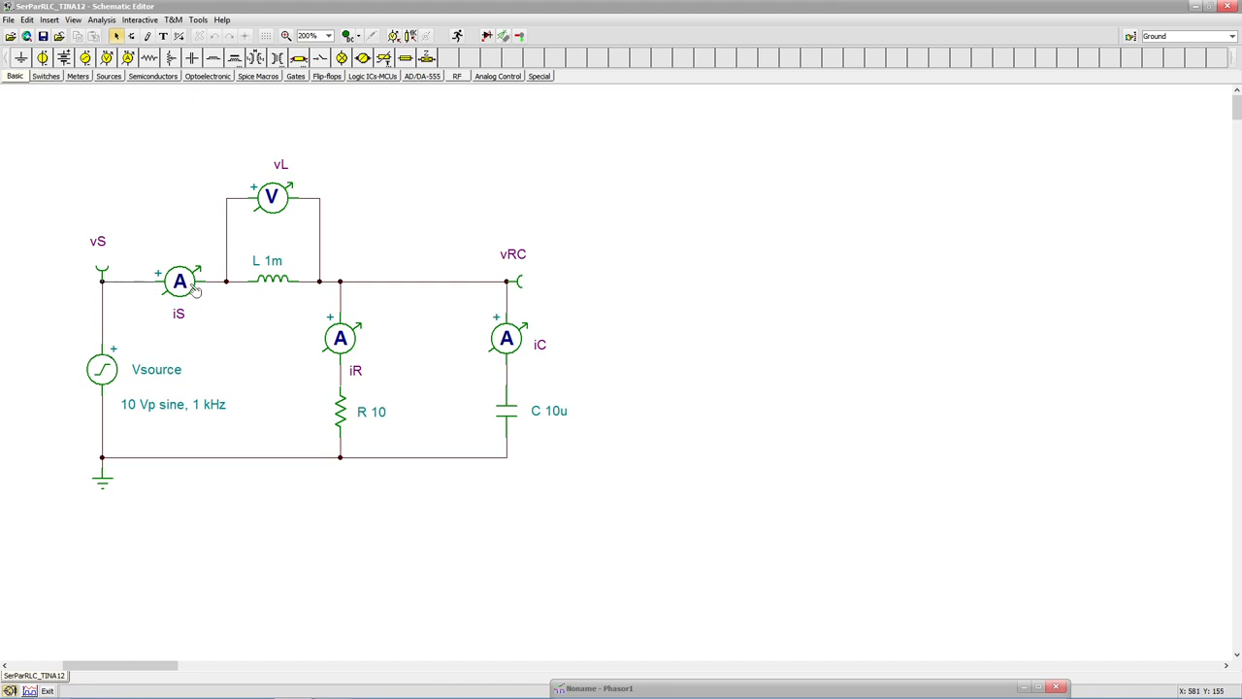
mouse_move(346, 272)
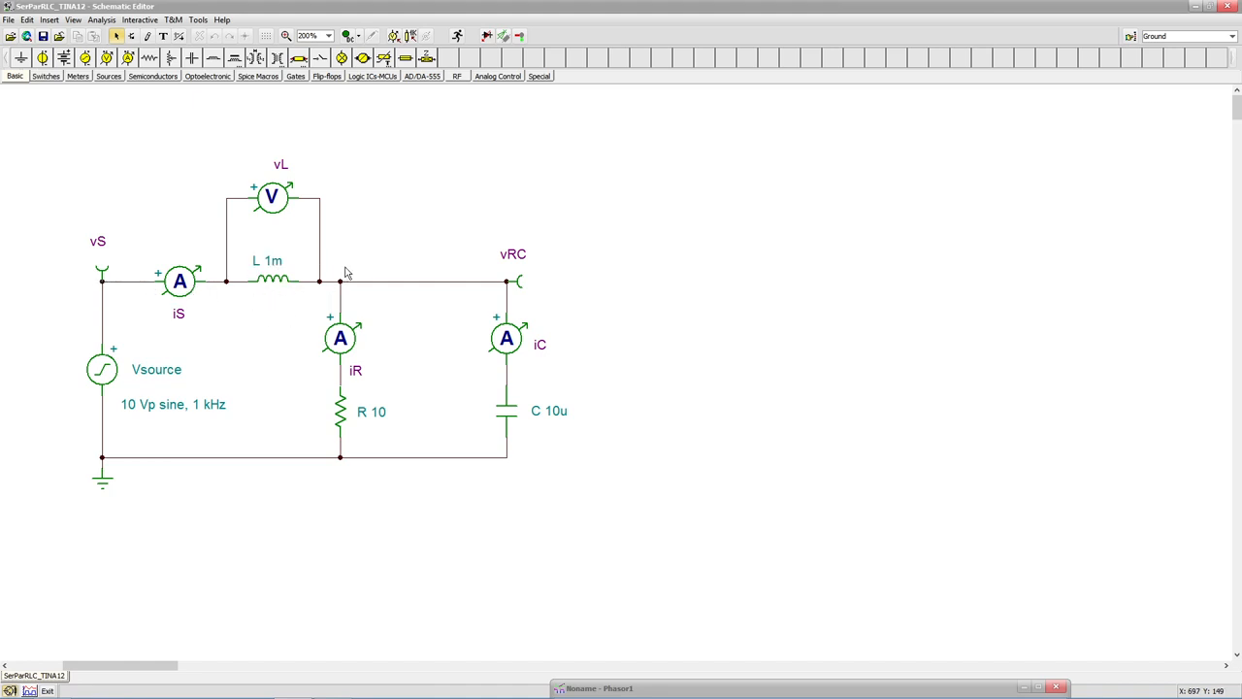
mouse_move(336, 293)
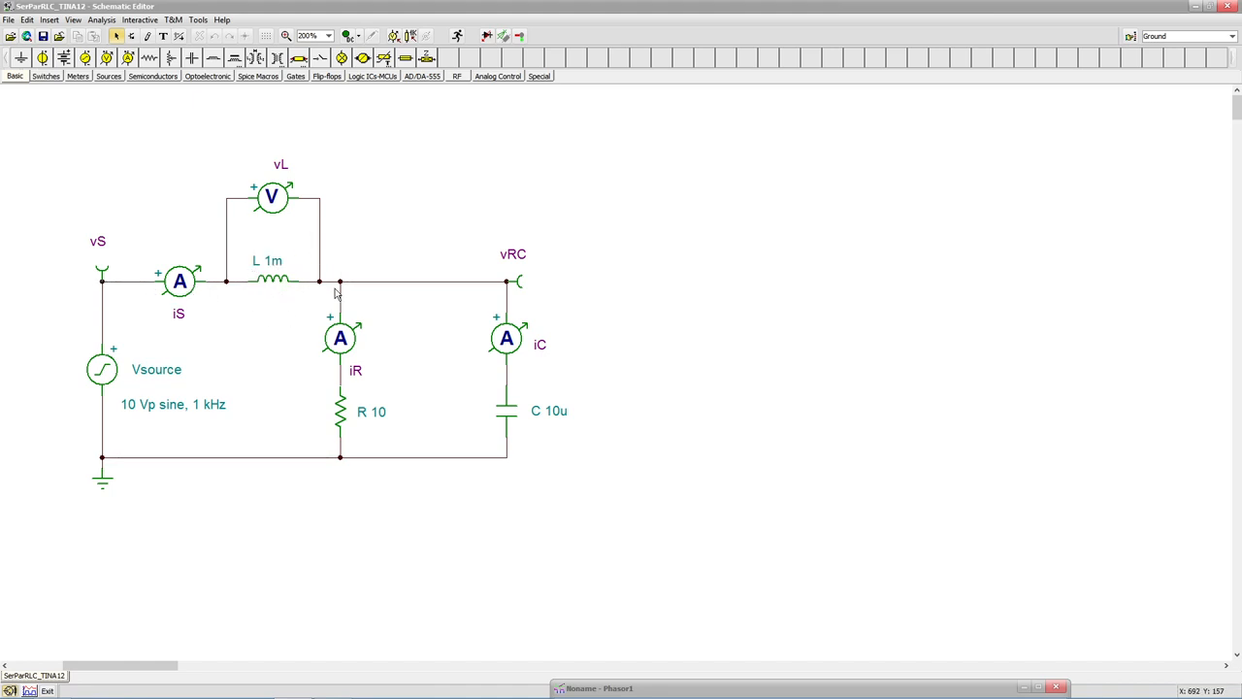
mouse_move(346, 291)
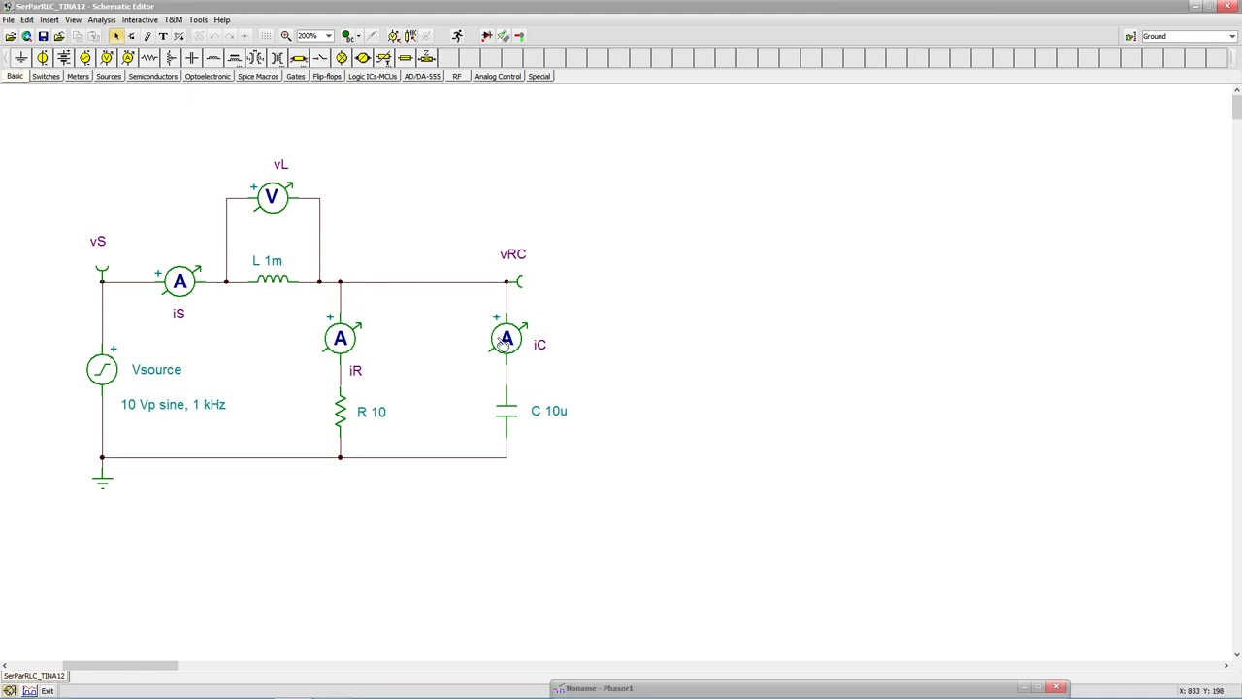
mouse_move(511, 374)
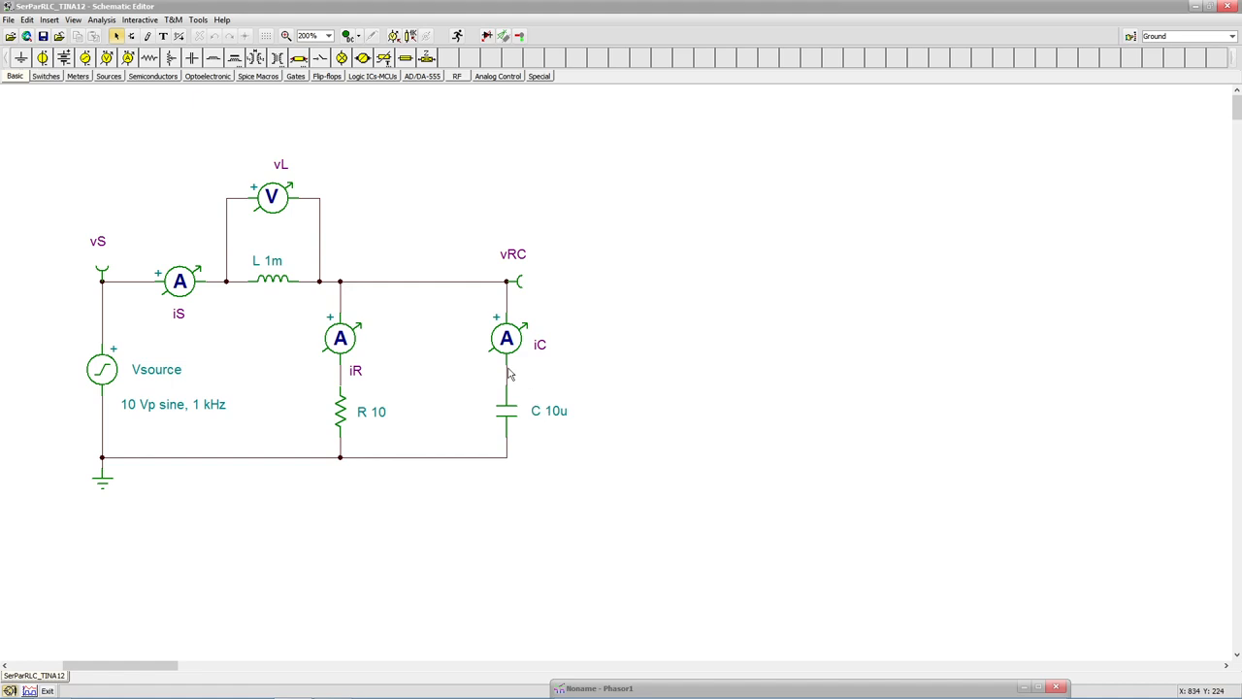
mouse_move(434, 410)
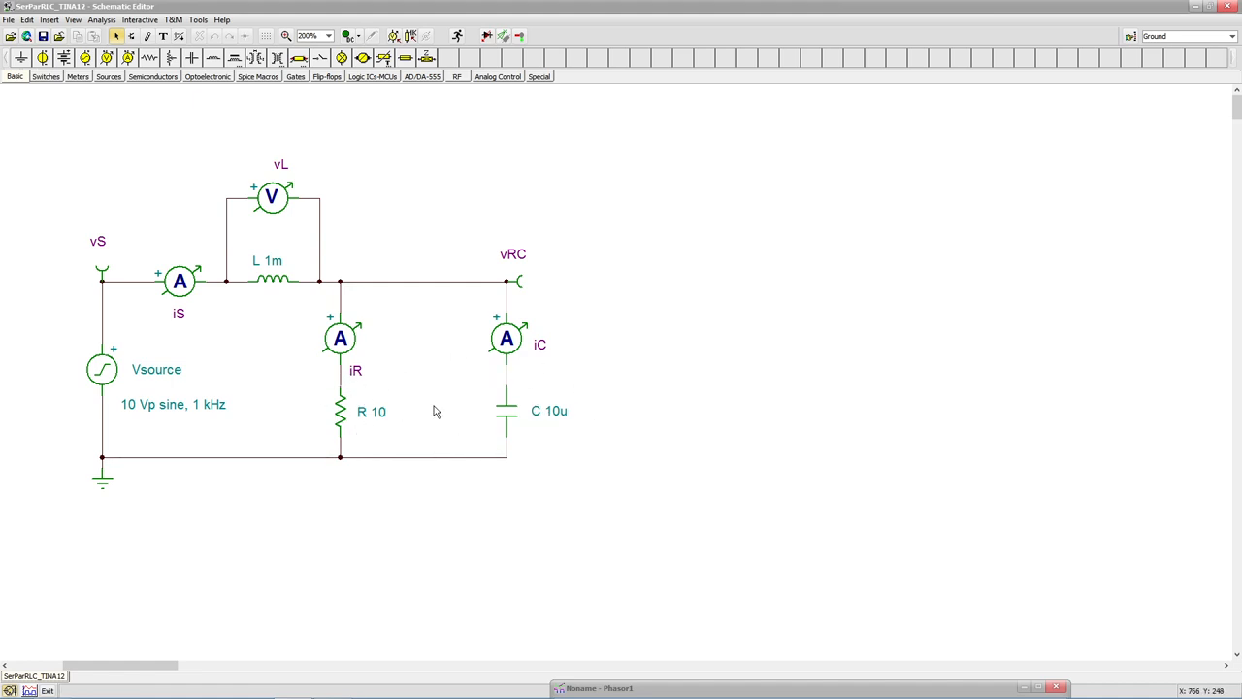
mouse_move(406, 377)
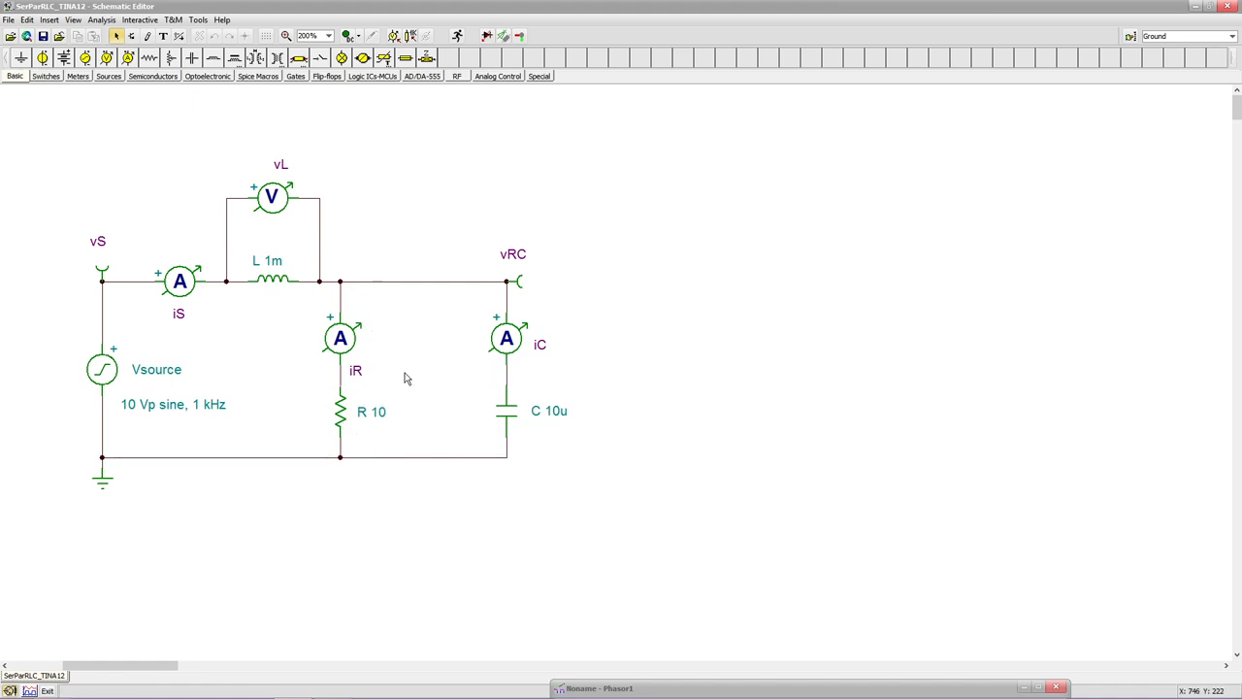
mouse_move(372, 281)
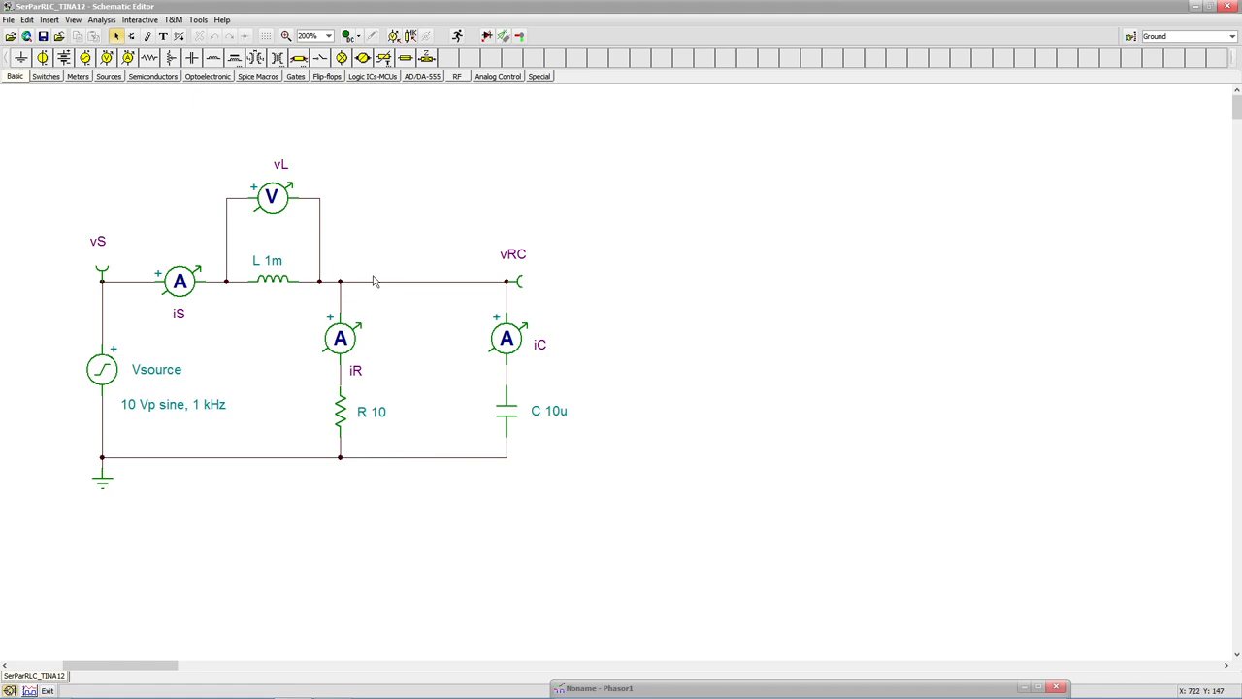
mouse_move(527, 437)
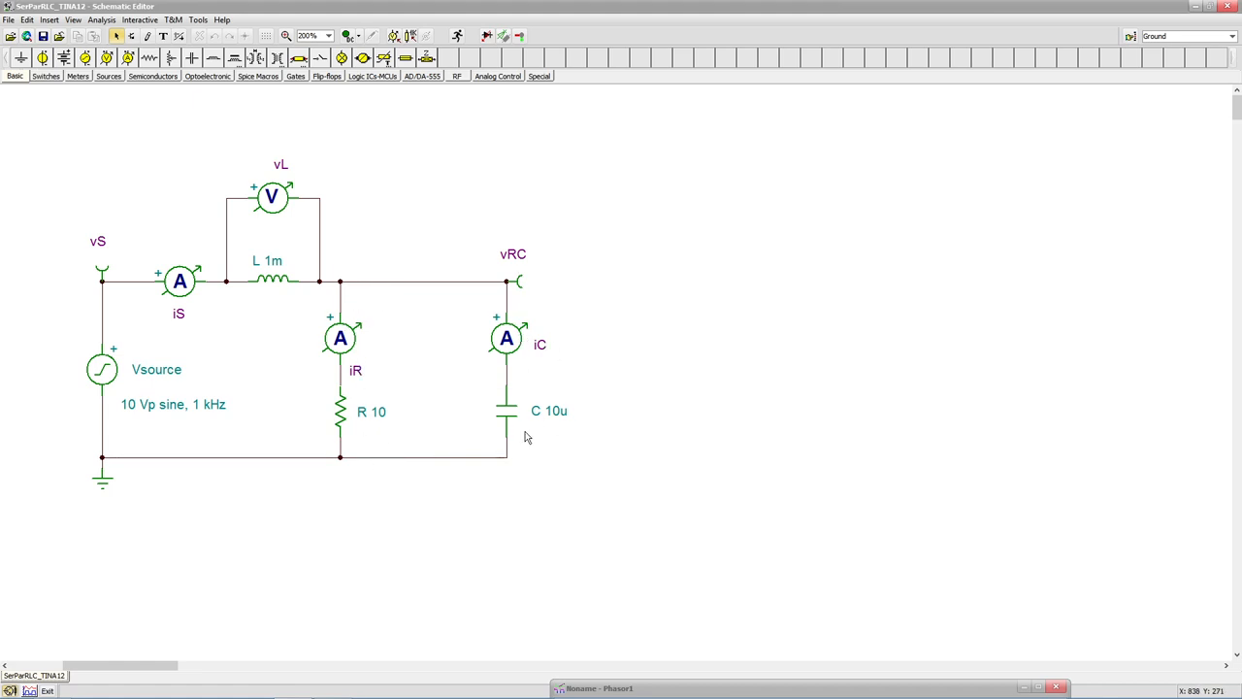
mouse_move(462, 510)
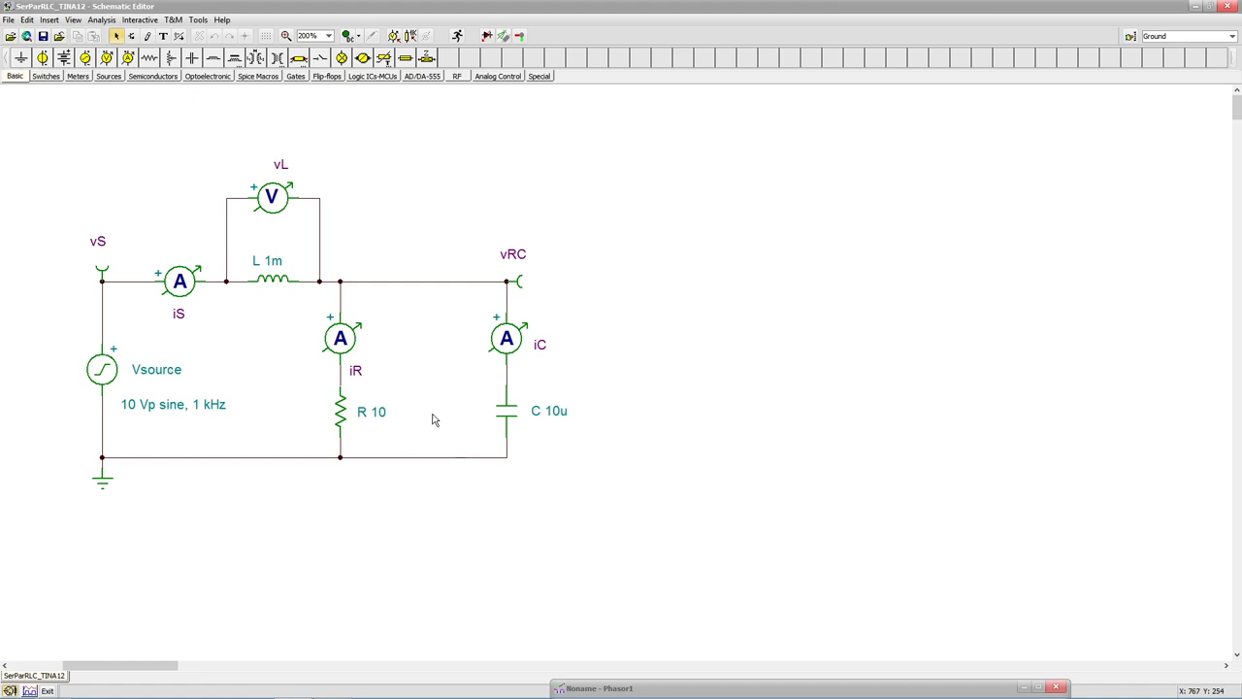
mouse_move(506, 350)
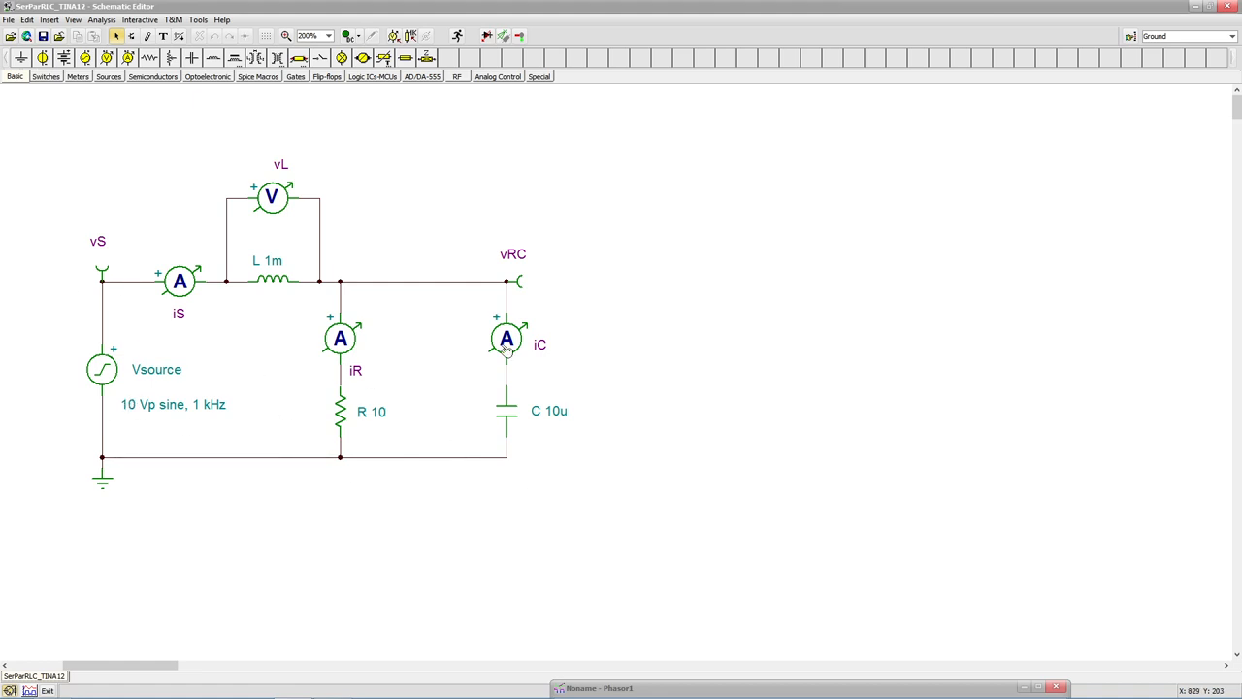
mouse_move(556, 447)
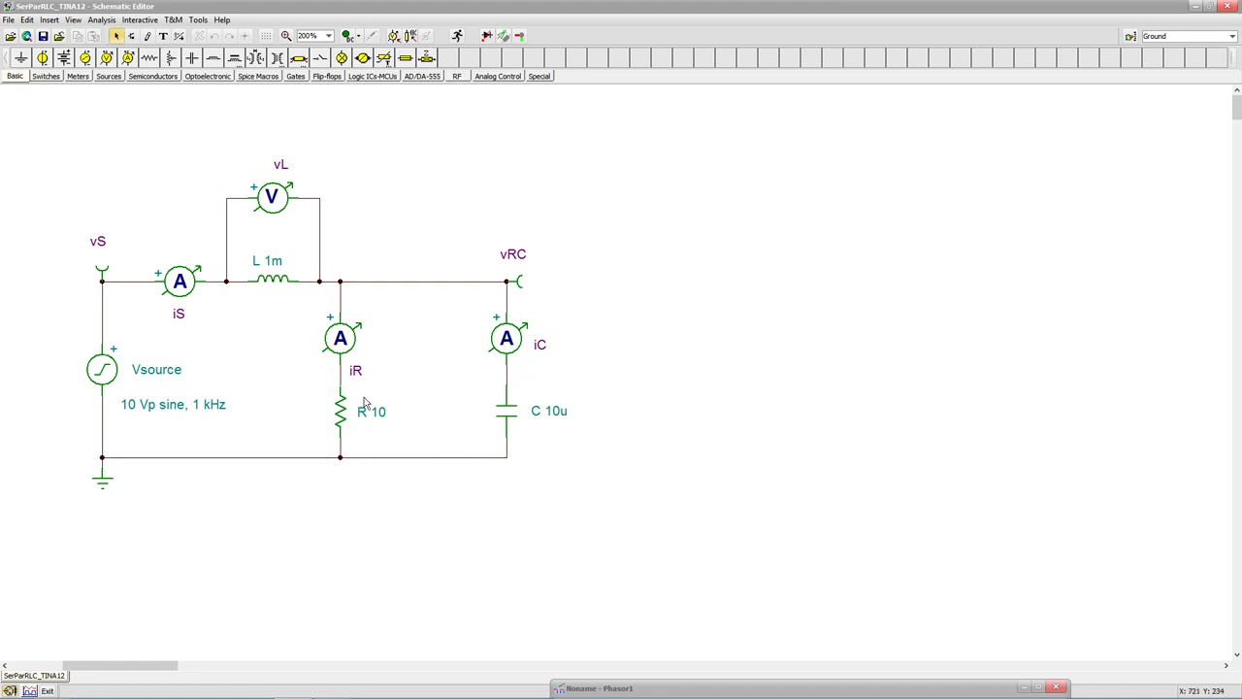
mouse_move(534, 272)
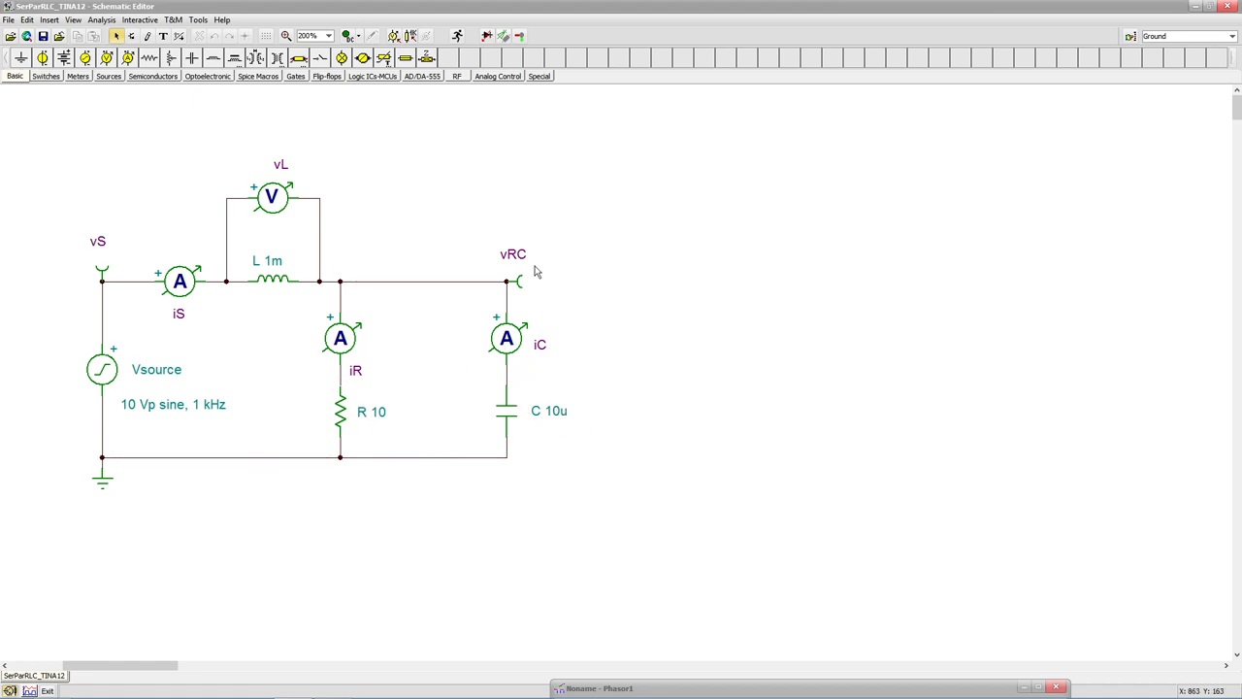
mouse_move(456, 433)
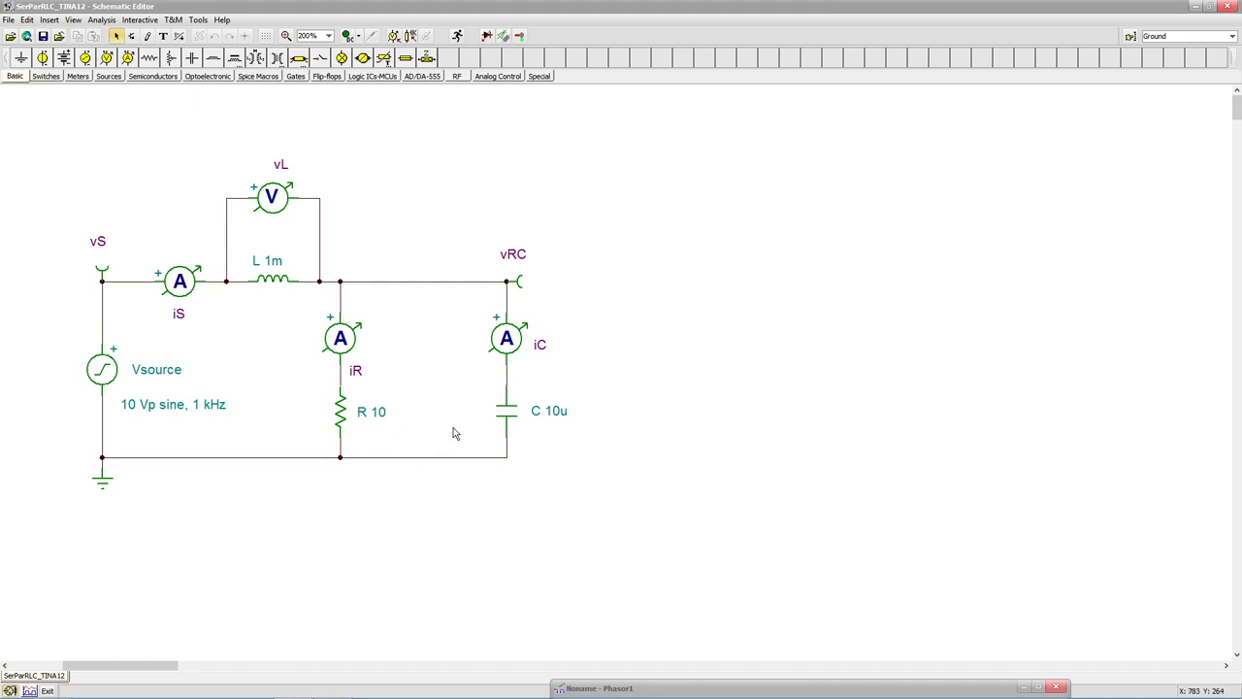
mouse_move(548, 388)
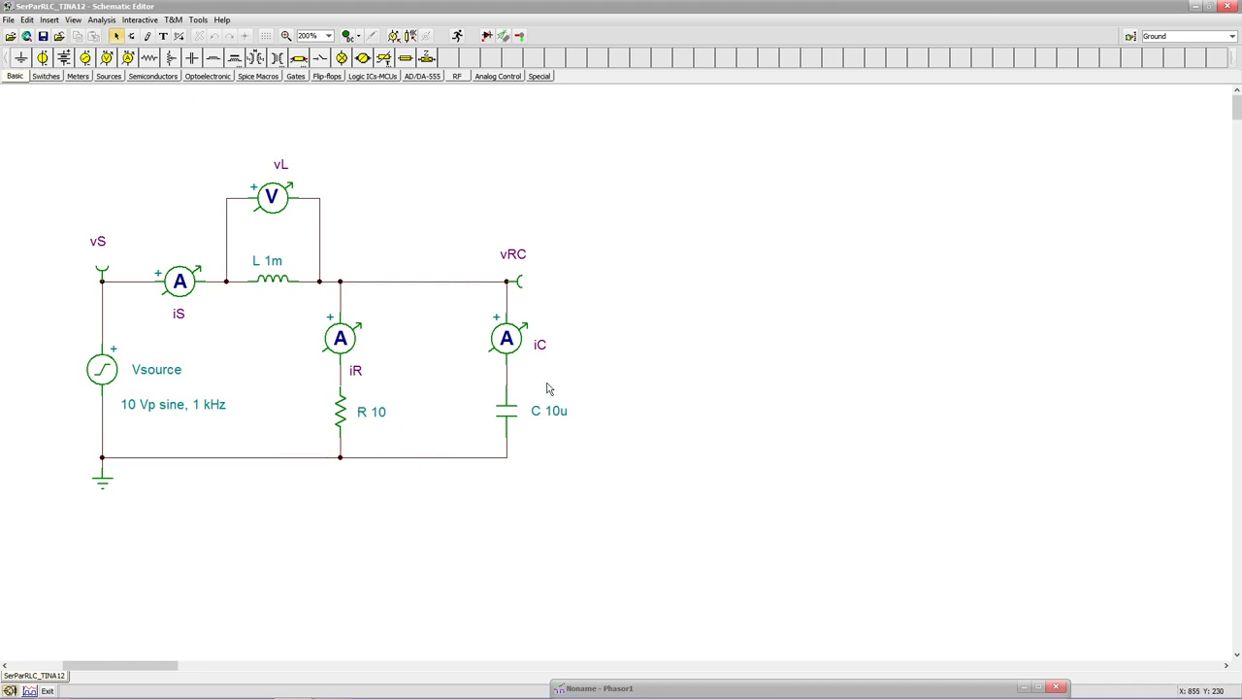
mouse_move(449, 282)
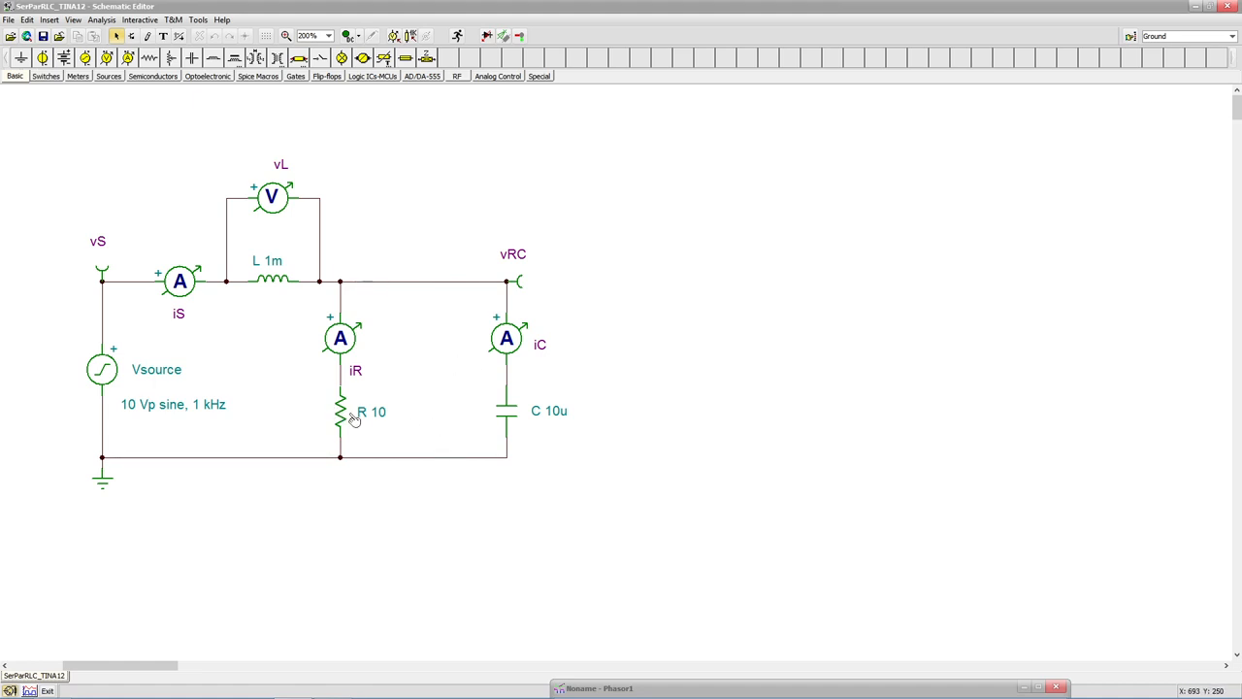
mouse_move(558, 435)
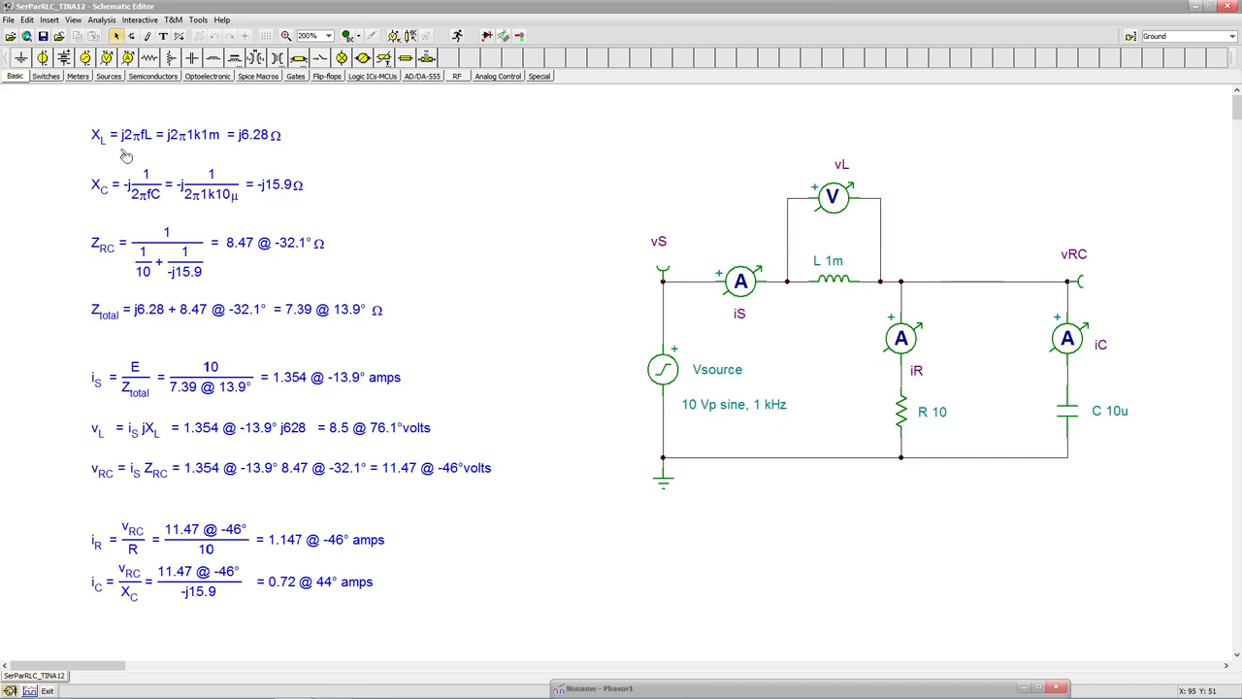
mouse_move(225, 154)
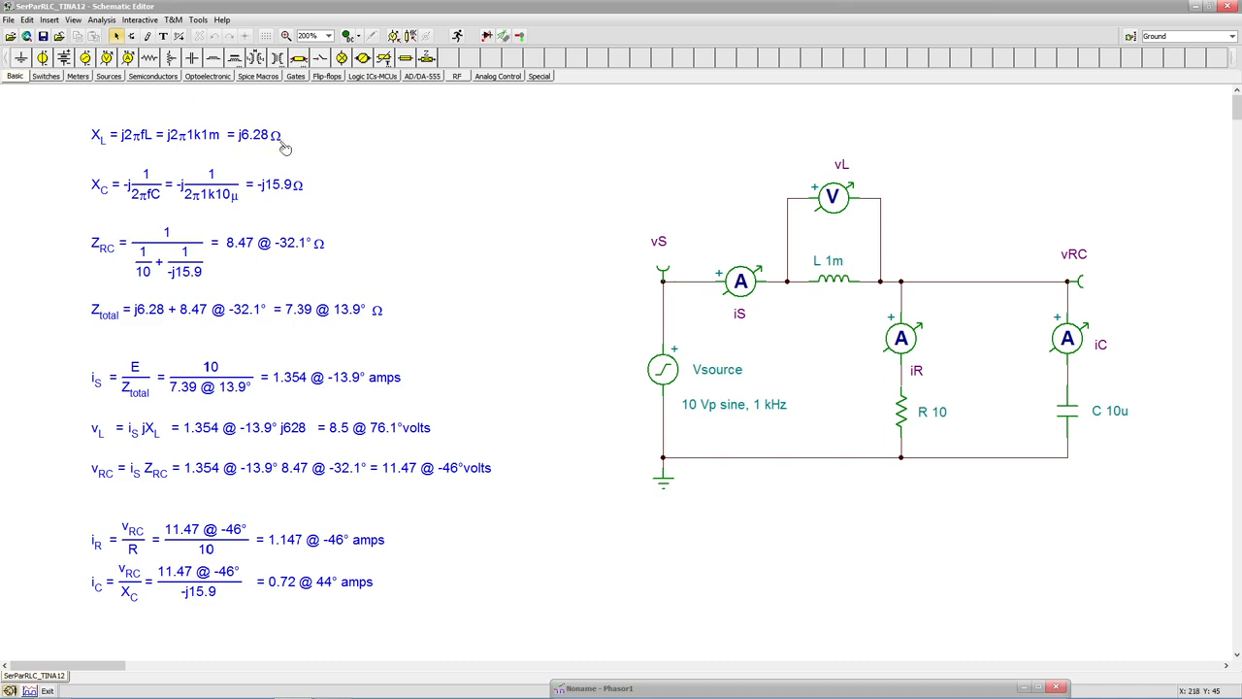
mouse_move(204, 214)
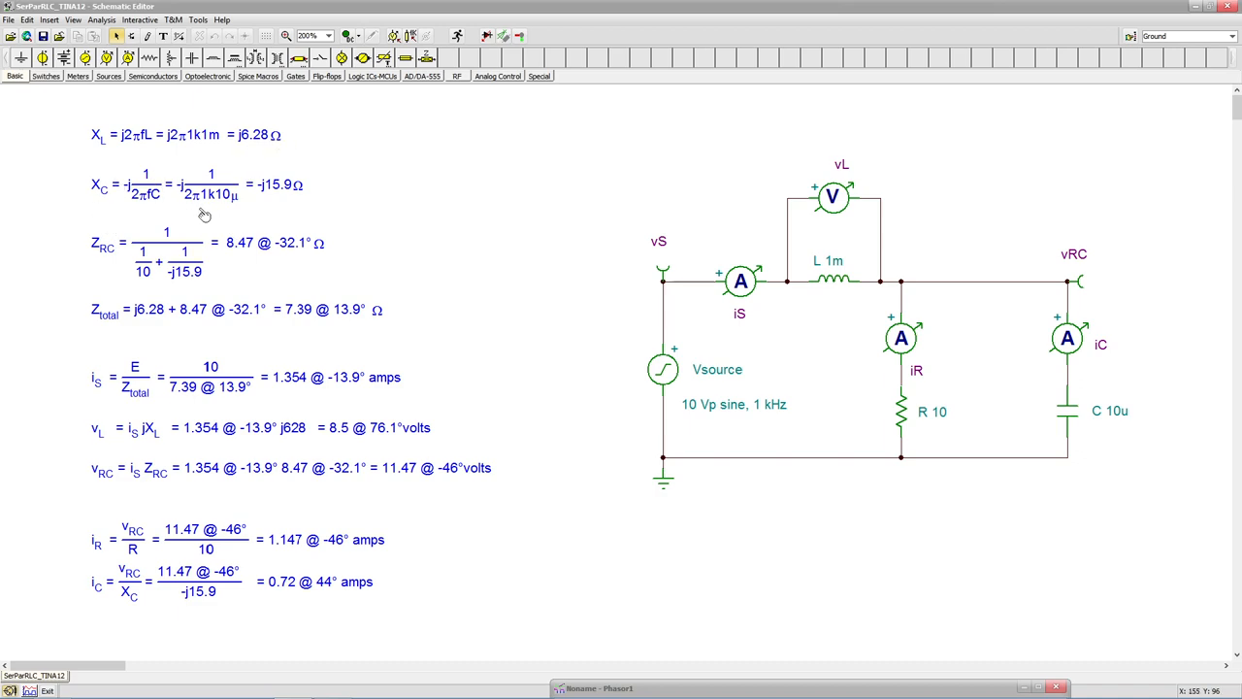
mouse_move(1136, 437)
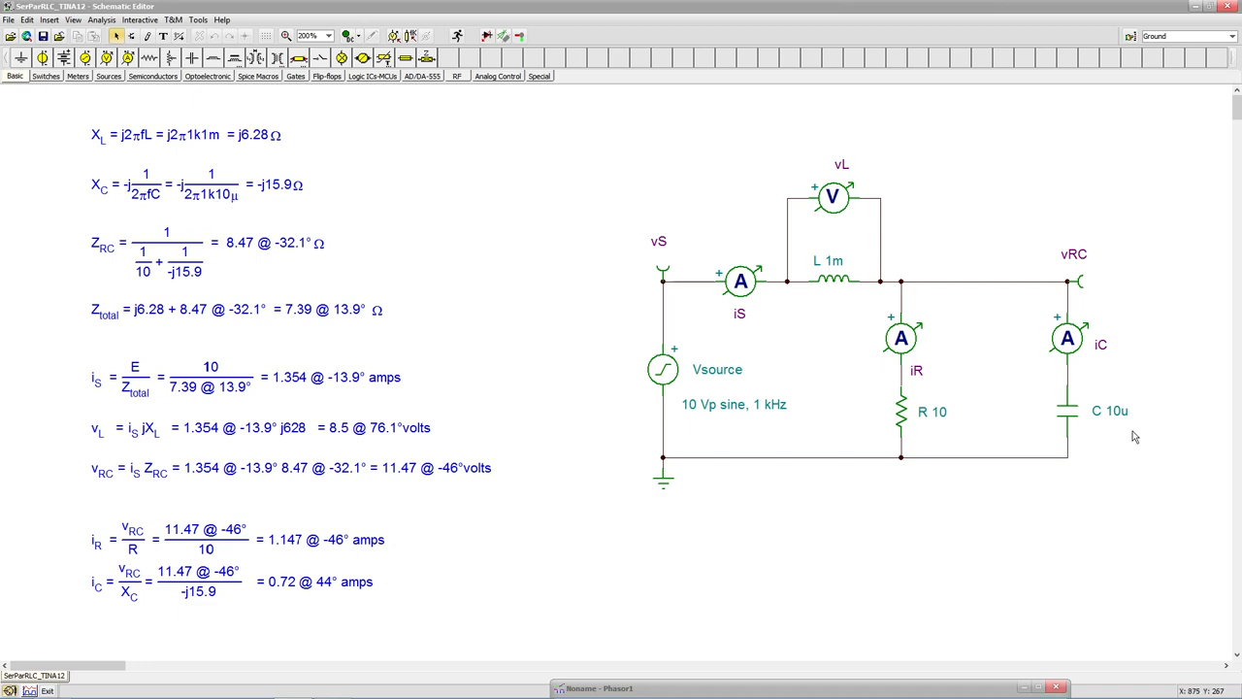
mouse_move(276, 201)
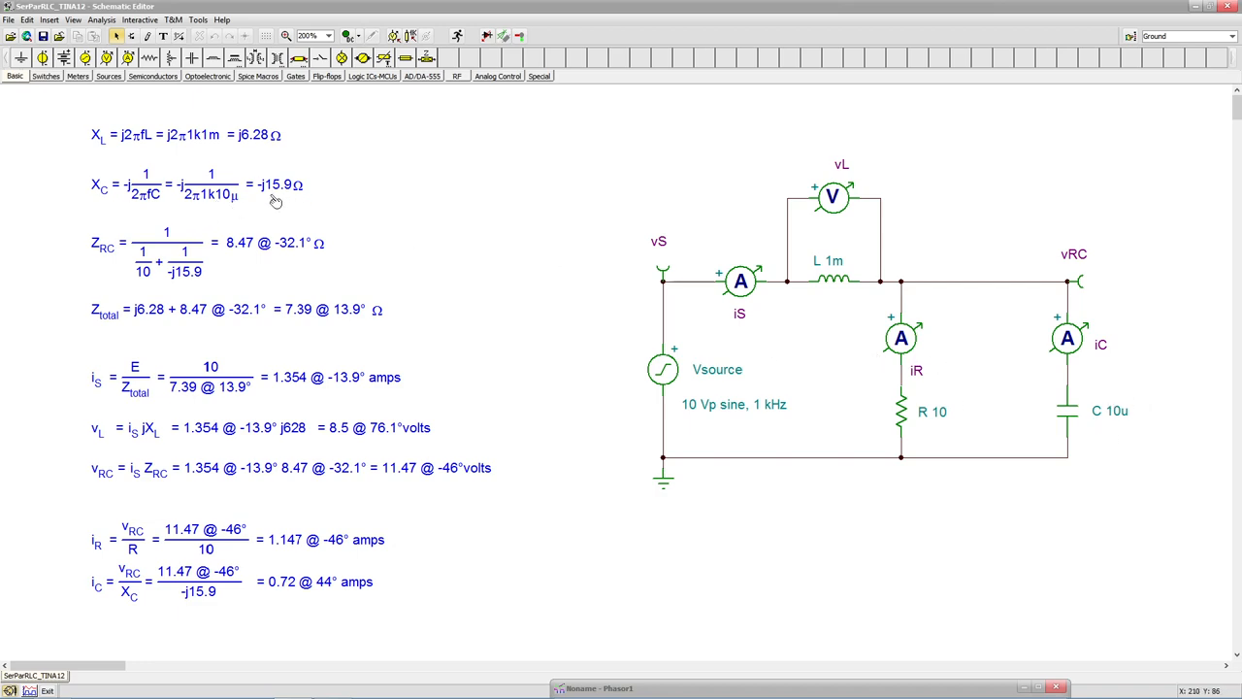
mouse_move(290, 198)
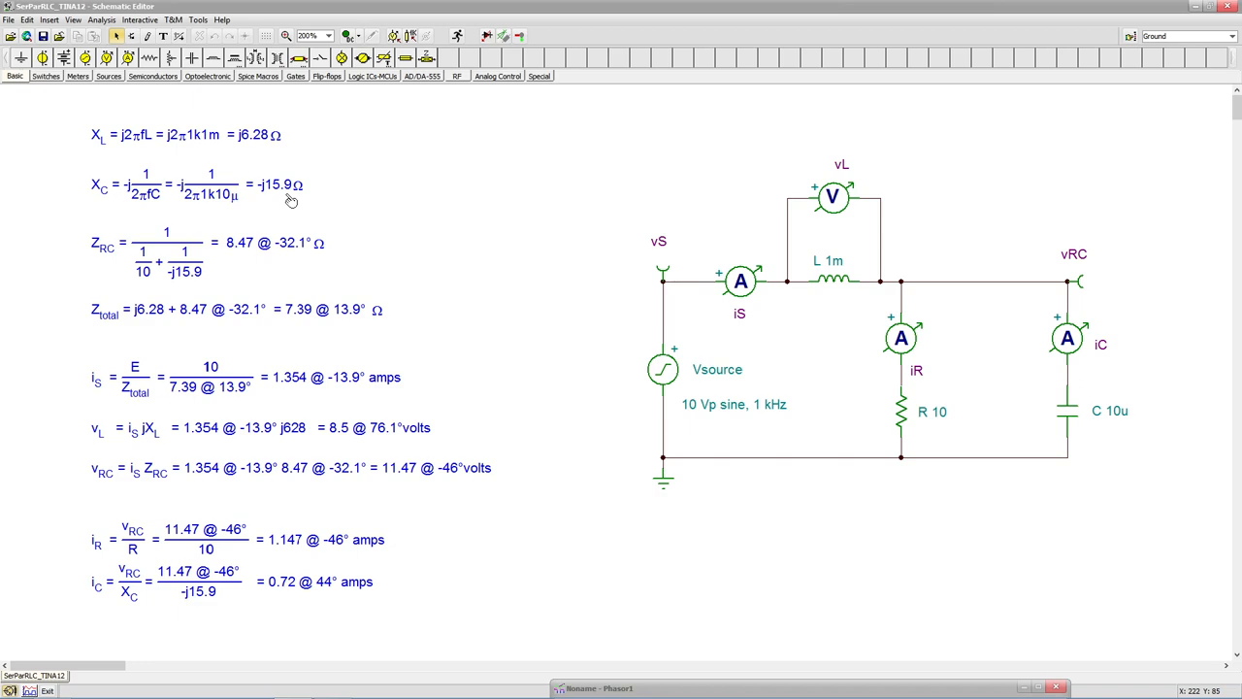
mouse_move(861, 306)
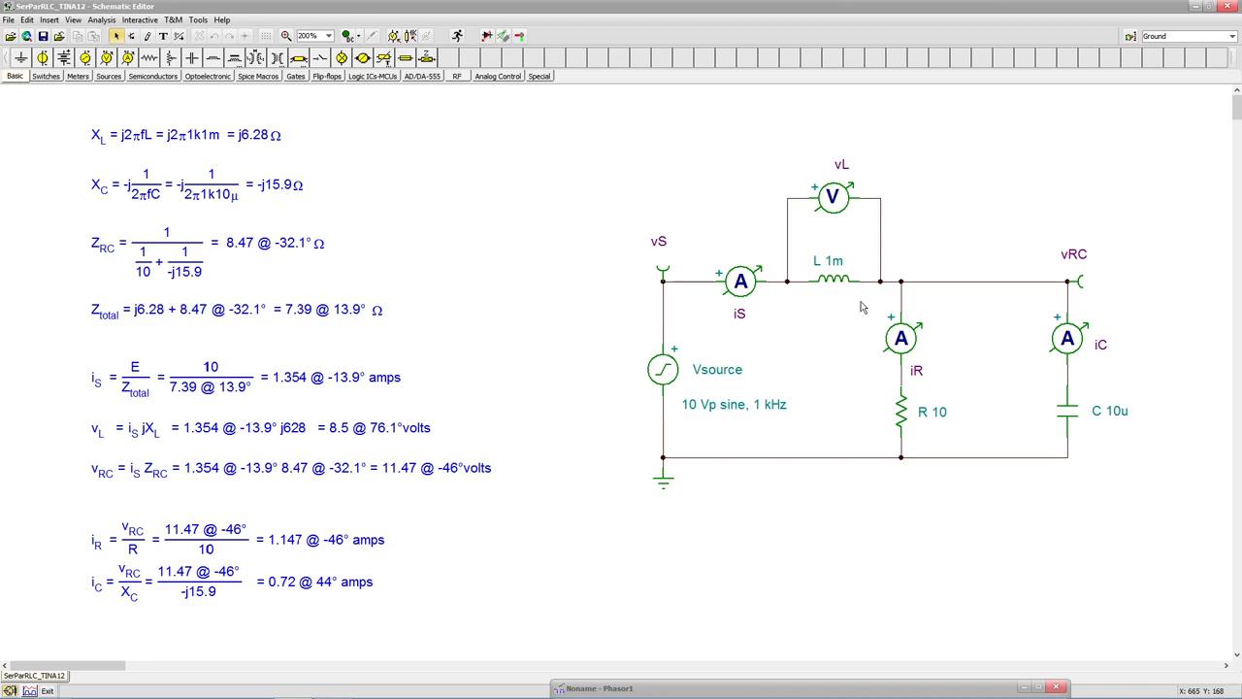
mouse_move(129, 275)
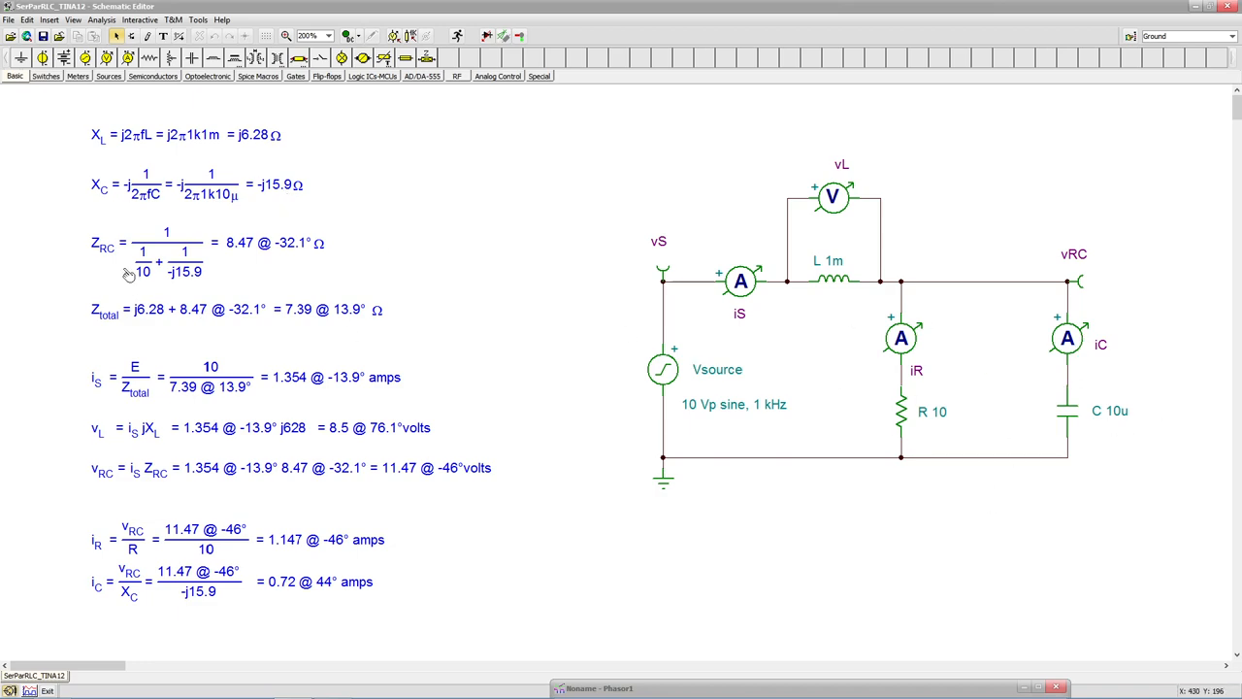
mouse_move(139, 233)
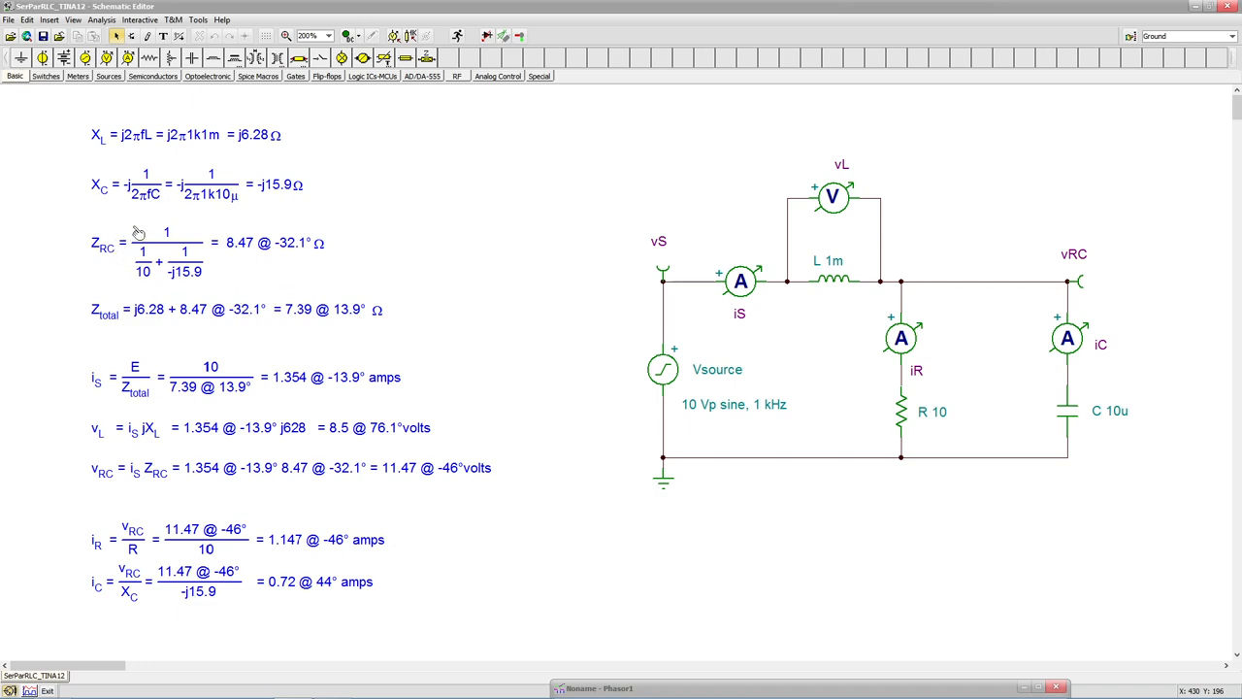
mouse_move(228, 226)
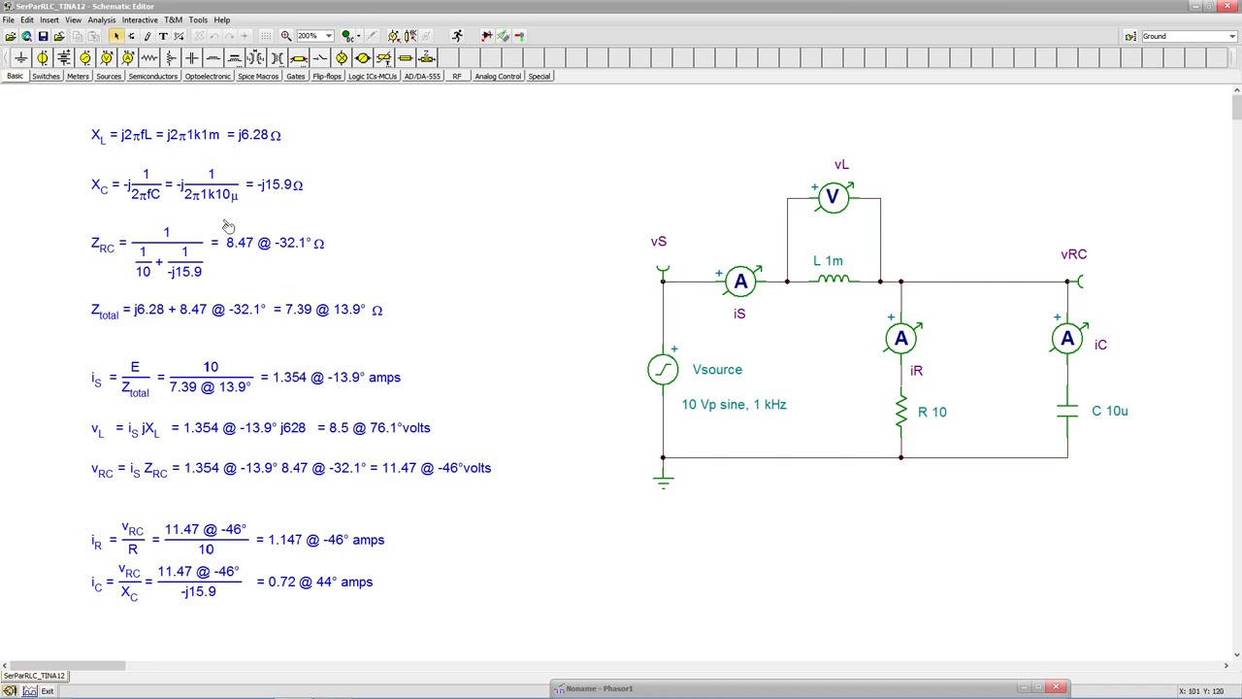
mouse_move(178, 219)
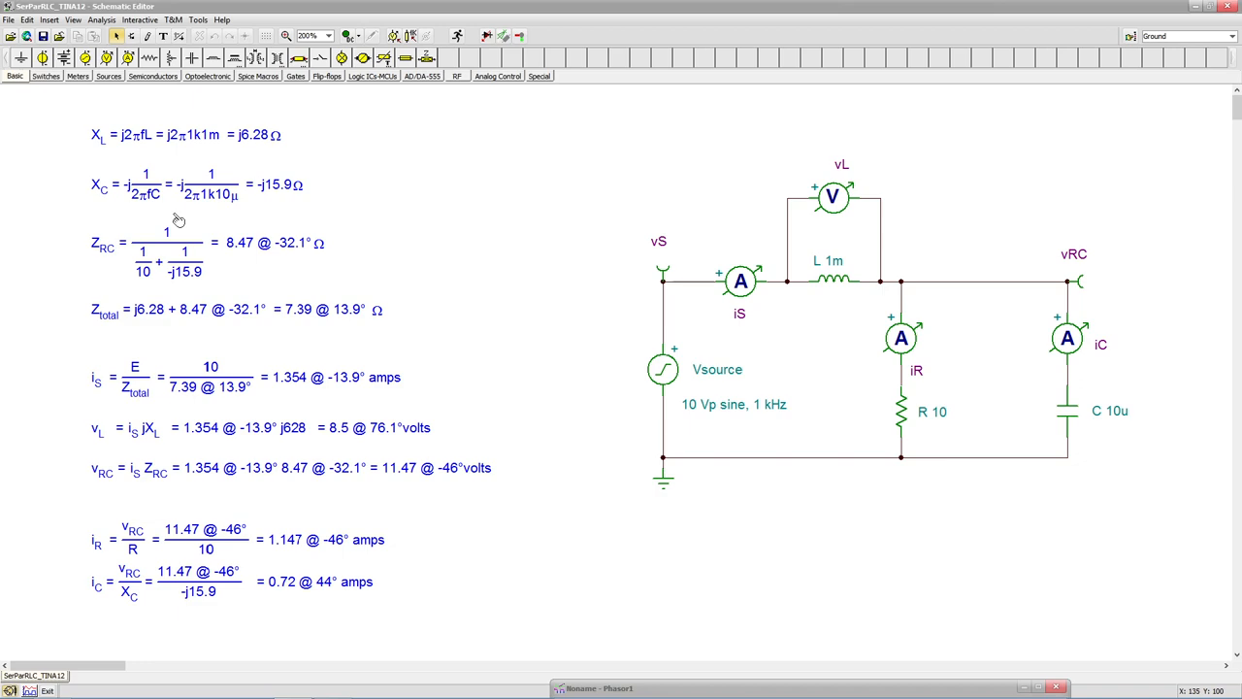
mouse_move(187, 260)
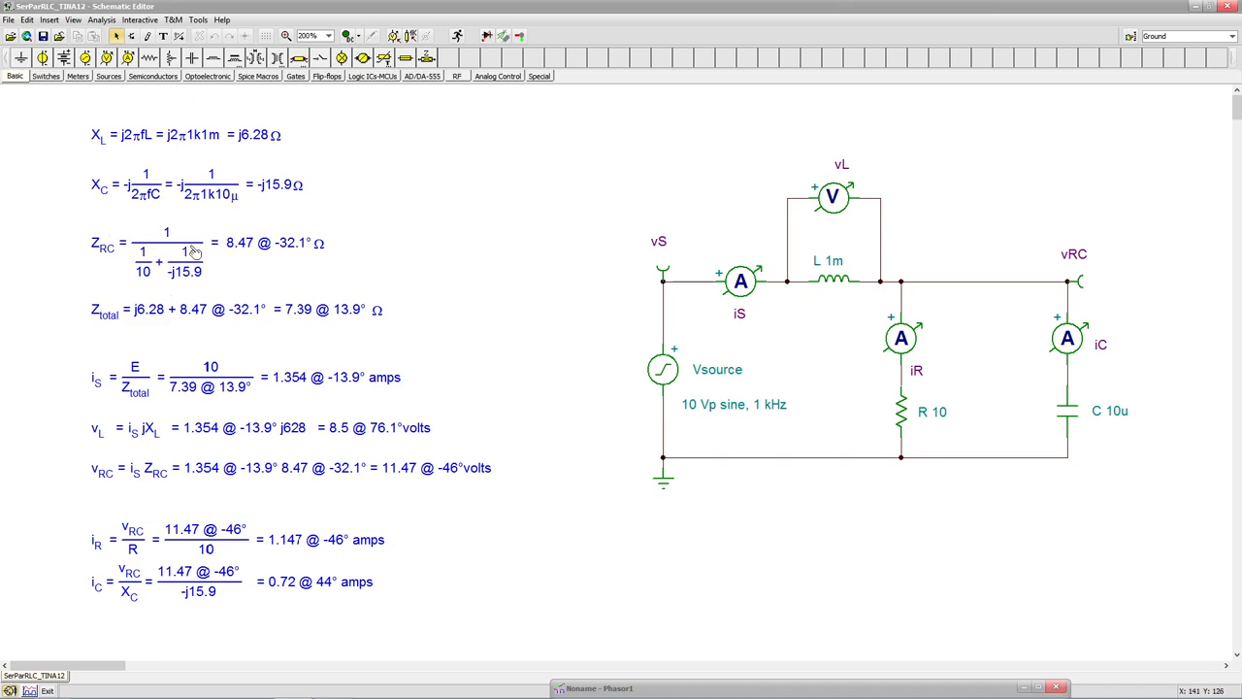
mouse_move(260, 262)
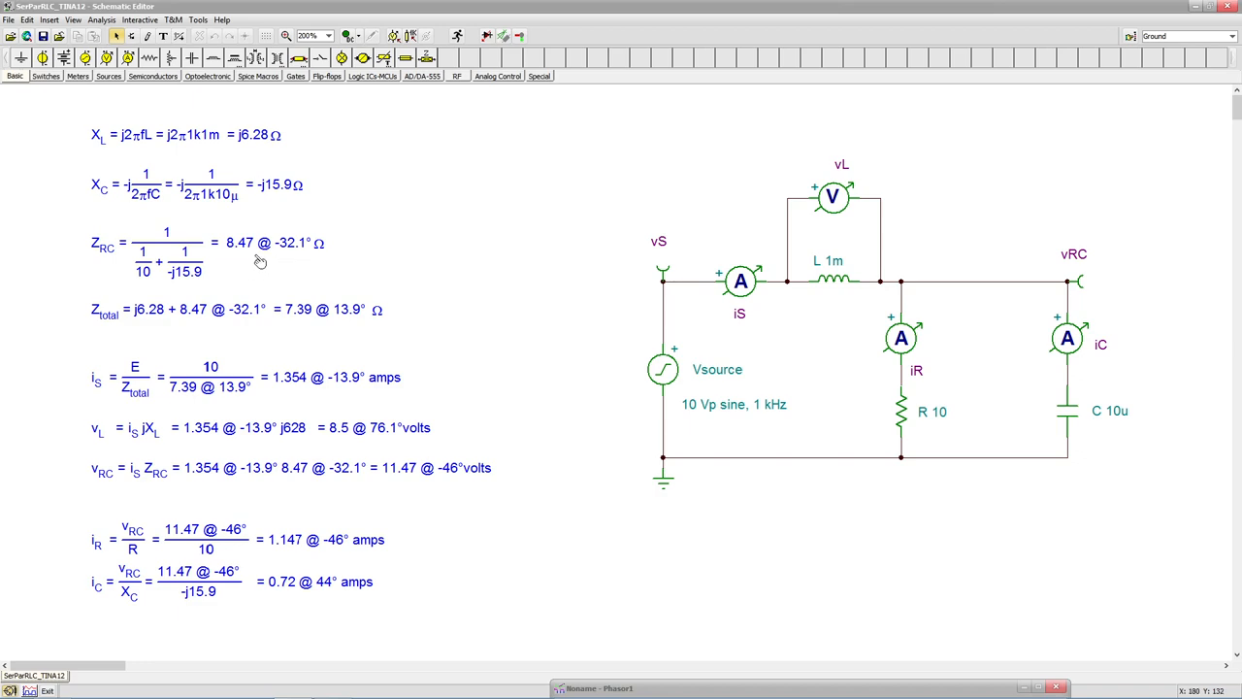
mouse_move(324, 266)
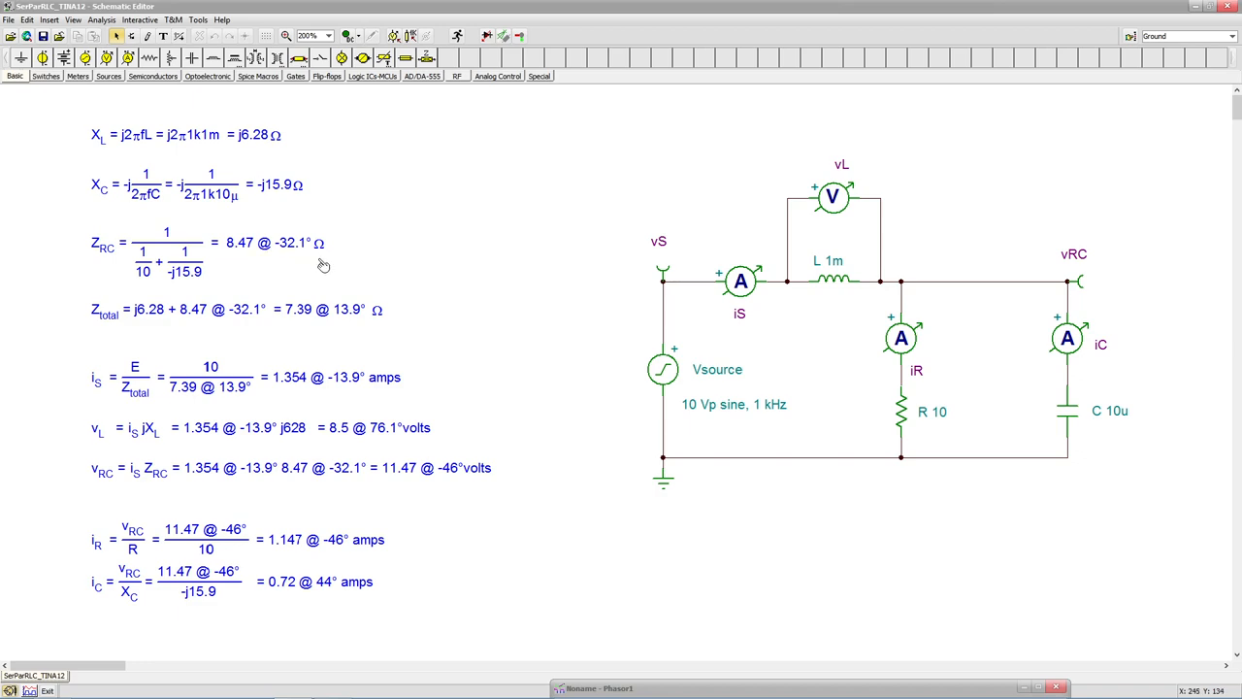
mouse_move(938, 383)
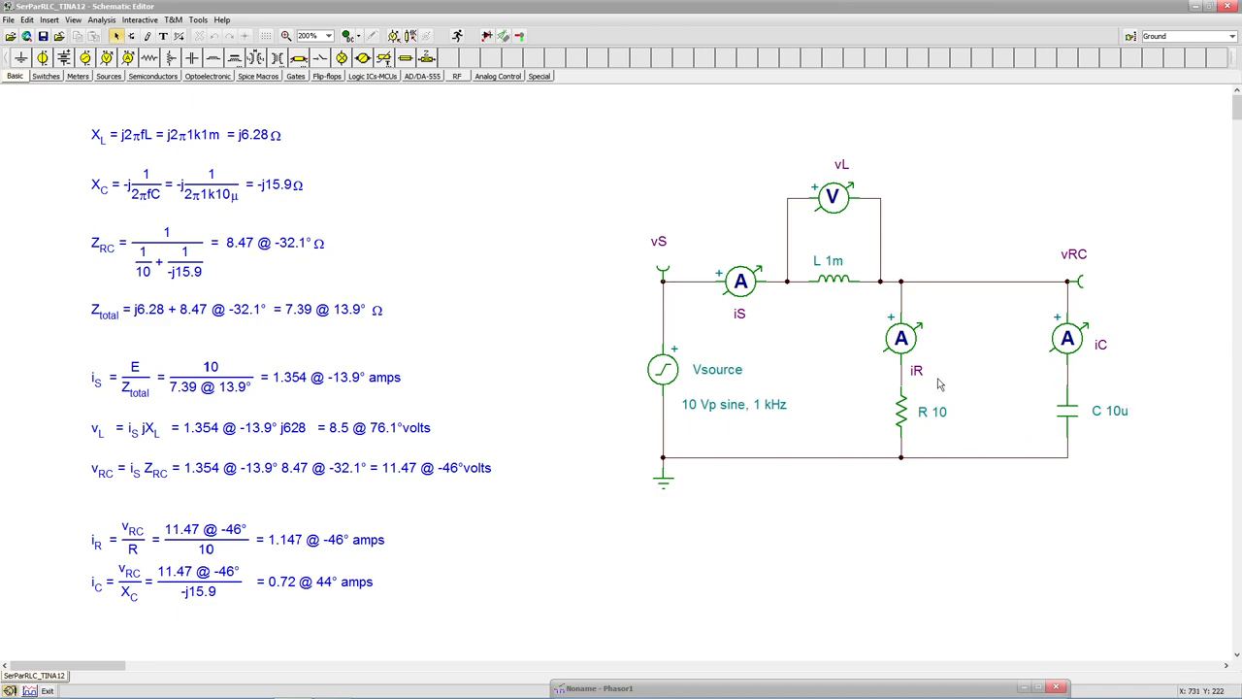
mouse_move(332, 272)
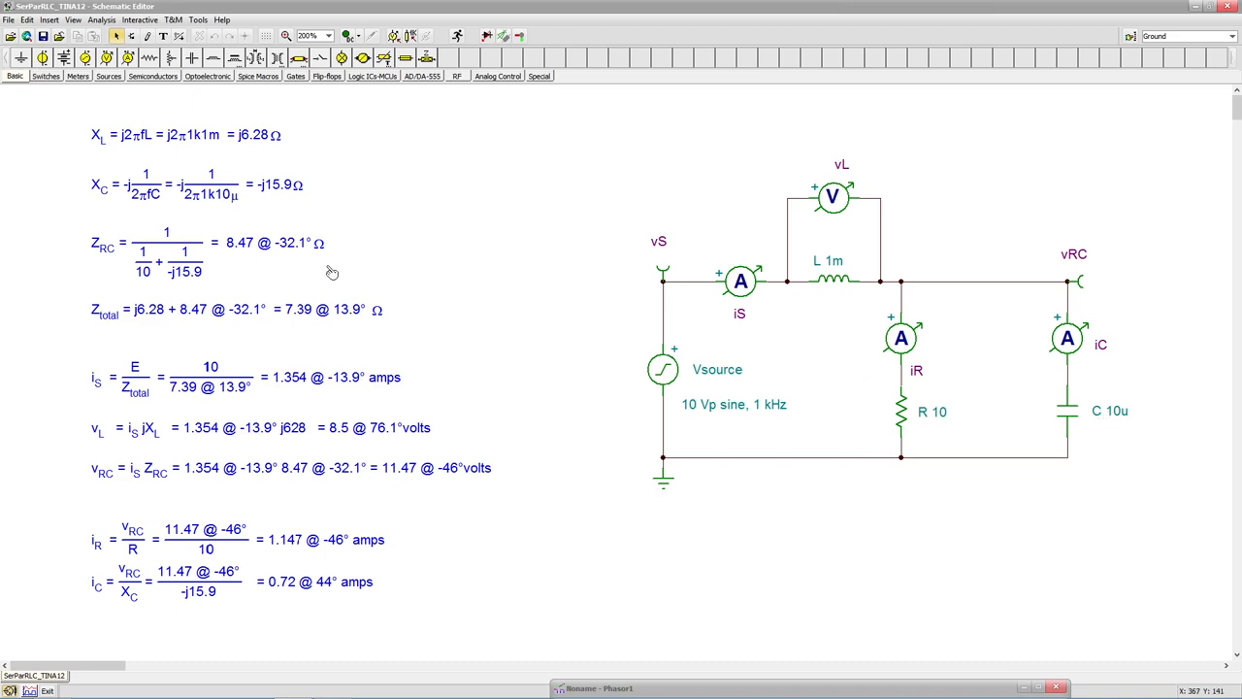
mouse_move(310, 266)
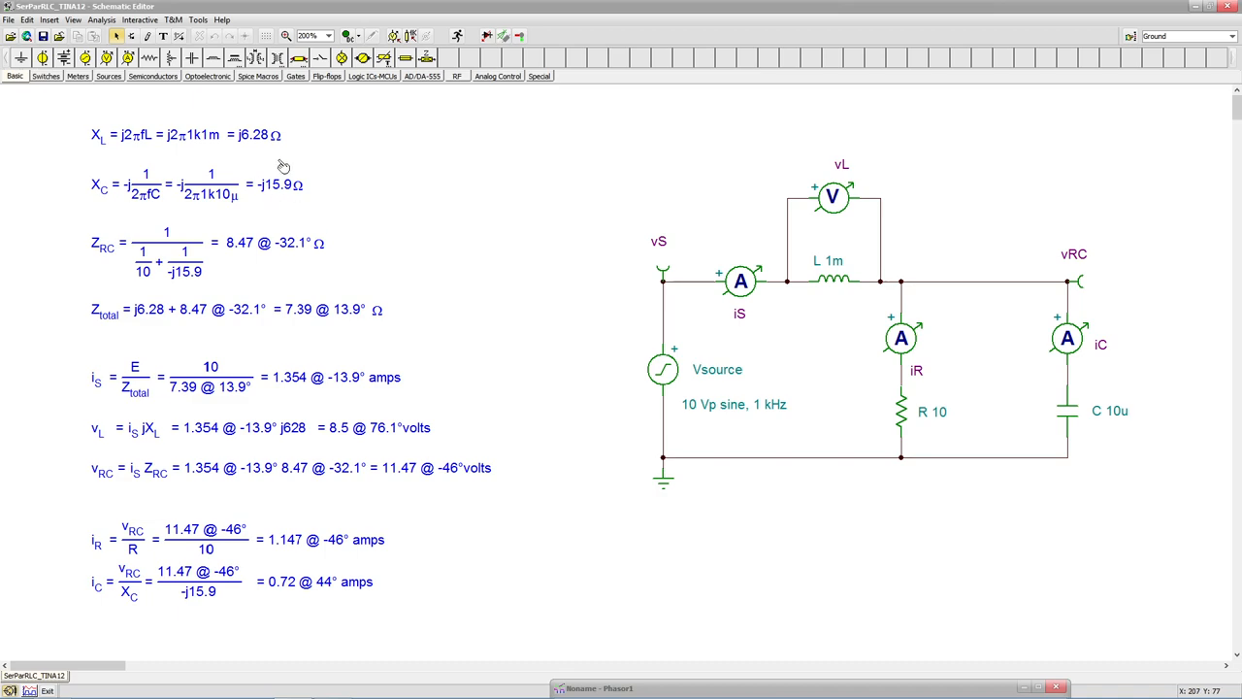
mouse_move(294, 205)
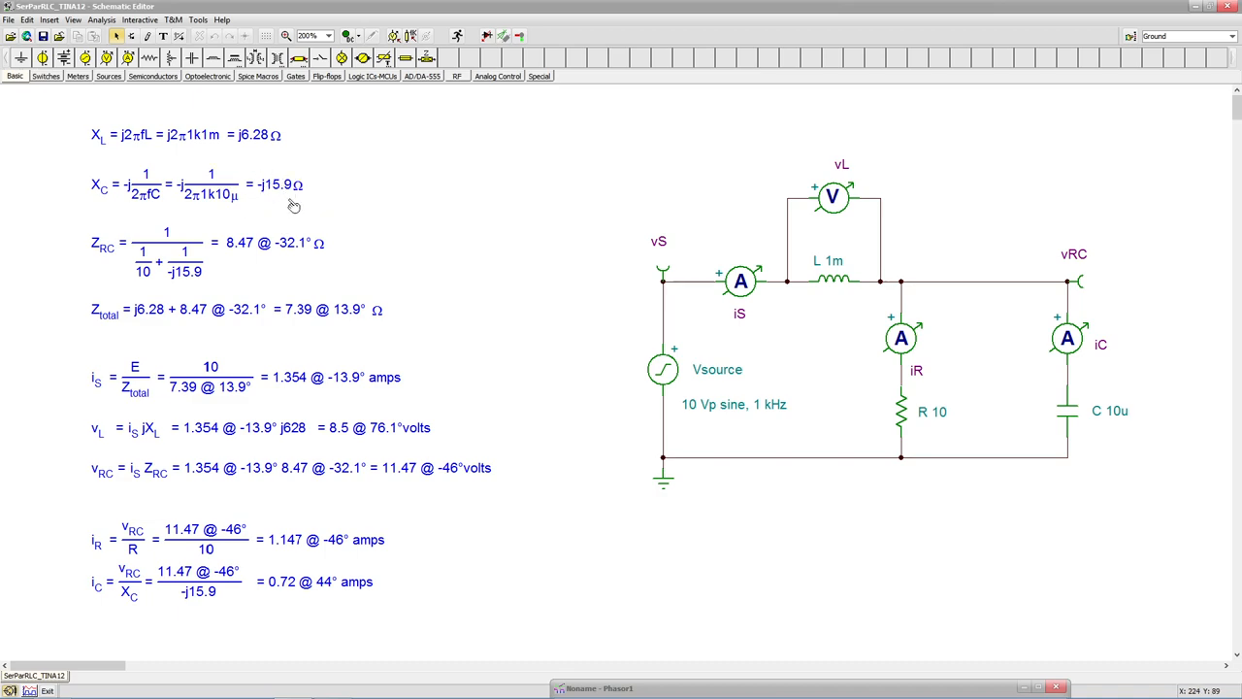
mouse_move(291, 258)
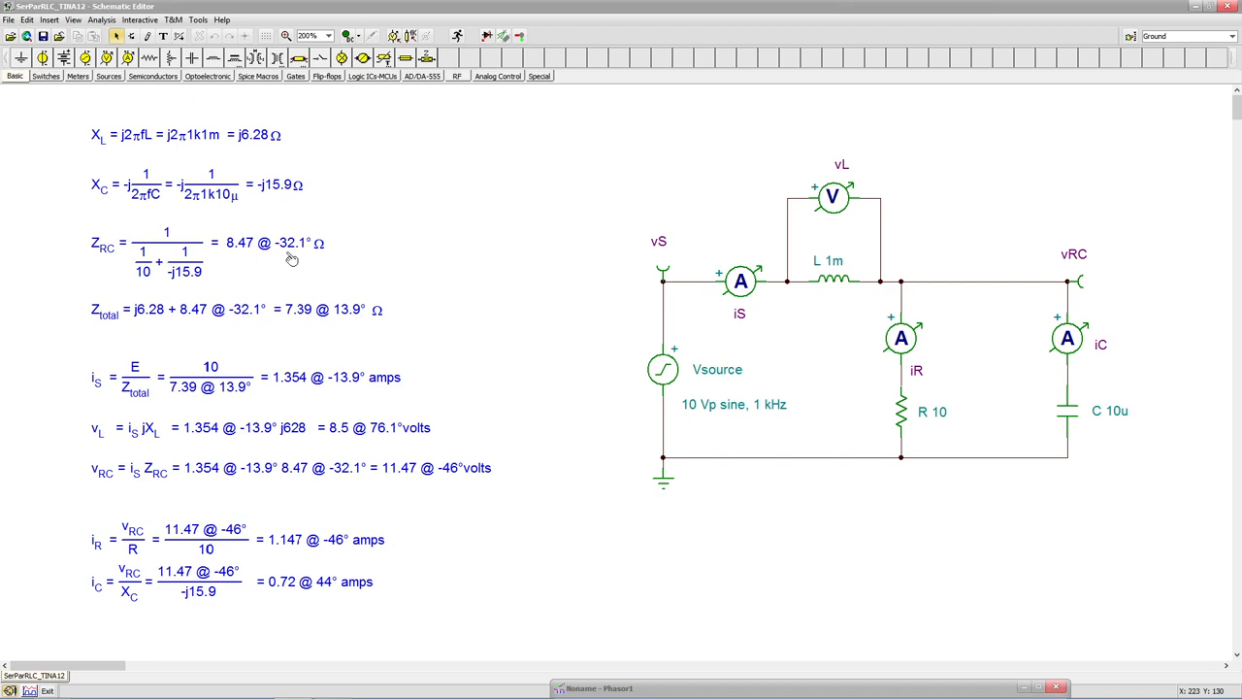
mouse_move(277, 189)
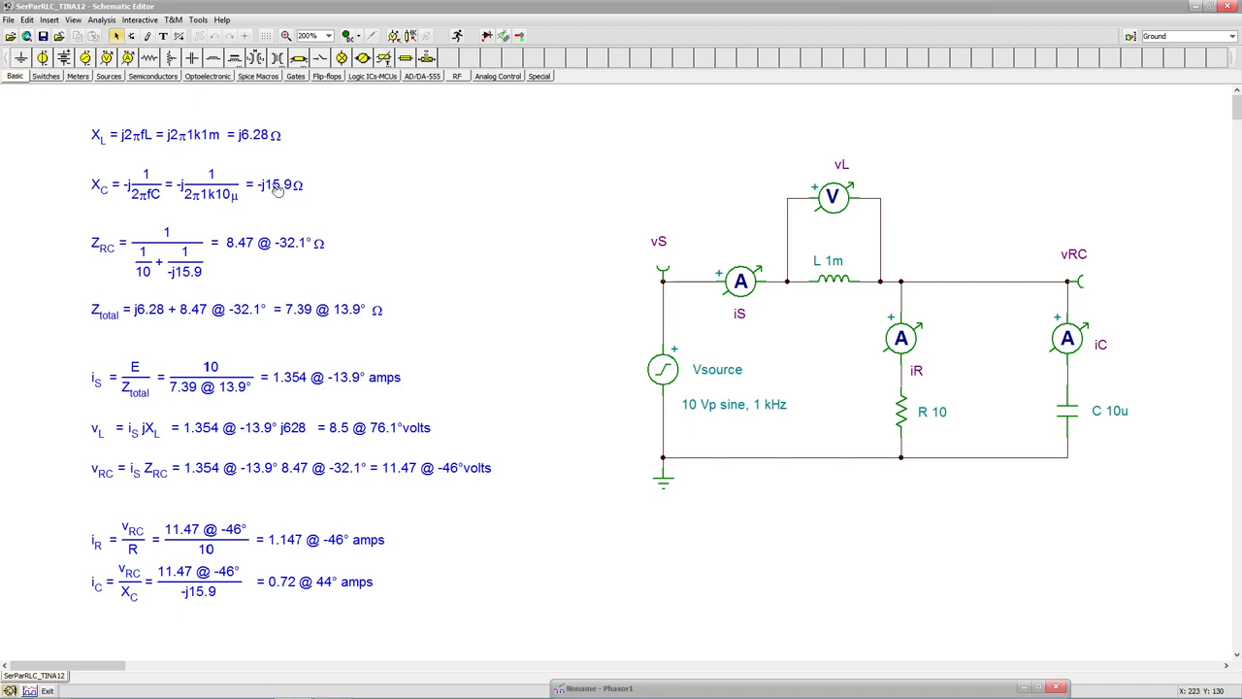
mouse_move(951, 430)
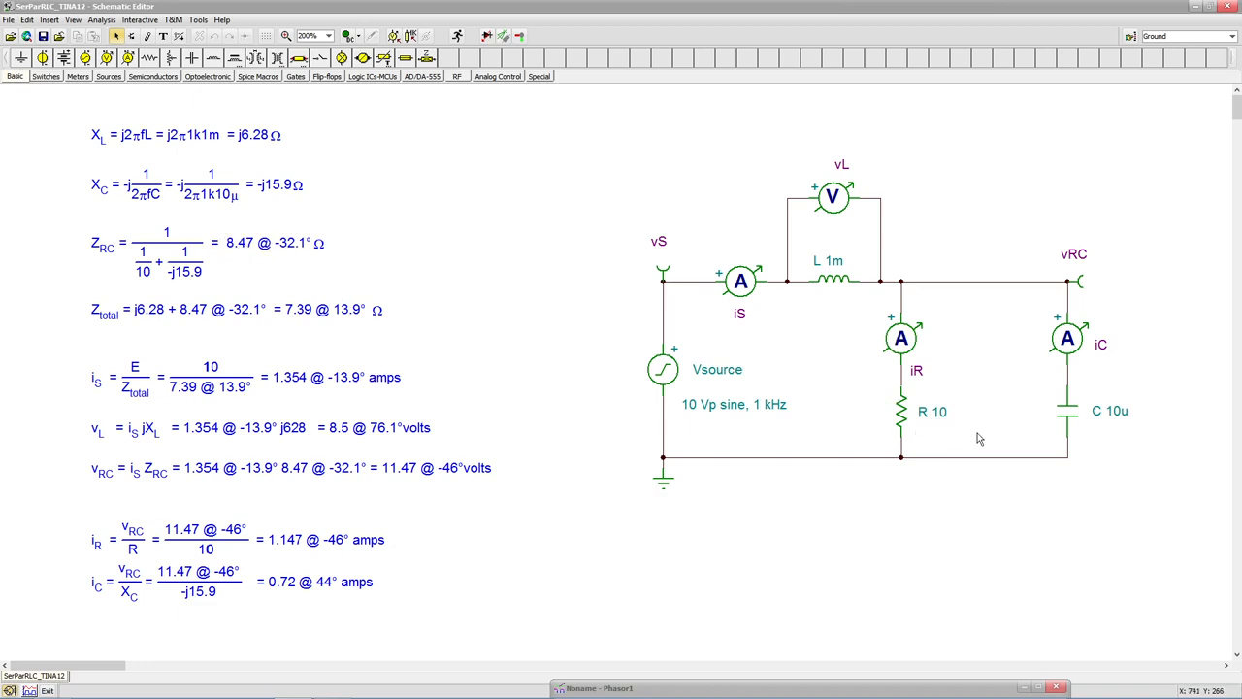
mouse_move(762, 253)
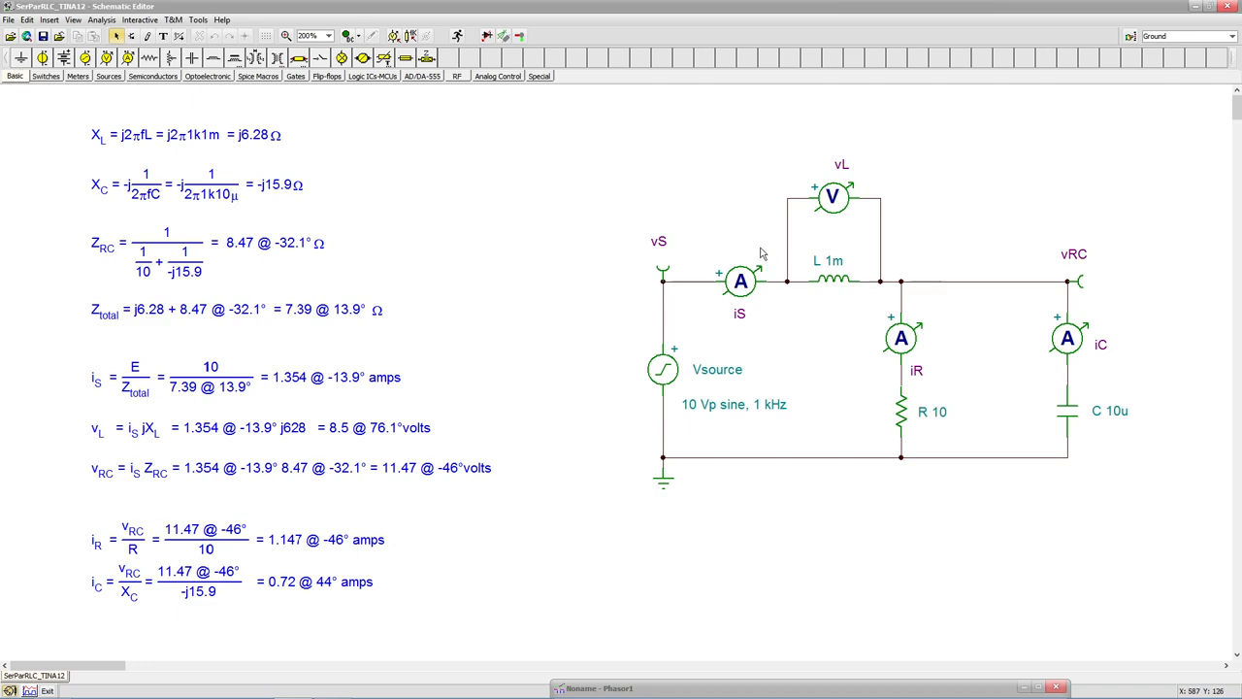
mouse_move(264, 346)
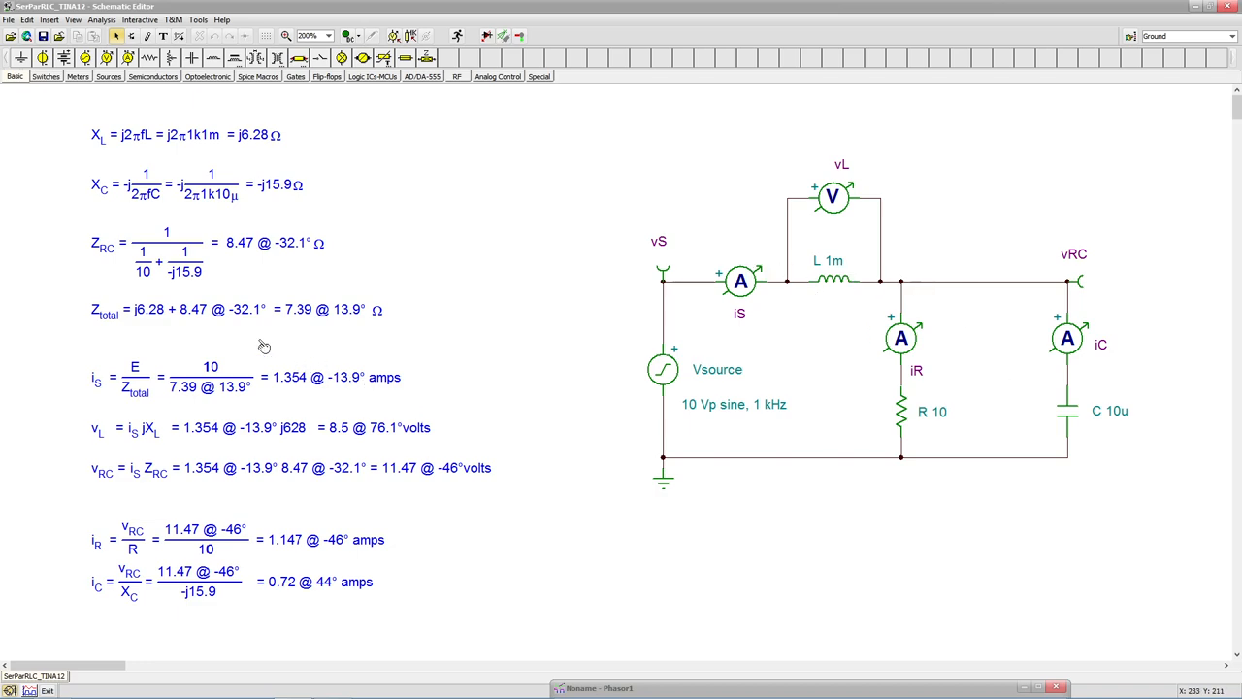
mouse_move(178, 331)
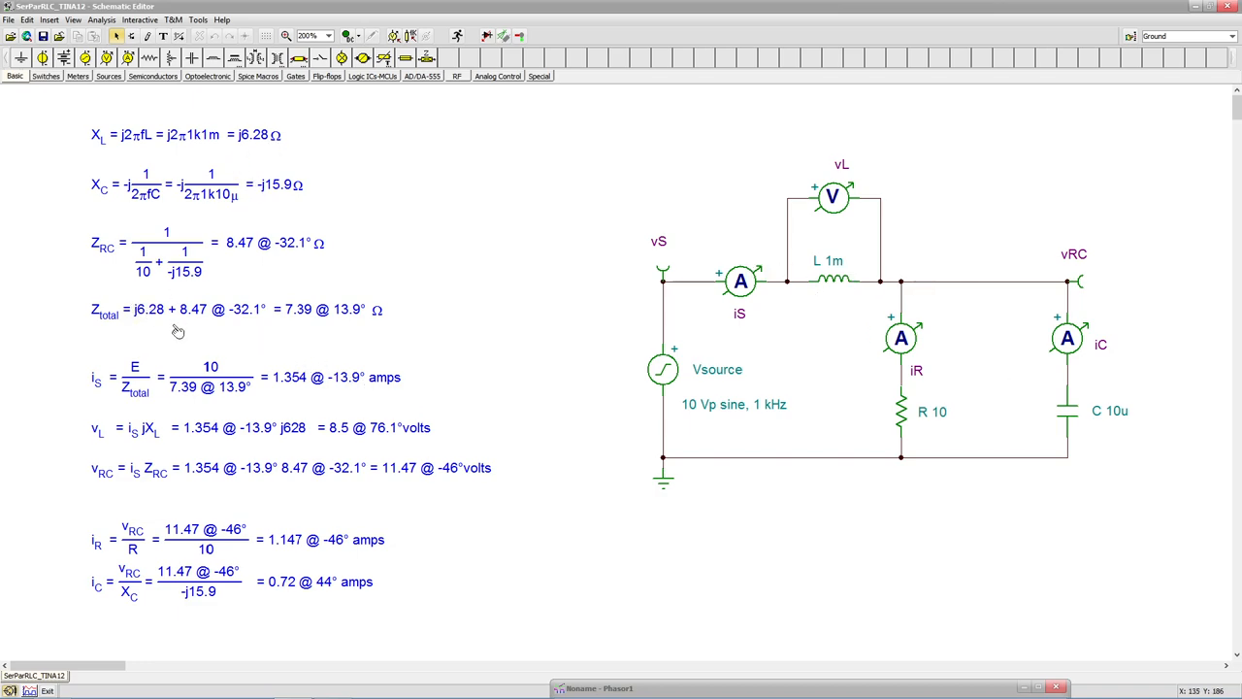
mouse_move(225, 294)
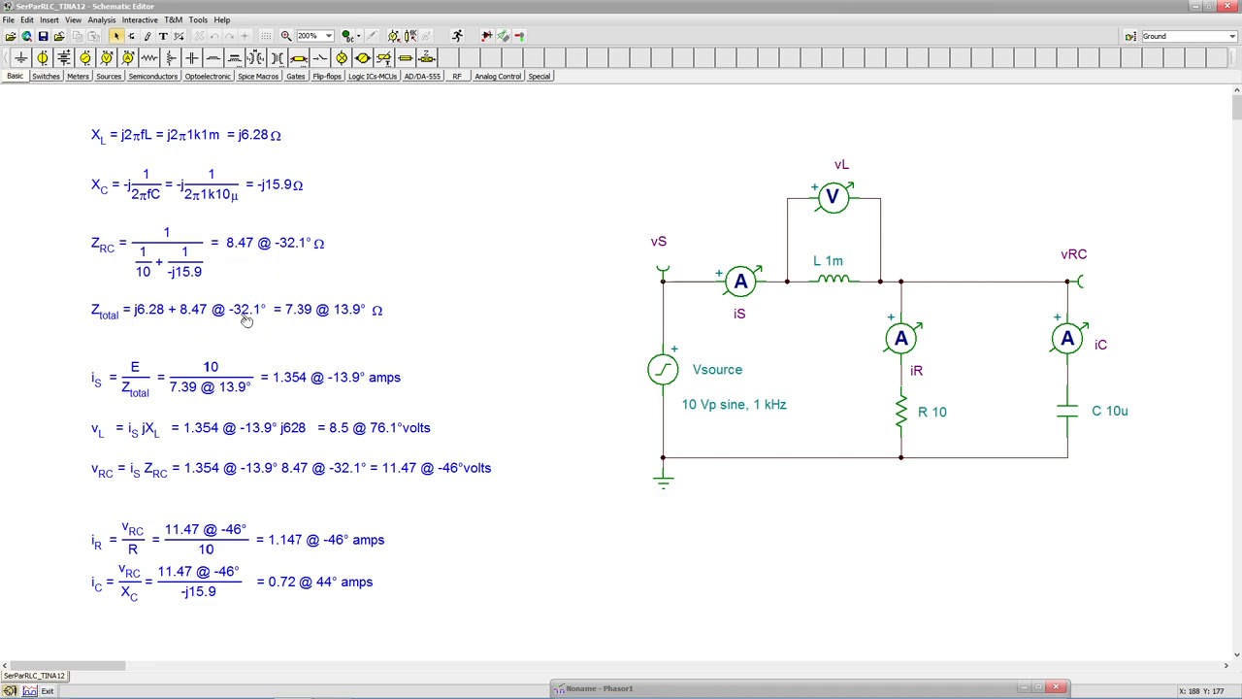
mouse_move(304, 316)
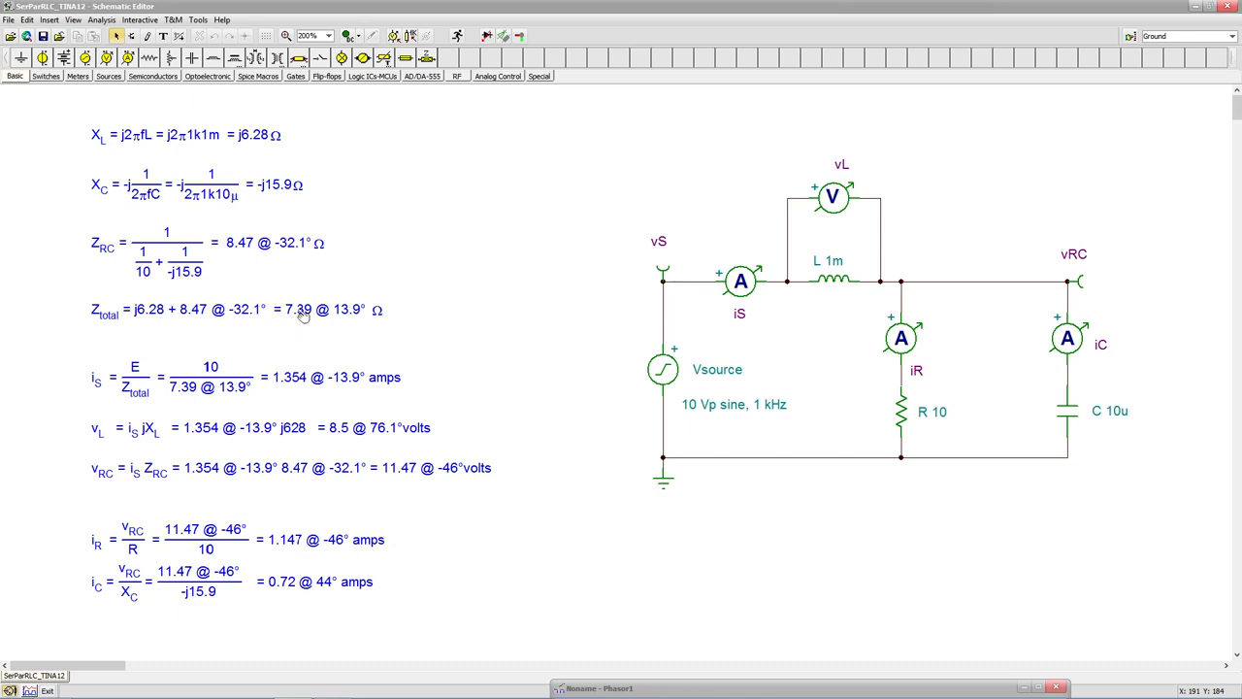
mouse_move(341, 339)
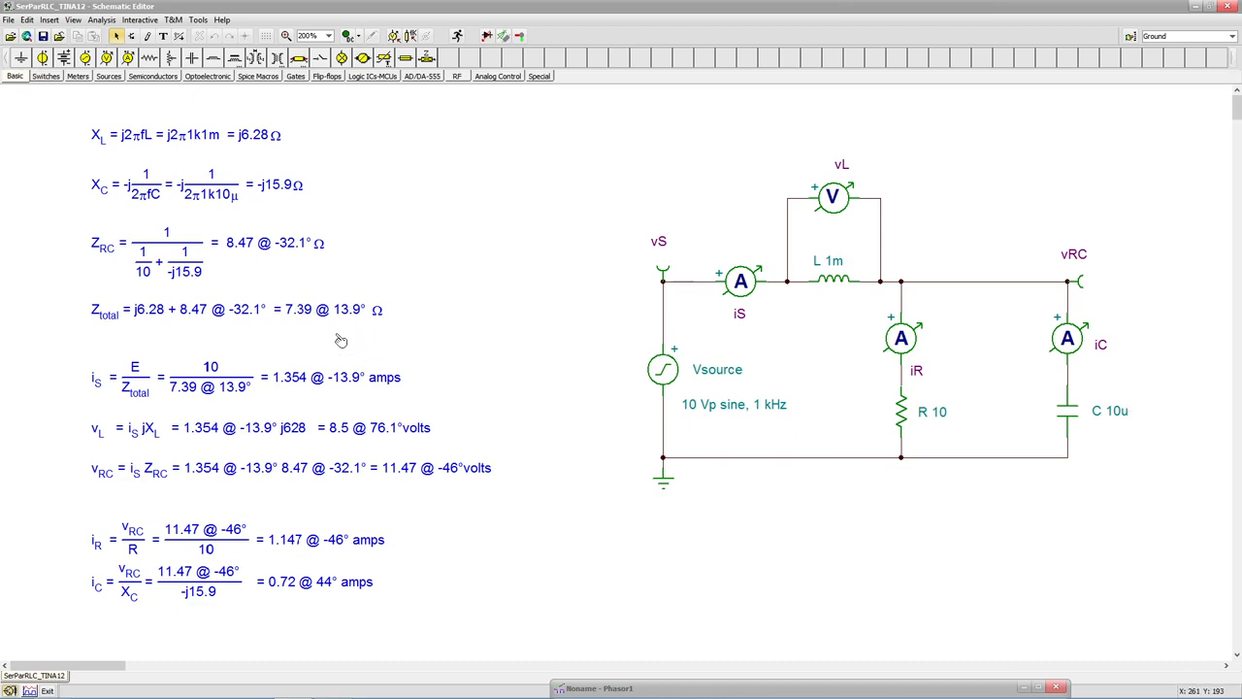
mouse_move(356, 328)
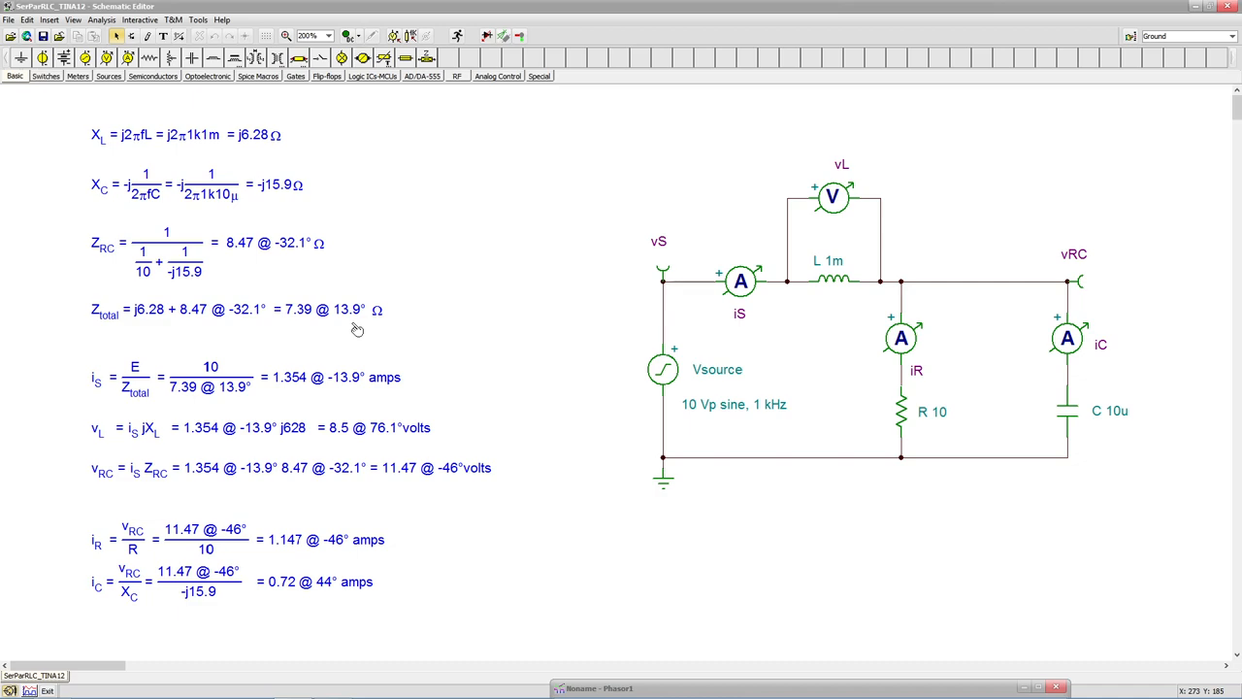
mouse_move(147, 375)
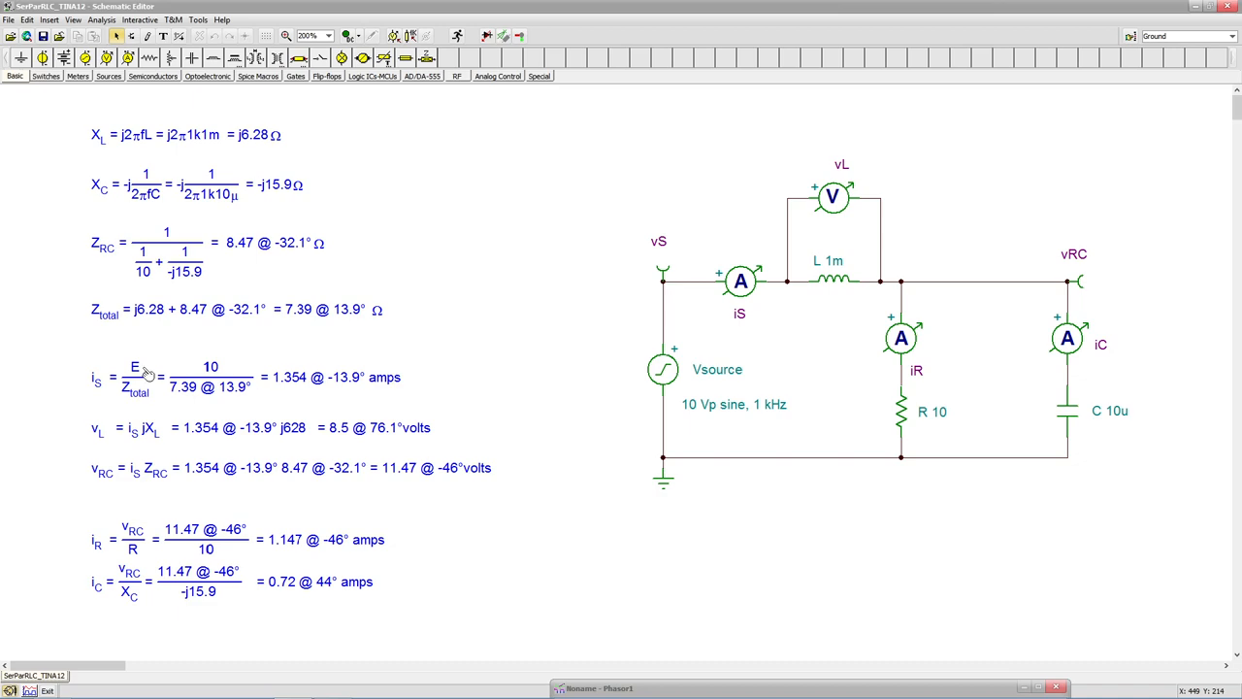
mouse_move(221, 294)
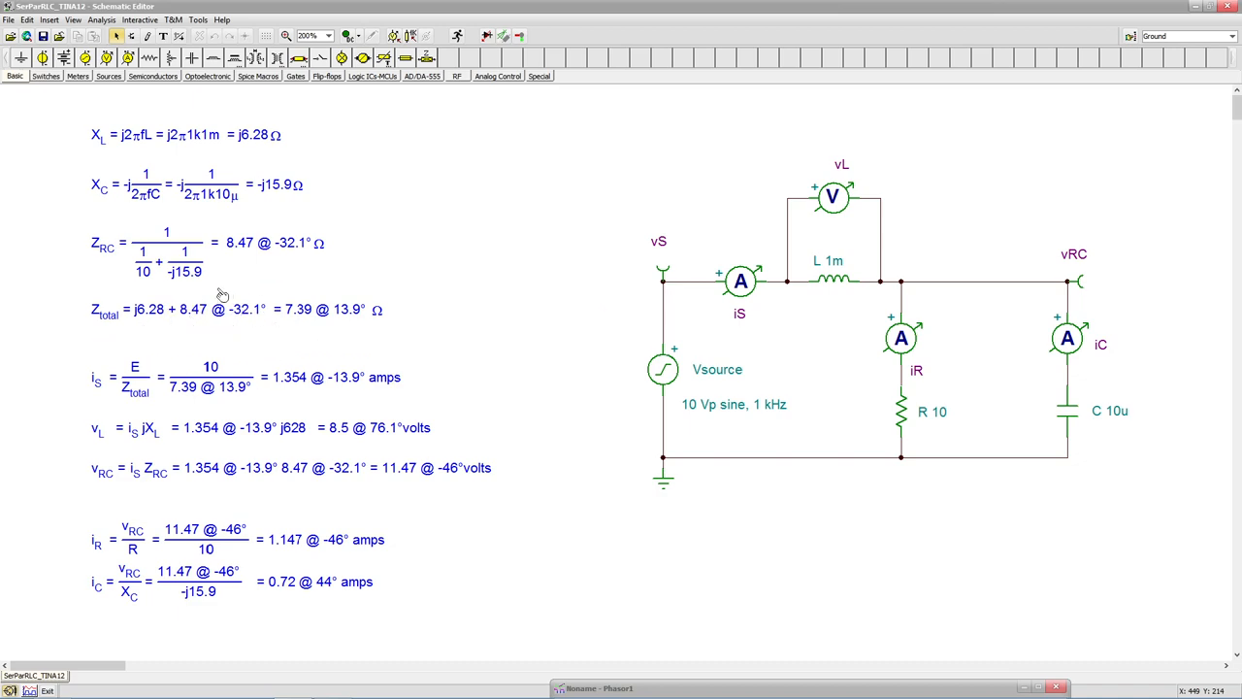
mouse_move(206, 332)
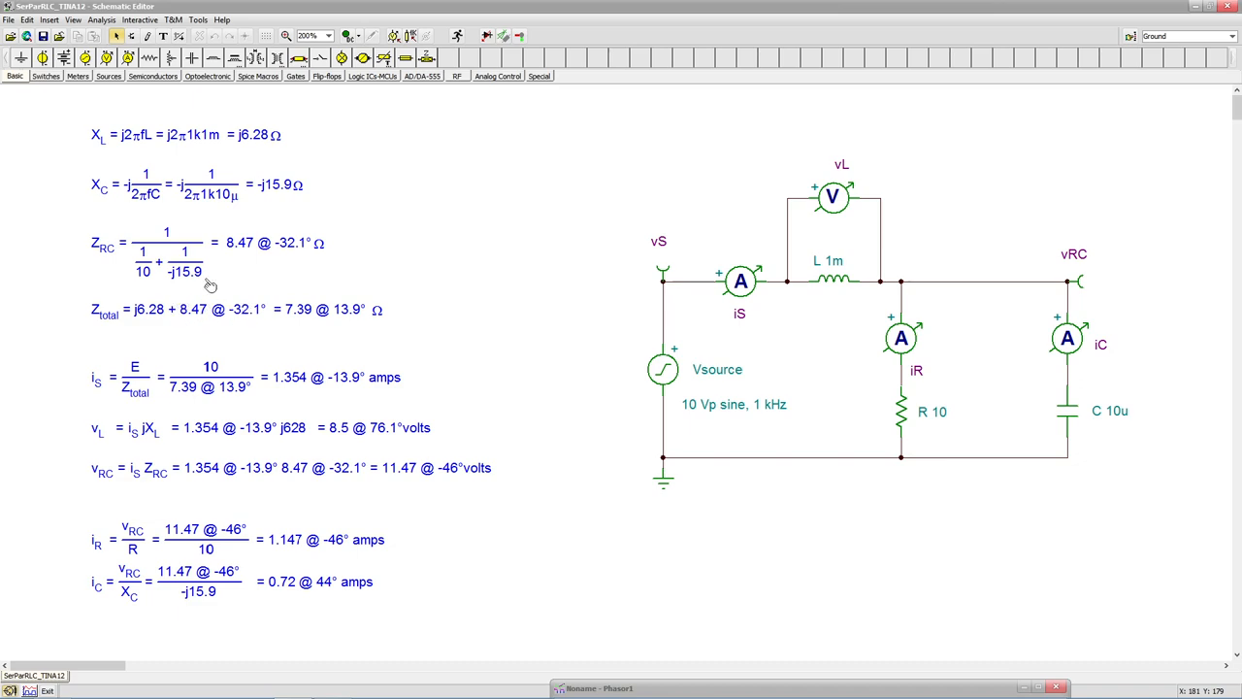
mouse_move(220, 309)
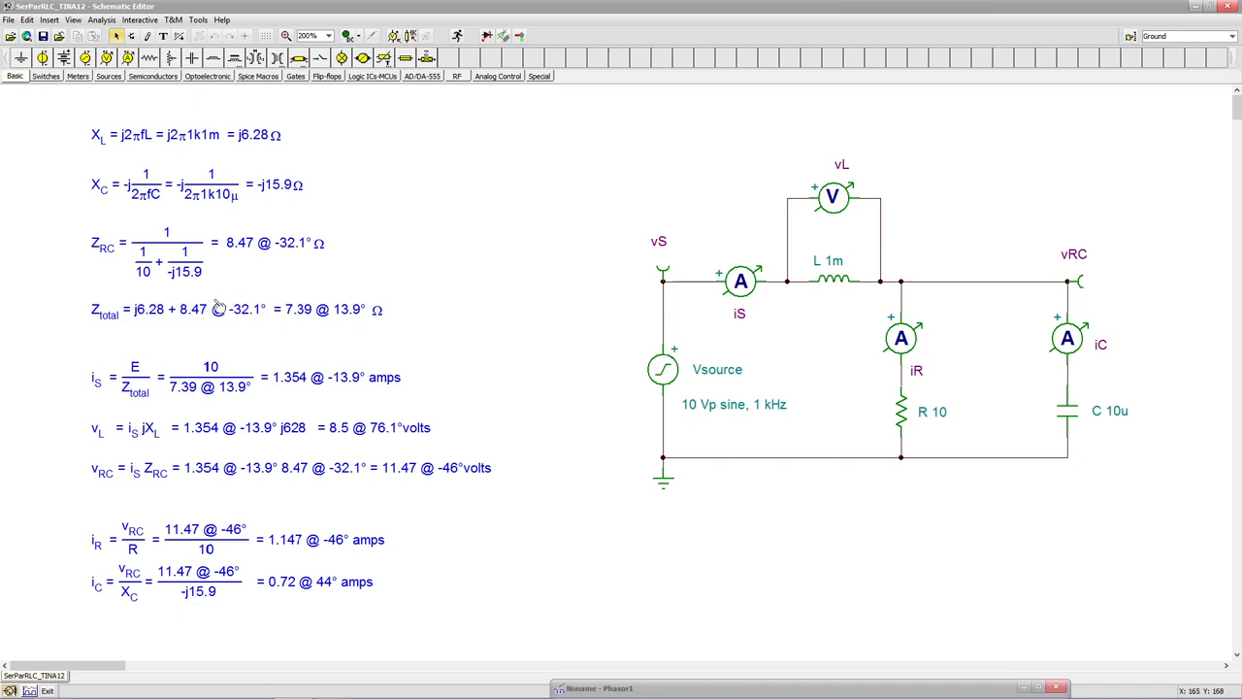
mouse_move(141, 326)
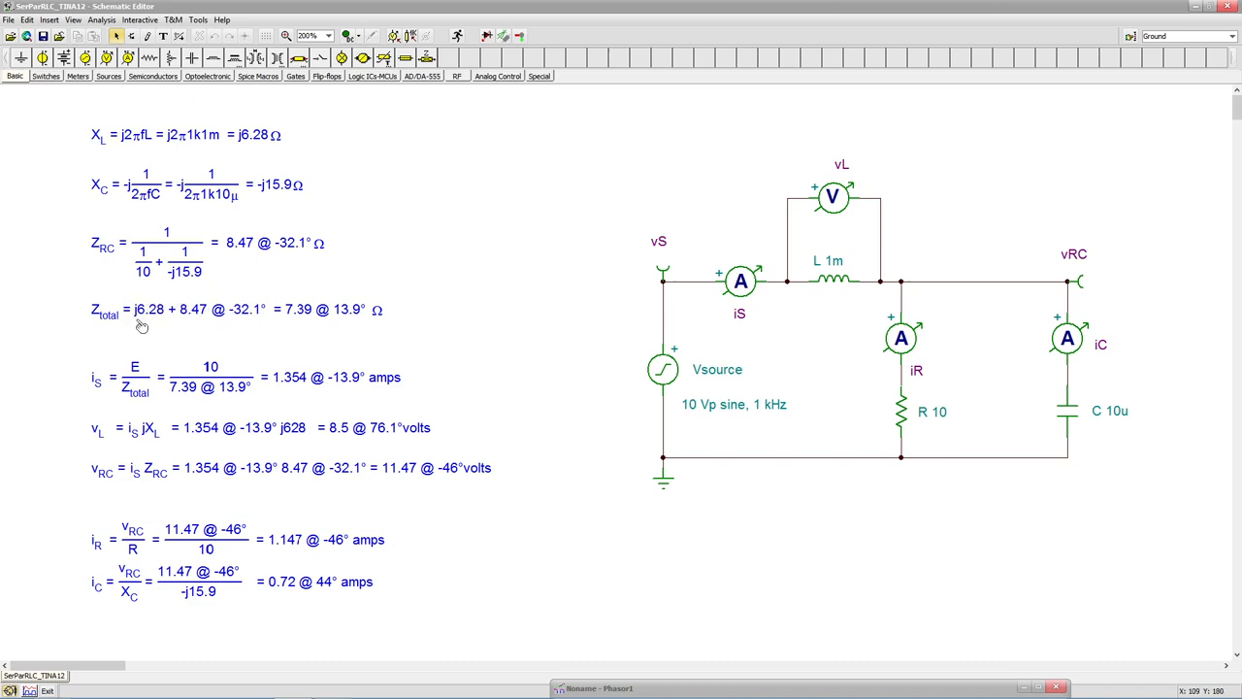
mouse_move(317, 339)
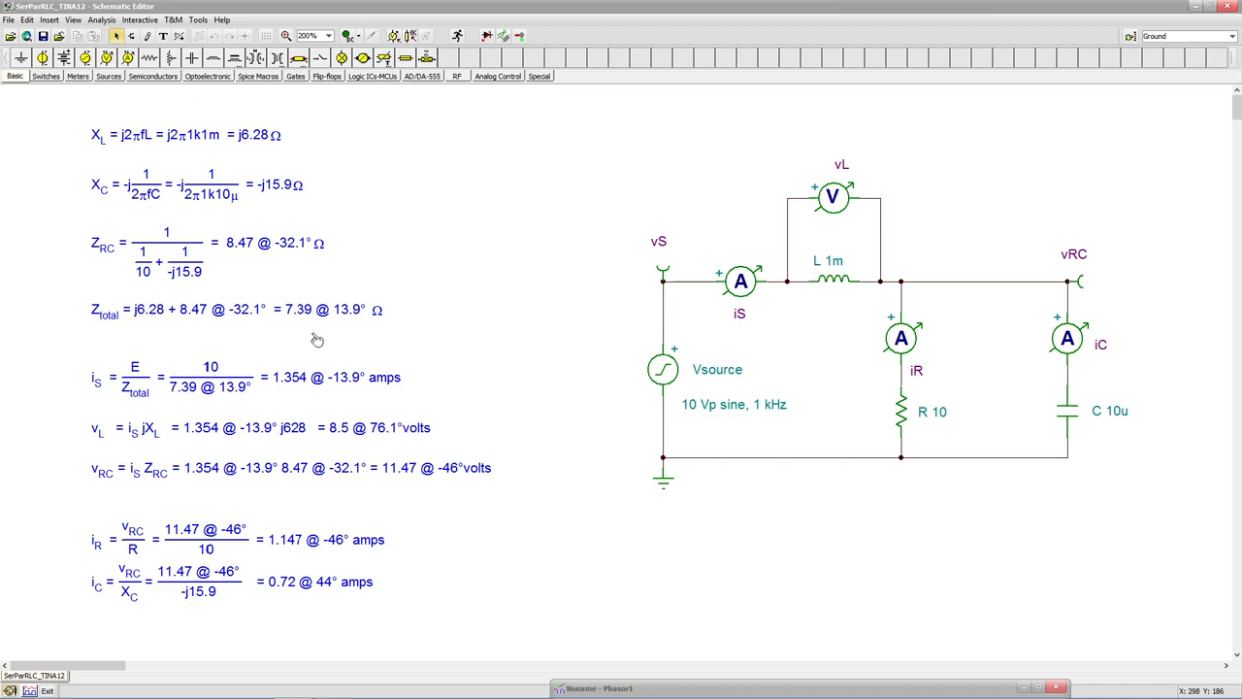
mouse_move(357, 325)
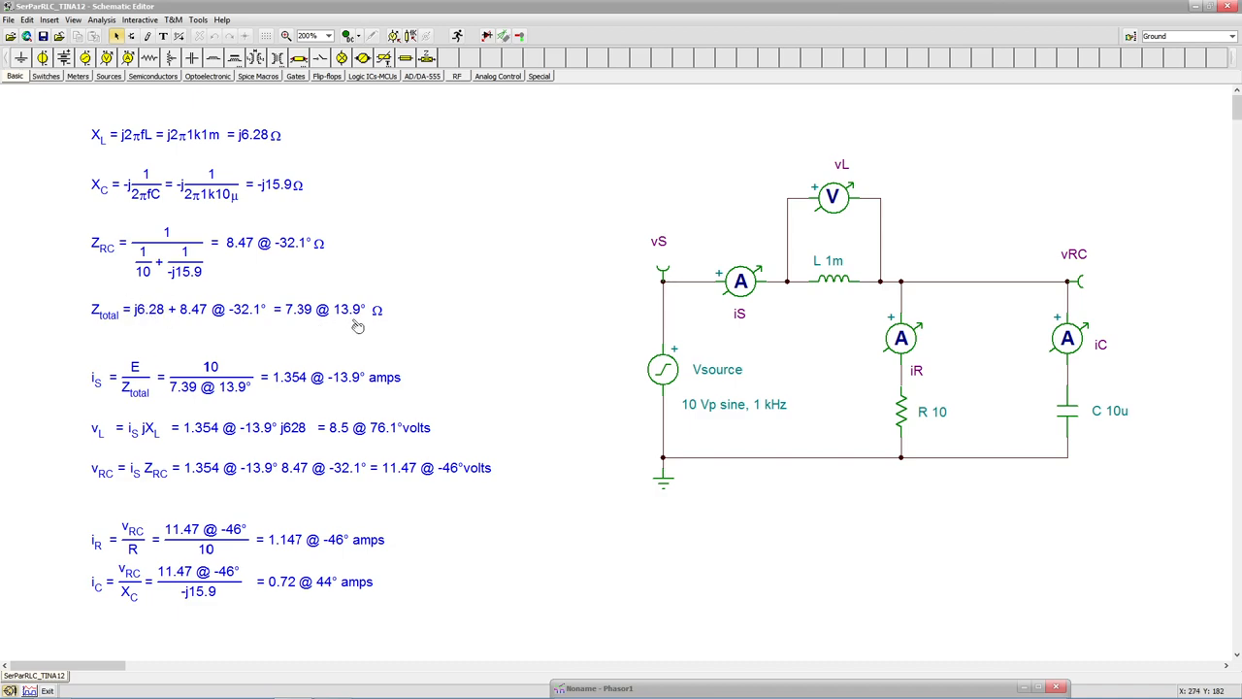
mouse_move(412, 330)
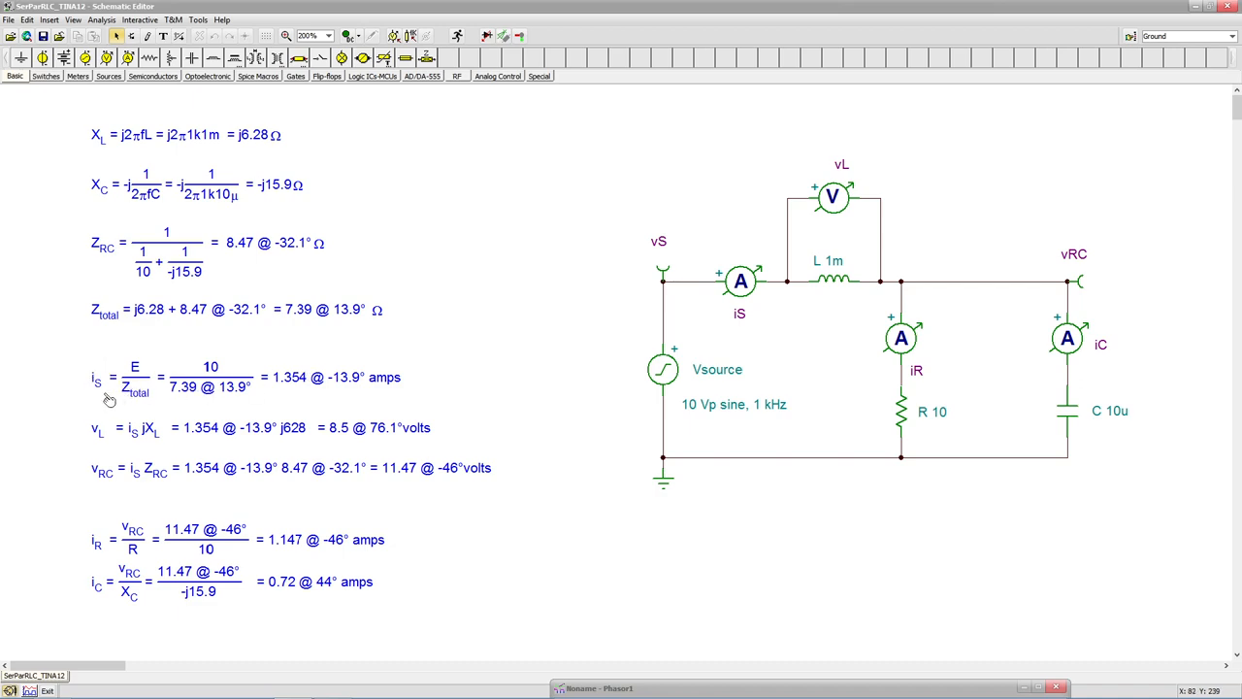
mouse_move(766, 432)
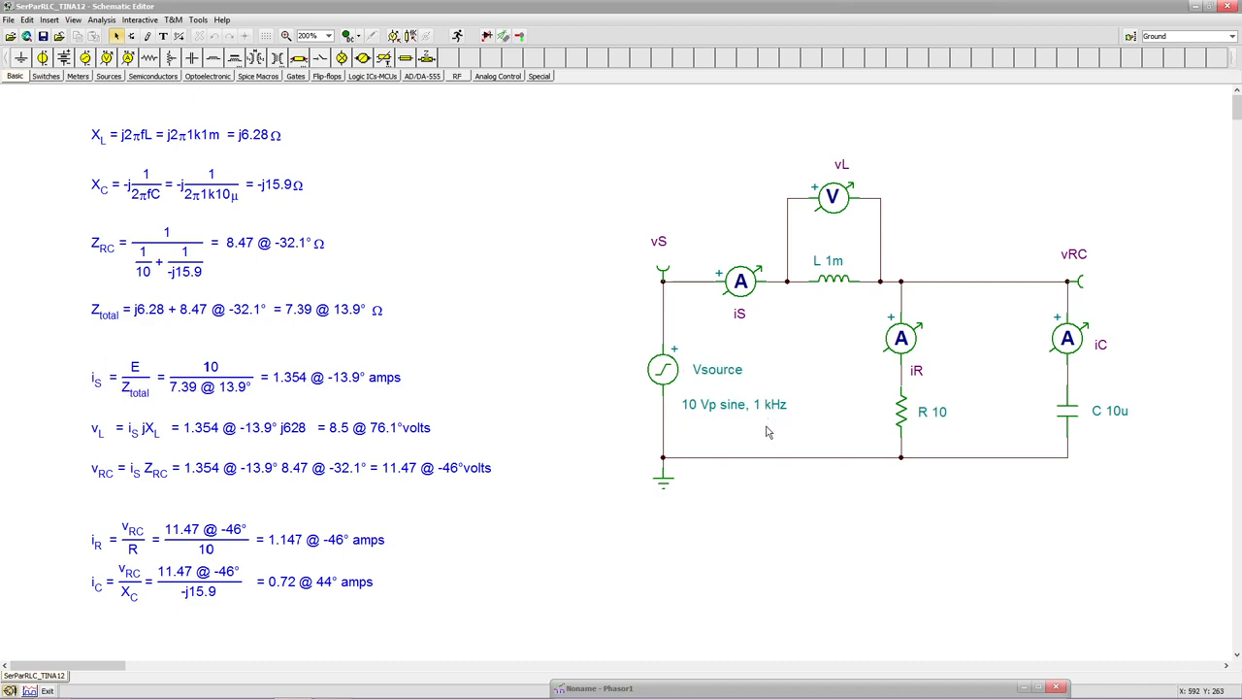
mouse_move(172, 400)
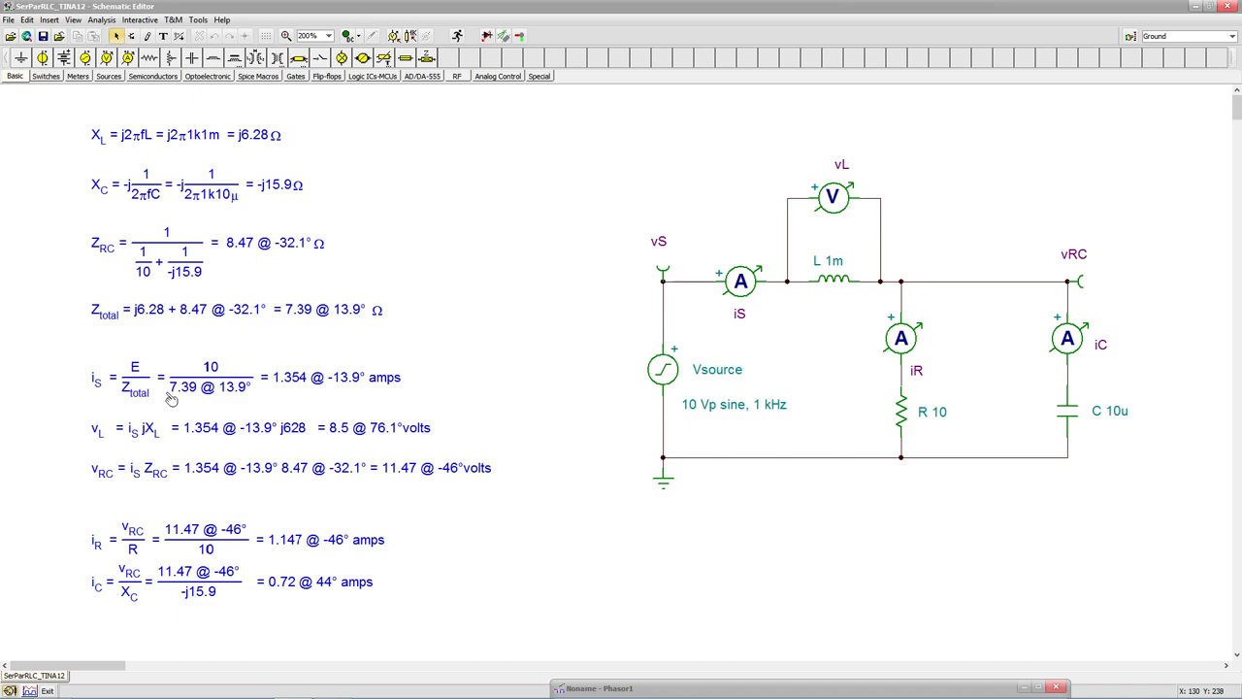
mouse_move(274, 393)
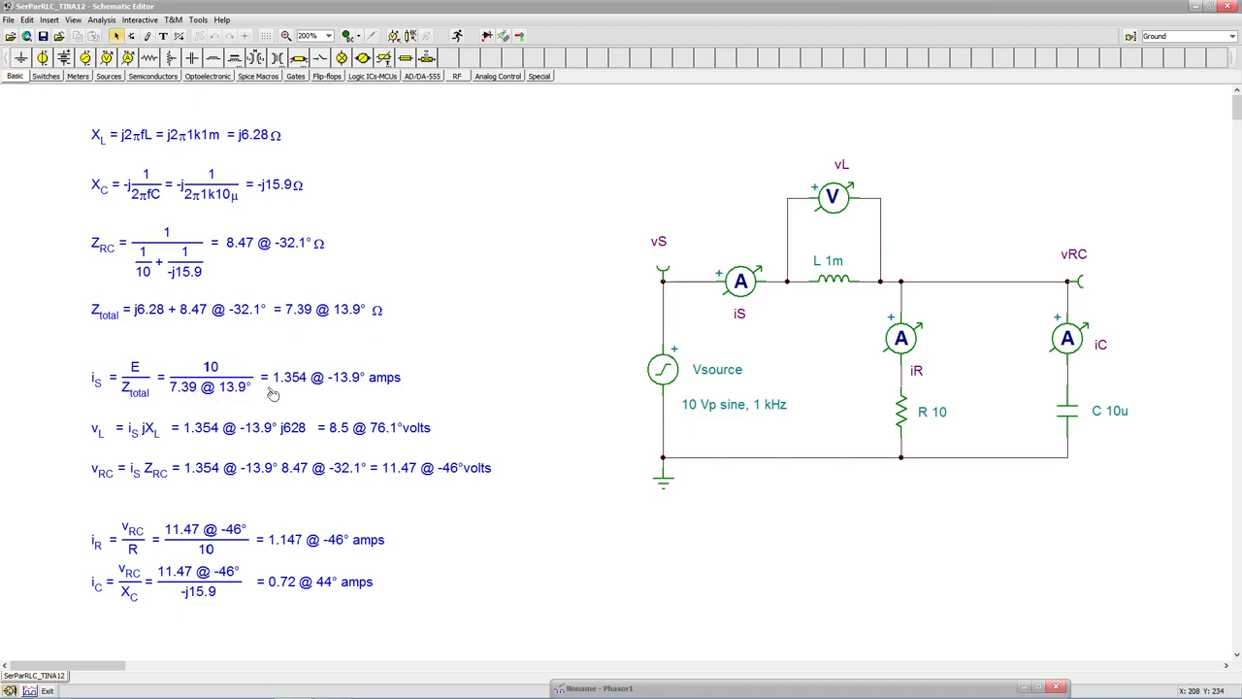
mouse_move(418, 394)
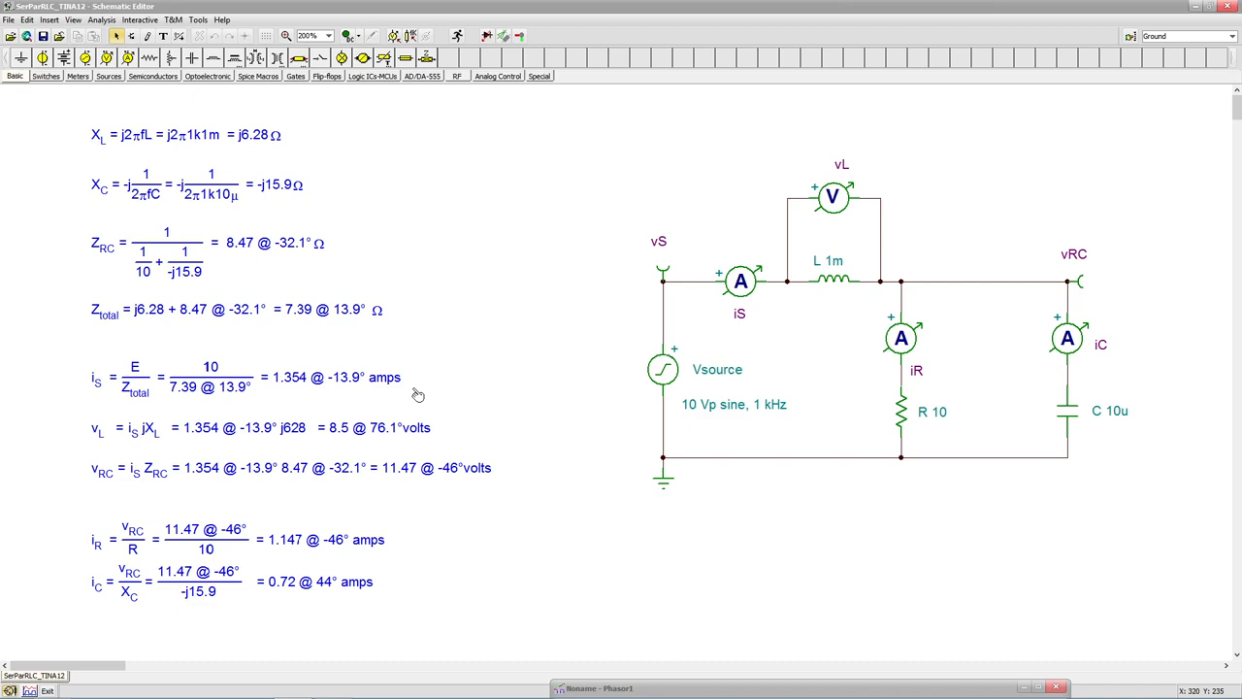
mouse_move(345, 394)
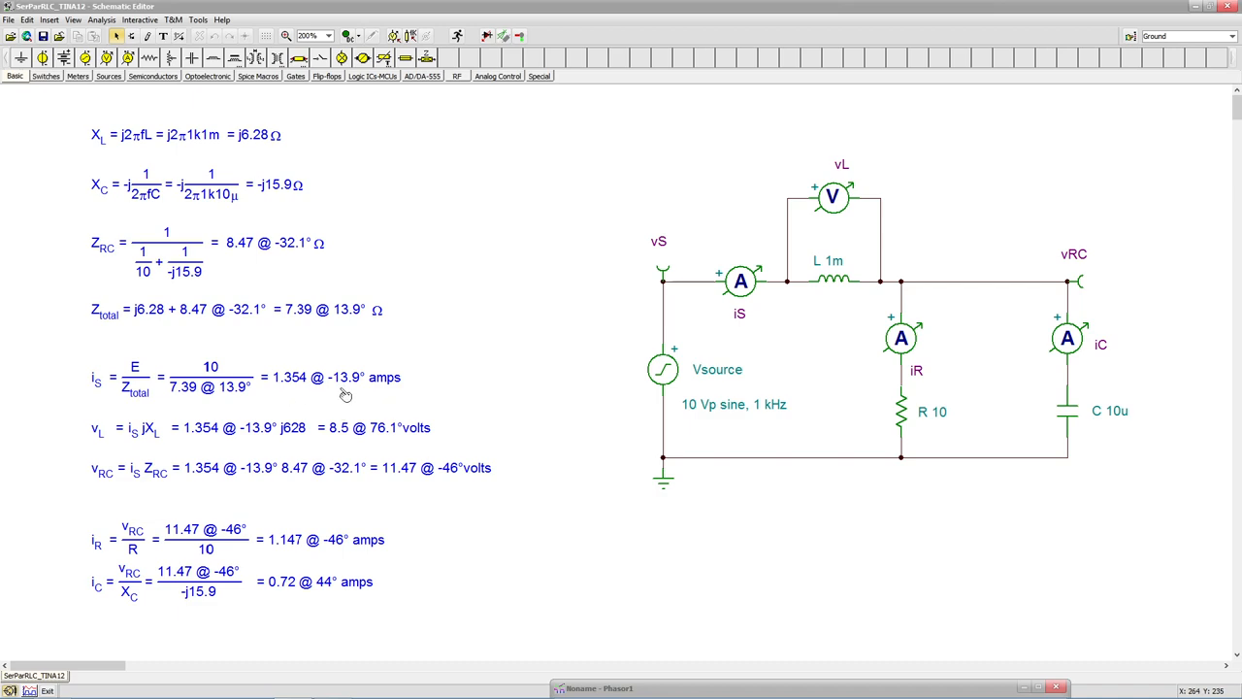
mouse_move(361, 395)
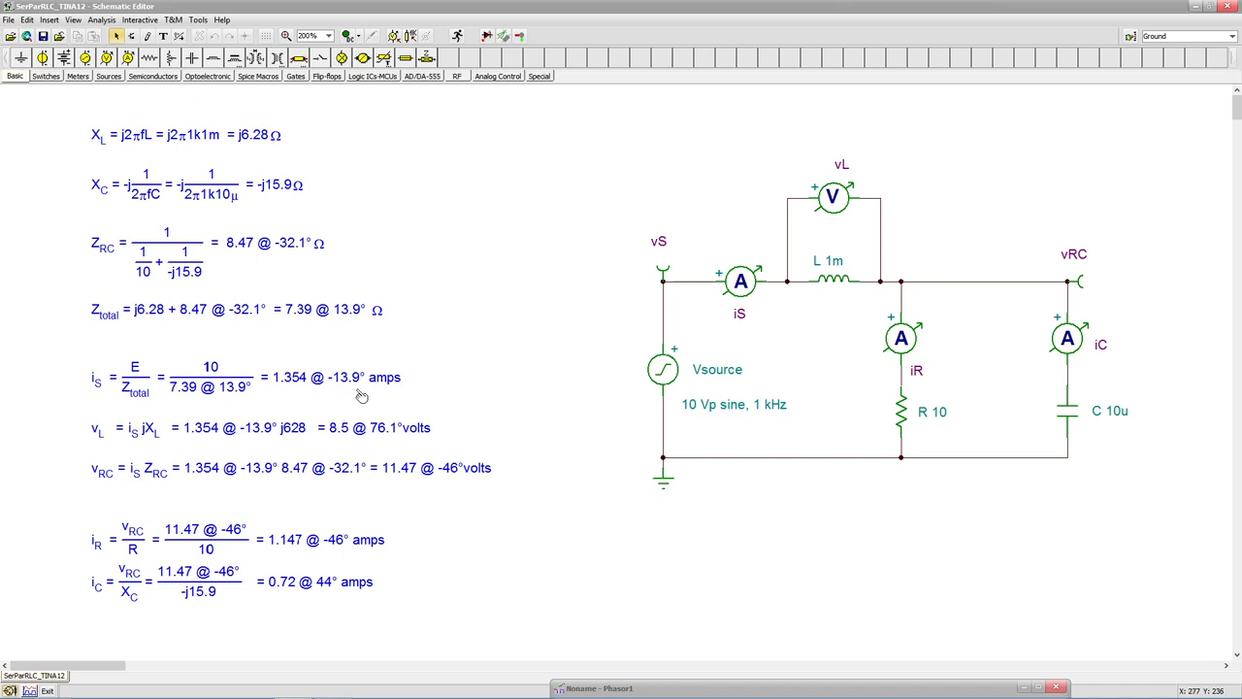
mouse_move(575, 388)
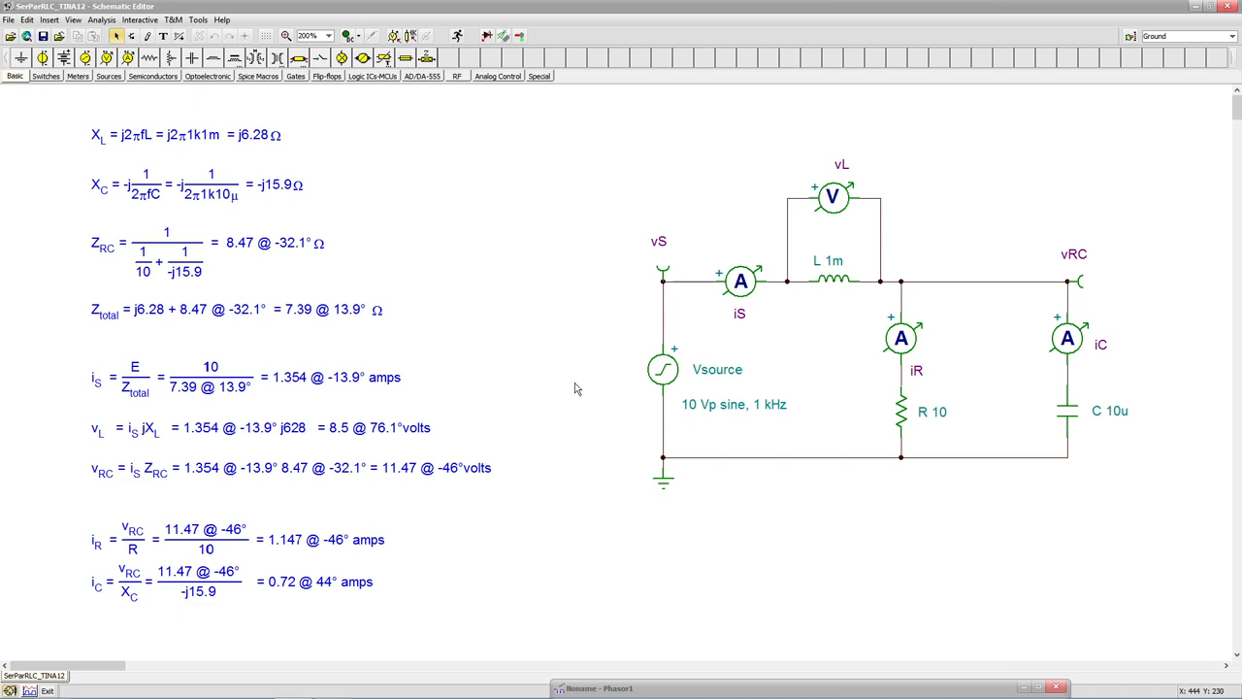
mouse_move(961, 191)
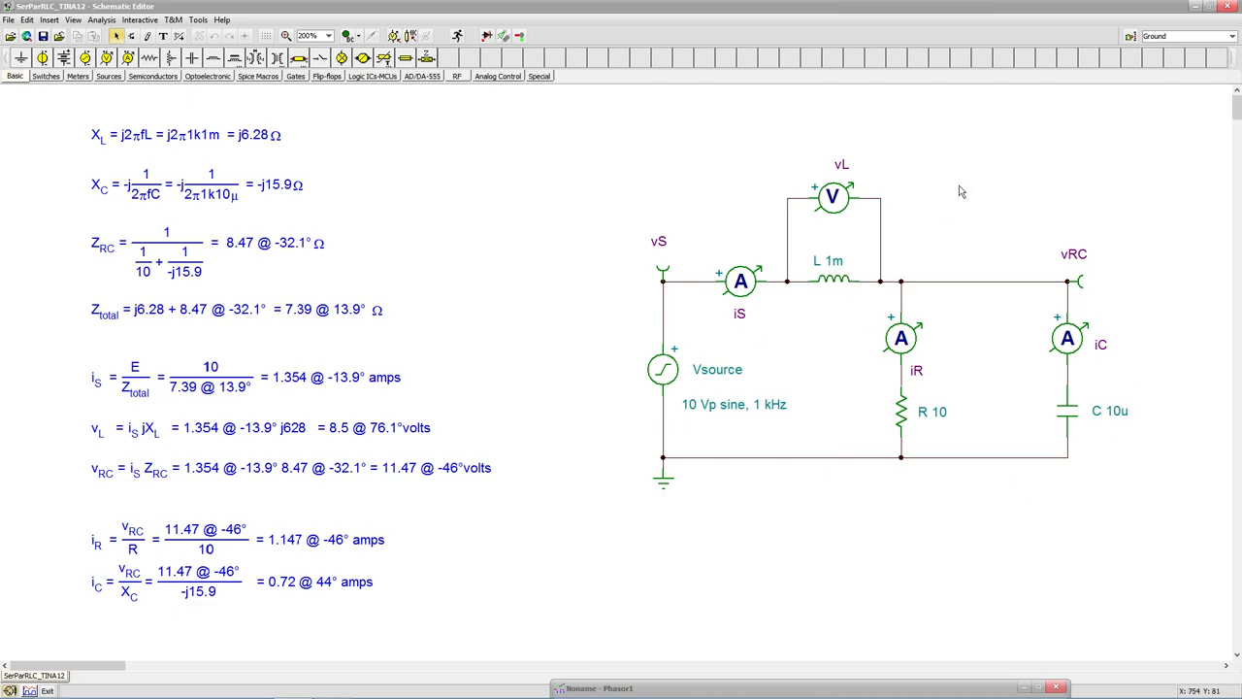
mouse_move(783, 403)
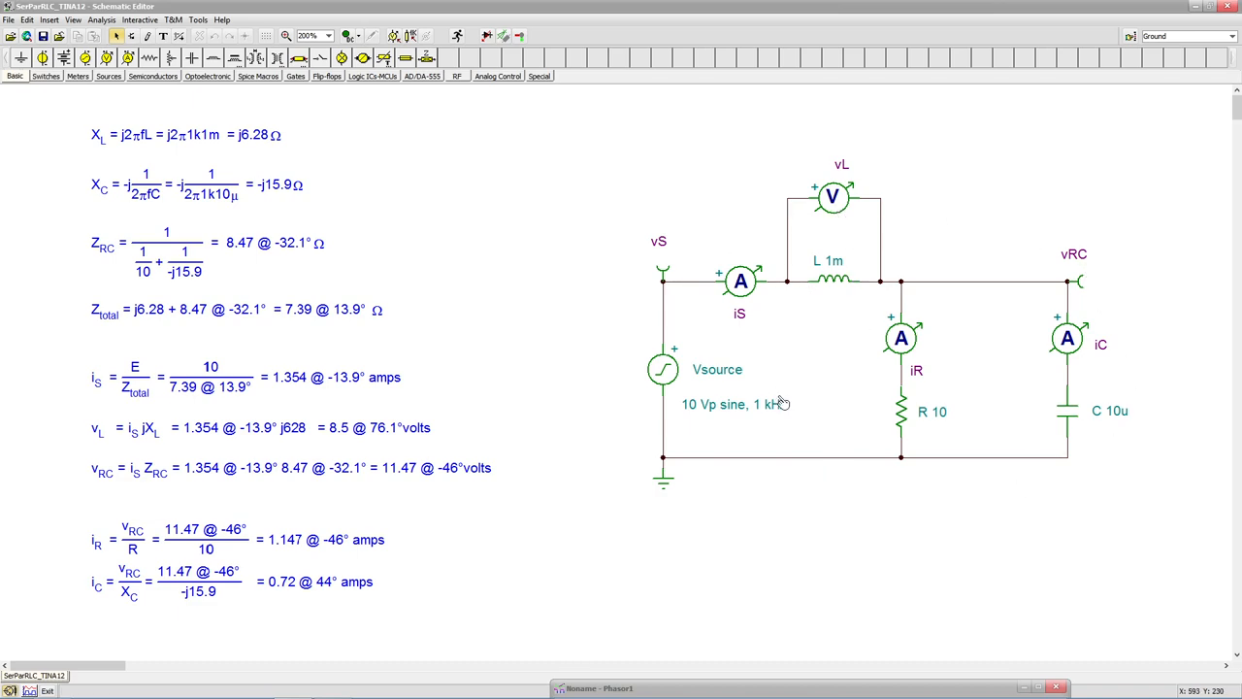
mouse_move(830, 477)
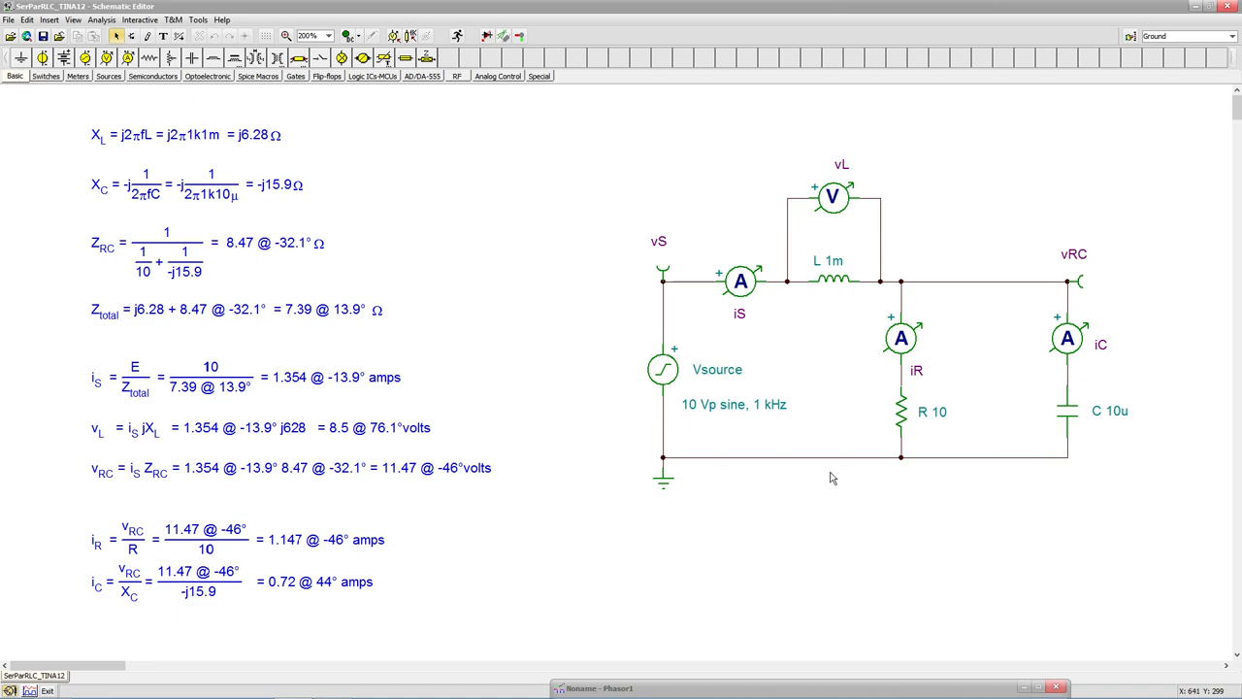
mouse_move(833, 417)
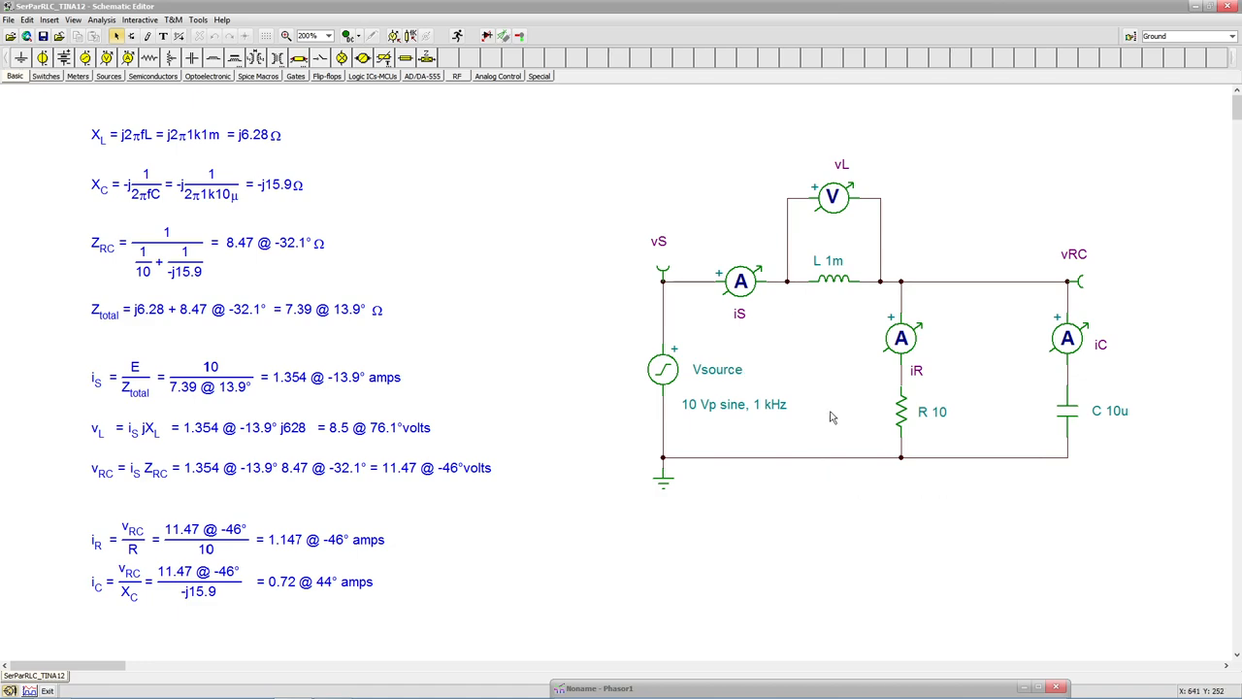
mouse_move(457, 425)
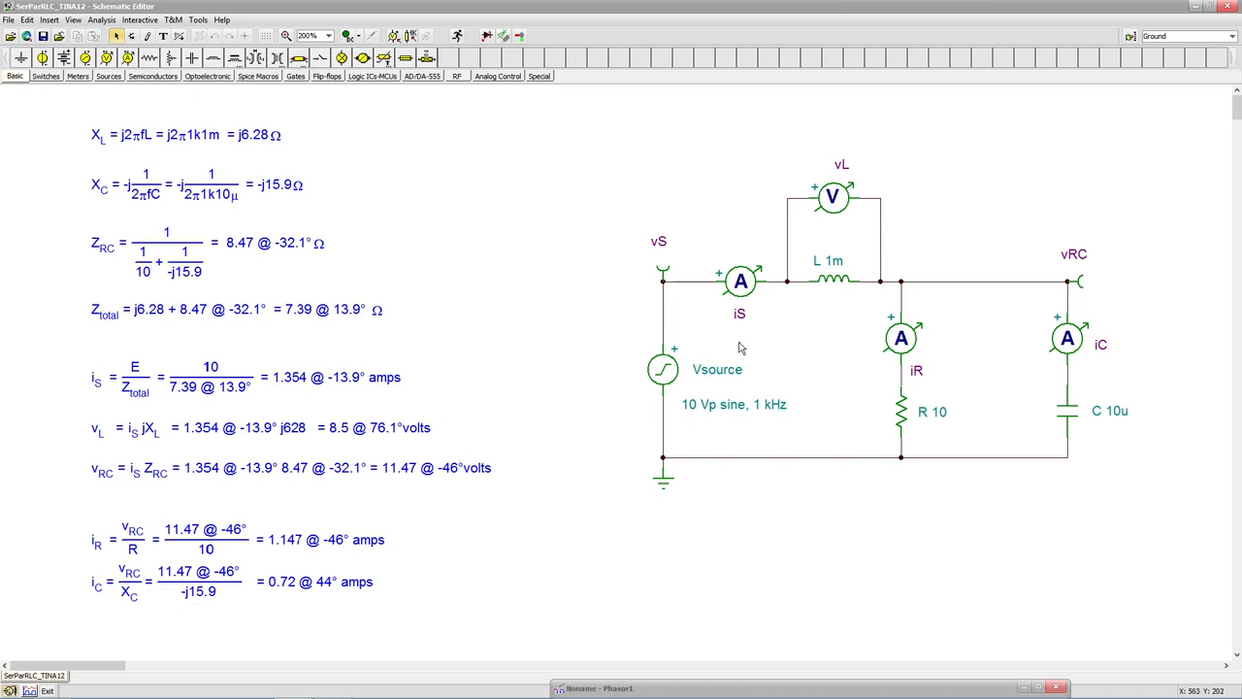
mouse_move(402, 369)
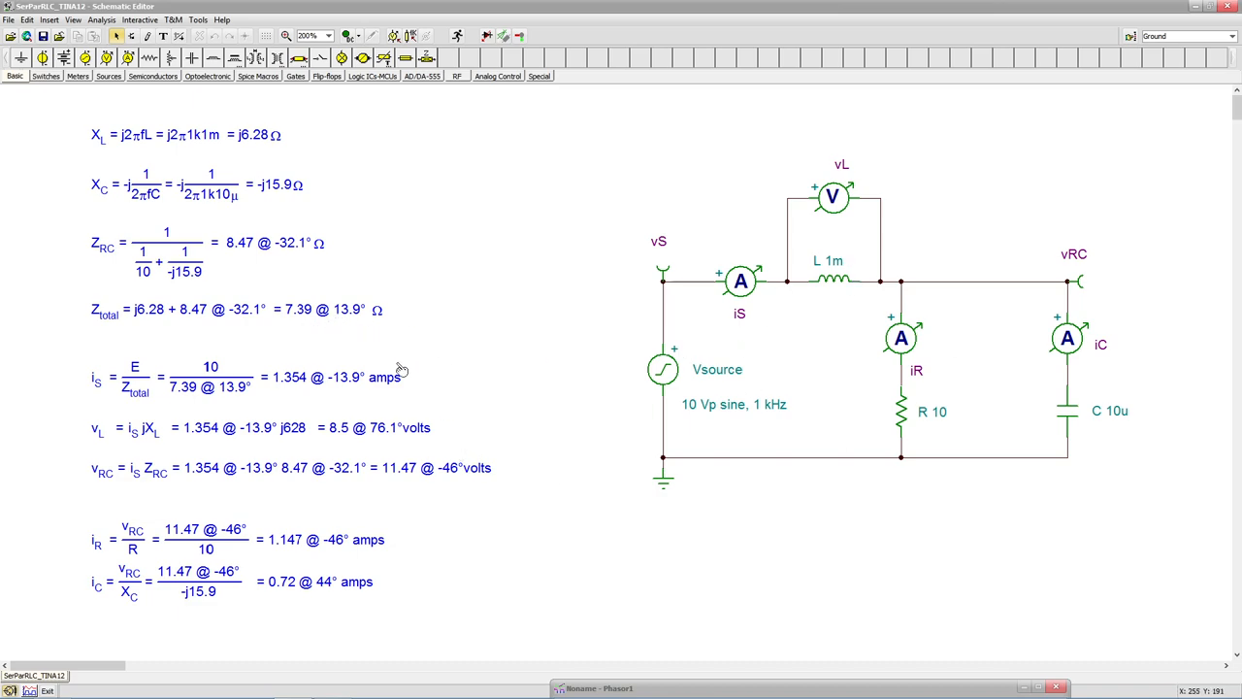
mouse_move(347, 383)
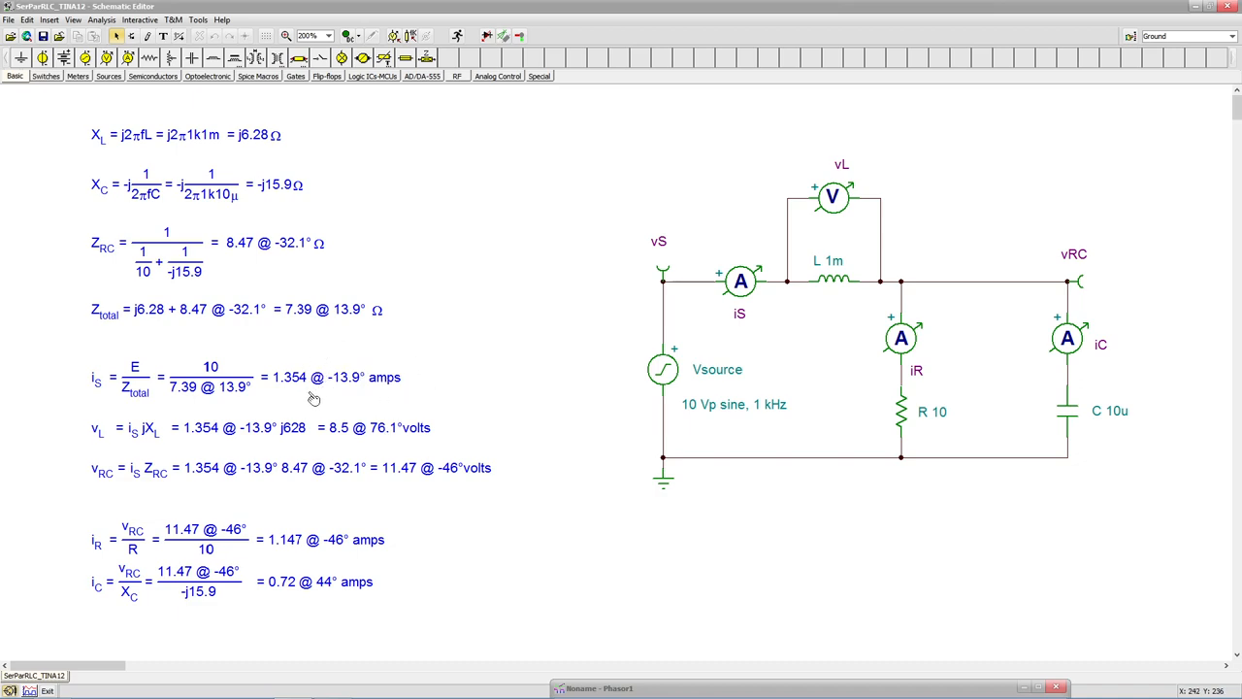
mouse_move(386, 399)
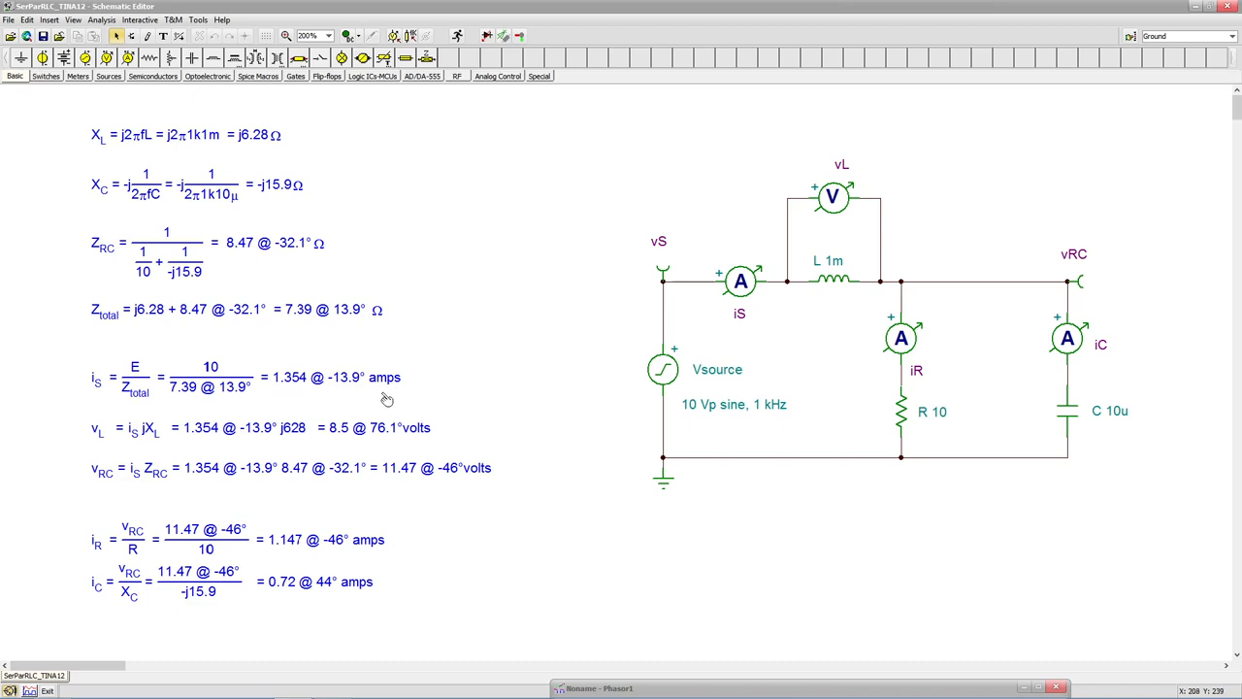
mouse_move(294, 423)
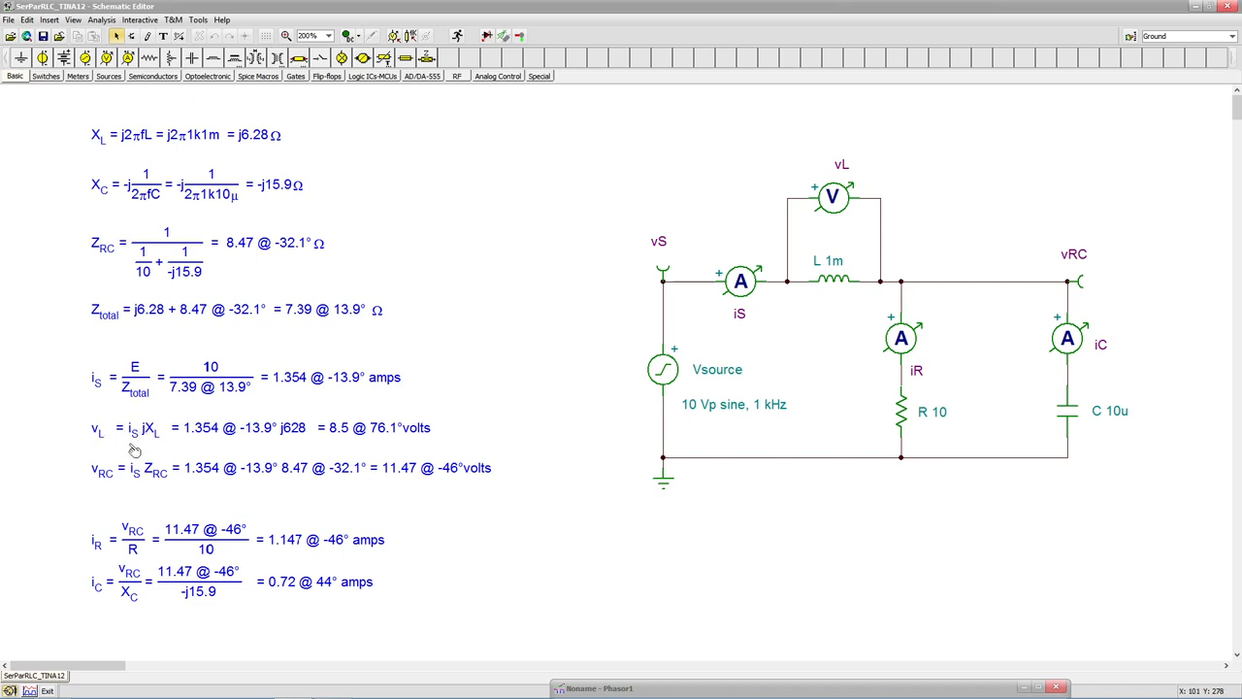
mouse_move(259, 442)
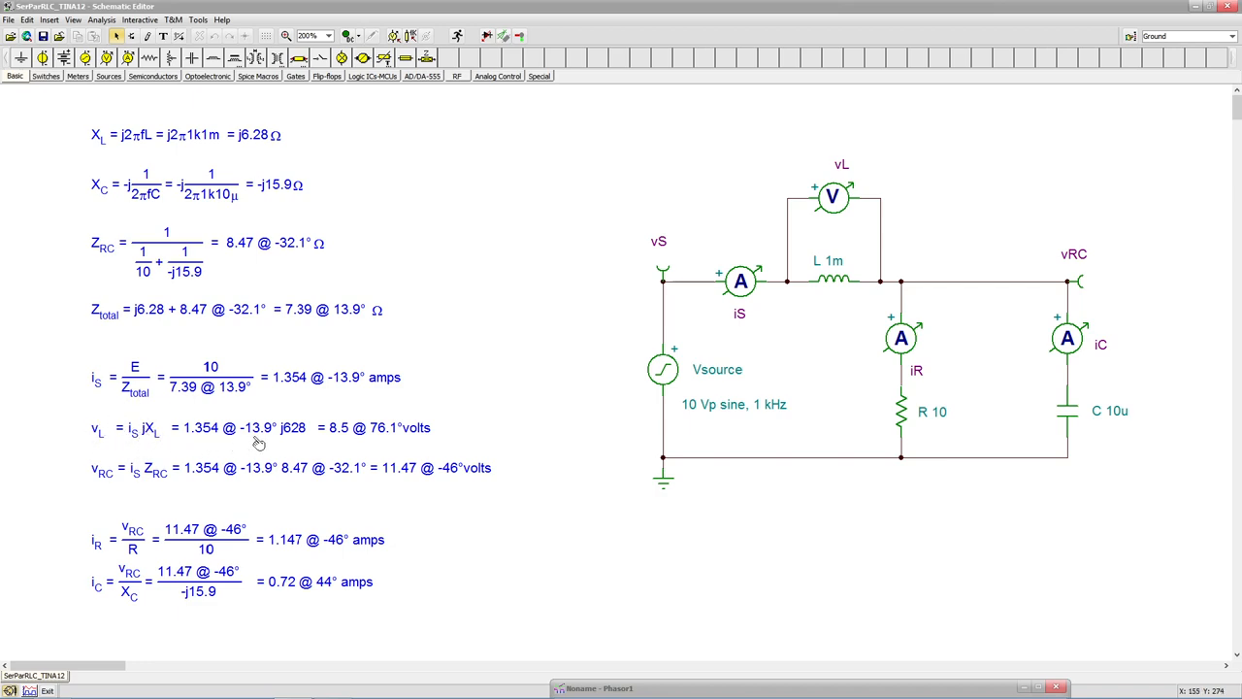
mouse_move(735, 302)
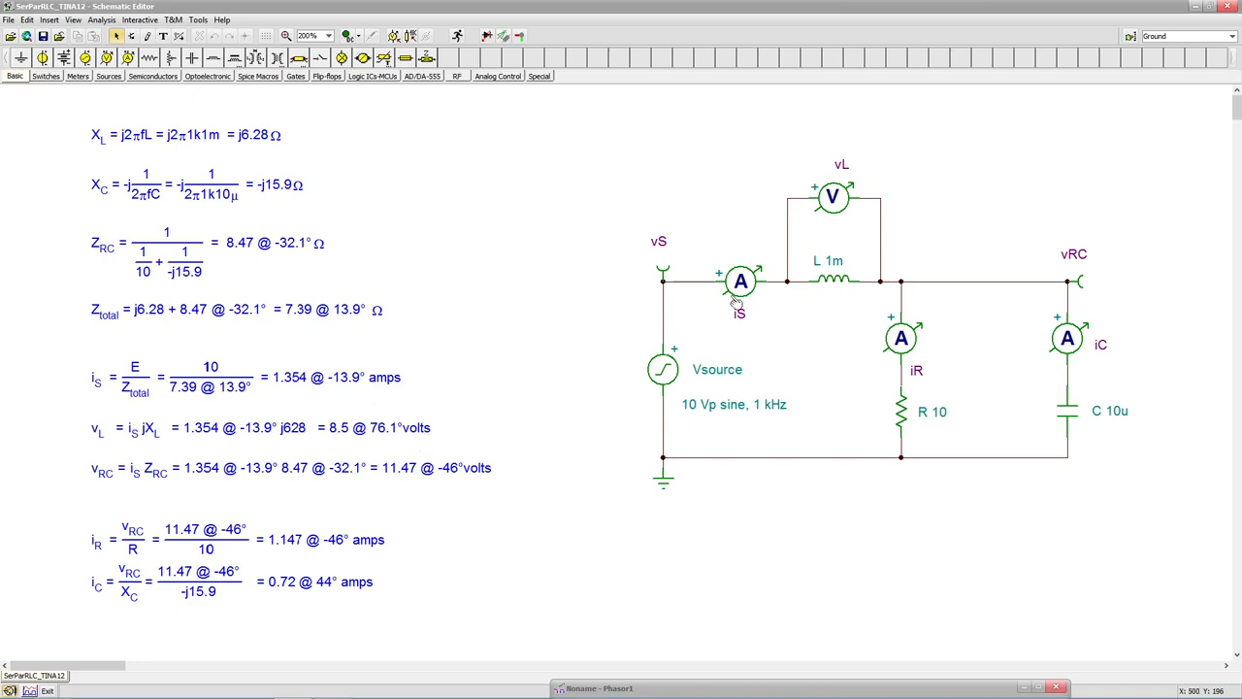
mouse_move(777, 279)
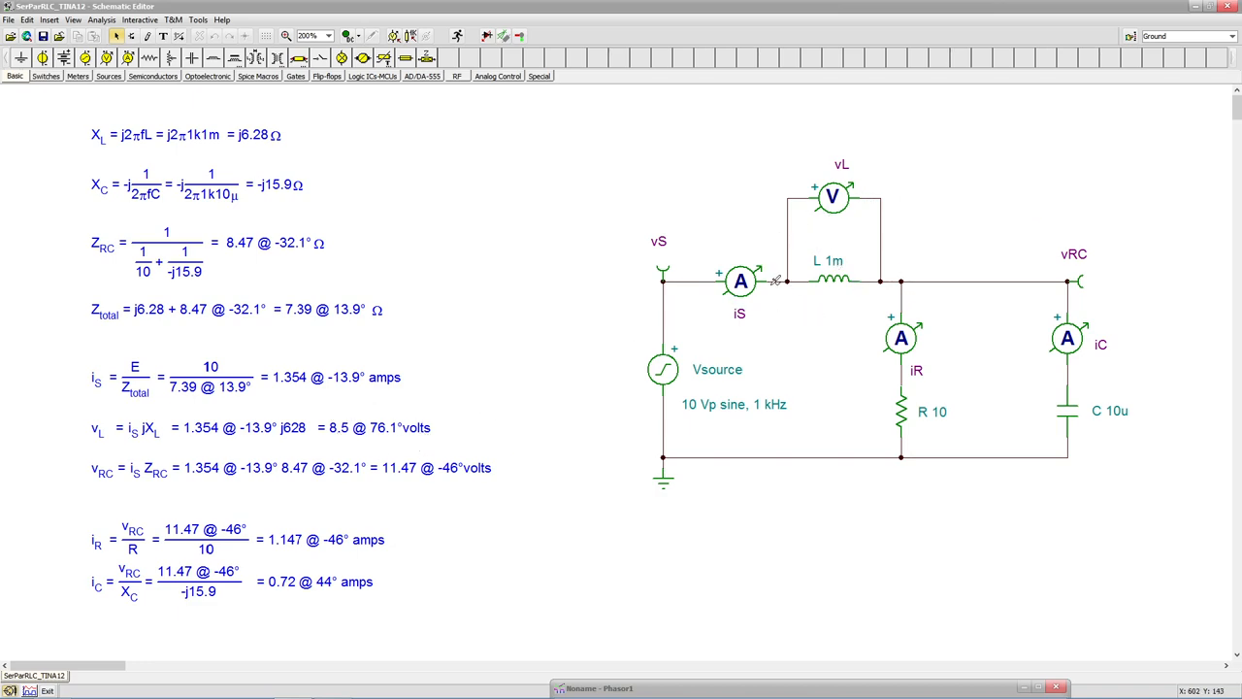
mouse_move(580, 416)
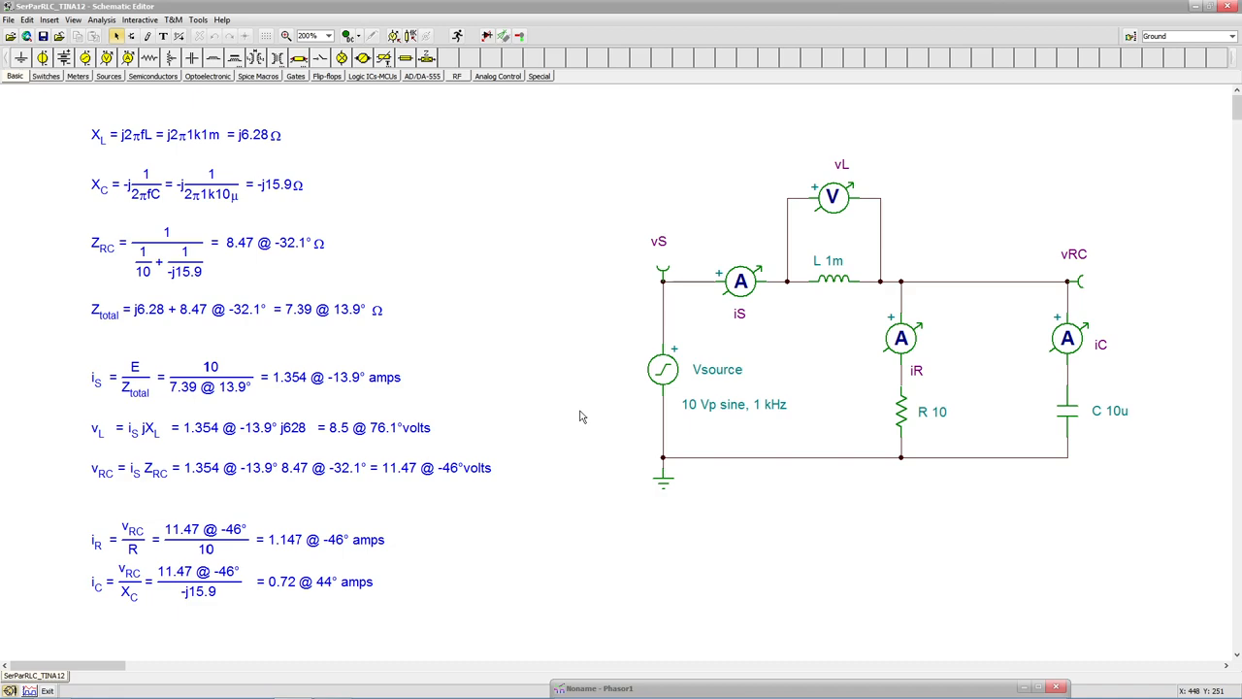
mouse_move(484, 460)
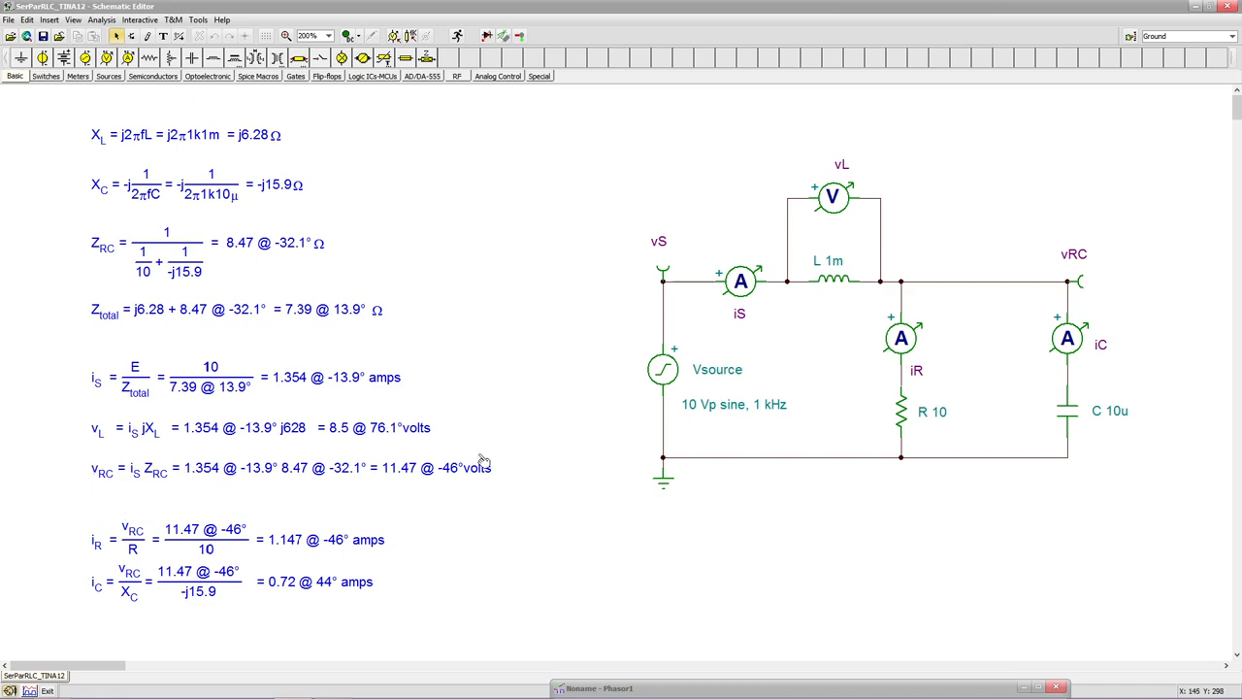
mouse_move(177, 475)
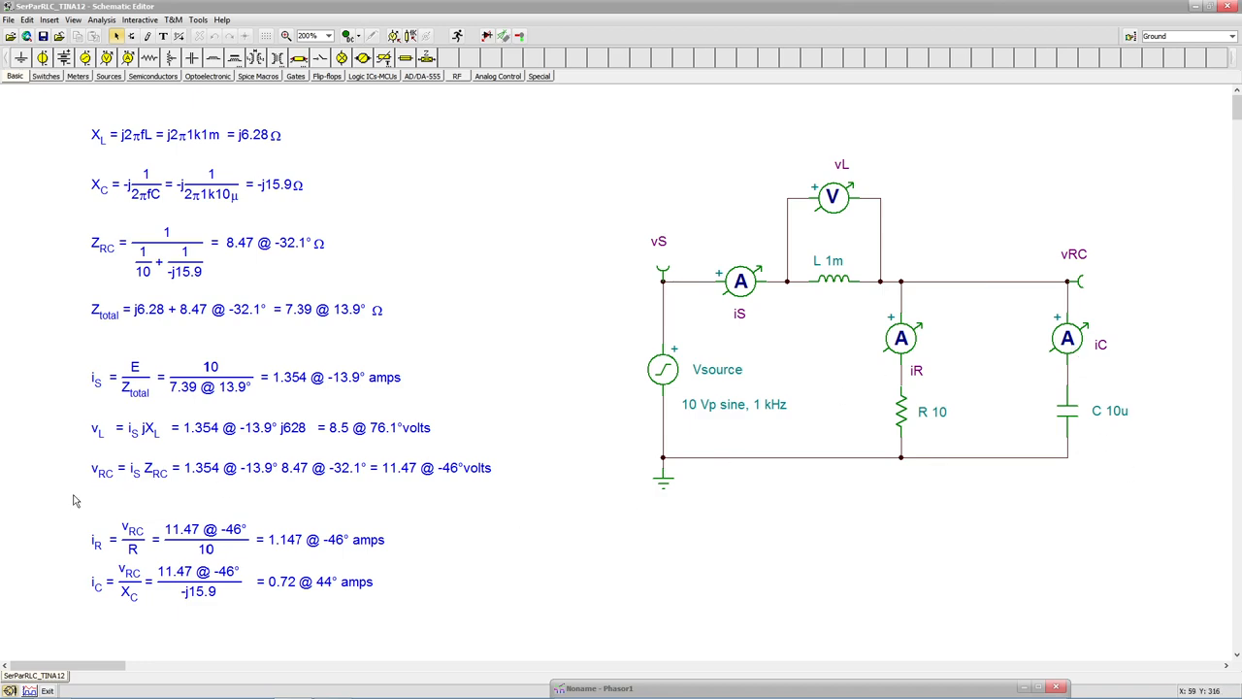
mouse_move(165, 485)
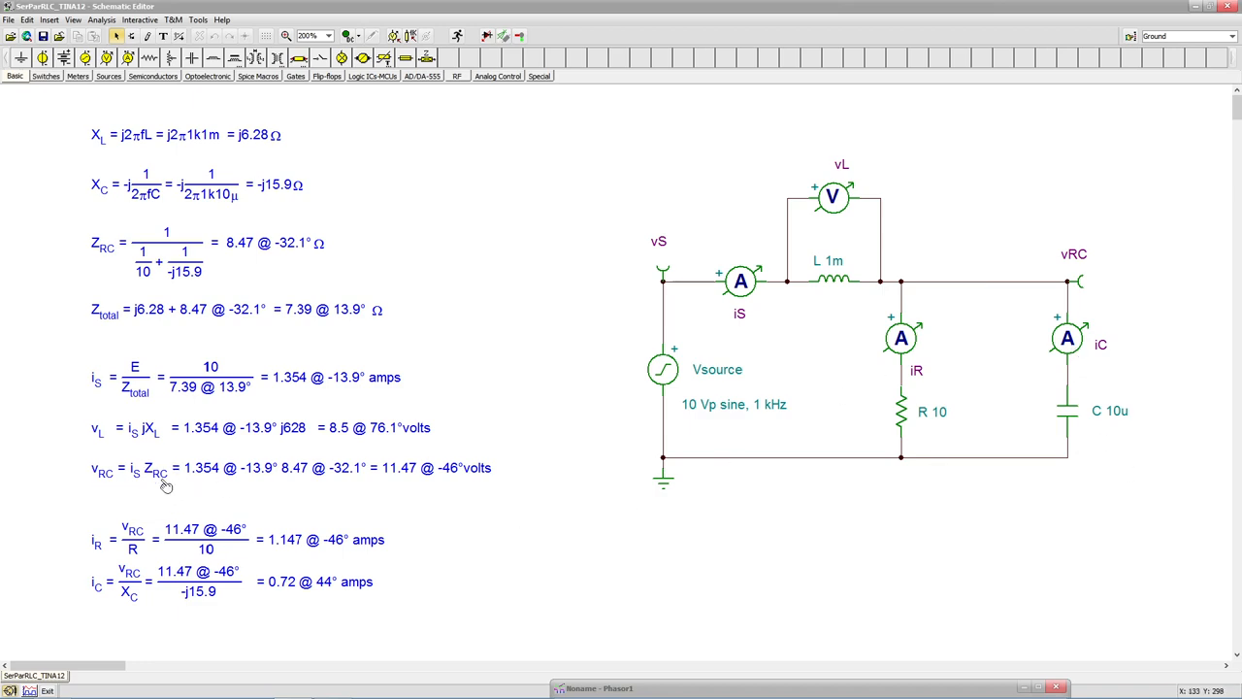
mouse_move(173, 490)
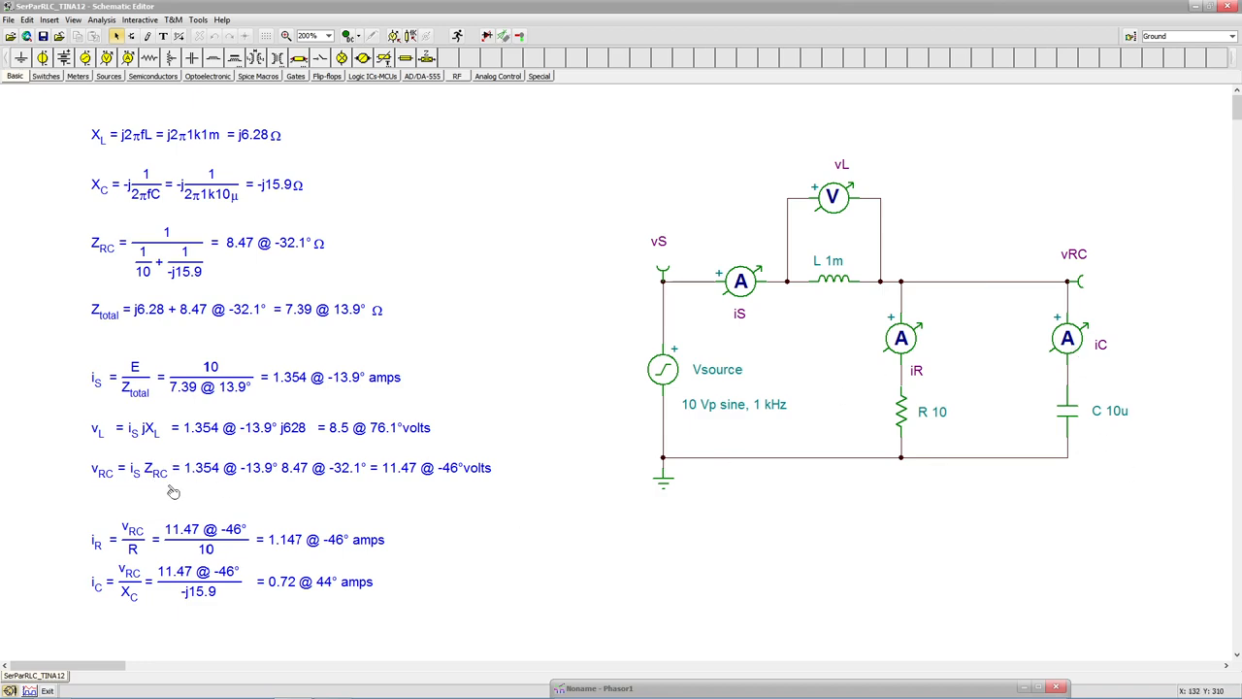
mouse_move(203, 499)
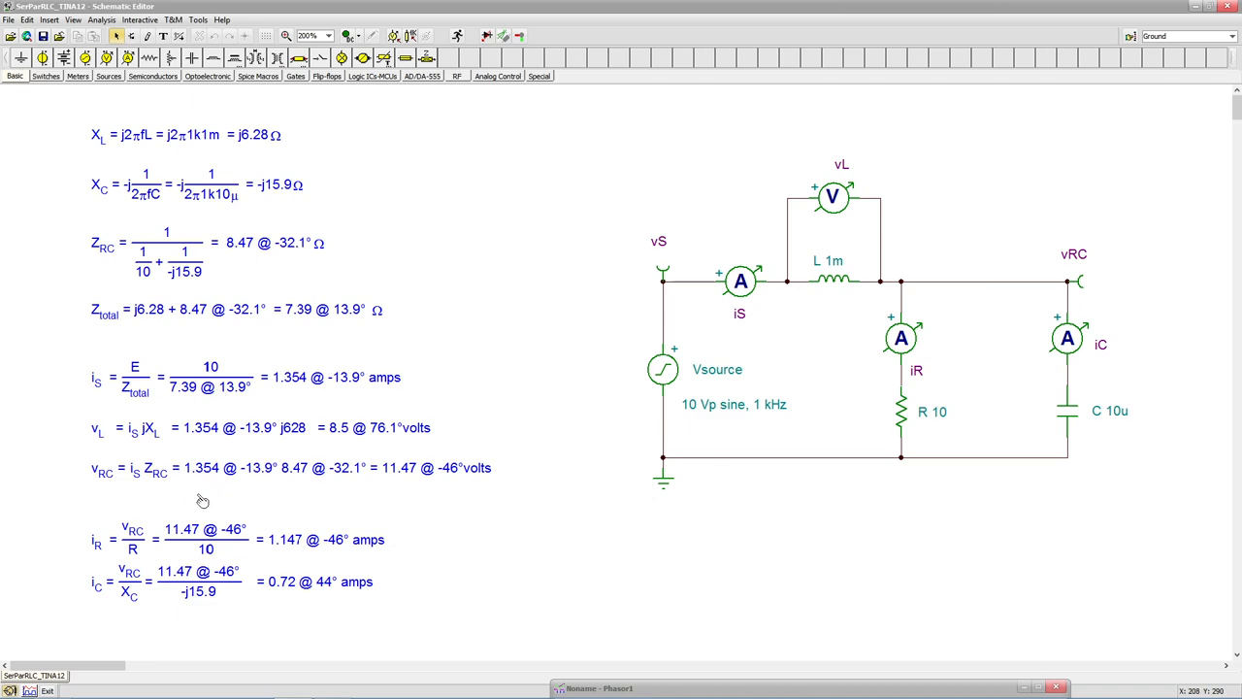
mouse_move(434, 435)
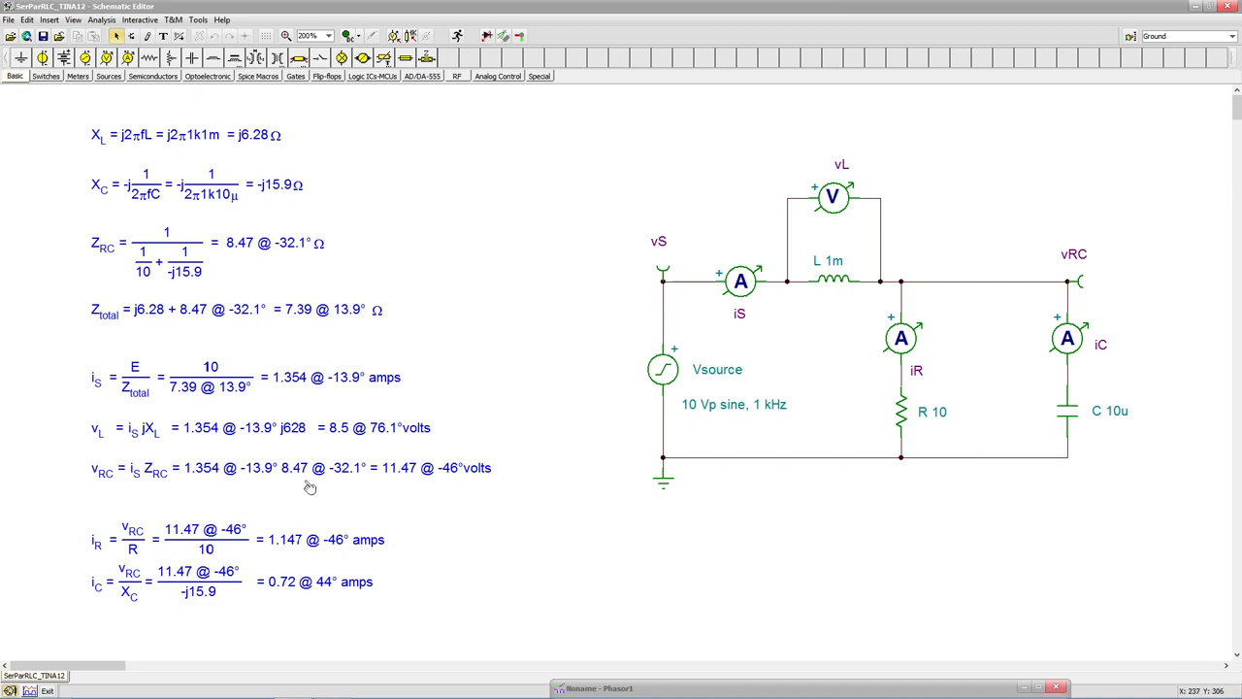
mouse_move(344, 446)
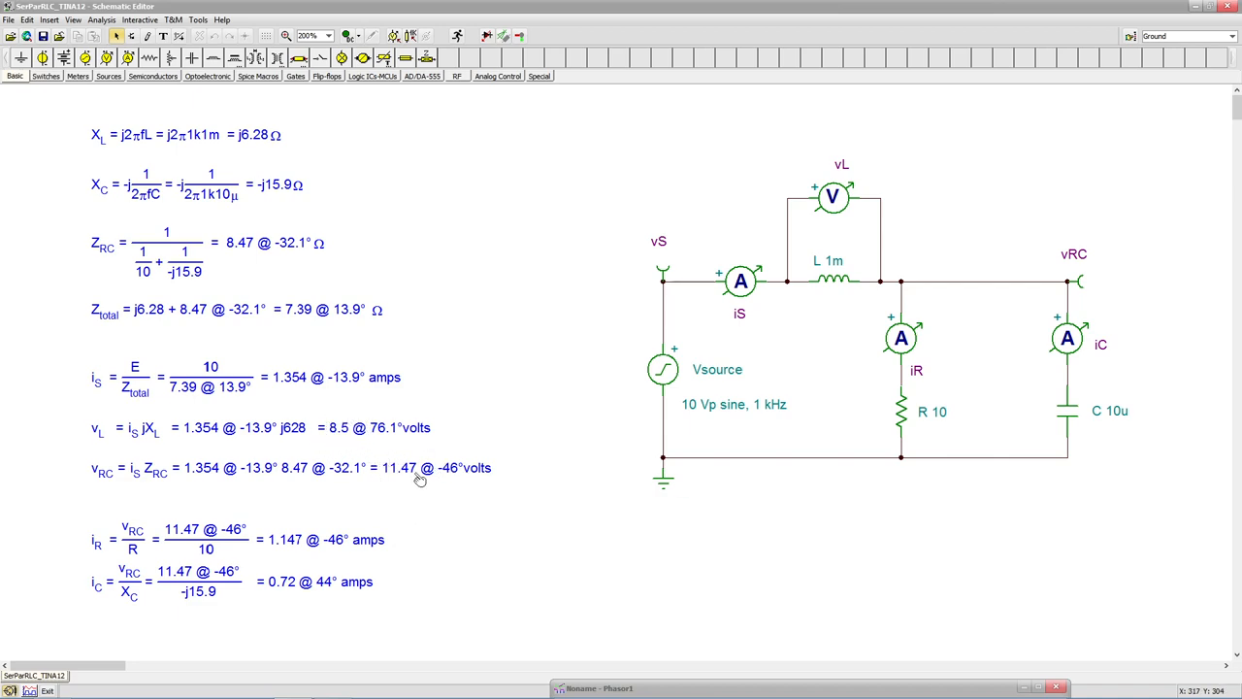
mouse_move(402, 486)
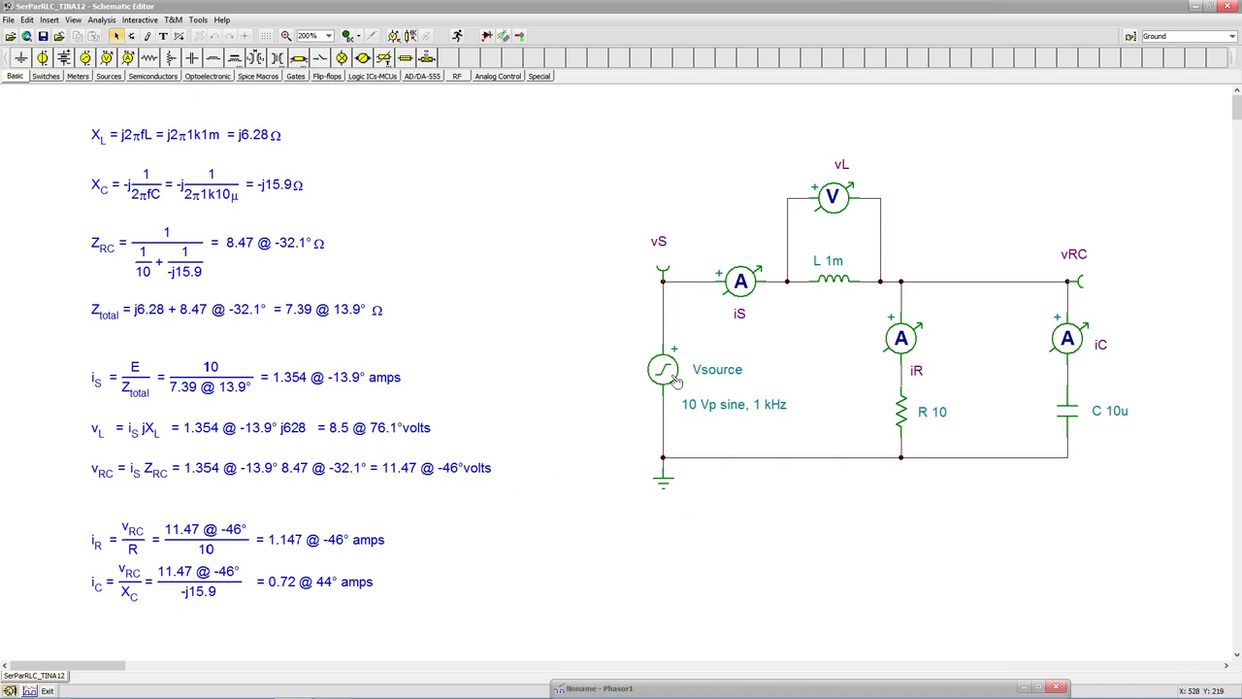
mouse_move(713, 429)
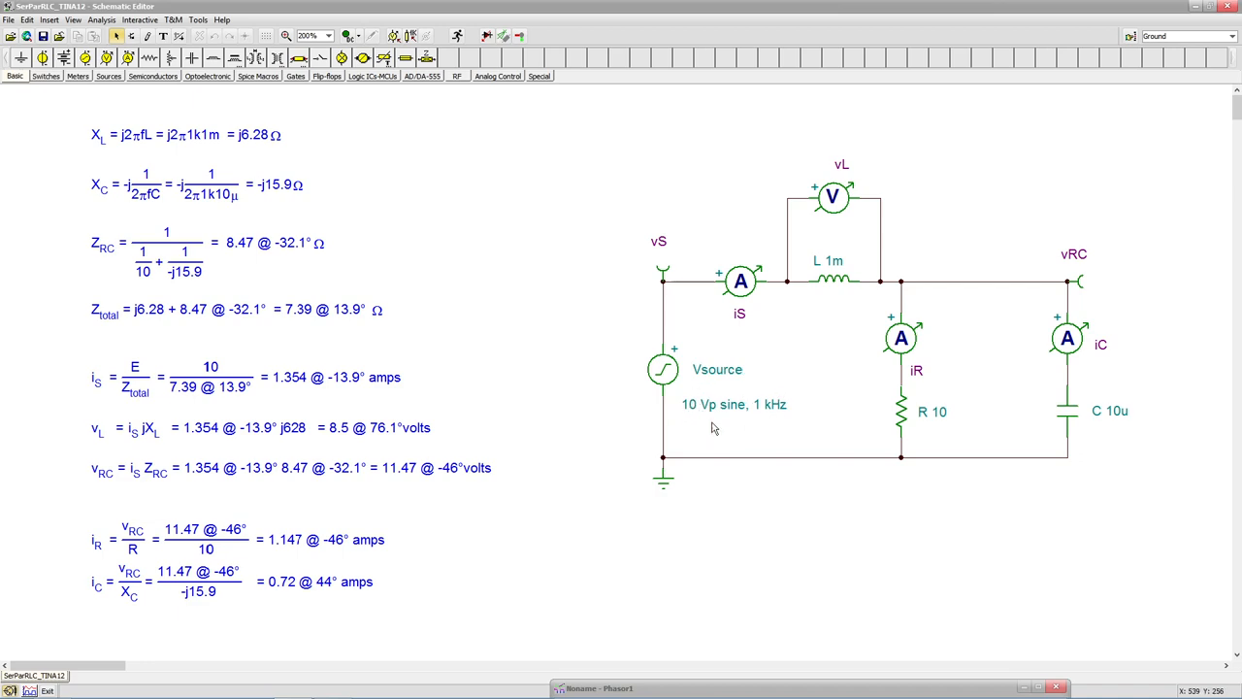
mouse_move(425, 485)
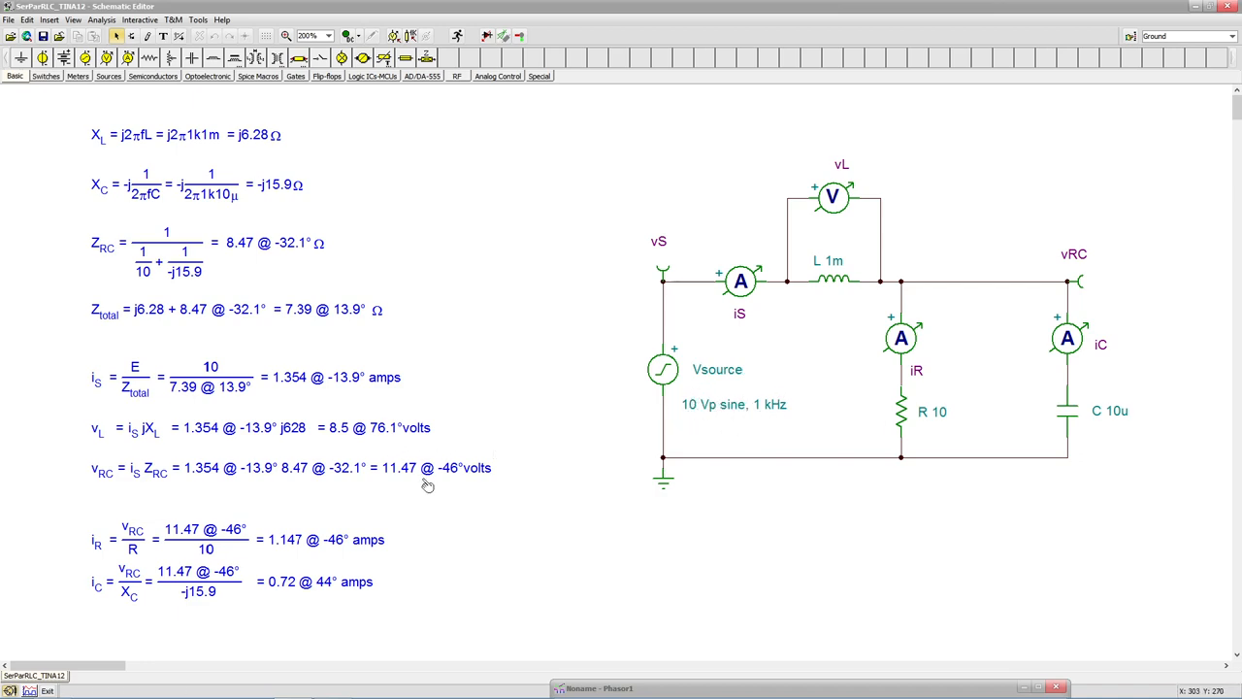
mouse_move(430, 446)
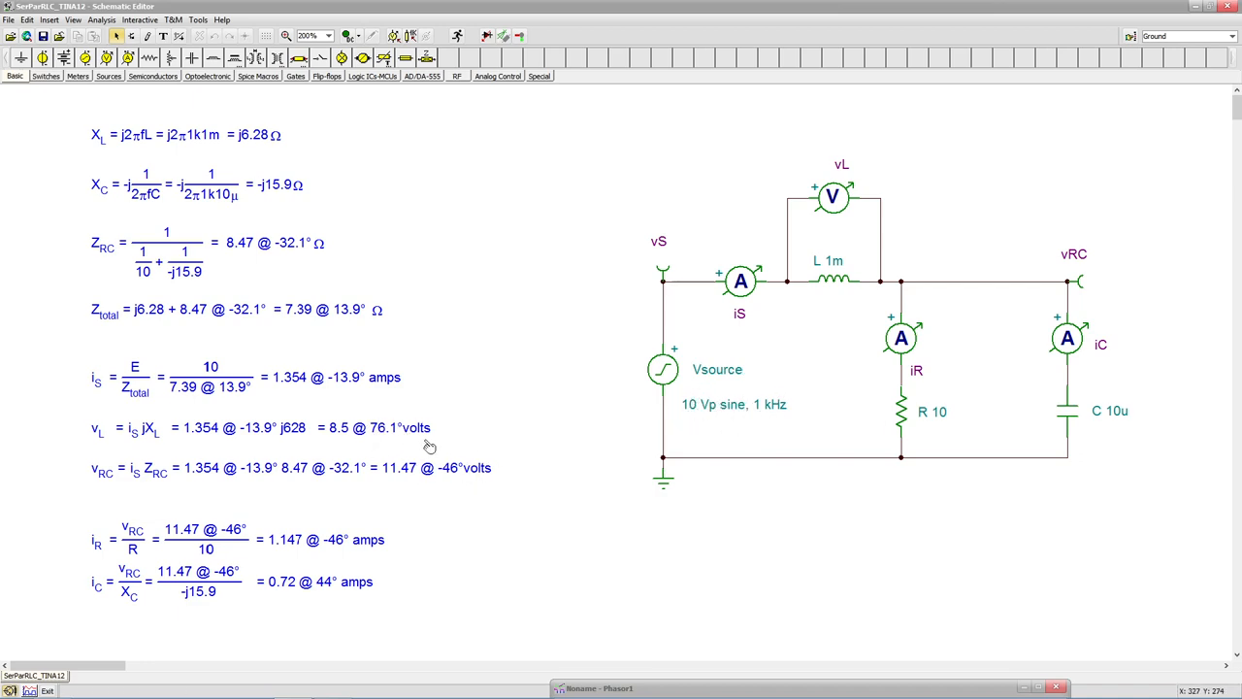
mouse_move(375, 460)
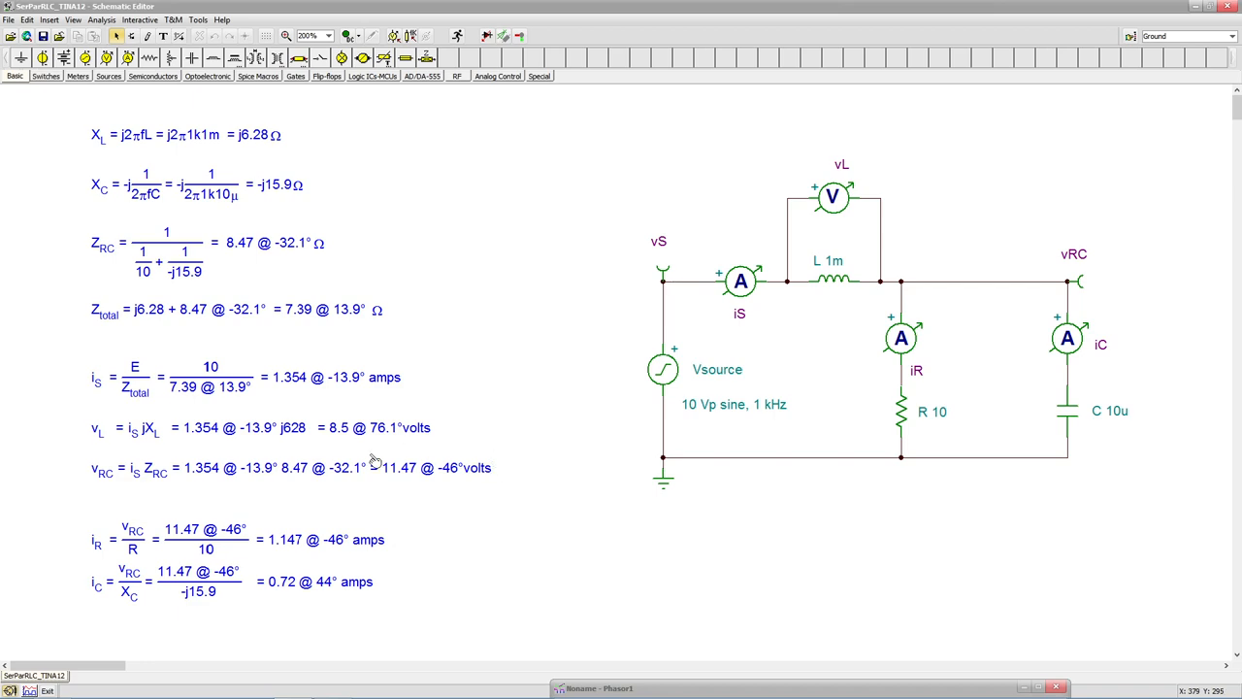
mouse_move(495, 430)
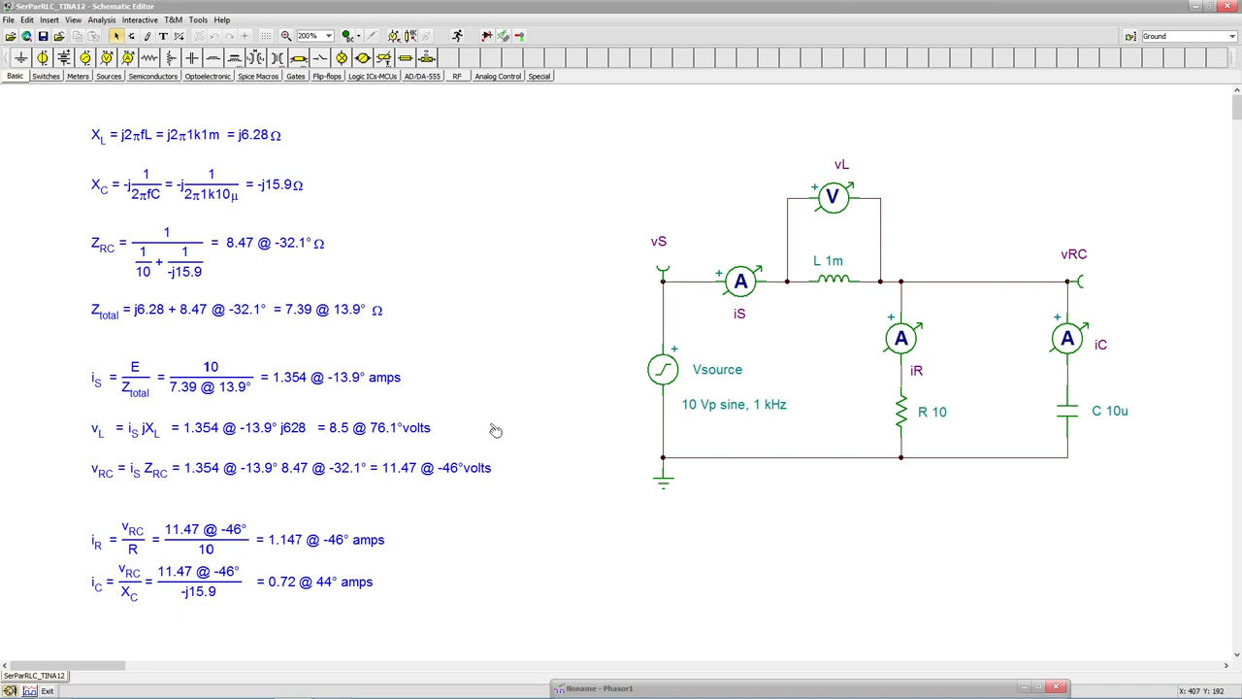
mouse_move(508, 395)
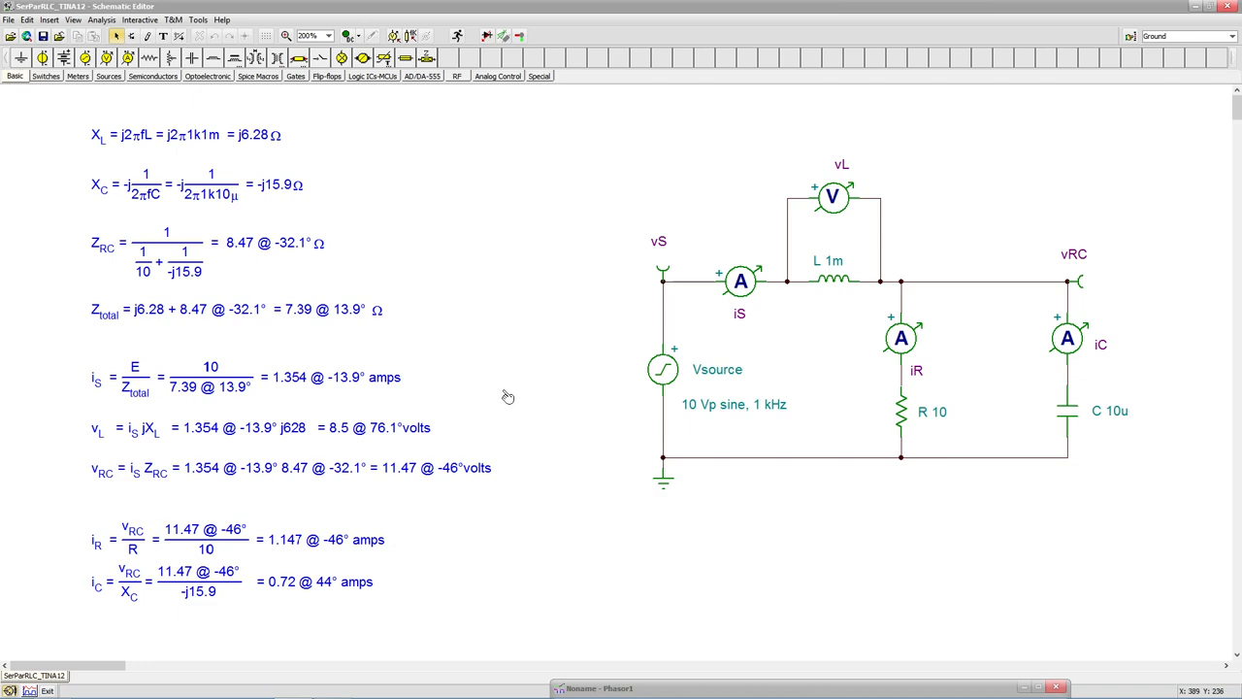
mouse_move(497, 409)
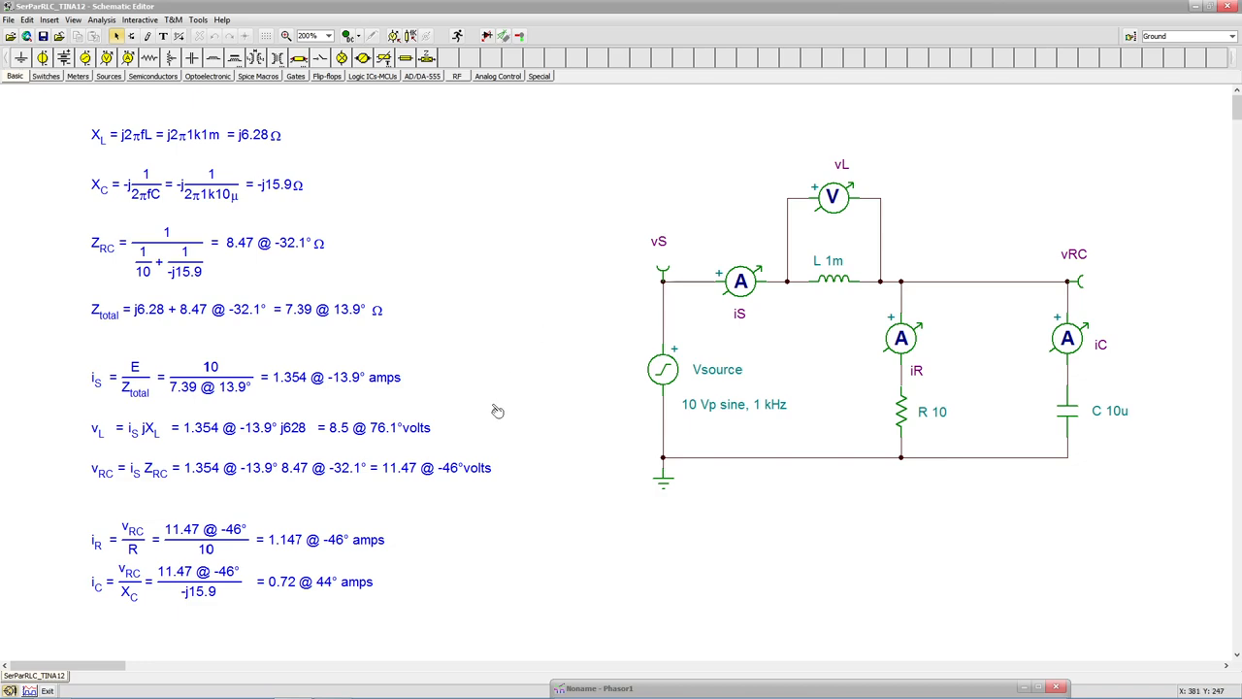
mouse_move(595, 576)
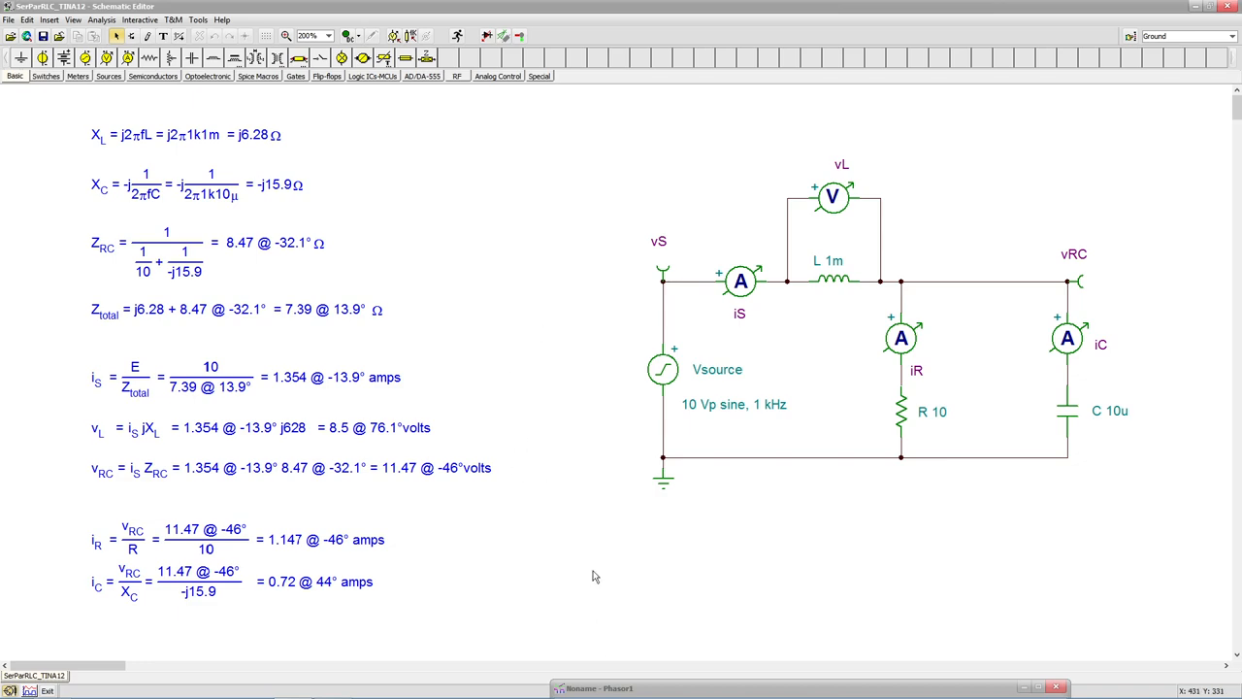
mouse_move(553, 379)
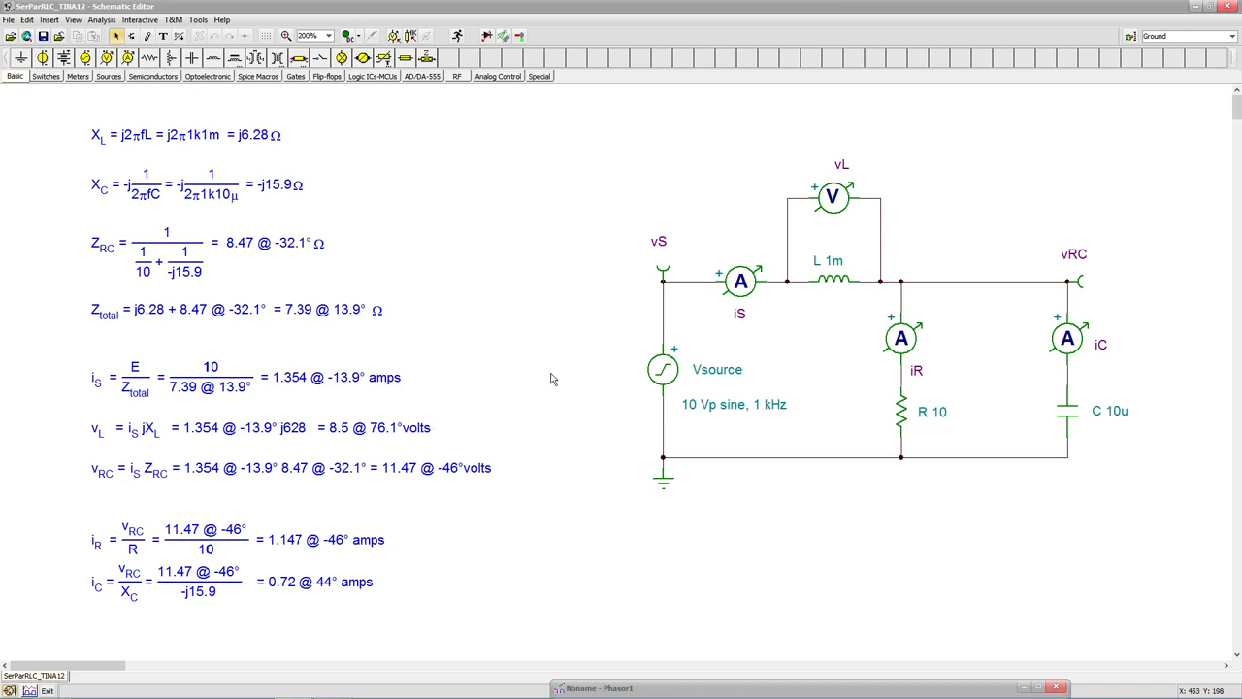
mouse_move(532, 220)
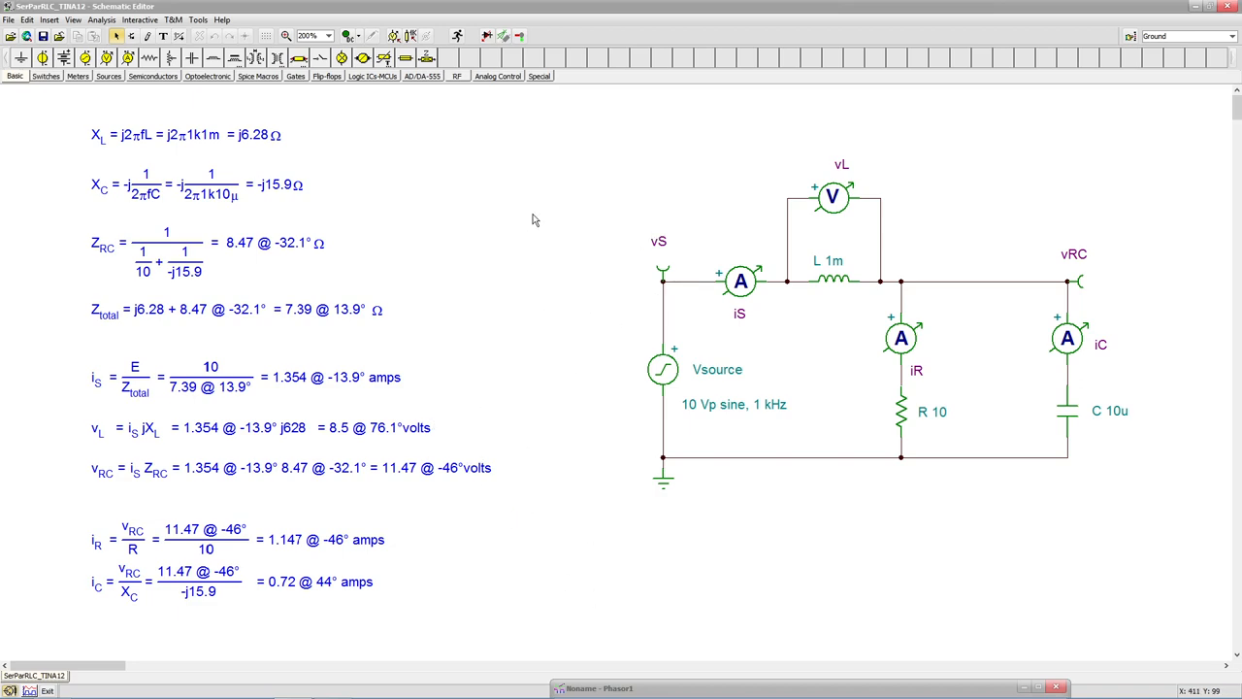
mouse_move(512, 536)
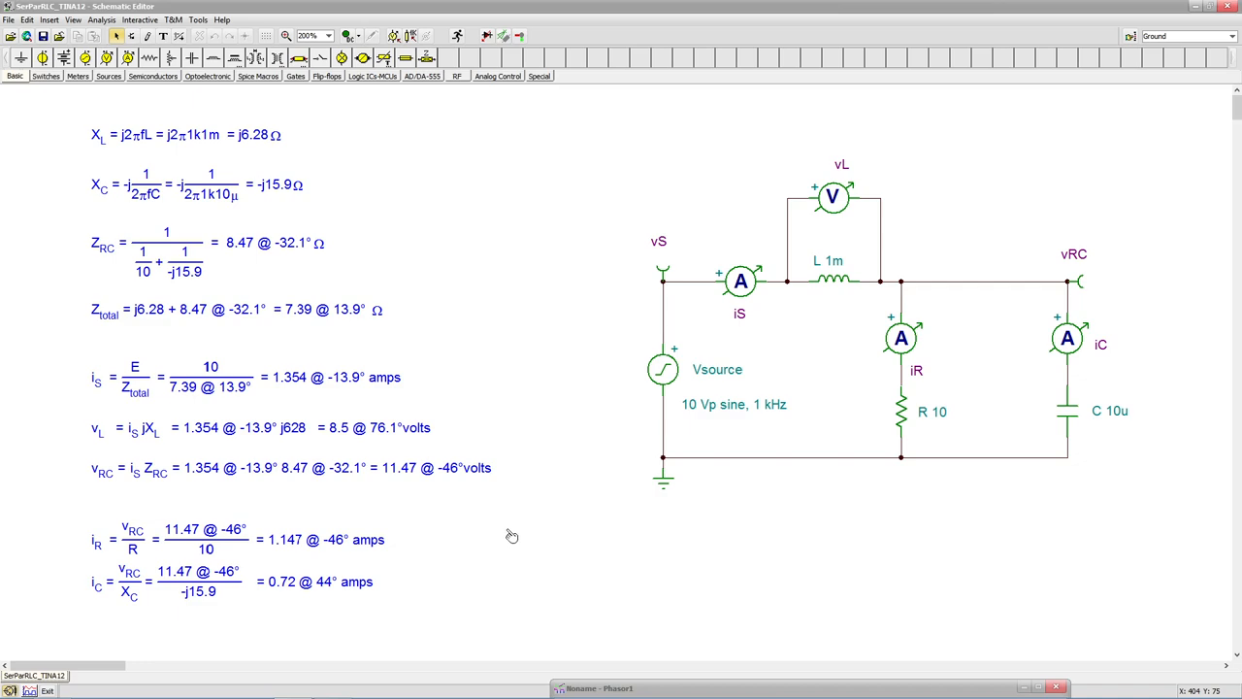
mouse_move(546, 229)
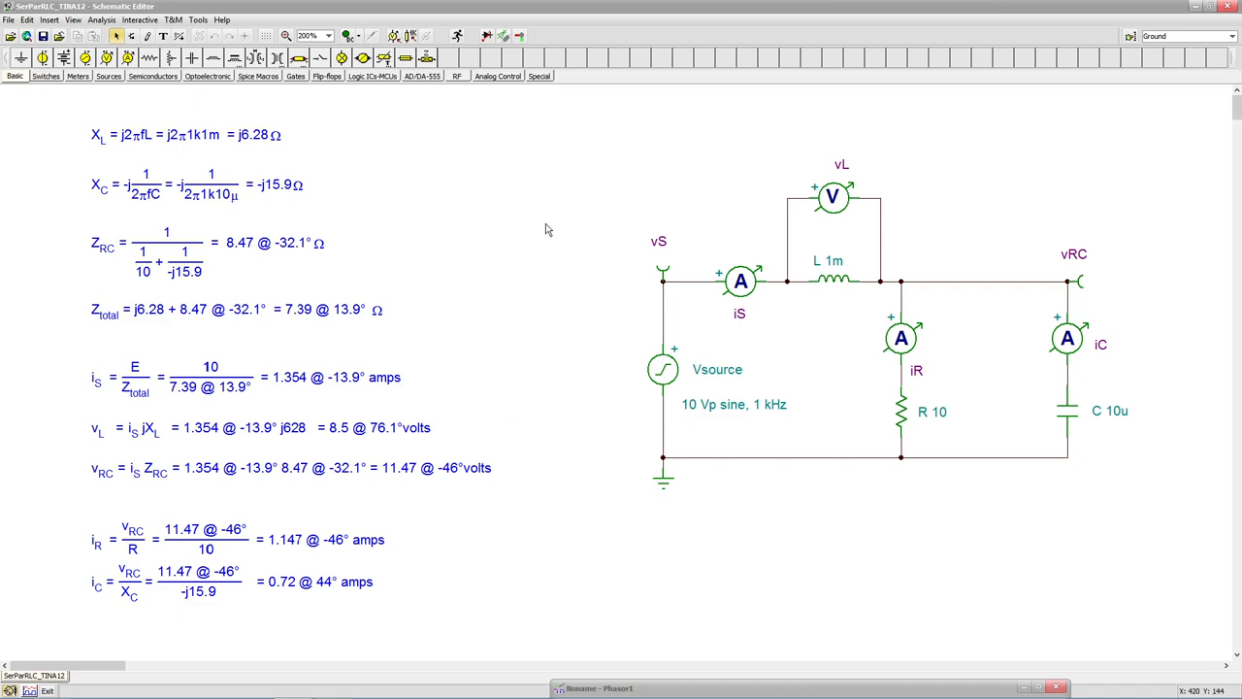
mouse_move(514, 409)
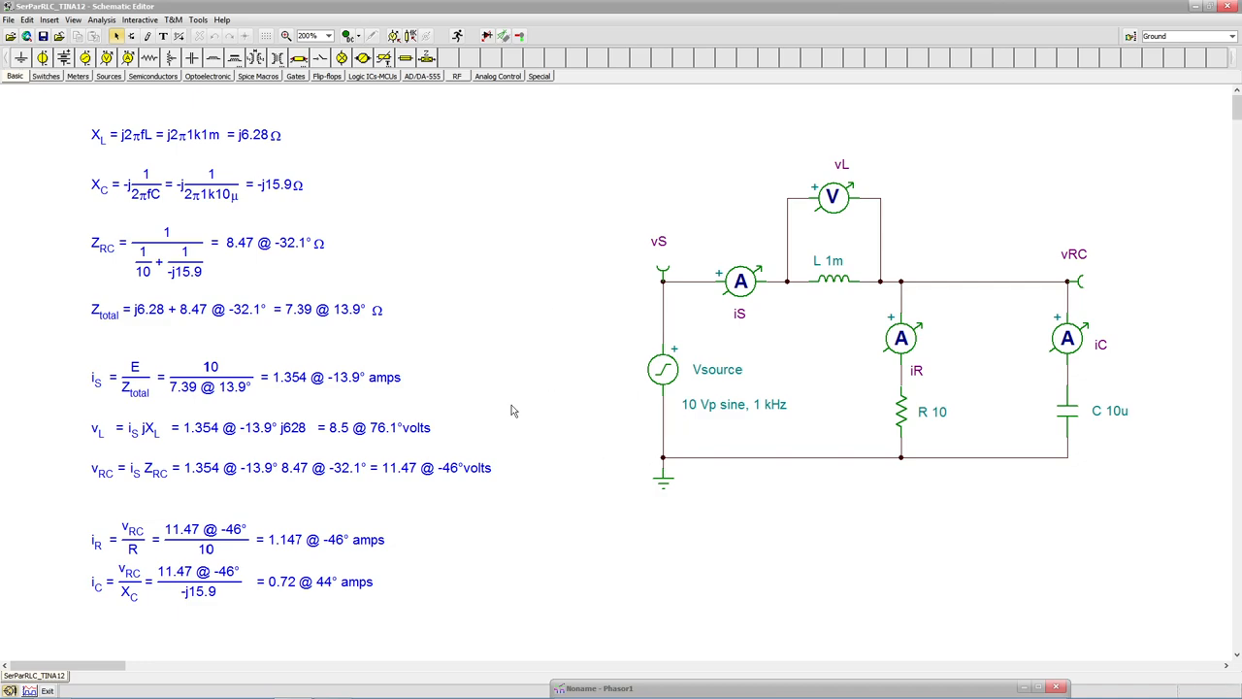
mouse_move(628, 354)
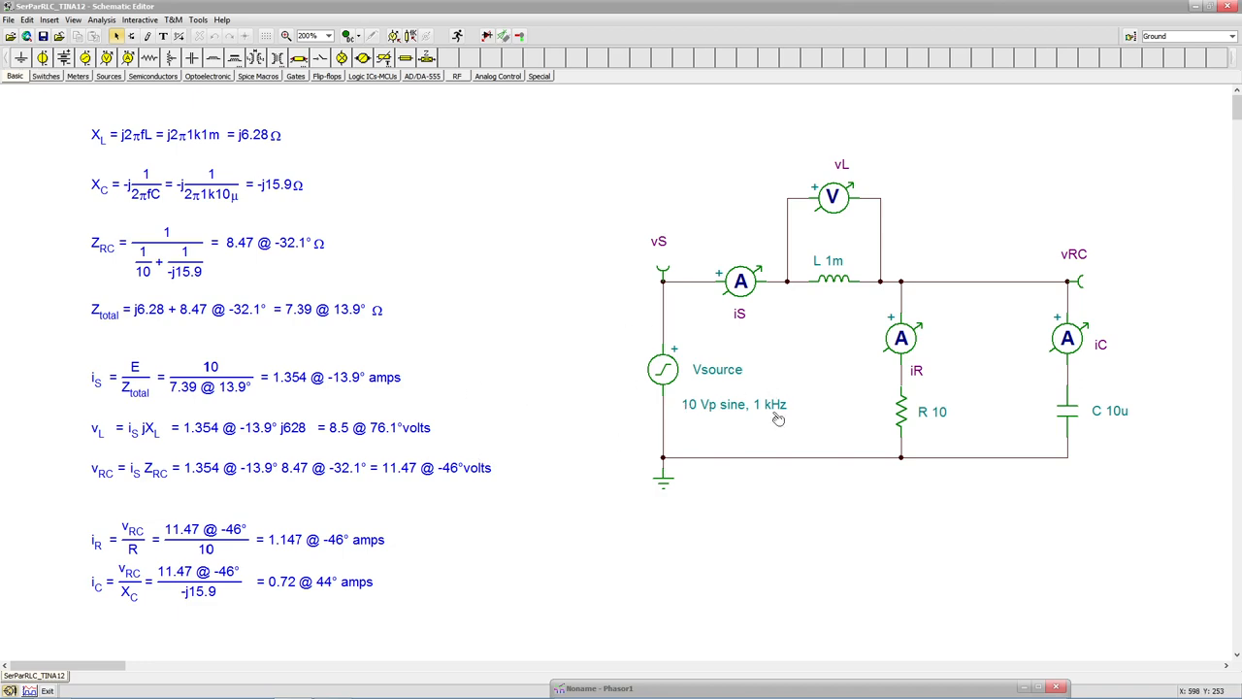
mouse_move(425, 485)
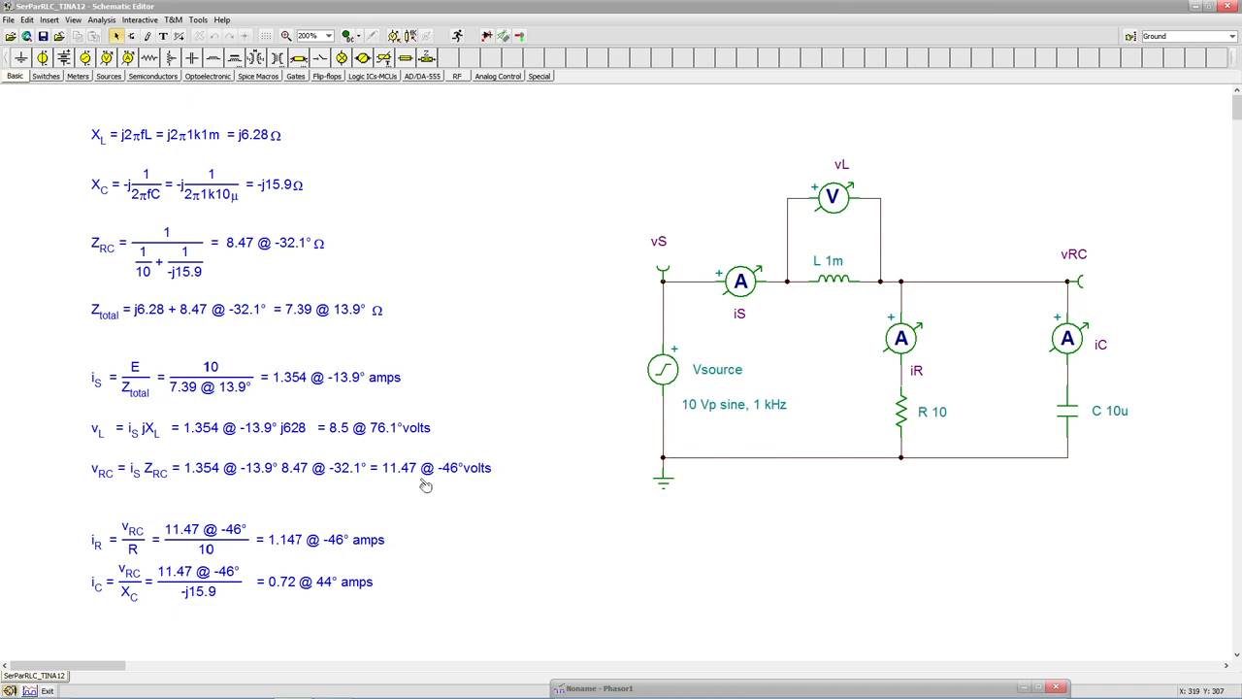
mouse_move(375, 415)
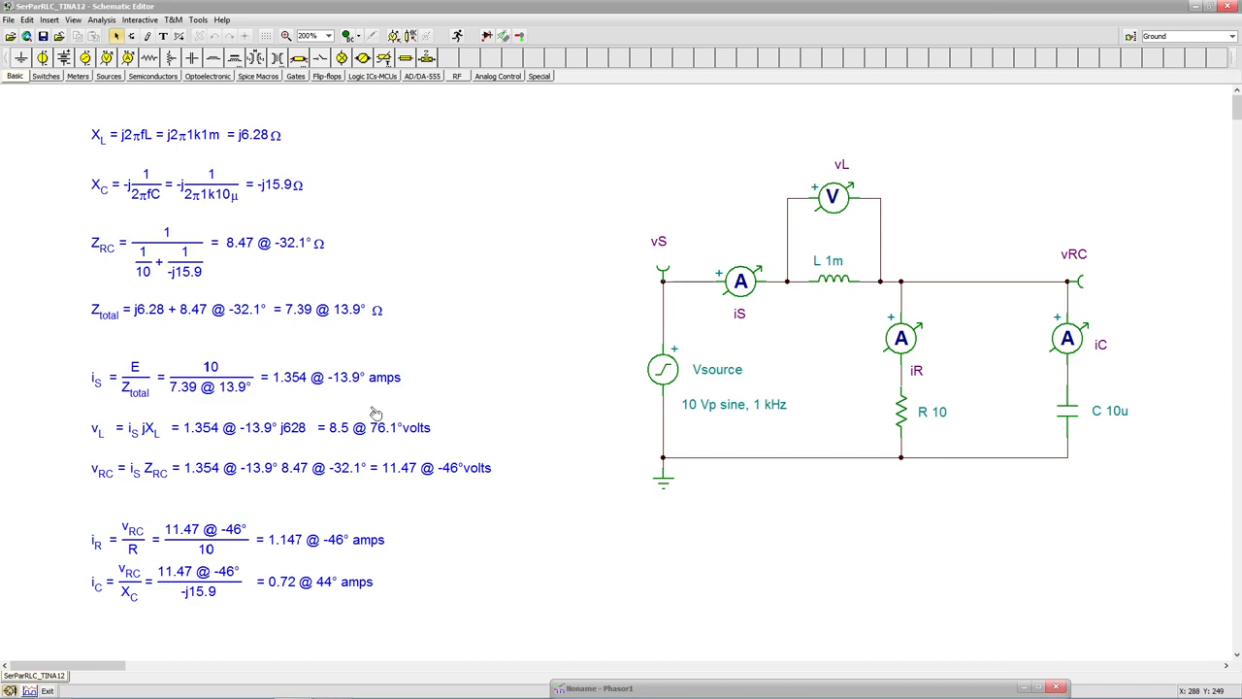
mouse_move(958, 444)
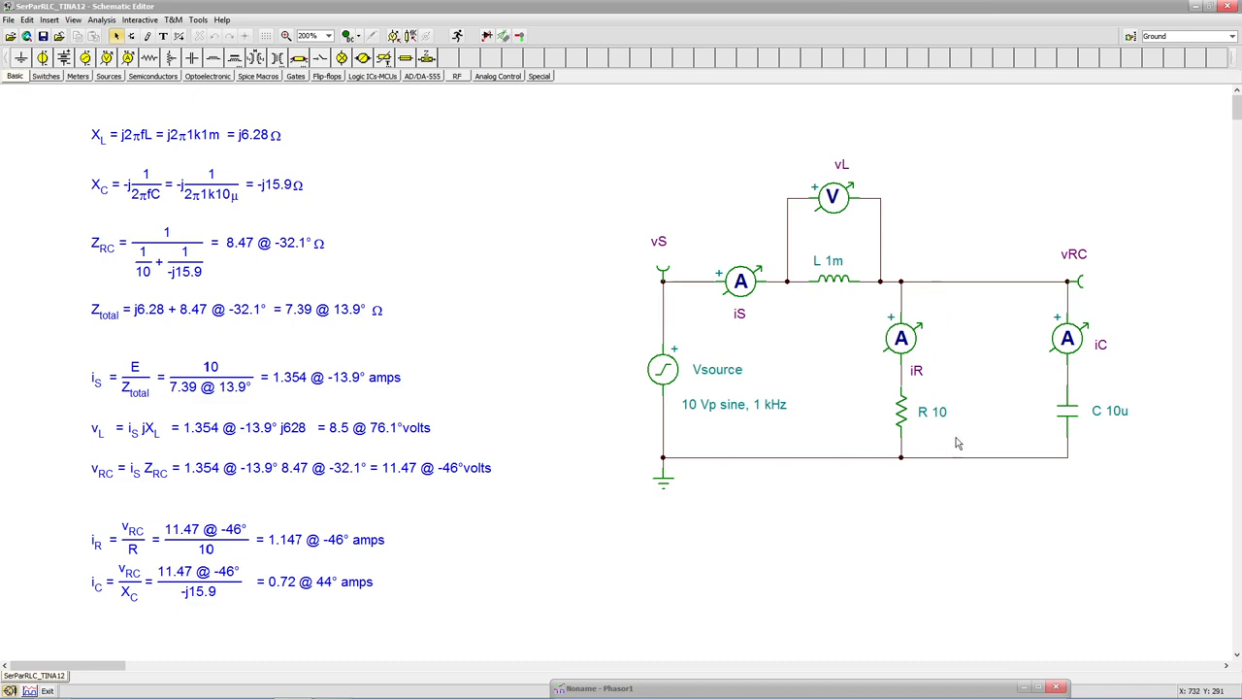
mouse_move(120, 536)
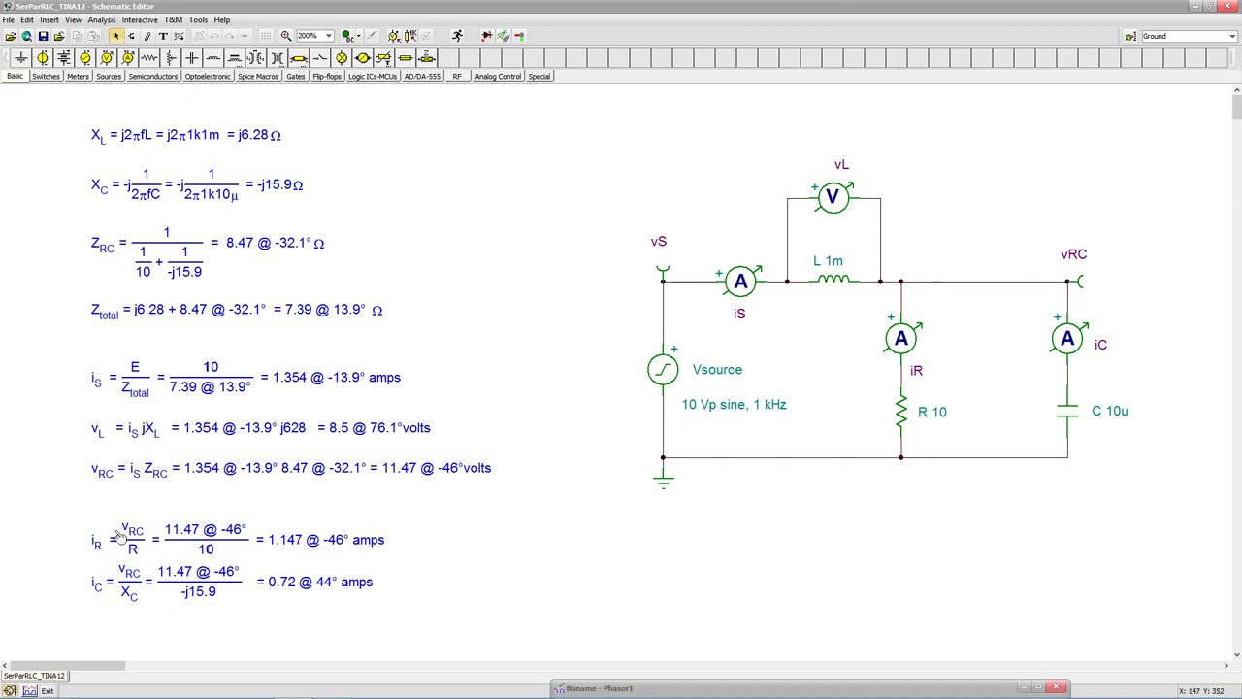
mouse_move(135, 593)
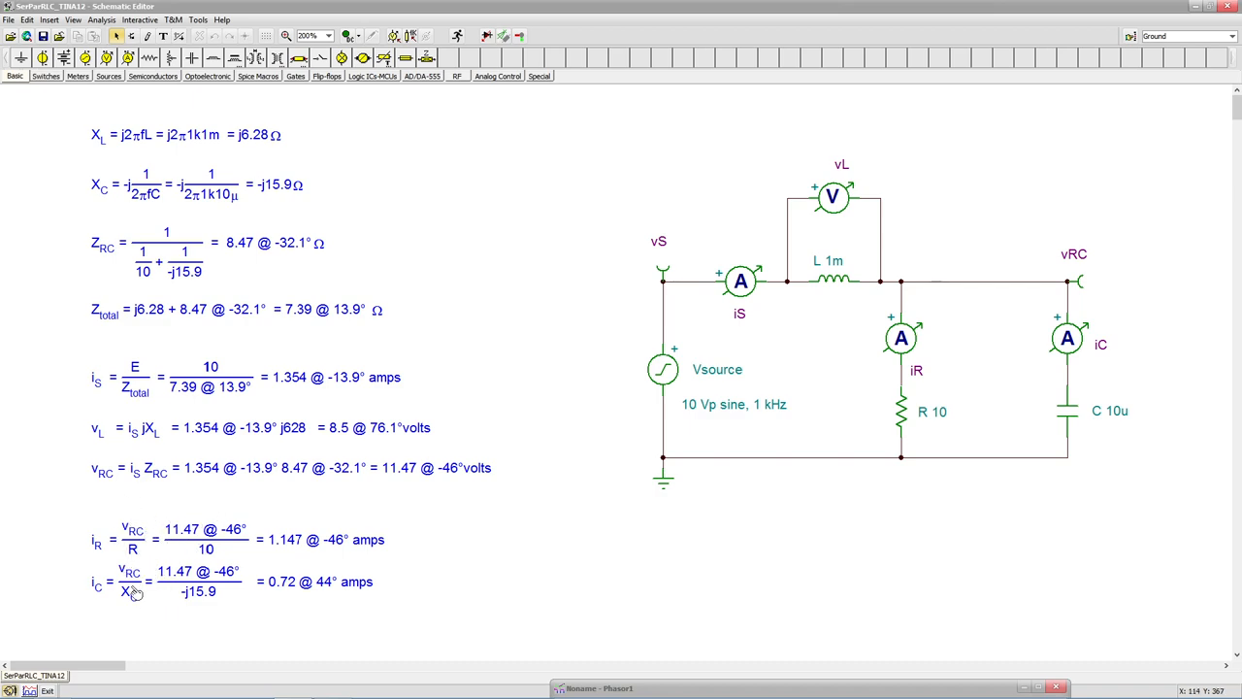
mouse_move(250, 583)
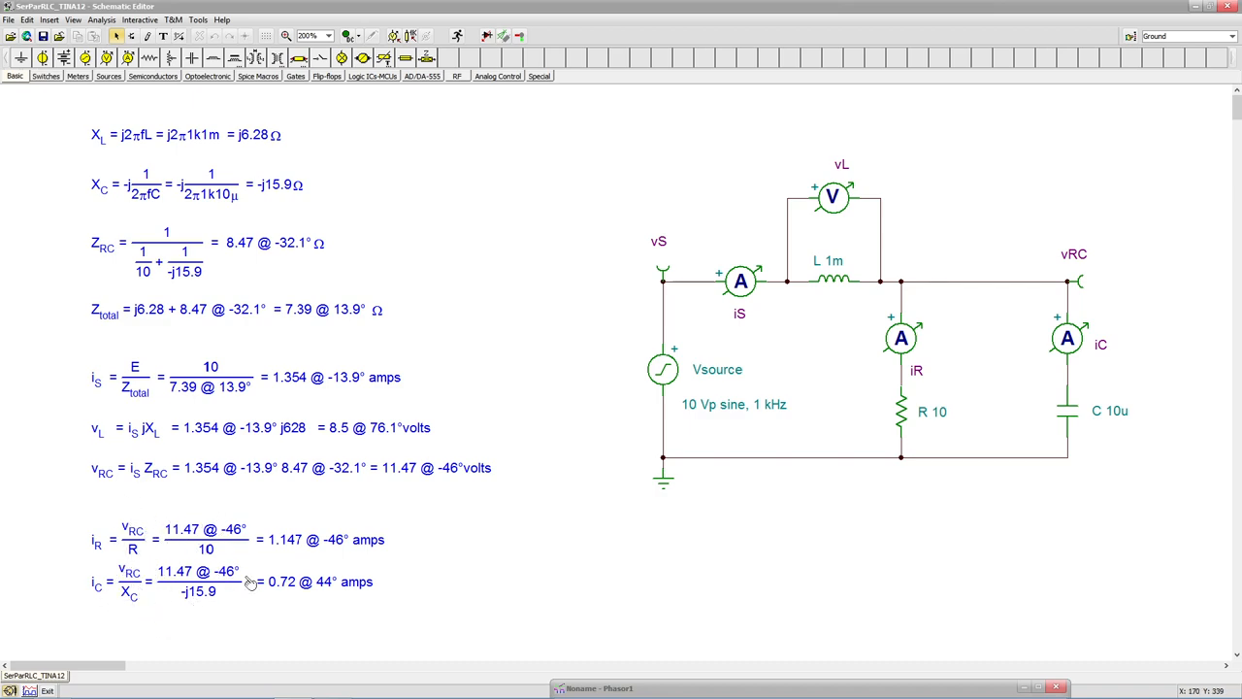
mouse_move(902, 350)
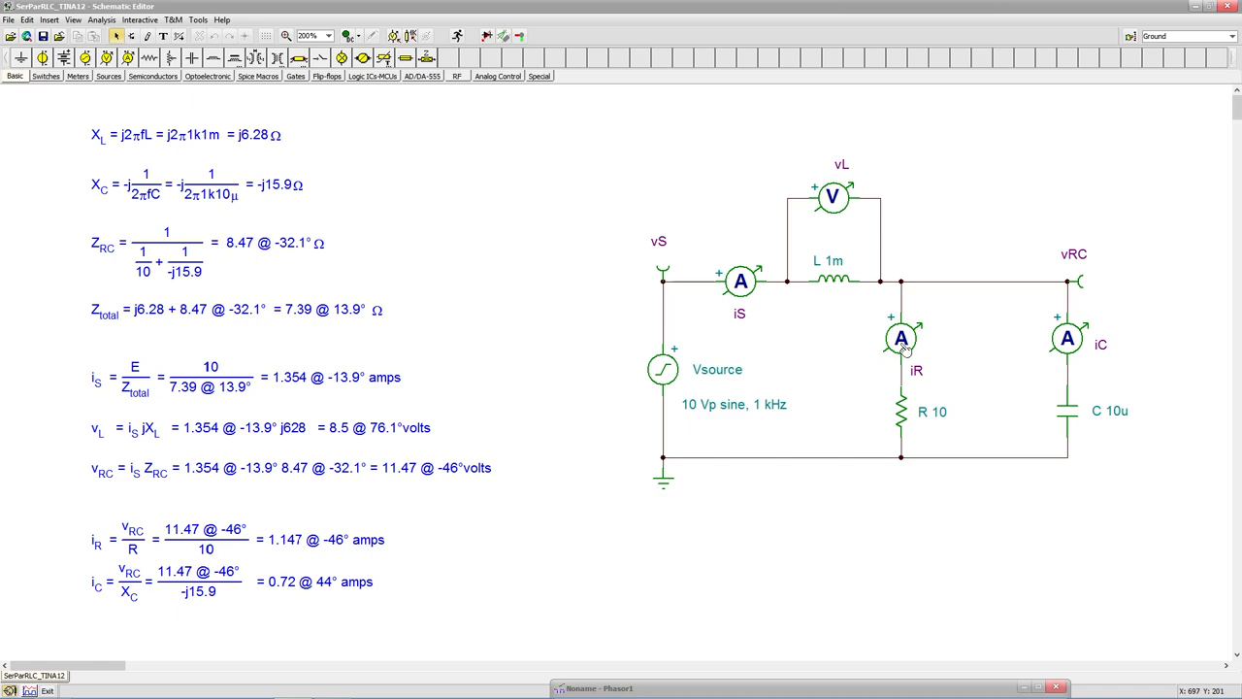
mouse_move(858, 460)
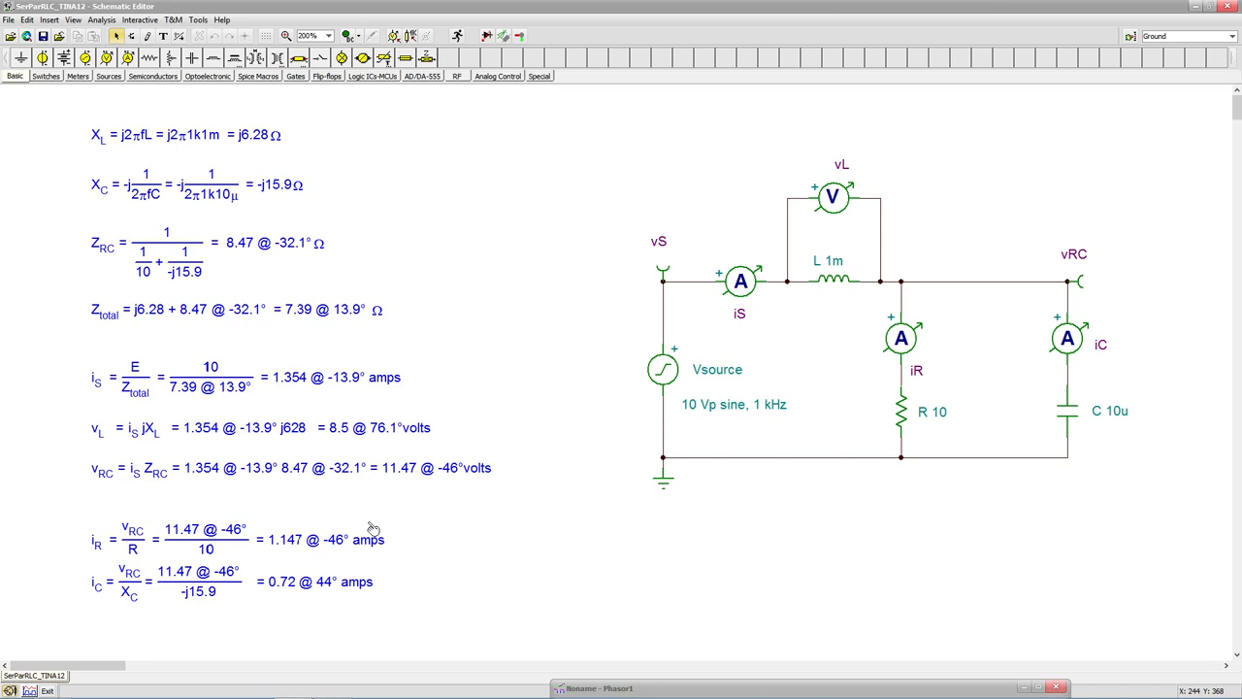
mouse_move(851, 354)
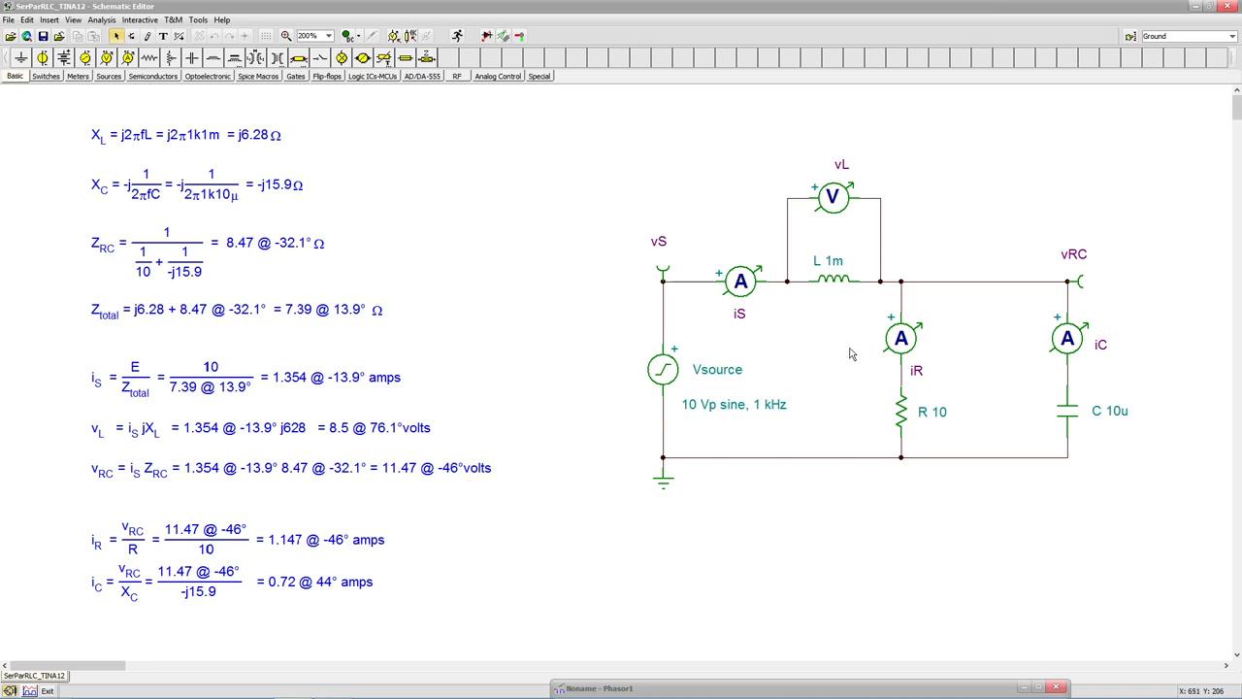
mouse_move(273, 593)
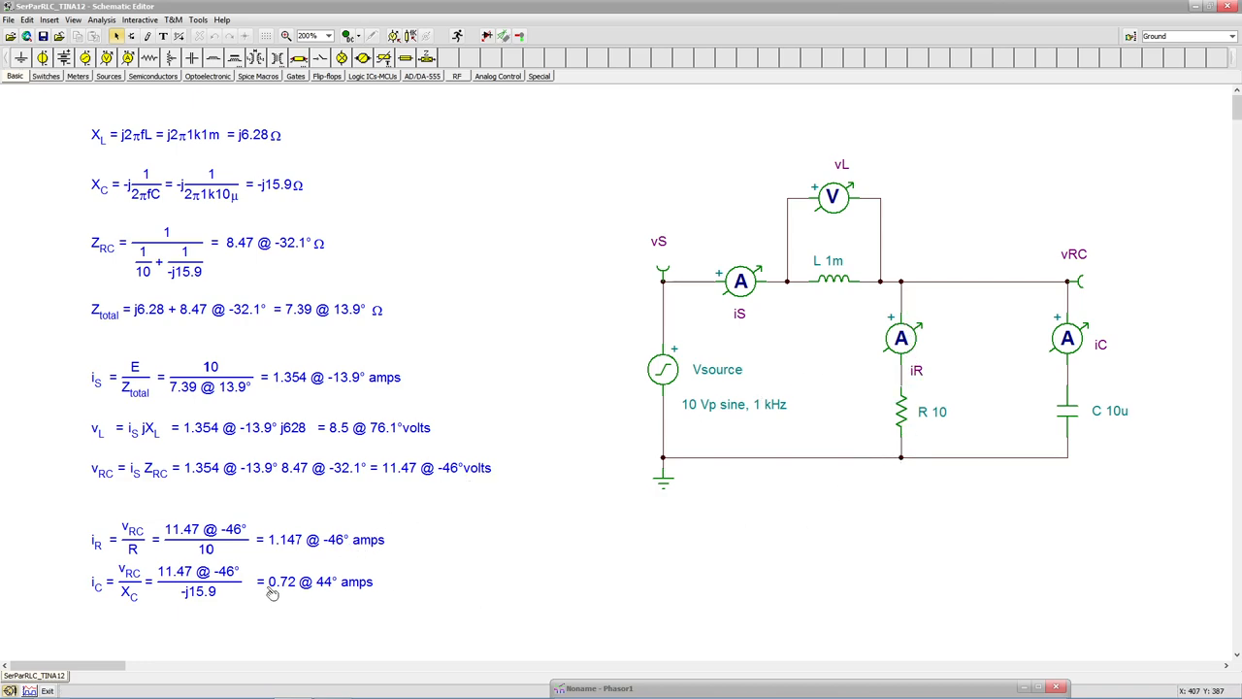
mouse_move(298, 574)
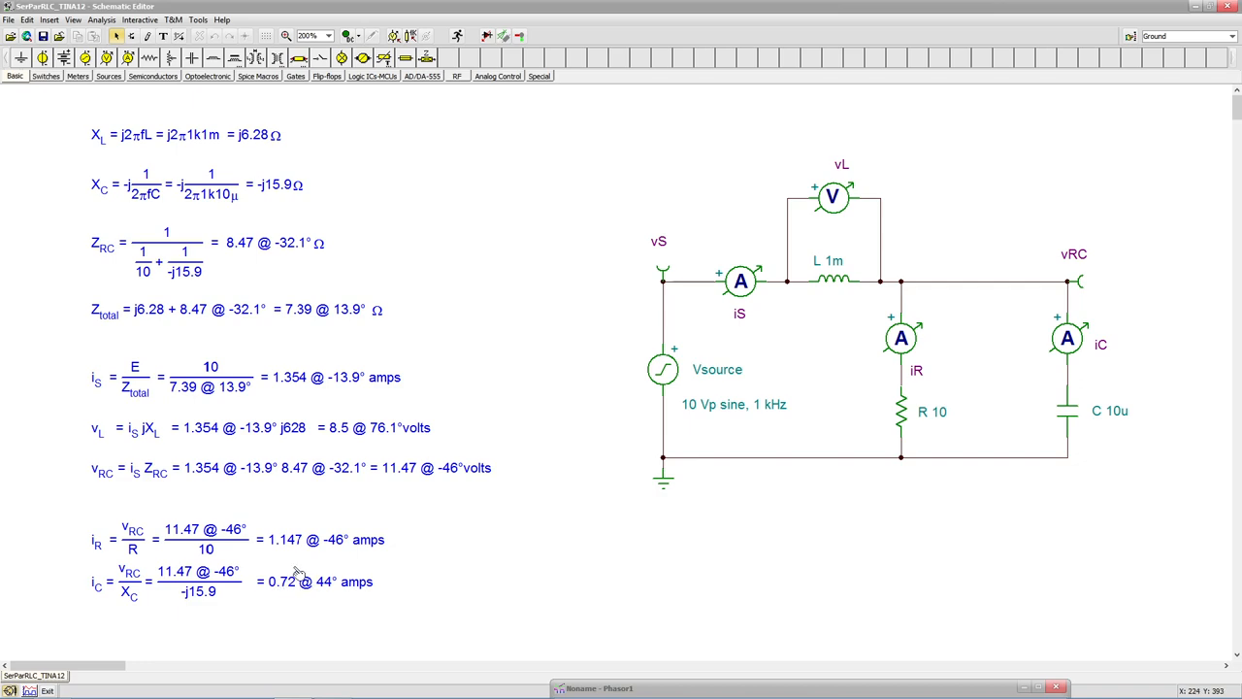
mouse_move(1058, 382)
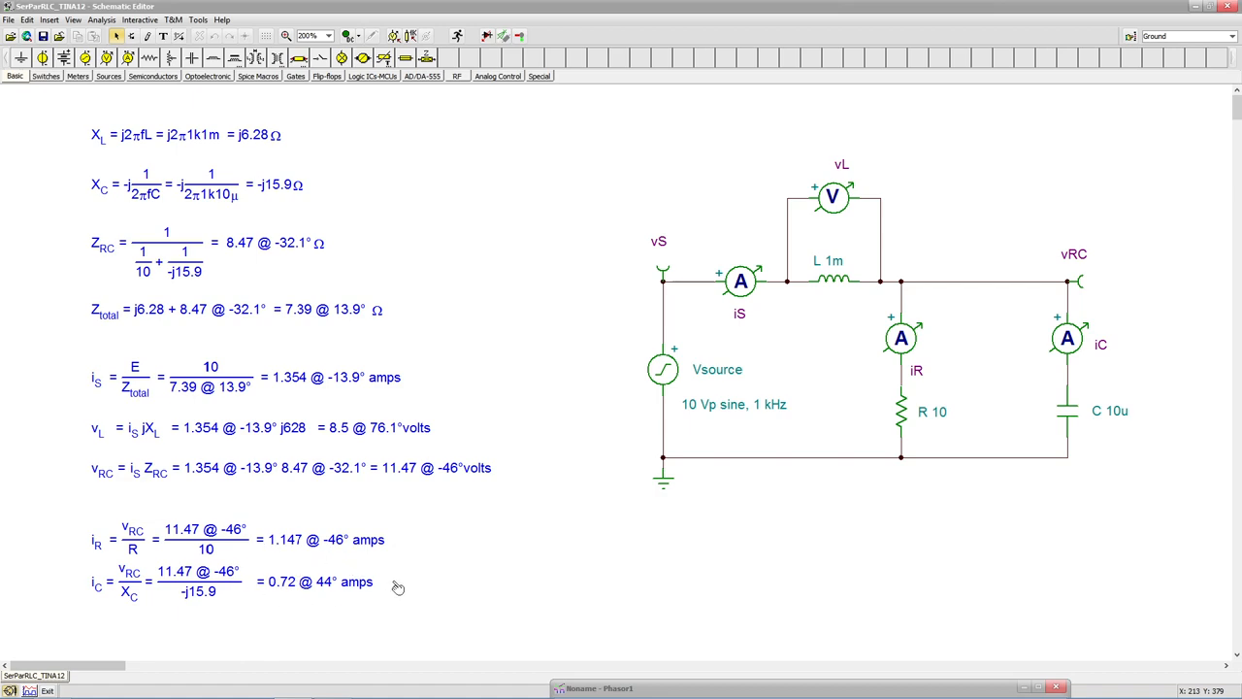
mouse_move(377, 534)
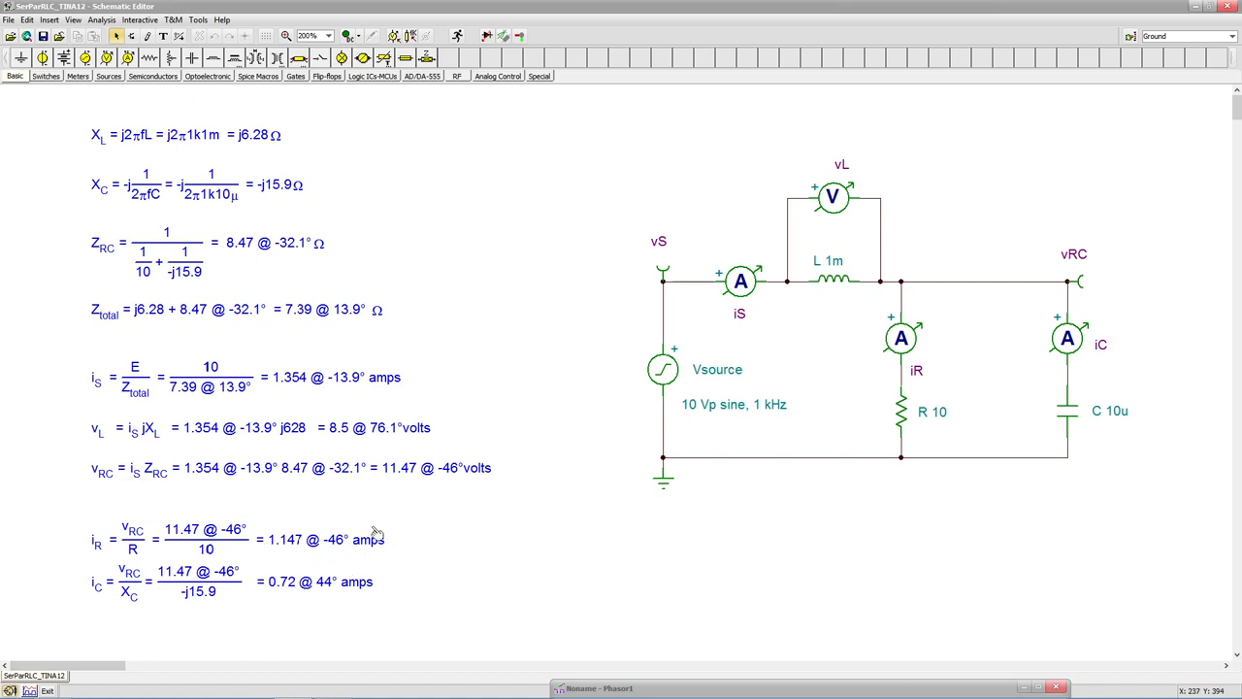
mouse_move(436, 479)
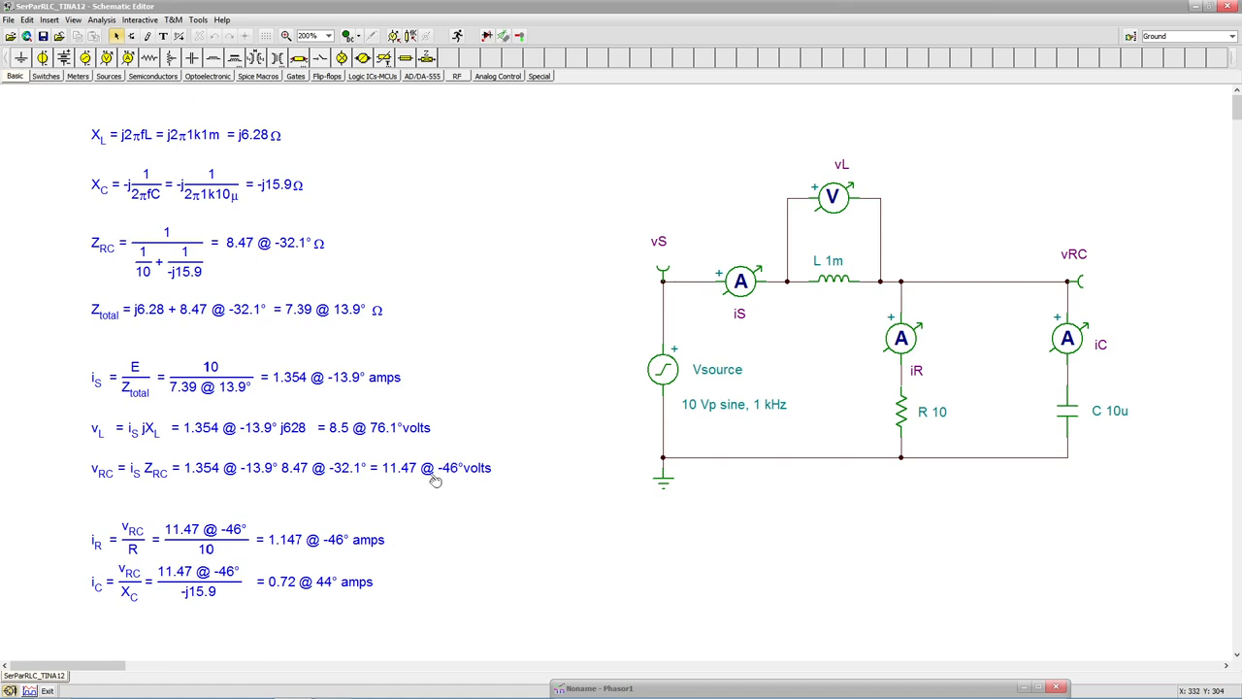
mouse_move(397, 611)
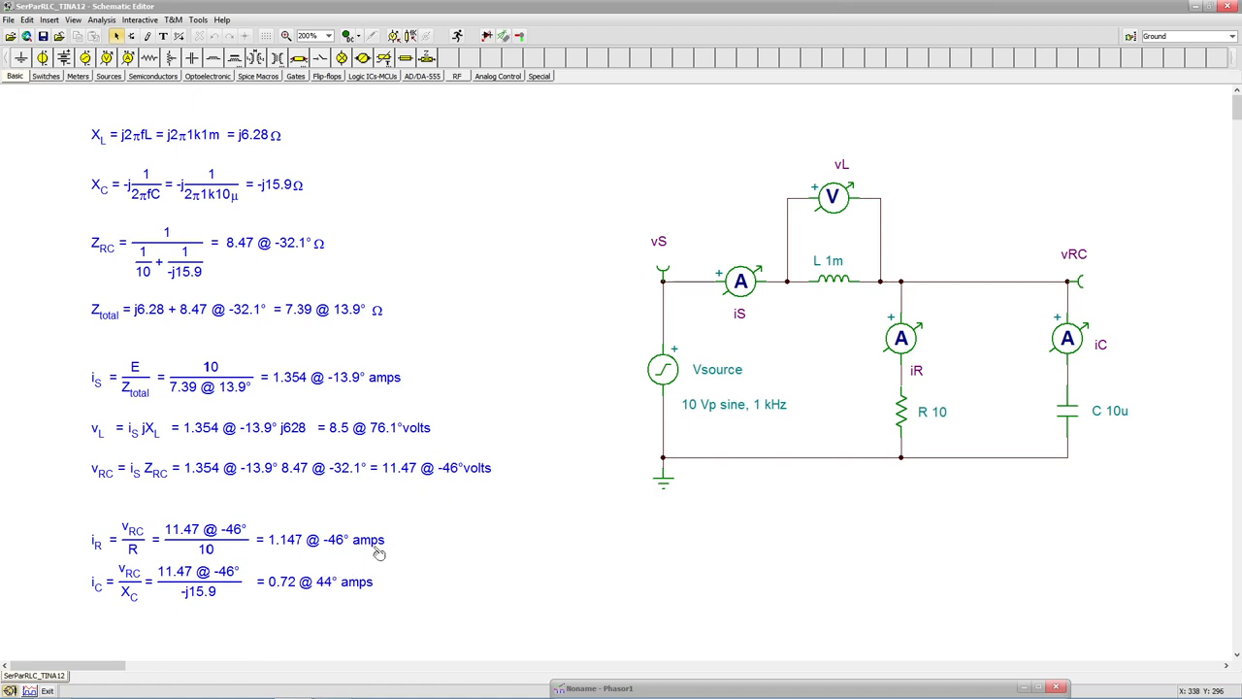
mouse_move(407, 556)
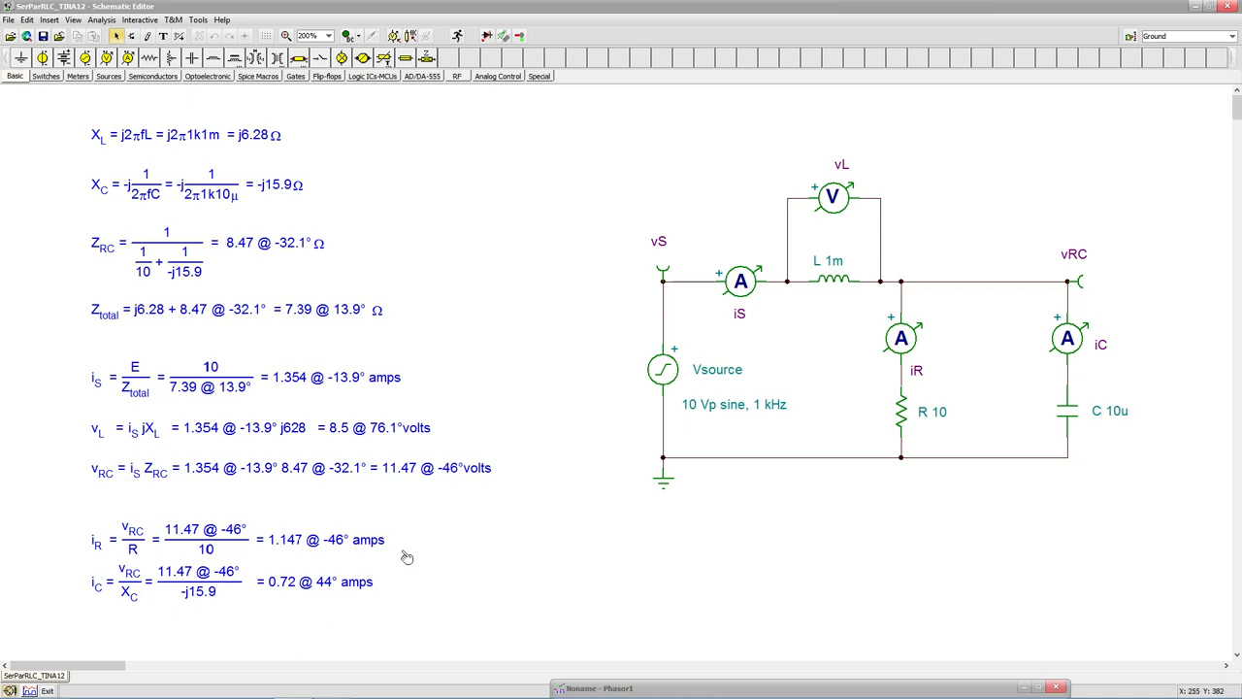
mouse_move(251, 160)
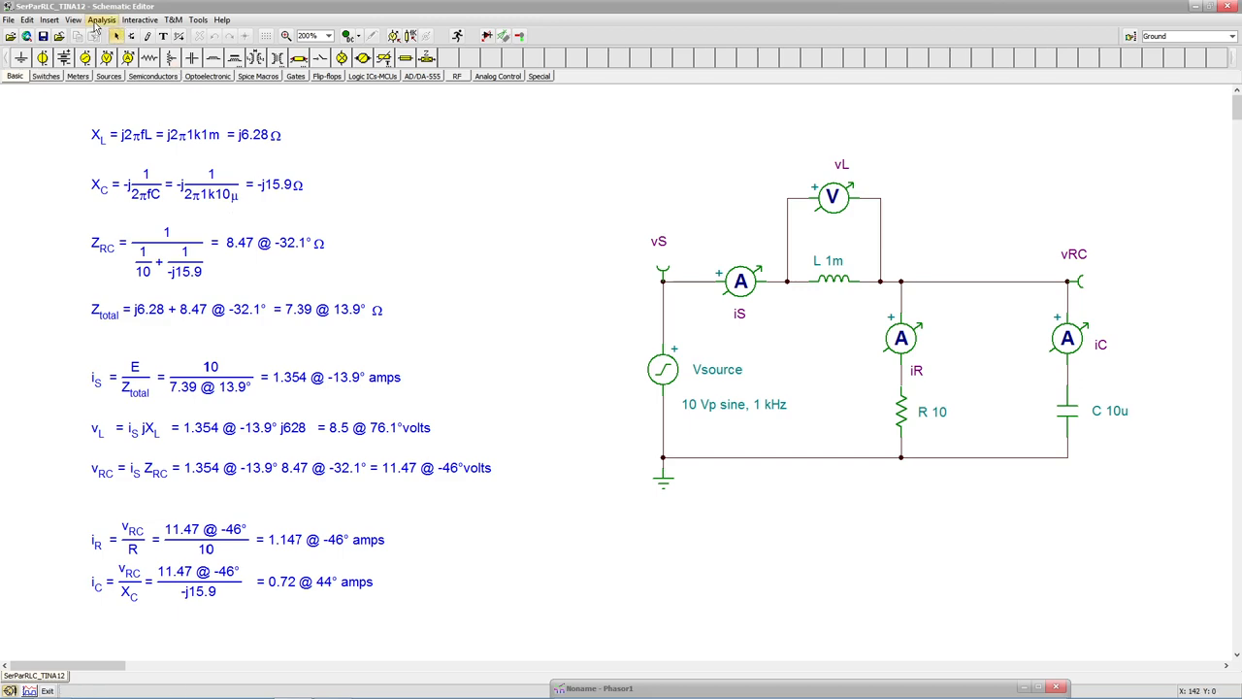
left_click(101, 19)
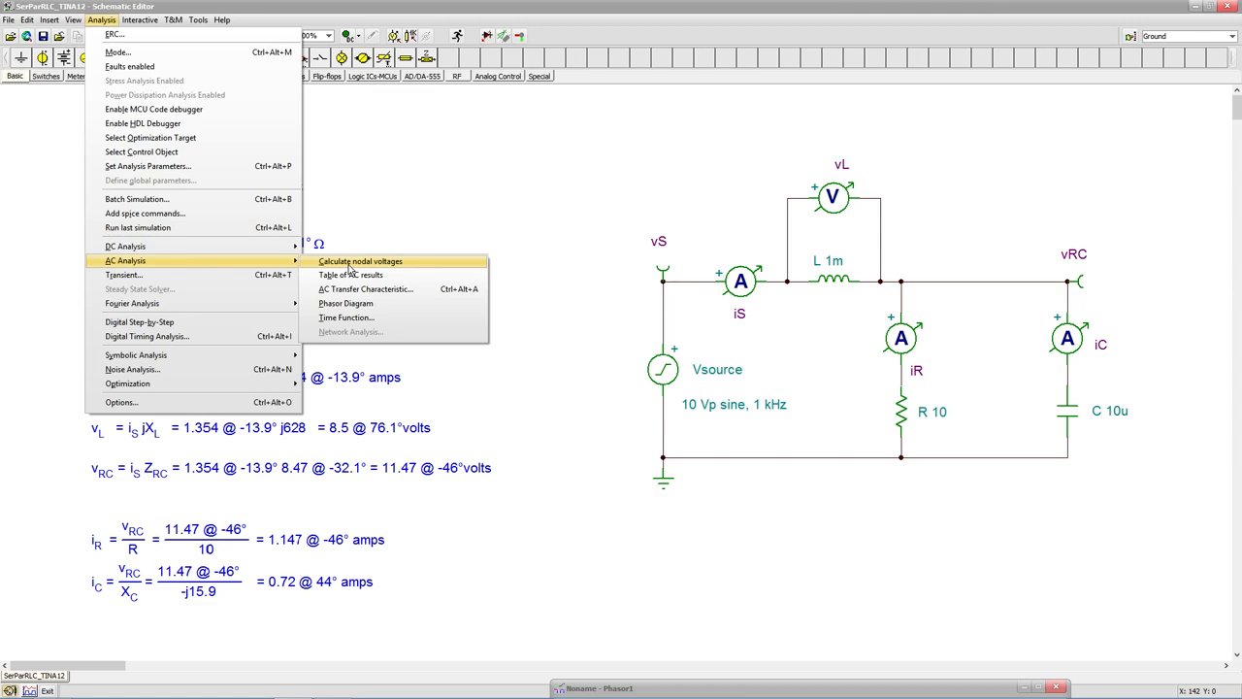
left_click(360, 261)
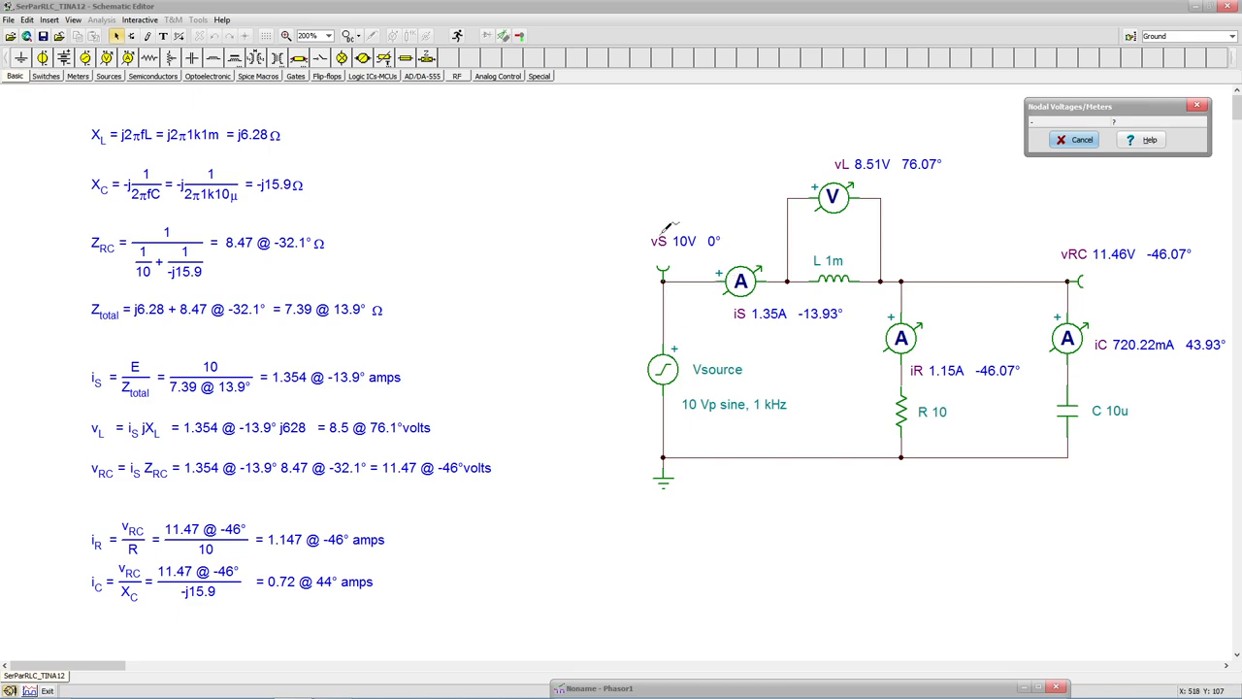
mouse_move(786, 354)
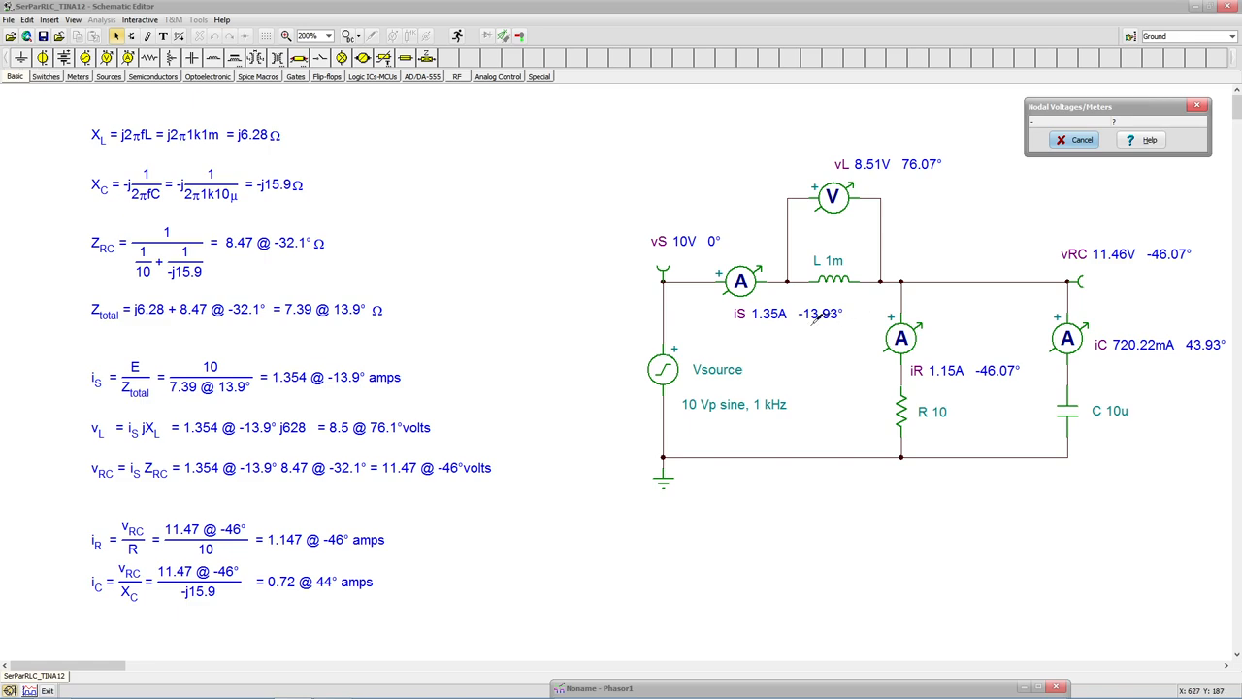
mouse_move(839, 316)
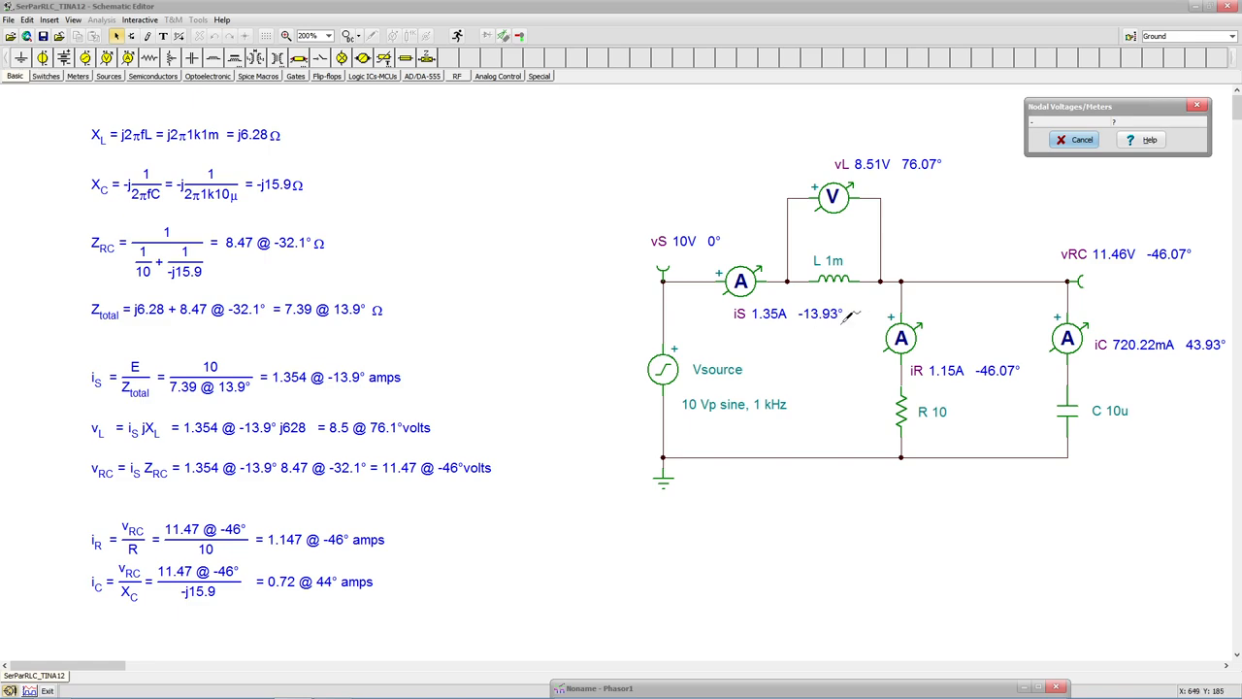
mouse_move(286, 379)
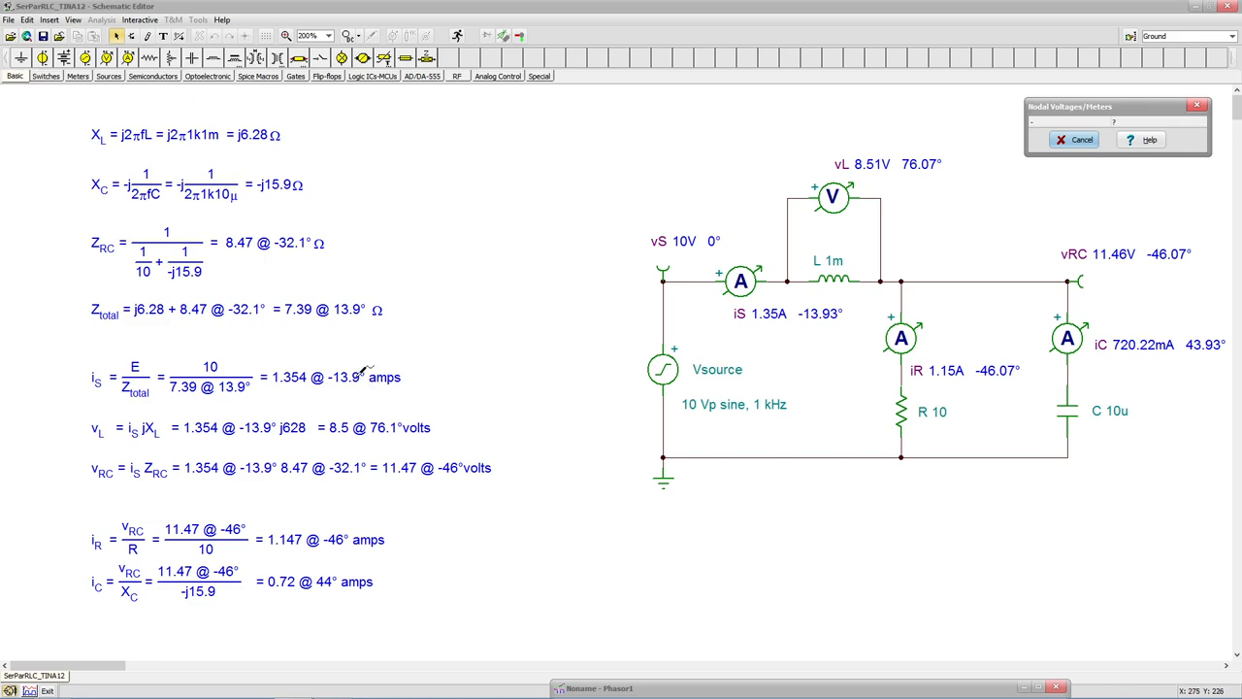
mouse_move(397, 359)
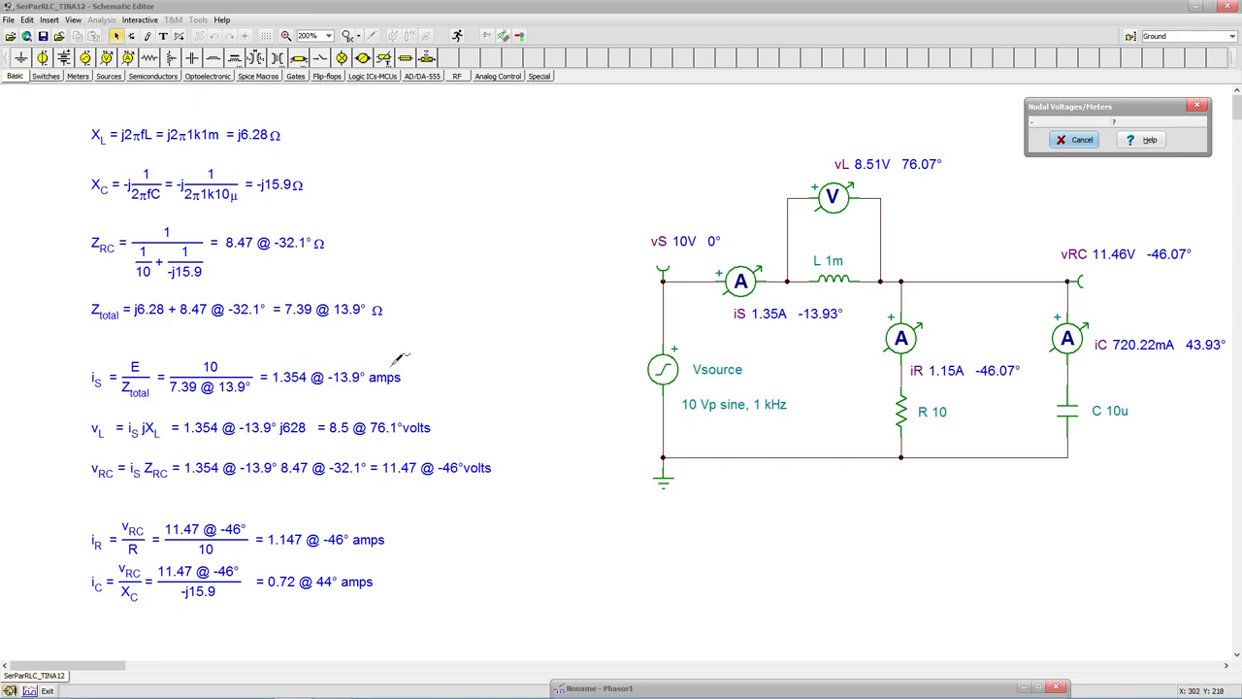
mouse_move(706, 321)
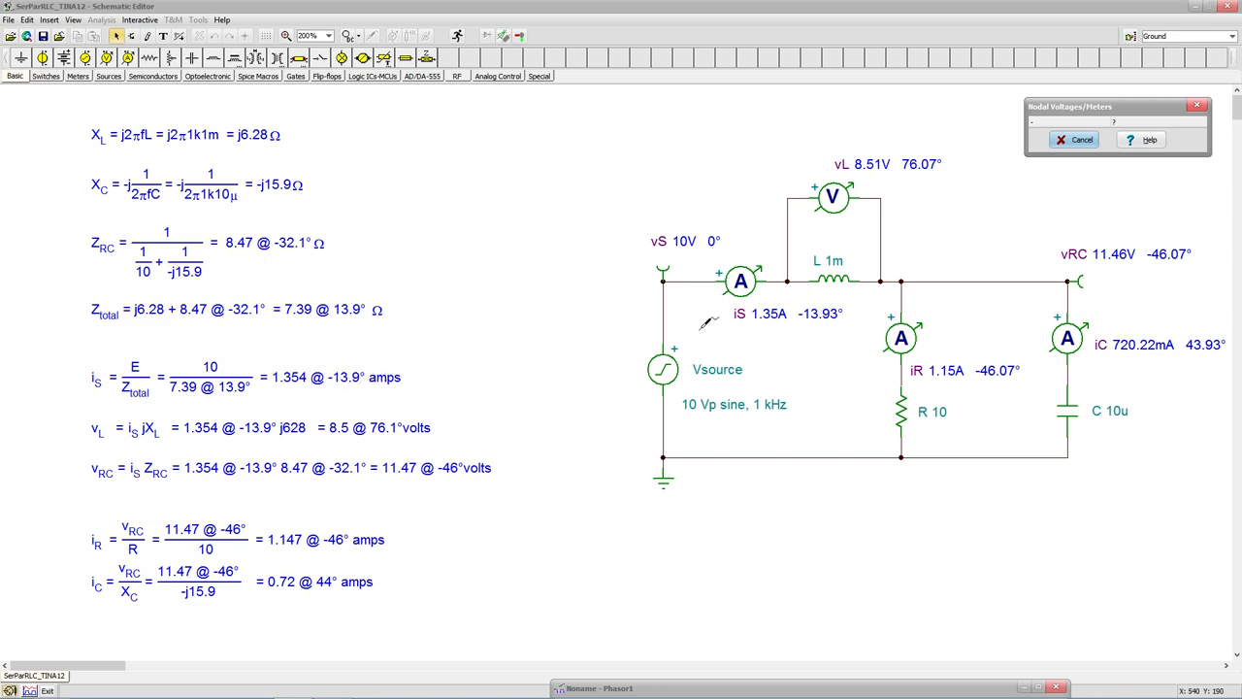
mouse_move(922, 199)
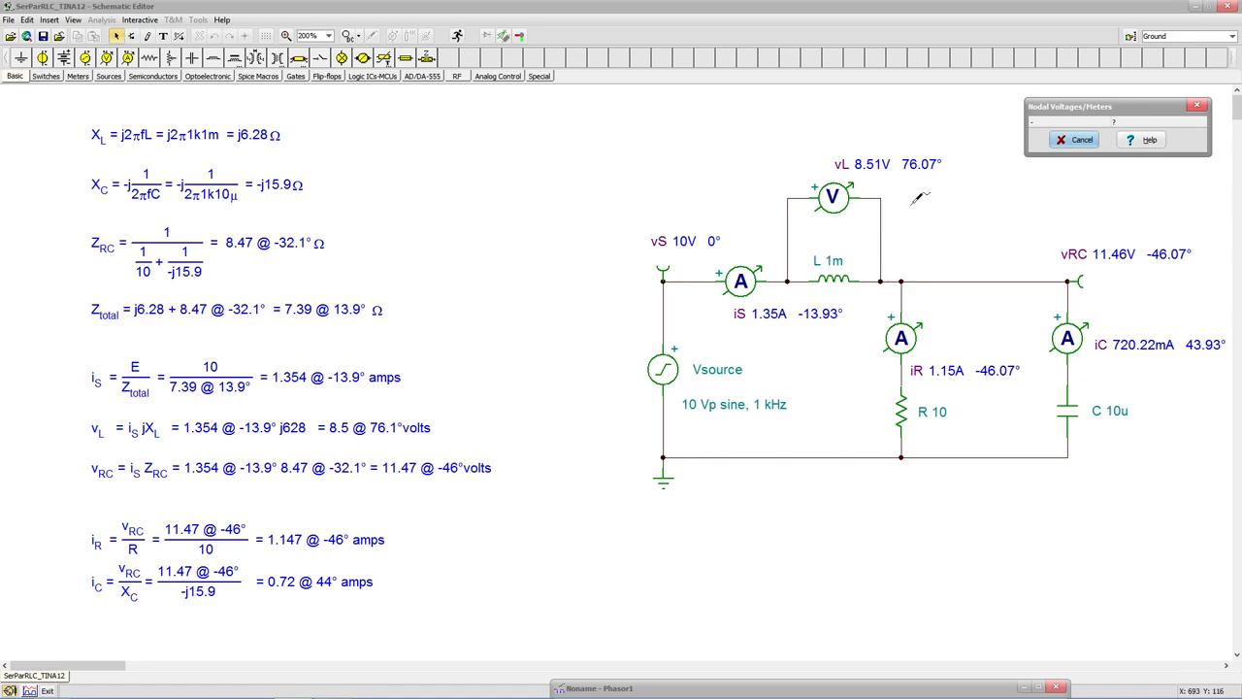
mouse_move(563, 337)
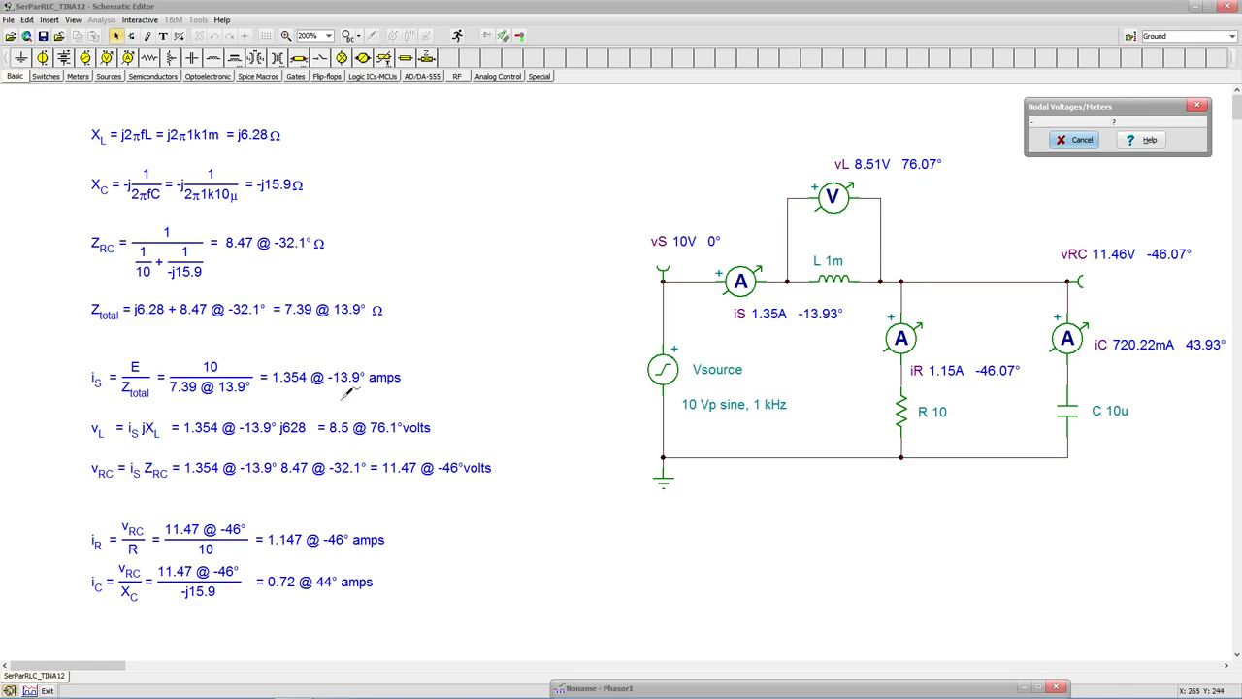
mouse_move(388, 434)
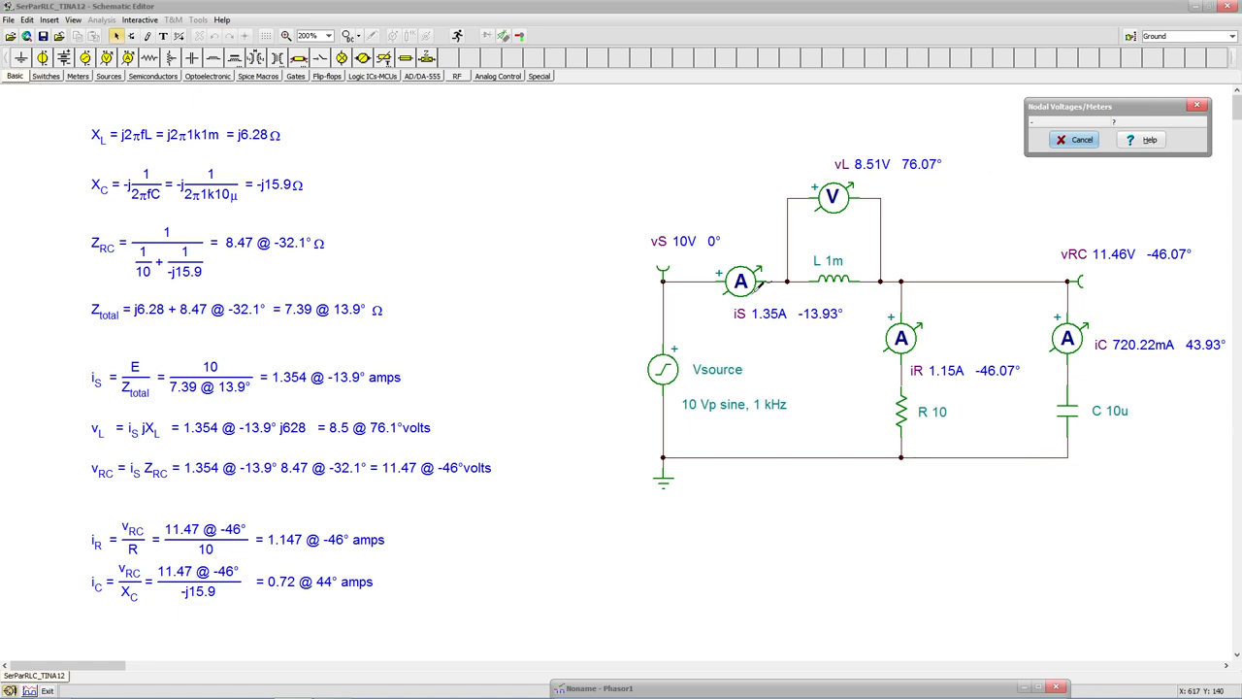
mouse_move(398, 426)
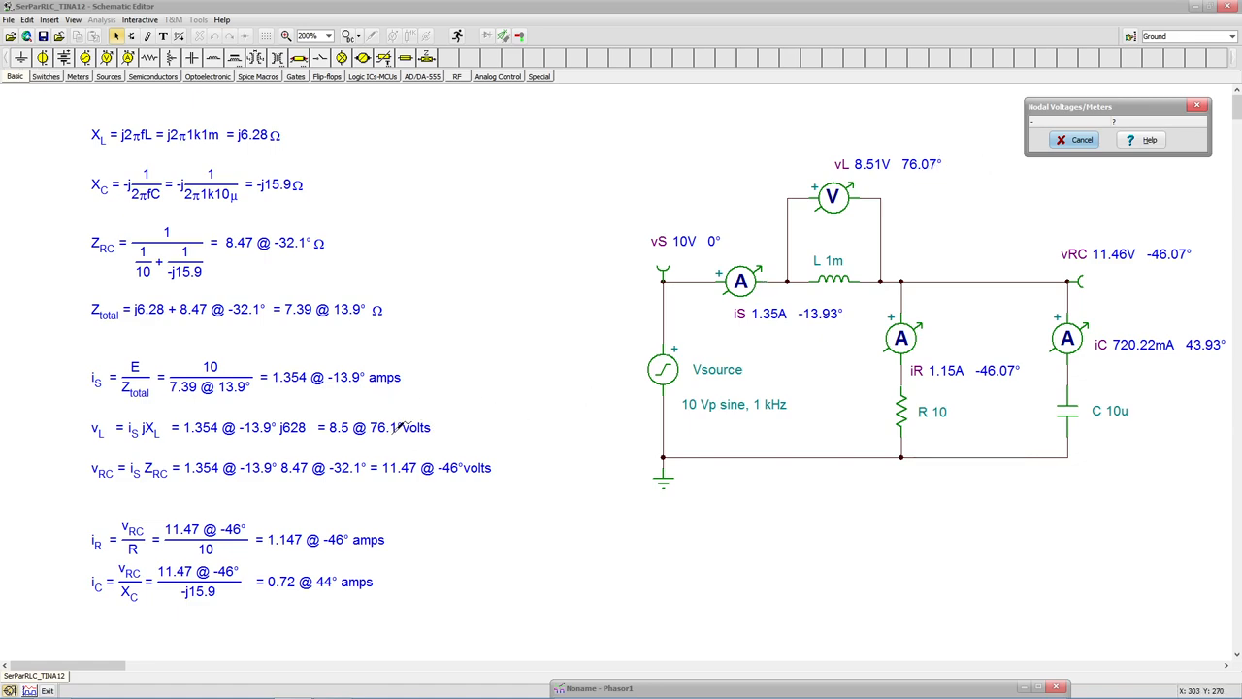
mouse_move(1053, 417)
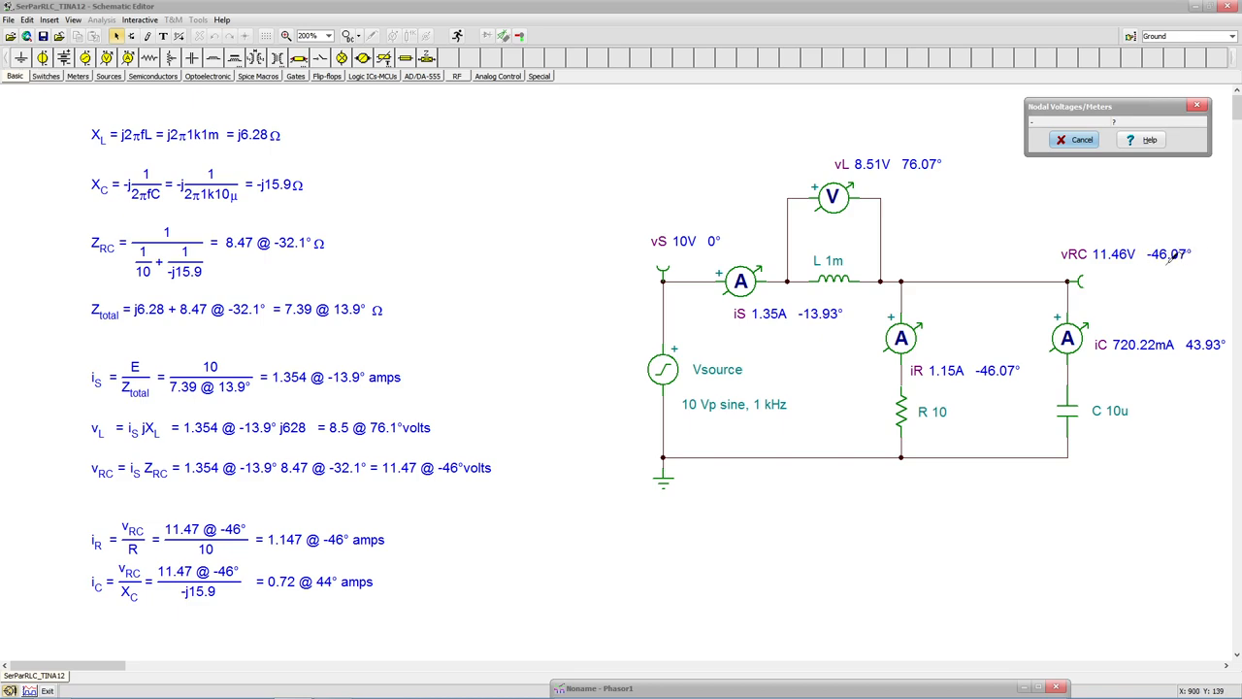
mouse_move(1208, 254)
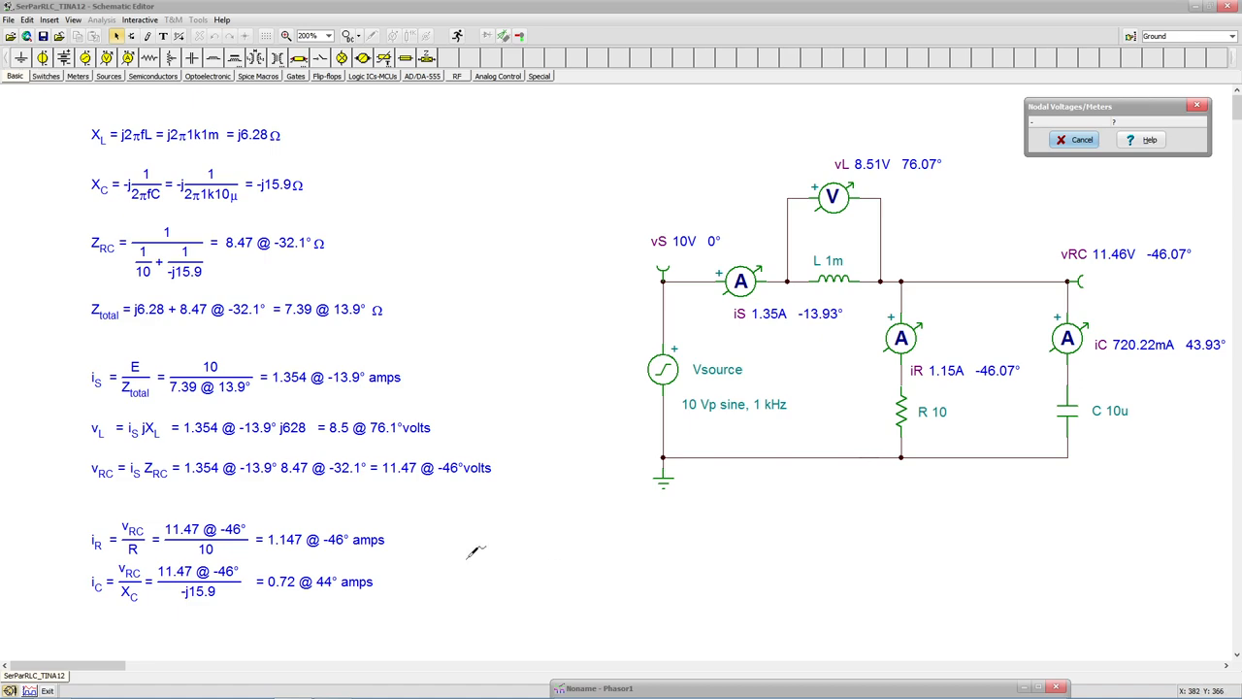
mouse_move(320, 538)
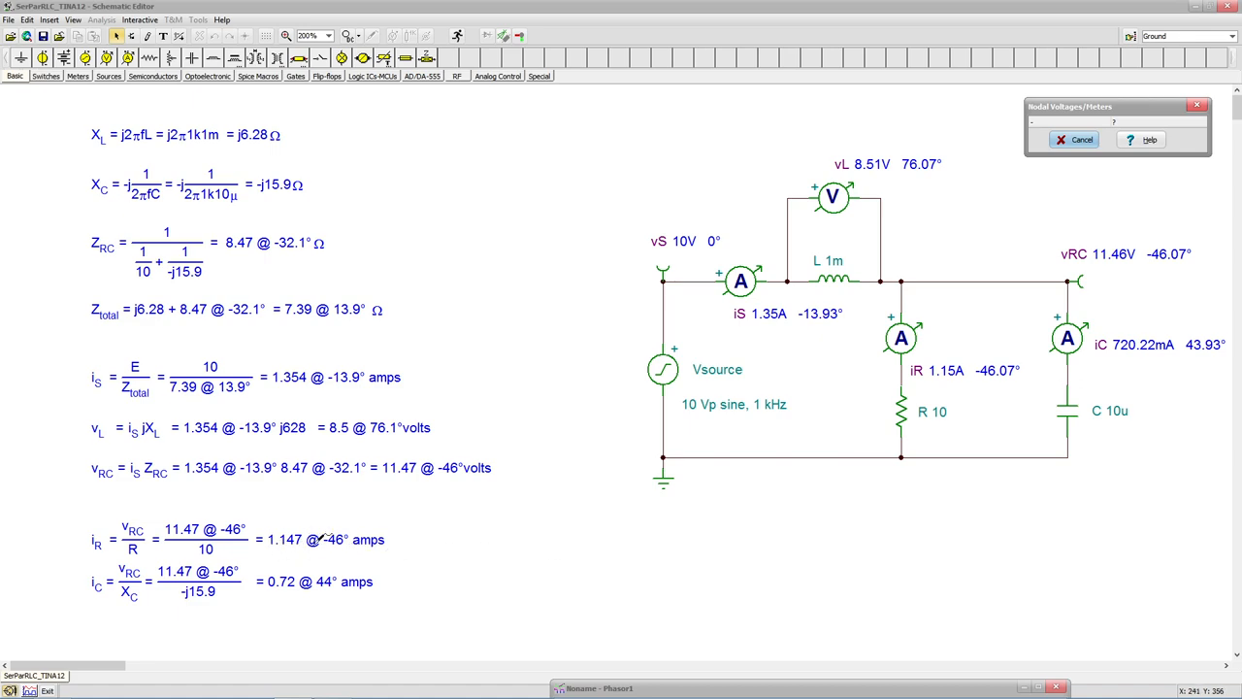
mouse_move(1142, 369)
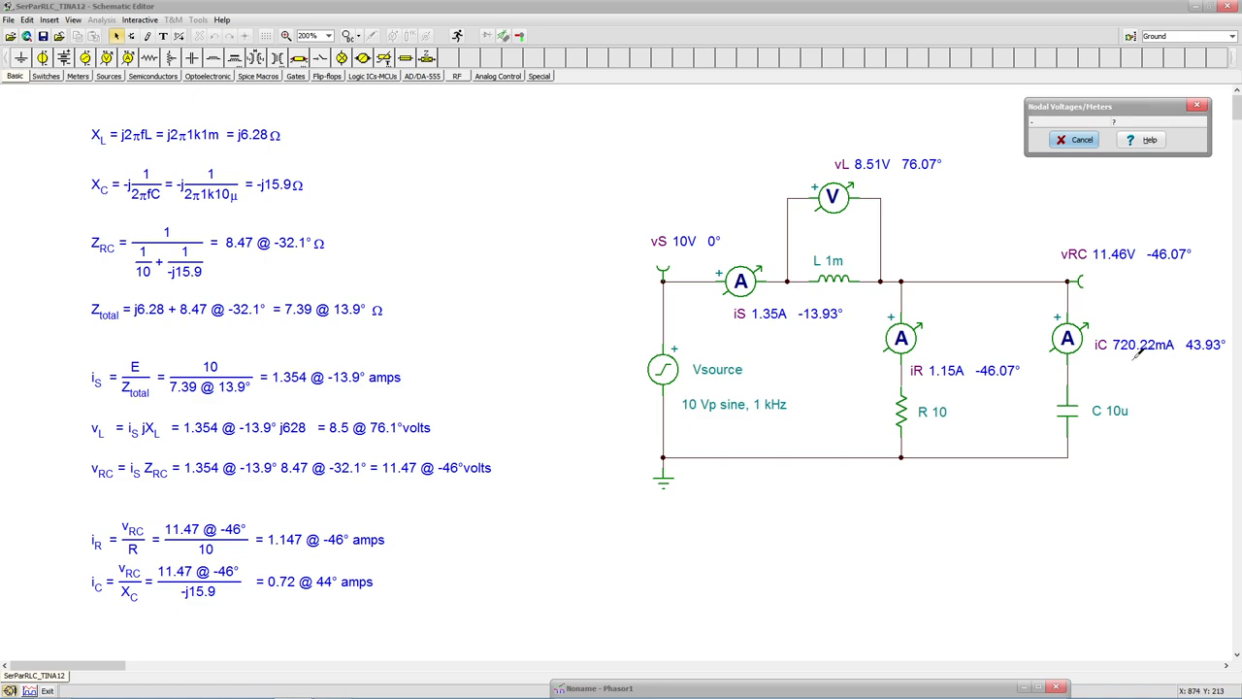
mouse_move(313, 594)
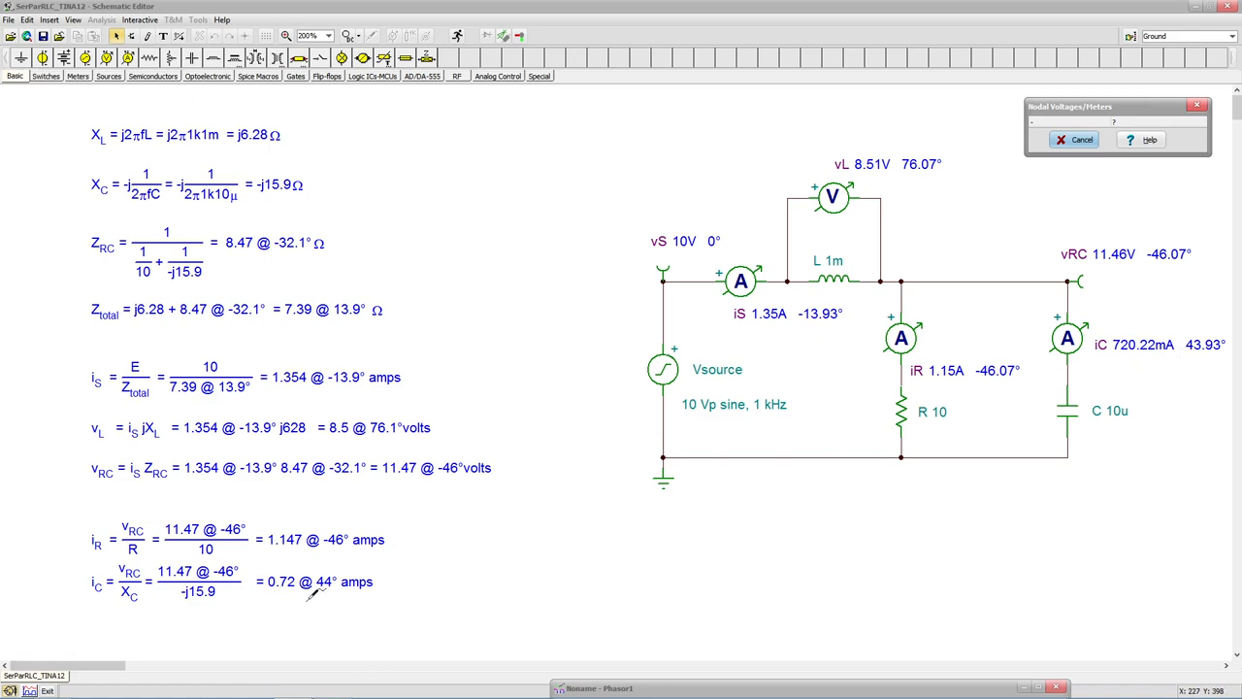
mouse_move(1206, 305)
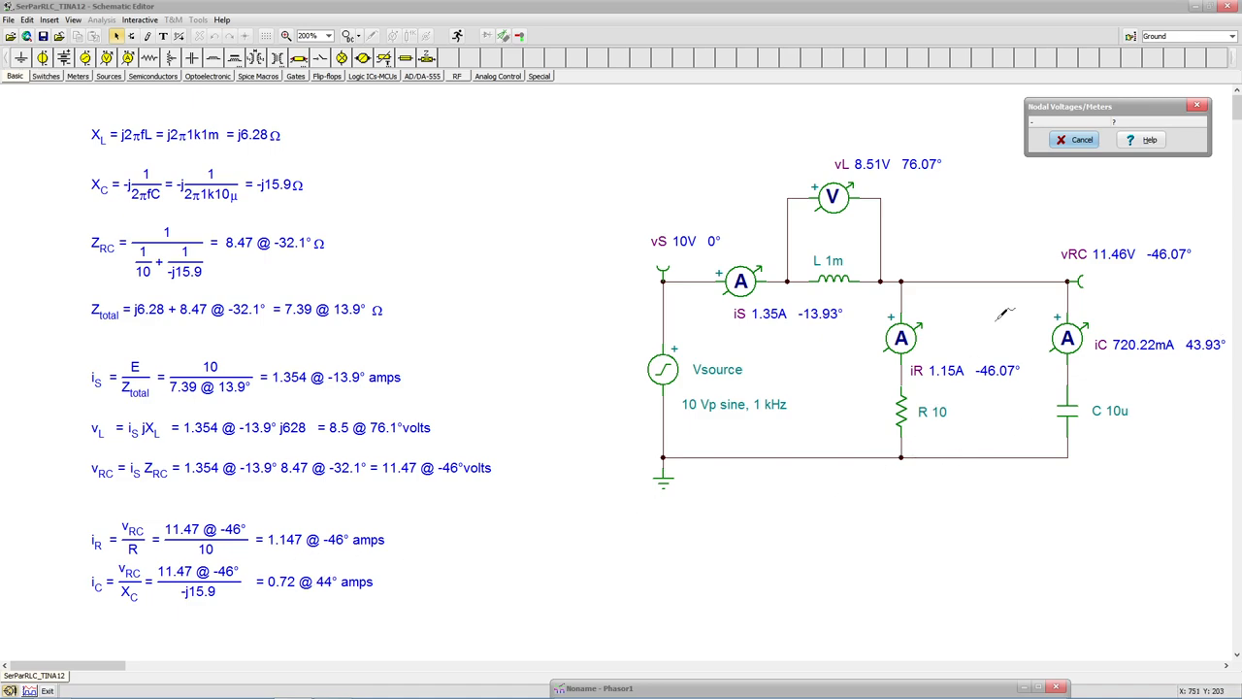
mouse_move(953, 495)
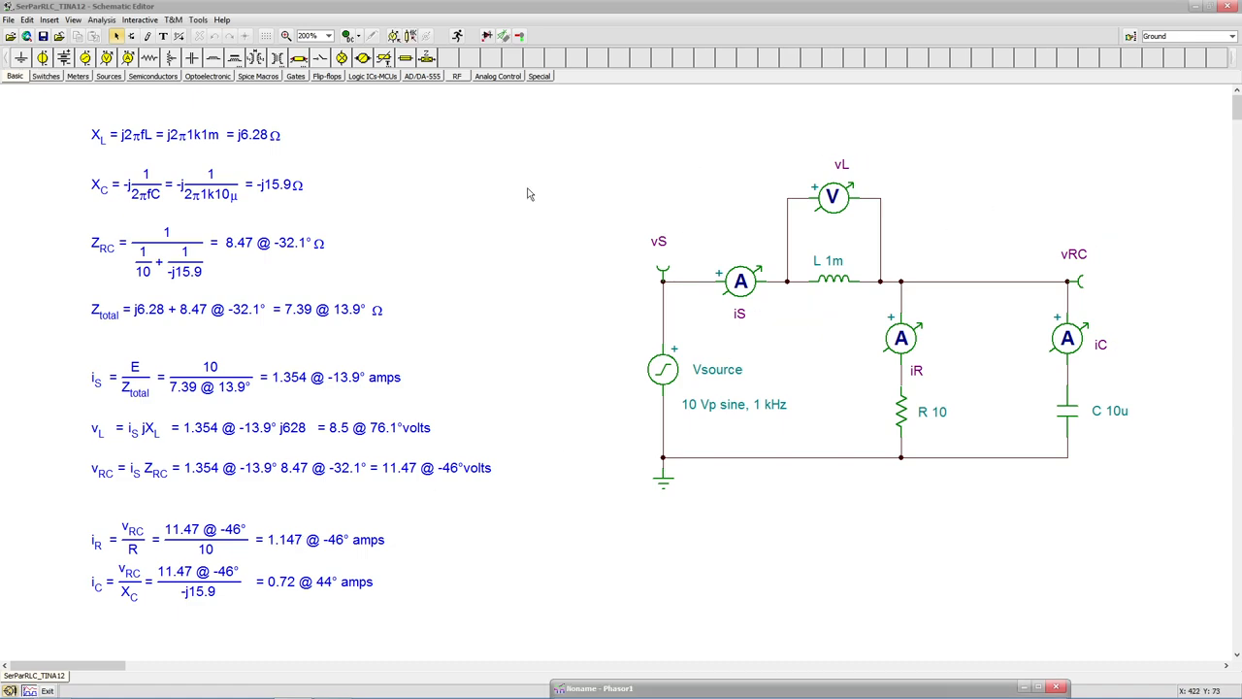
mouse_move(536, 204)
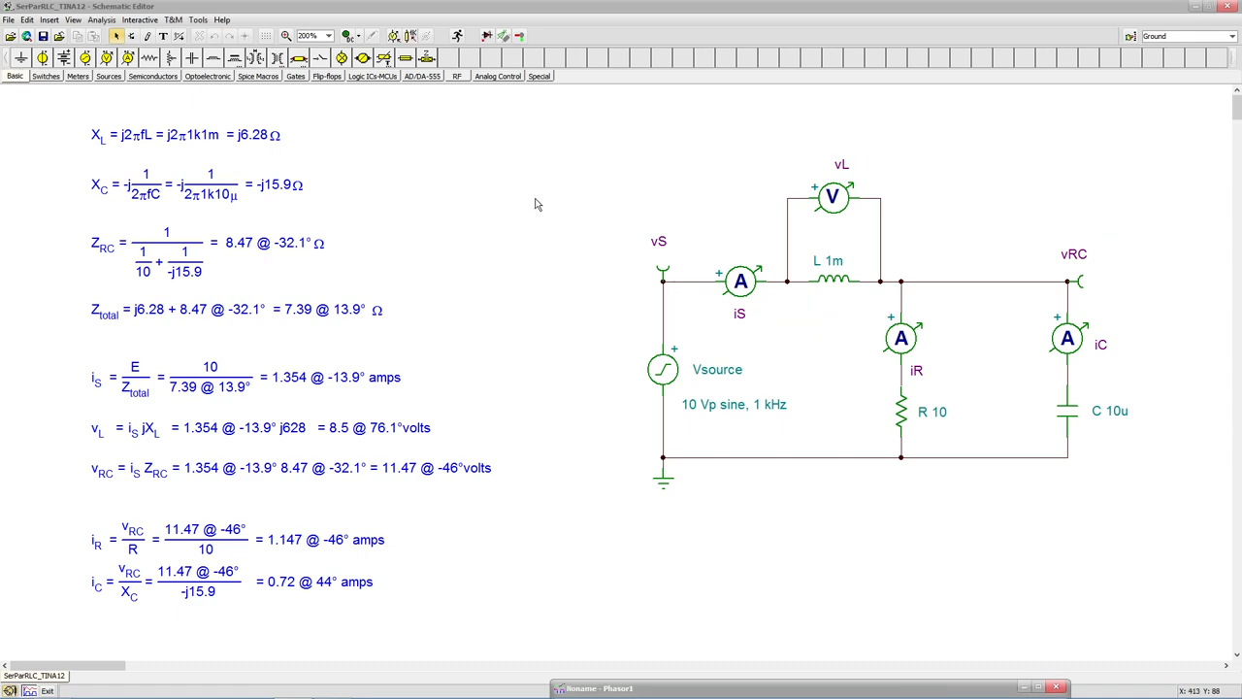
mouse_move(411, 155)
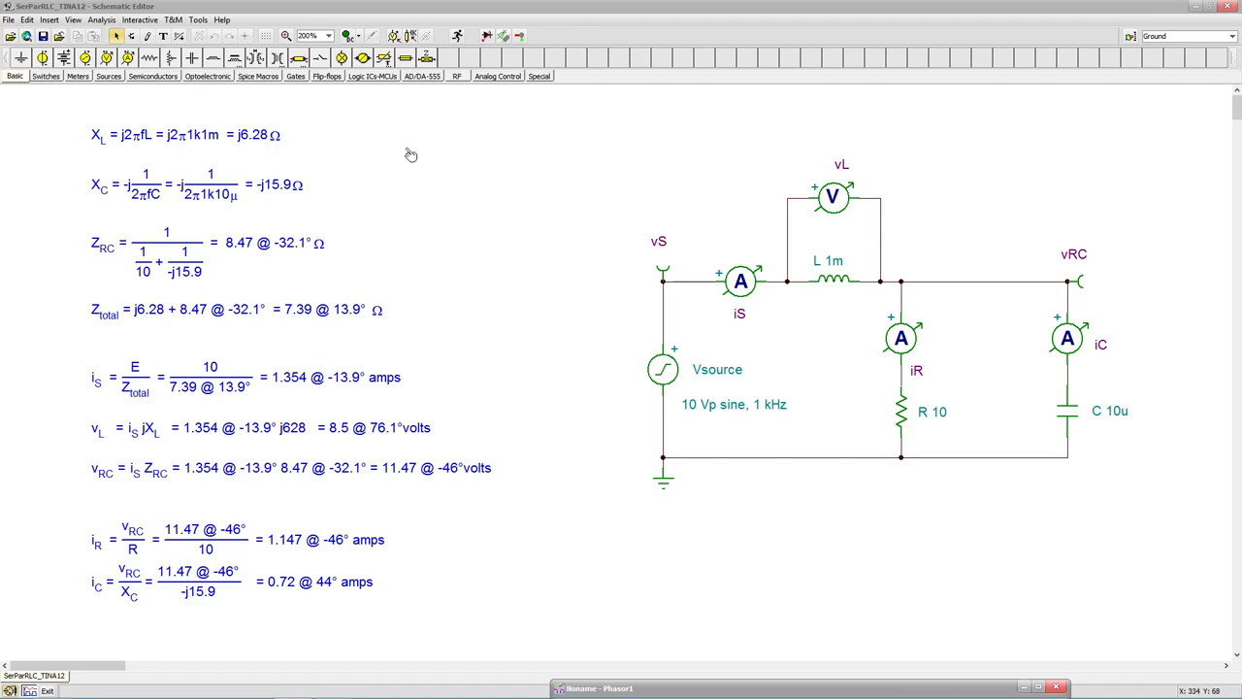
mouse_move(405, 165)
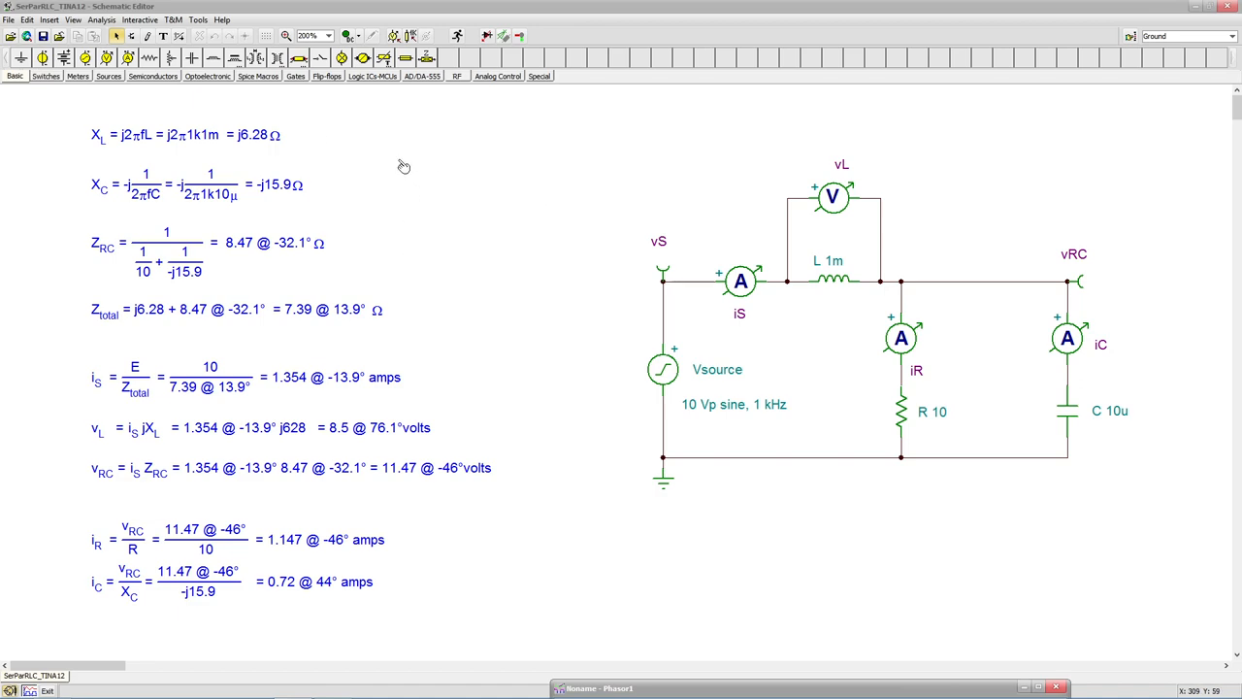
mouse_move(442, 526)
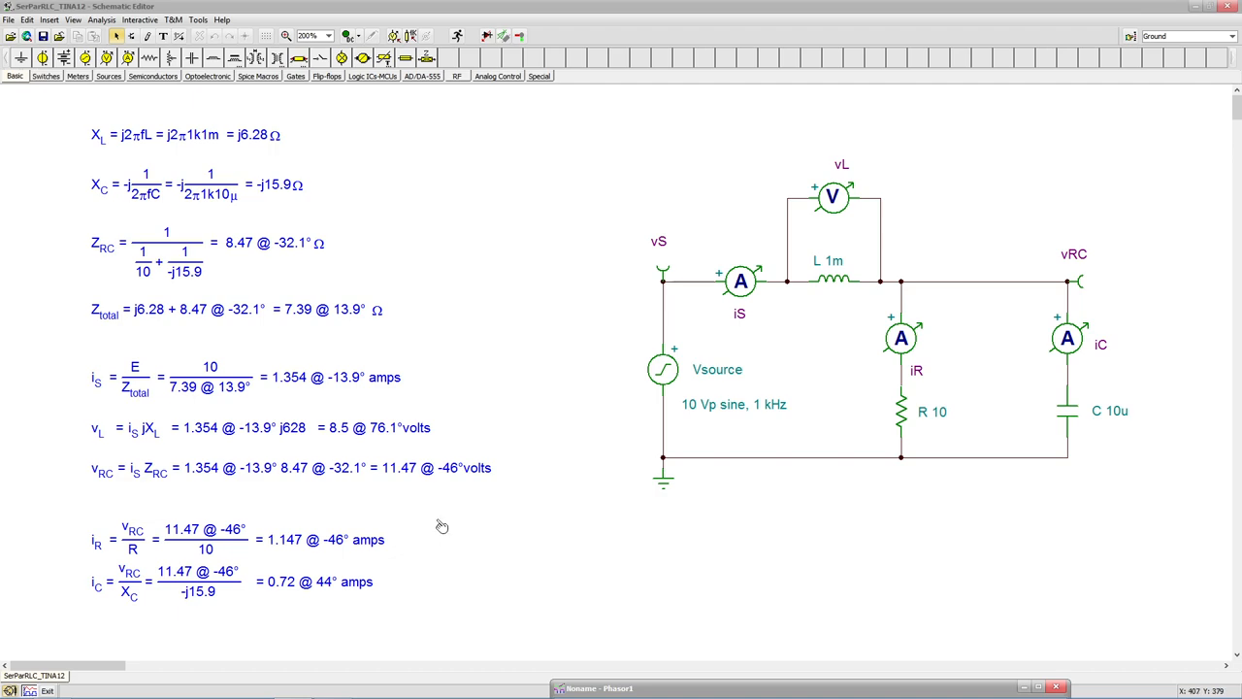
mouse_move(757, 691)
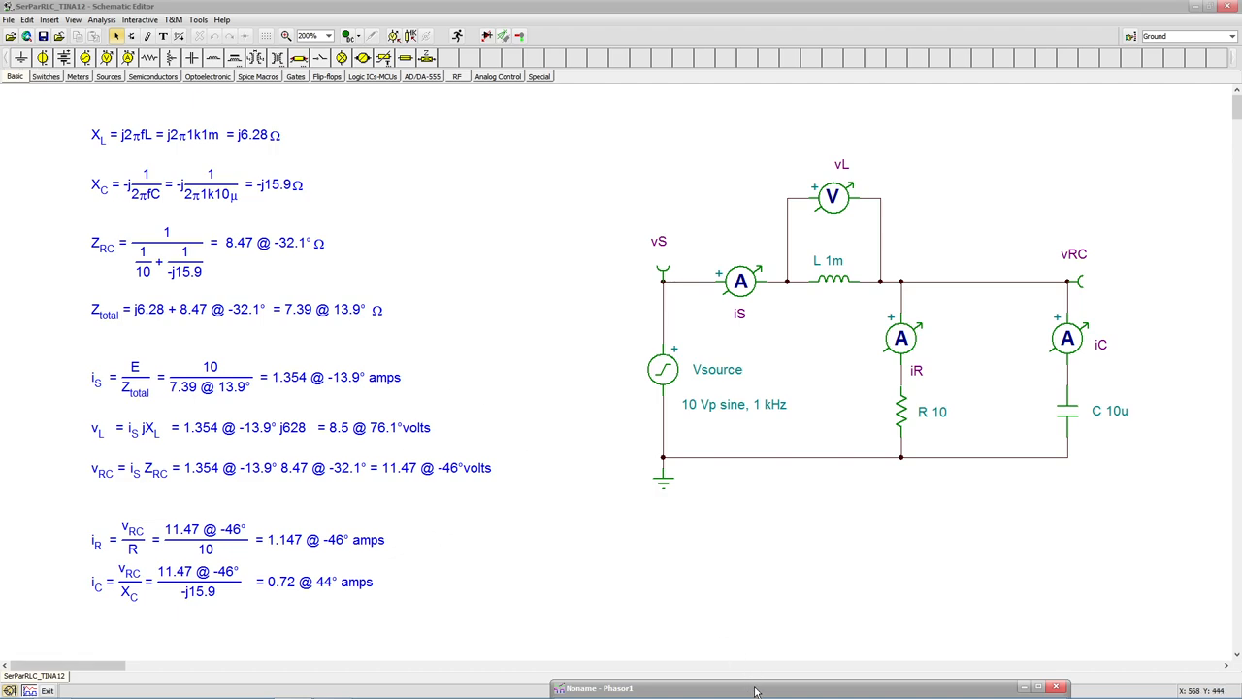
- Restore the minimized Phasor1 window showing vS 10V, vL 8.51V and vRC 11.46V
left_click(600, 688)
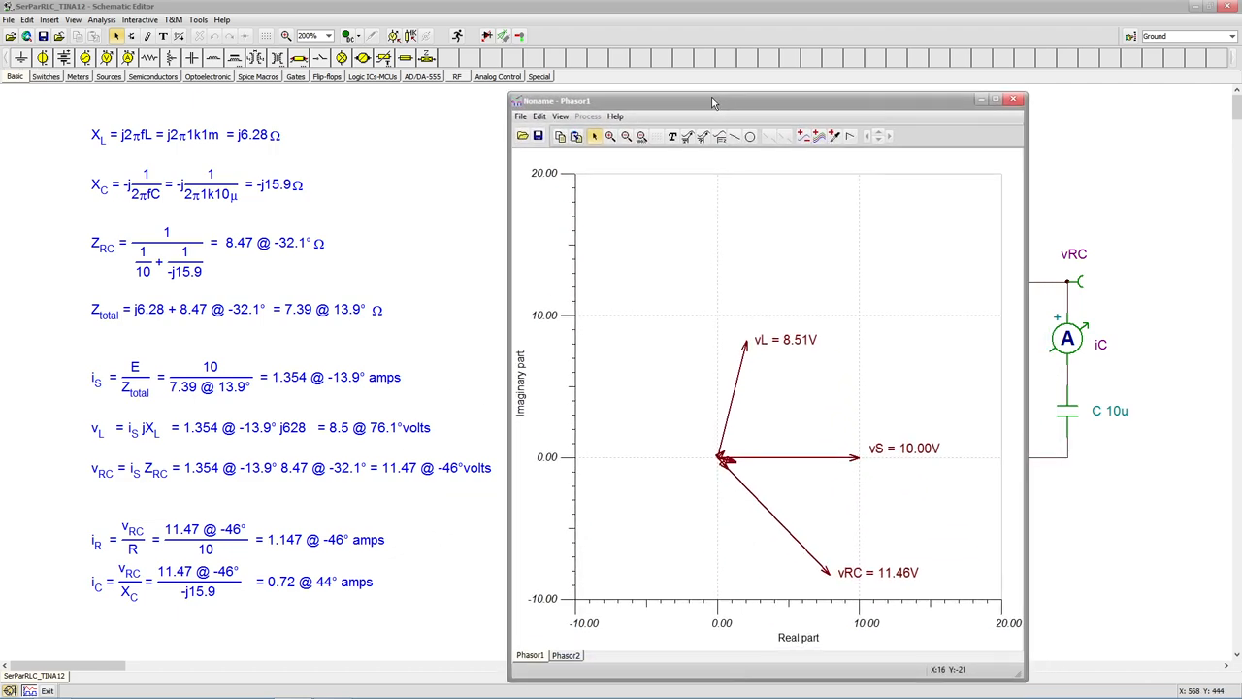
left_click_drag(713, 101, 710, 52)
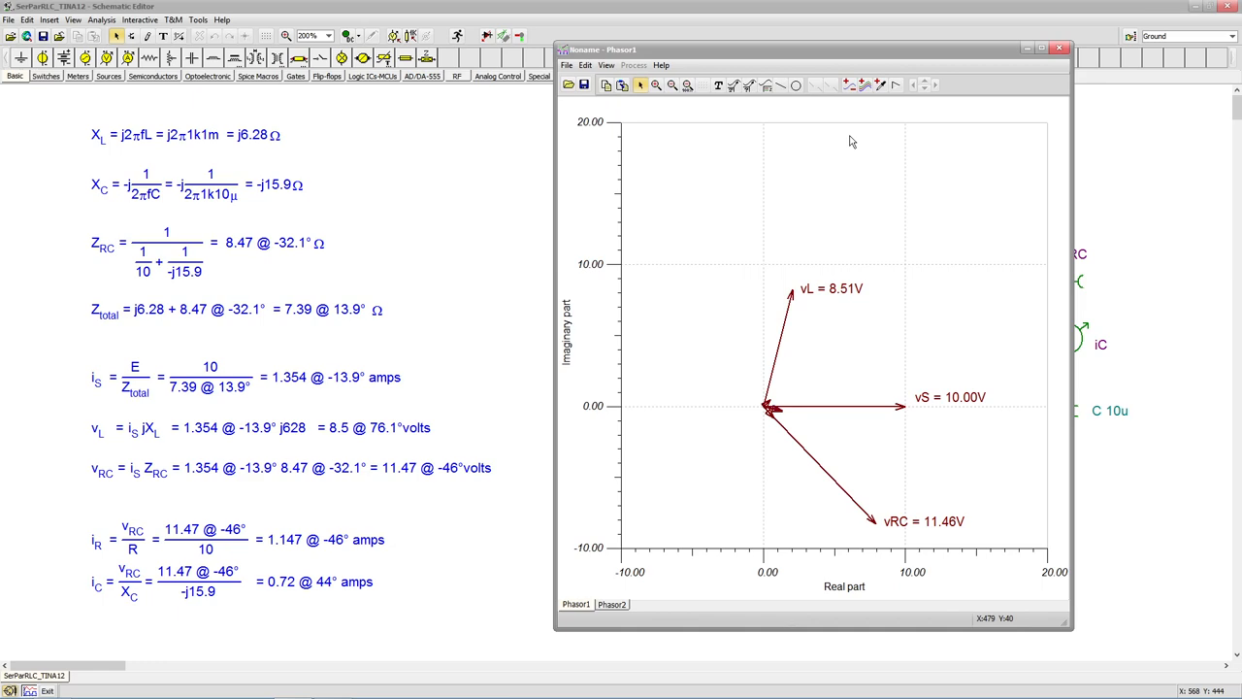
mouse_move(776, 401)
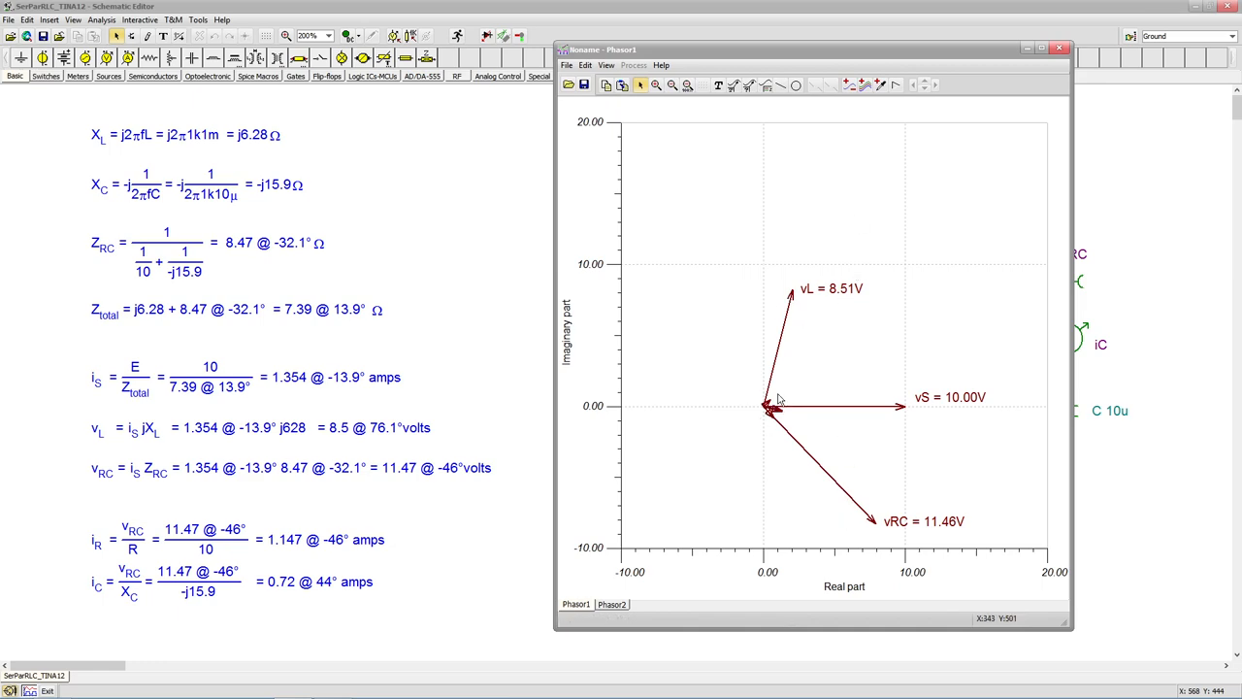
mouse_move(740, 419)
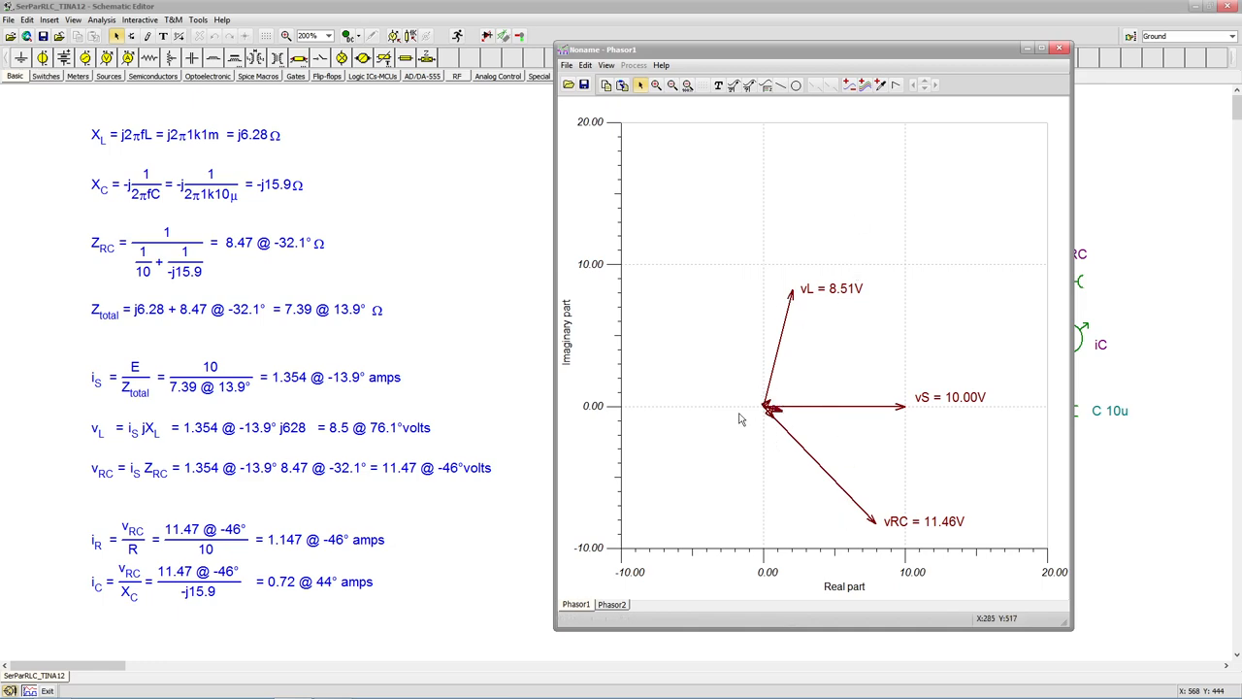
mouse_move(754, 431)
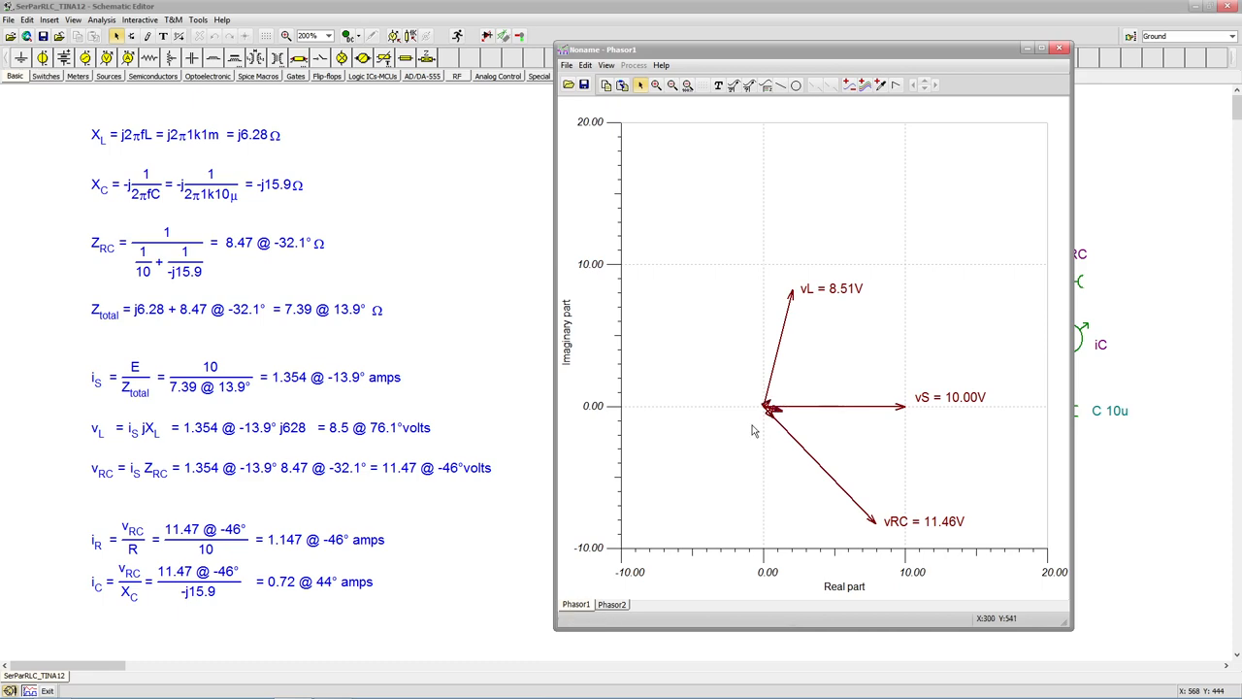
mouse_move(813, 282)
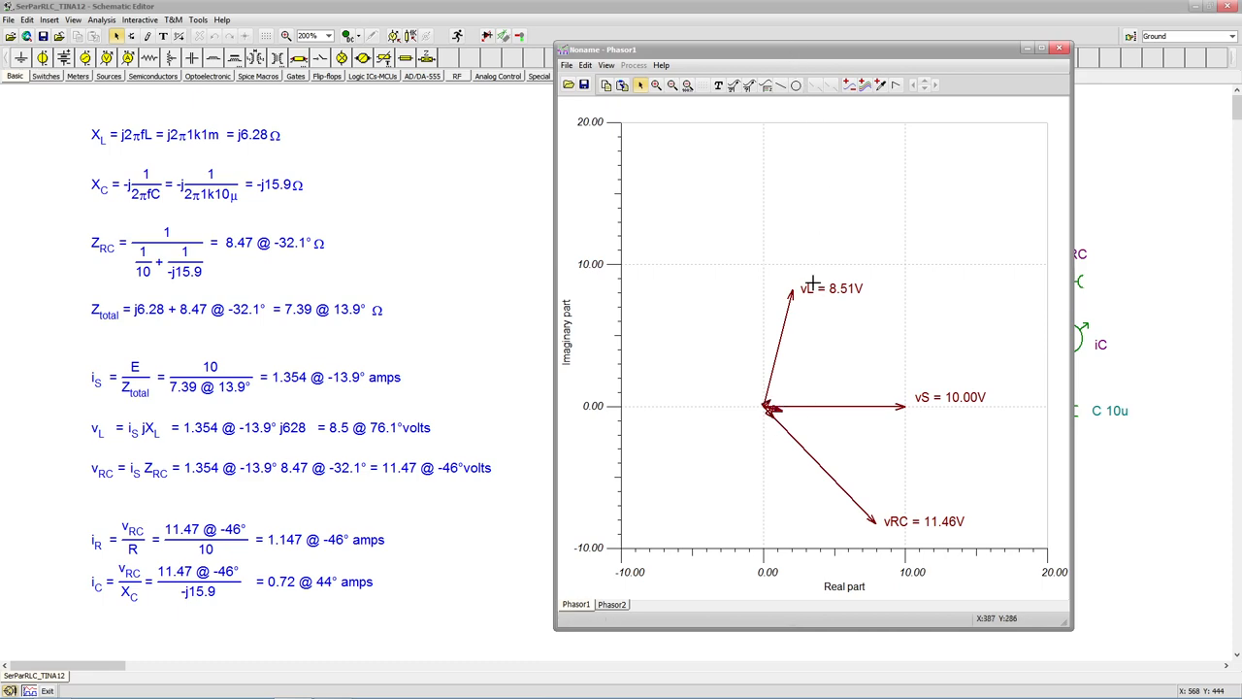
mouse_move(828, 415)
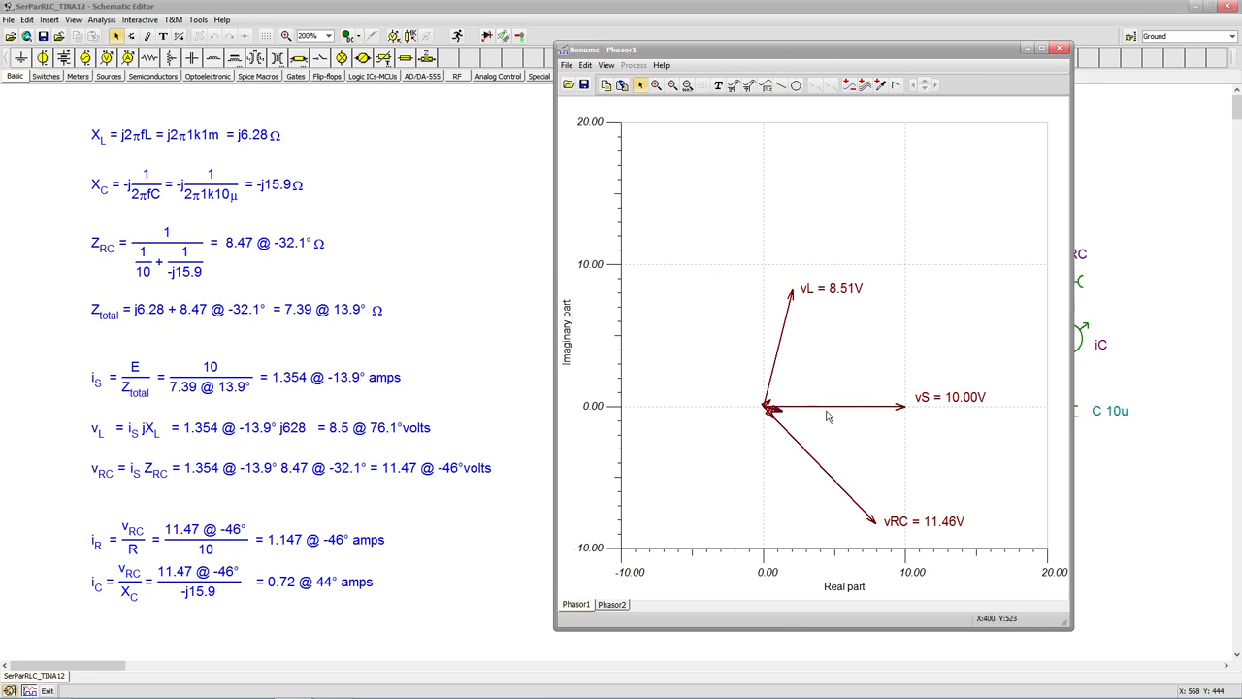
mouse_move(694, 434)
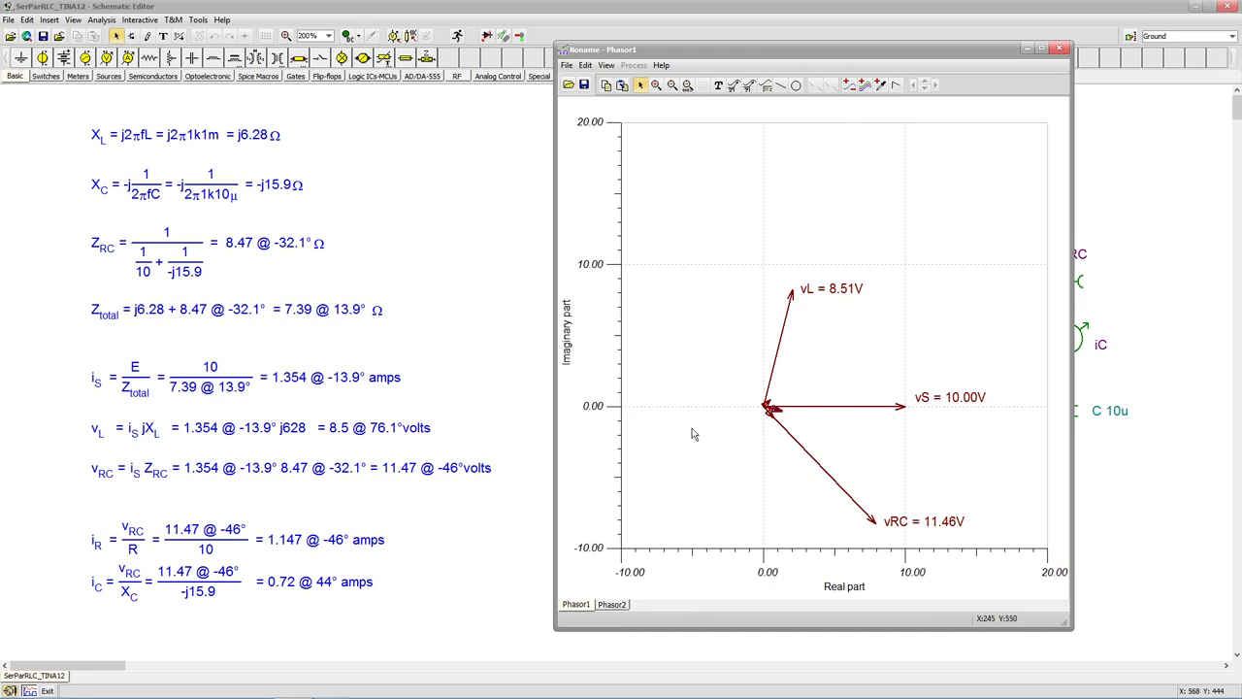
mouse_move(347, 452)
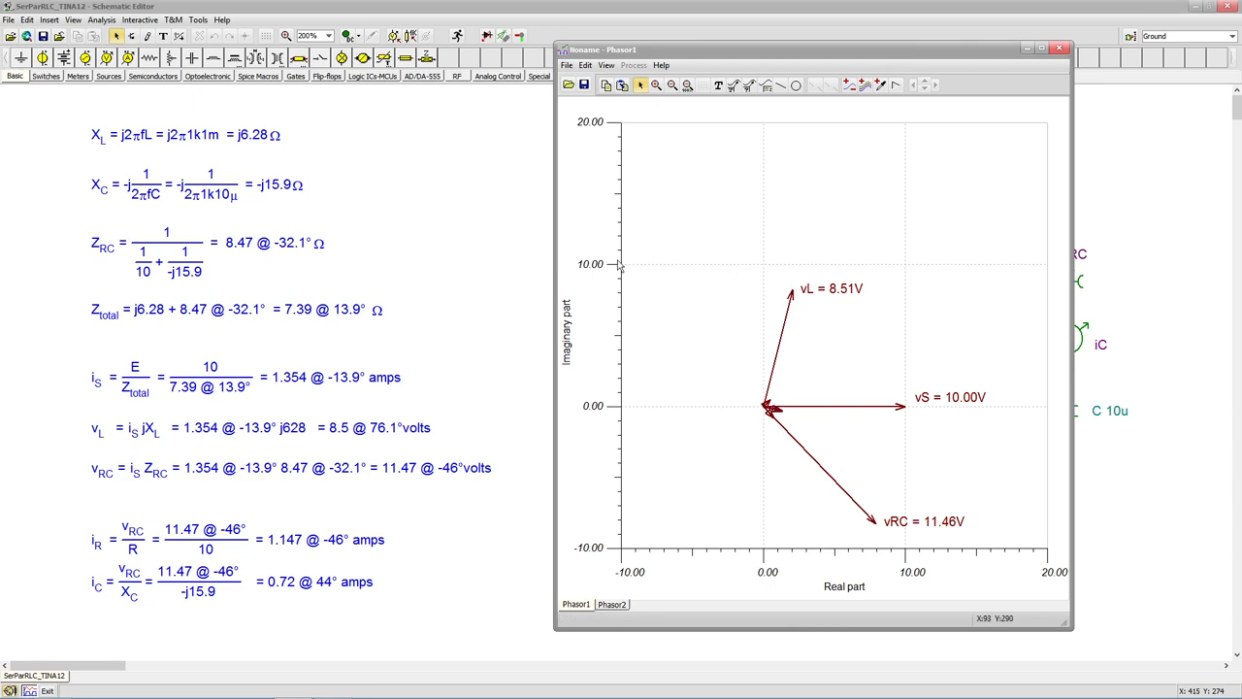
mouse_move(790, 389)
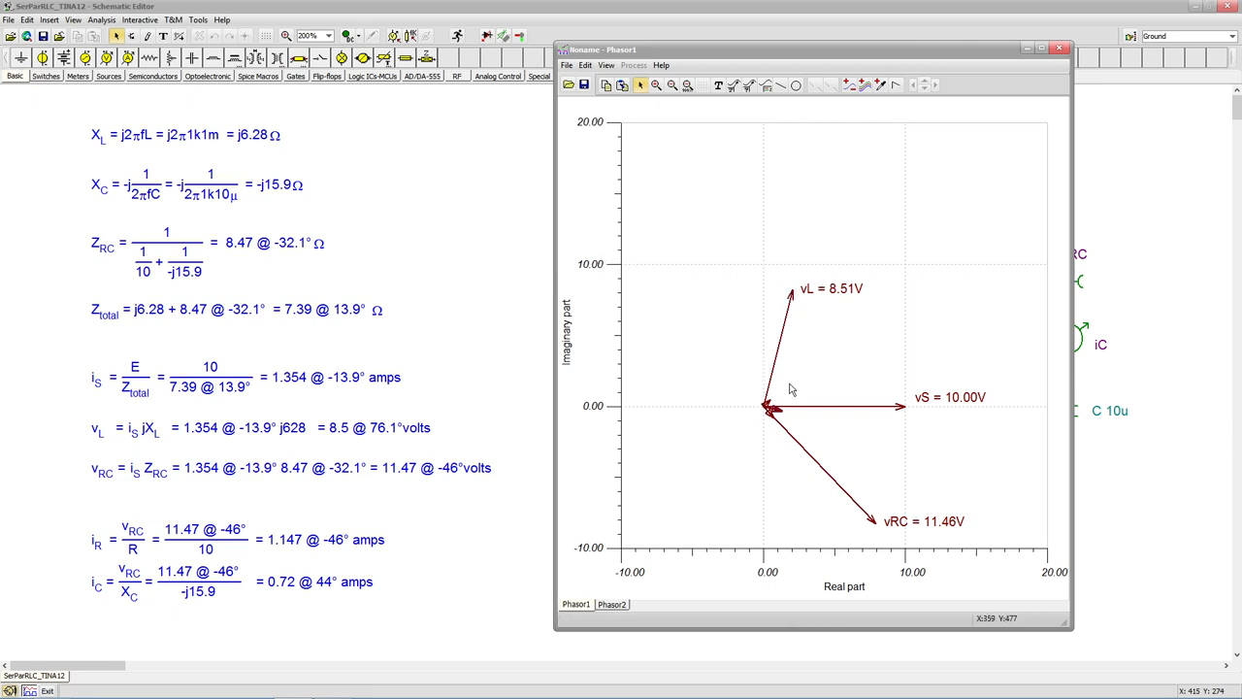
mouse_move(788, 389)
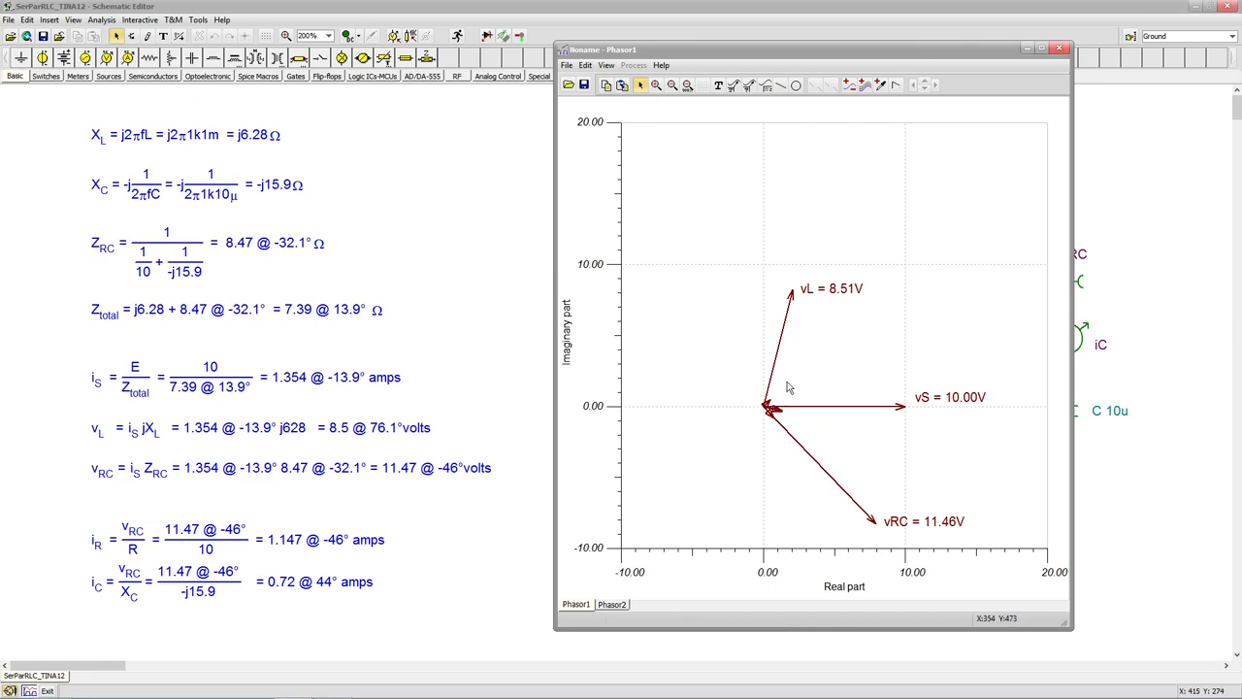
mouse_move(869, 520)
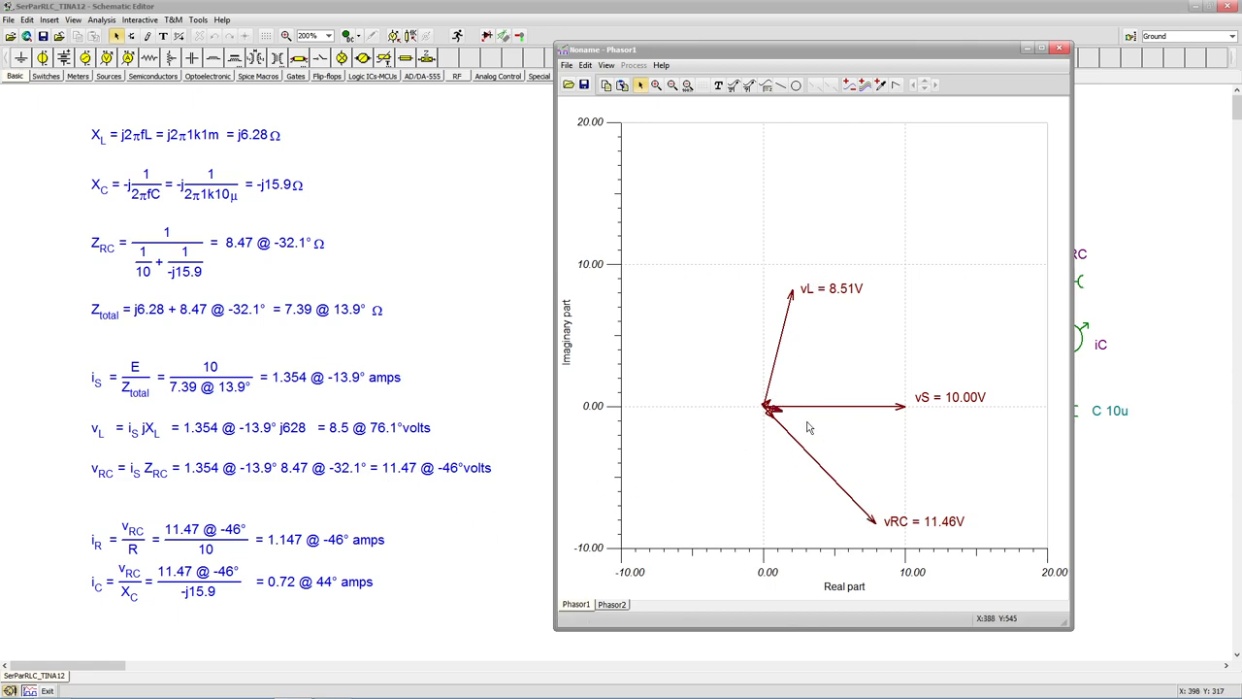
mouse_move(359, 553)
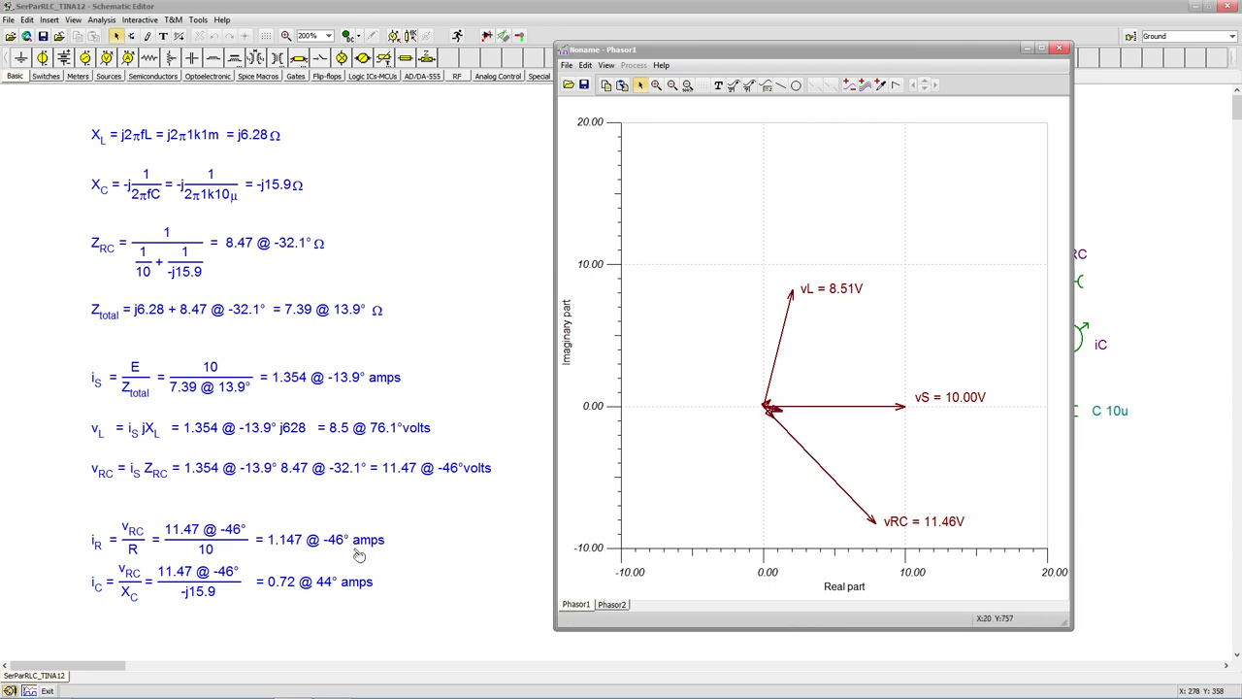
mouse_move(833, 475)
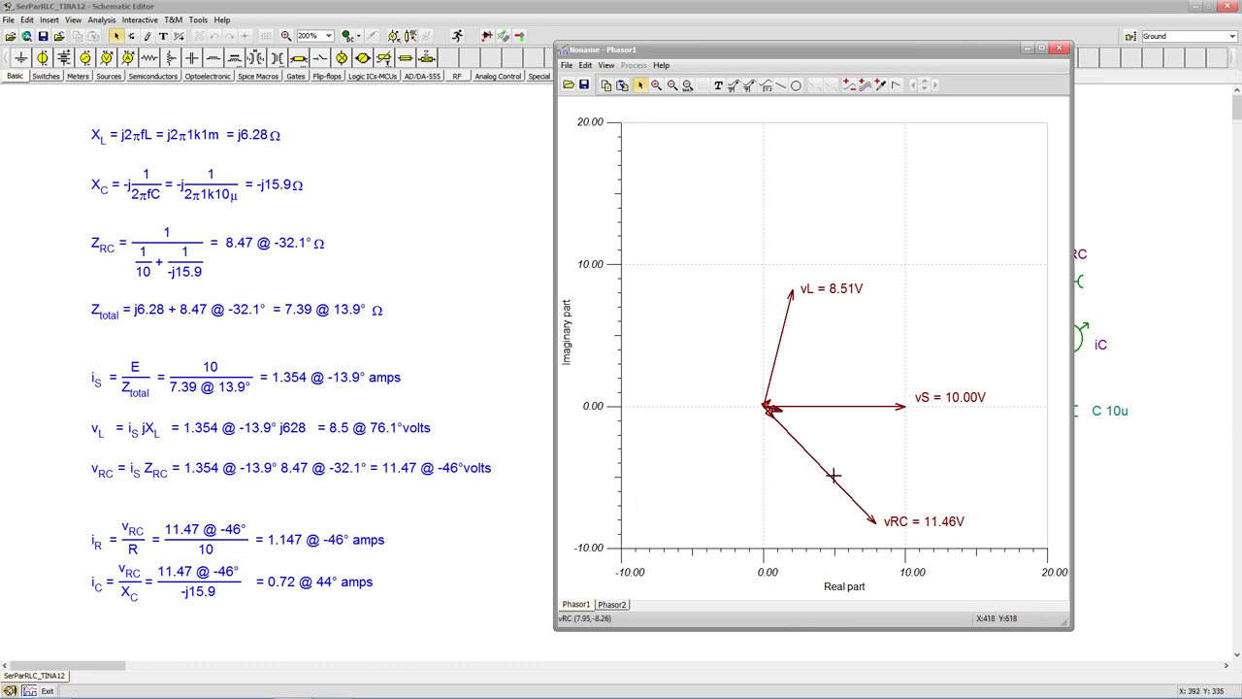
mouse_move(912, 558)
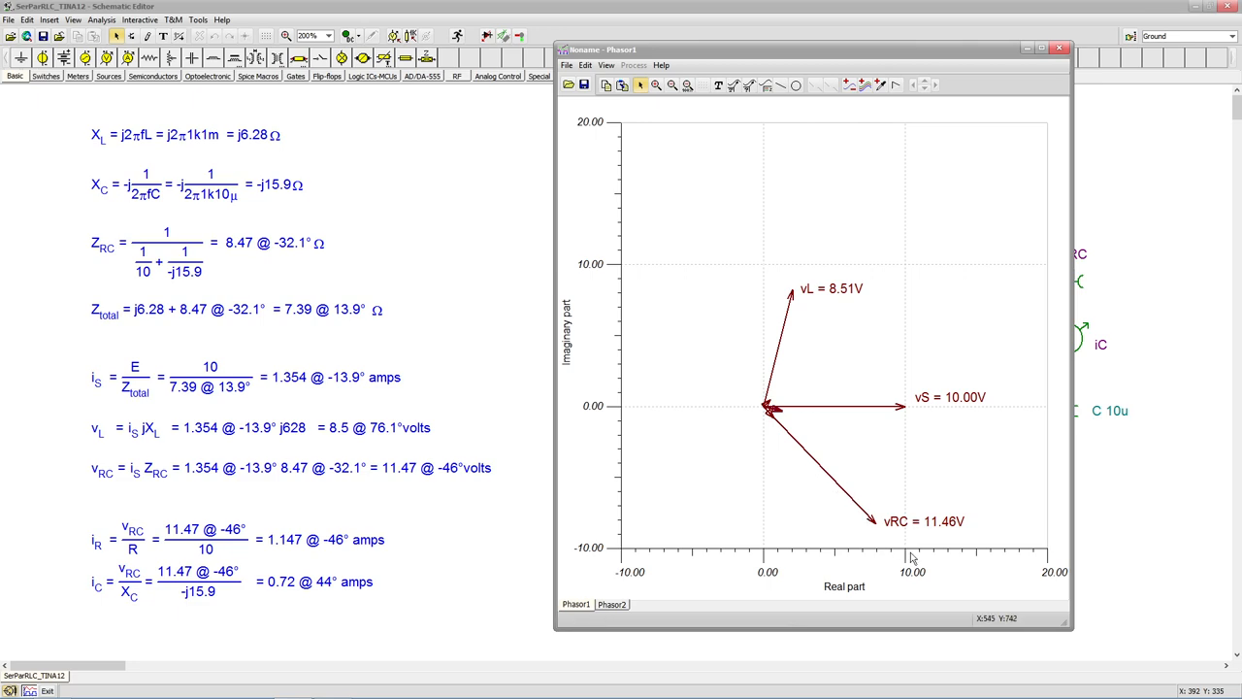
mouse_move(776, 430)
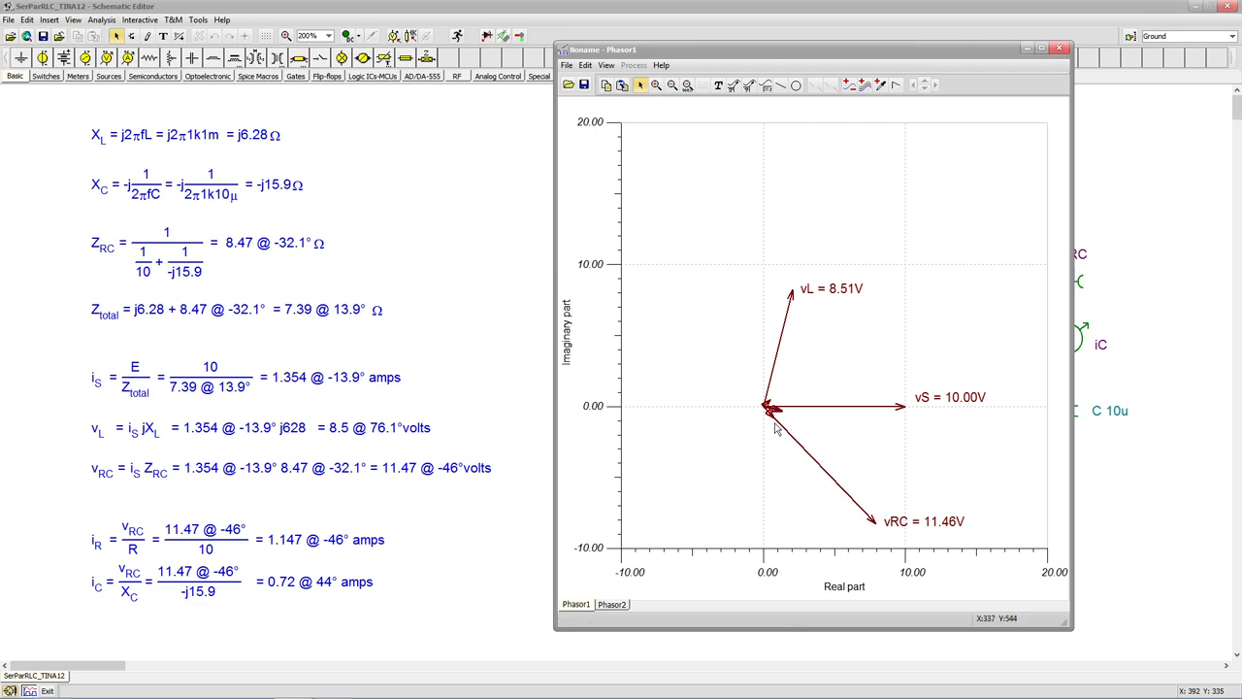
mouse_move(781, 426)
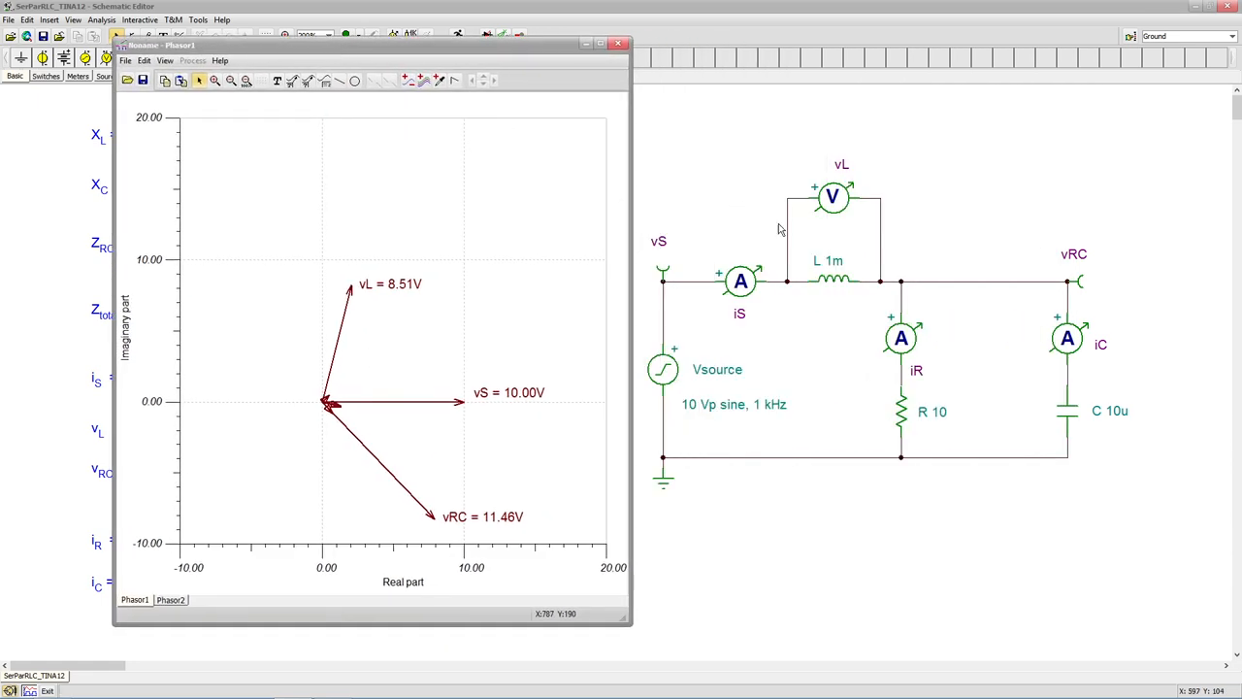
mouse_move(912, 281)
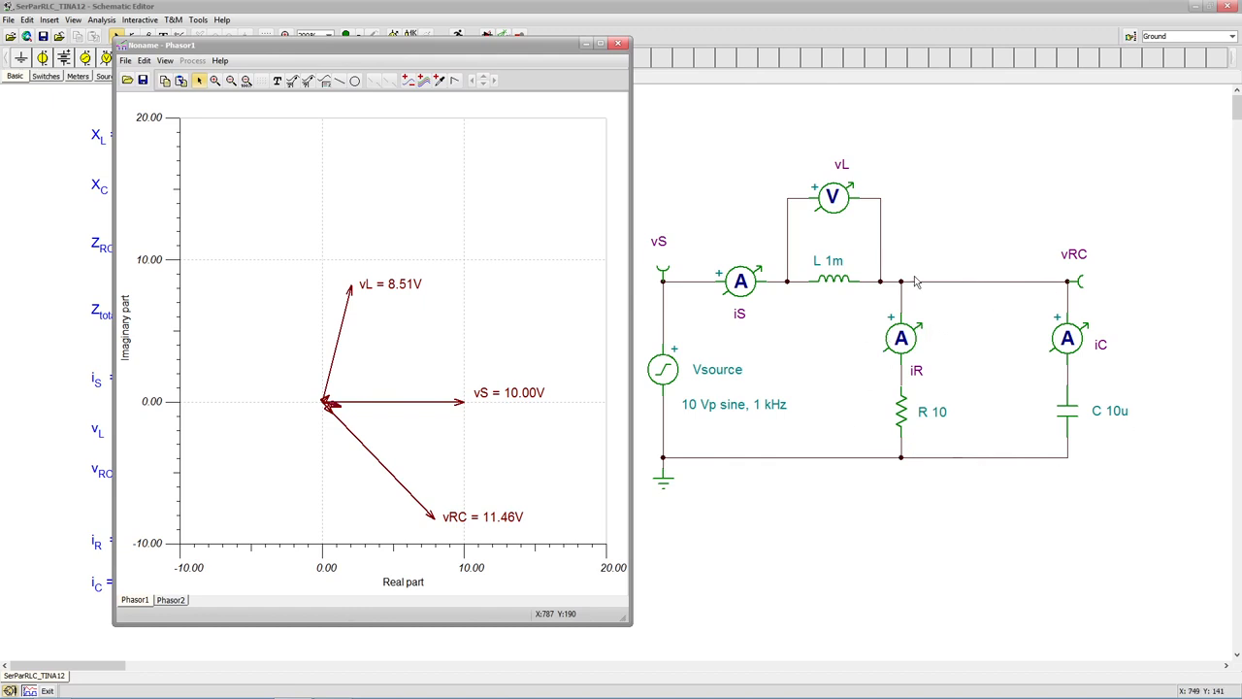
mouse_move(967, 316)
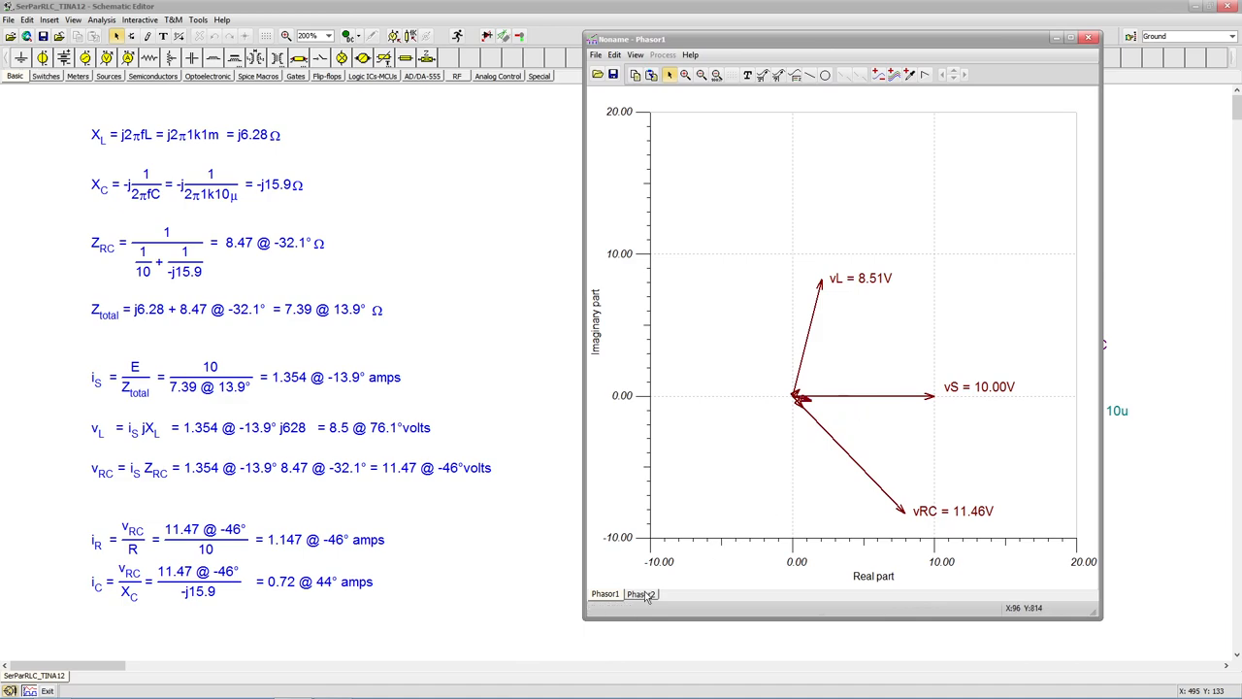
- Switch to the Phasor2 diagram of currents iS 1.35A, iR 1.15A and iC 720.22mA
left_click(640, 594)
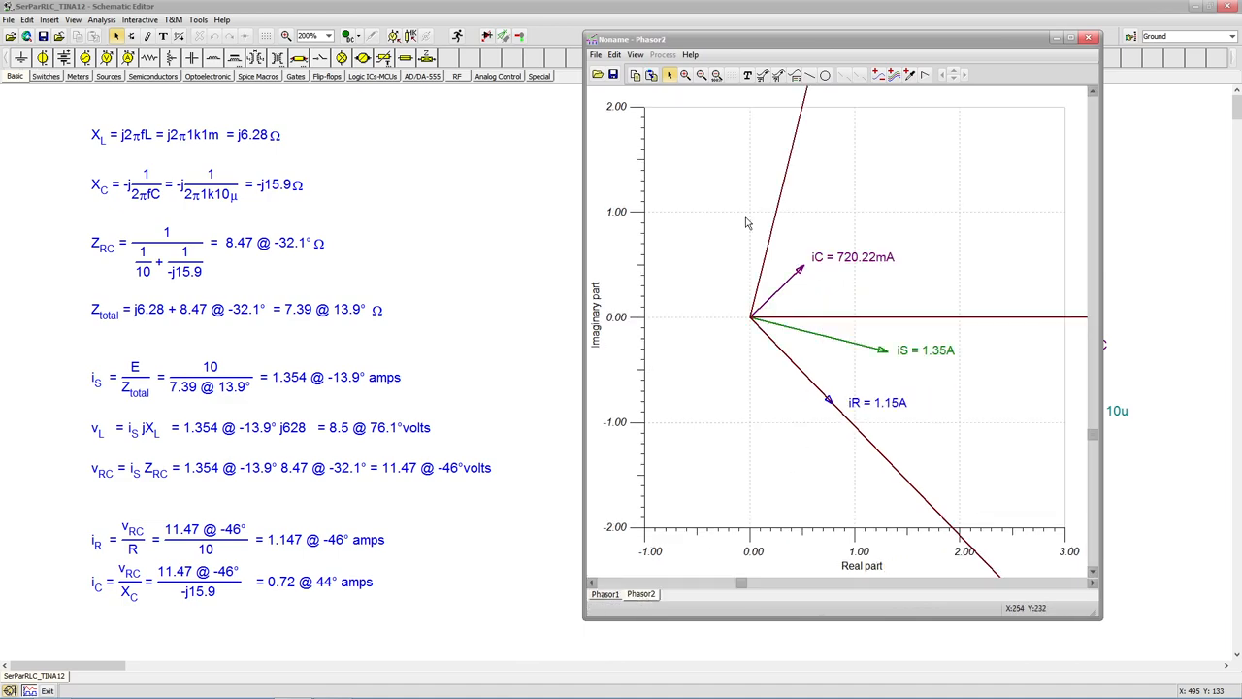
mouse_move(1009, 335)
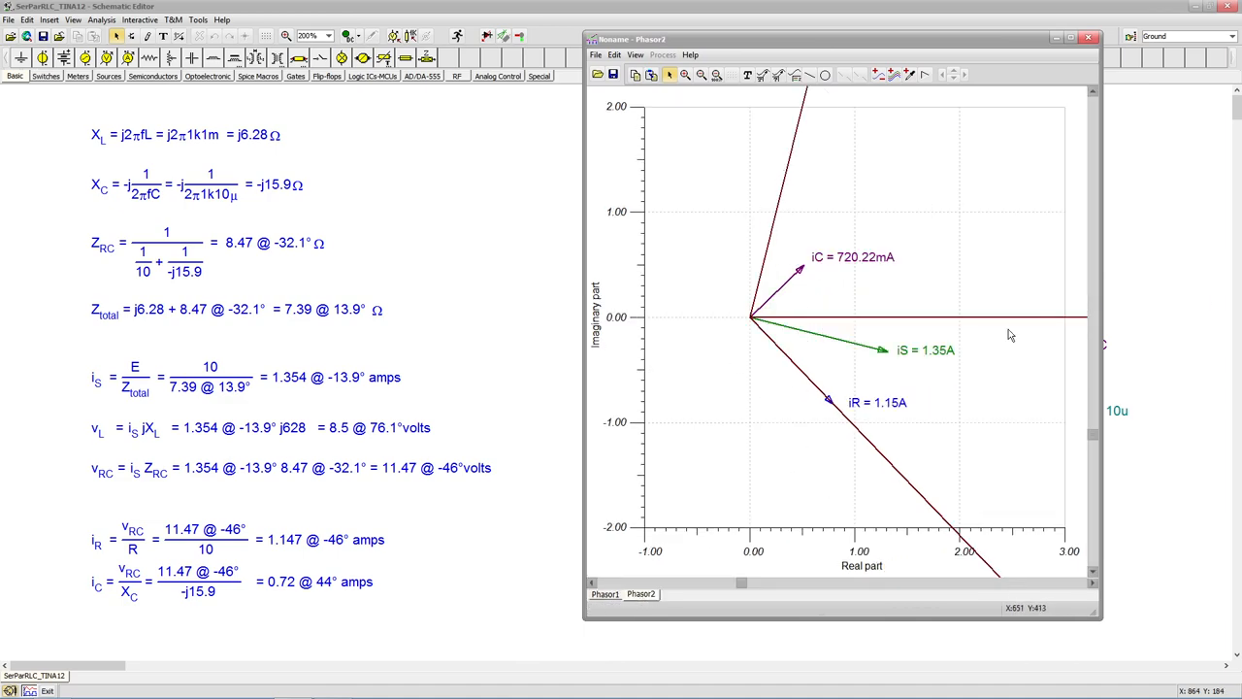
mouse_move(822, 418)
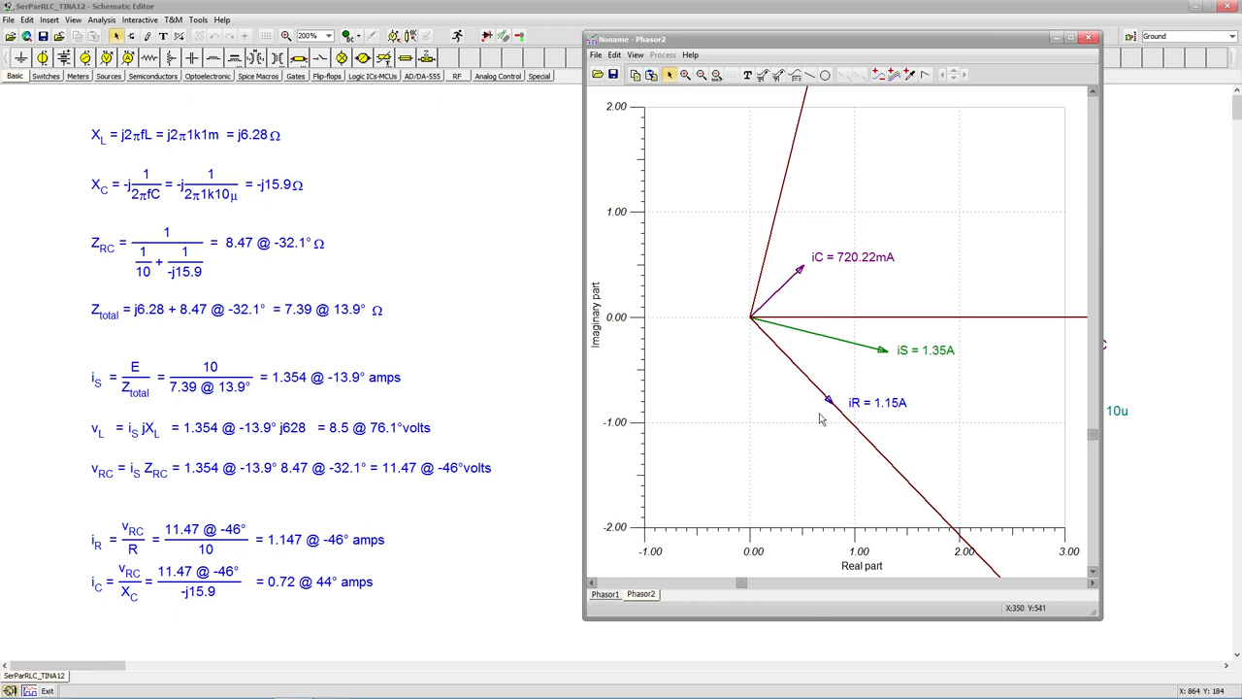
mouse_move(838, 354)
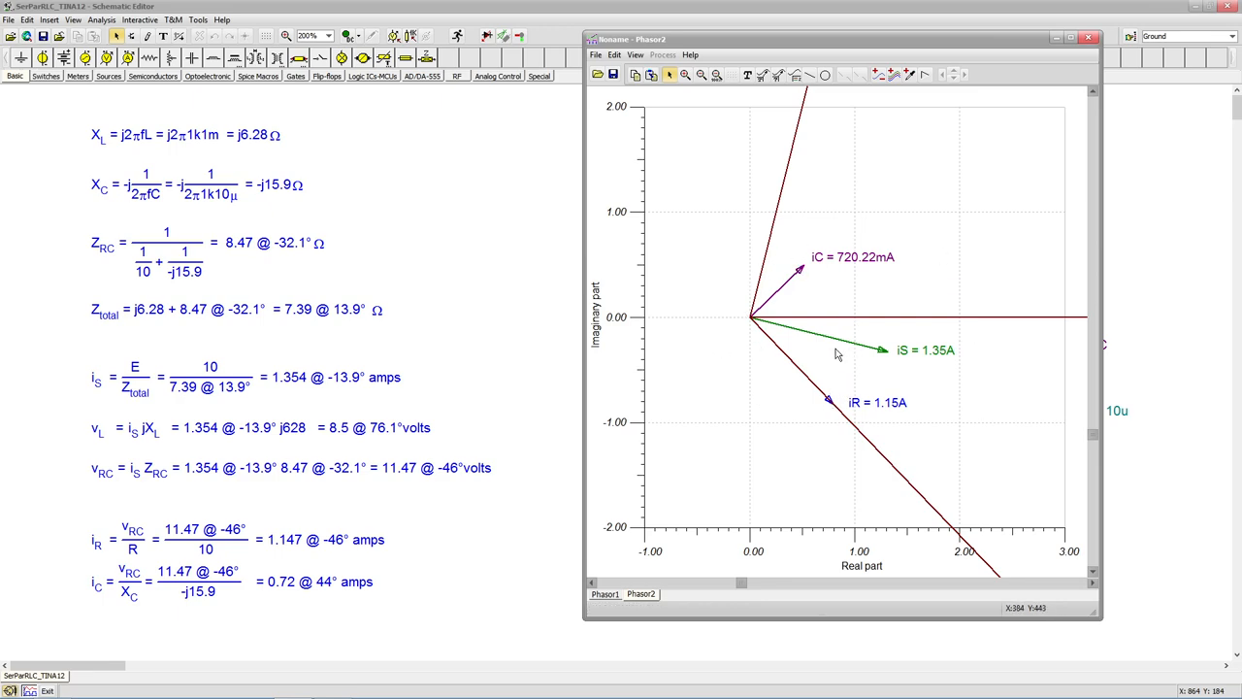
mouse_move(294, 395)
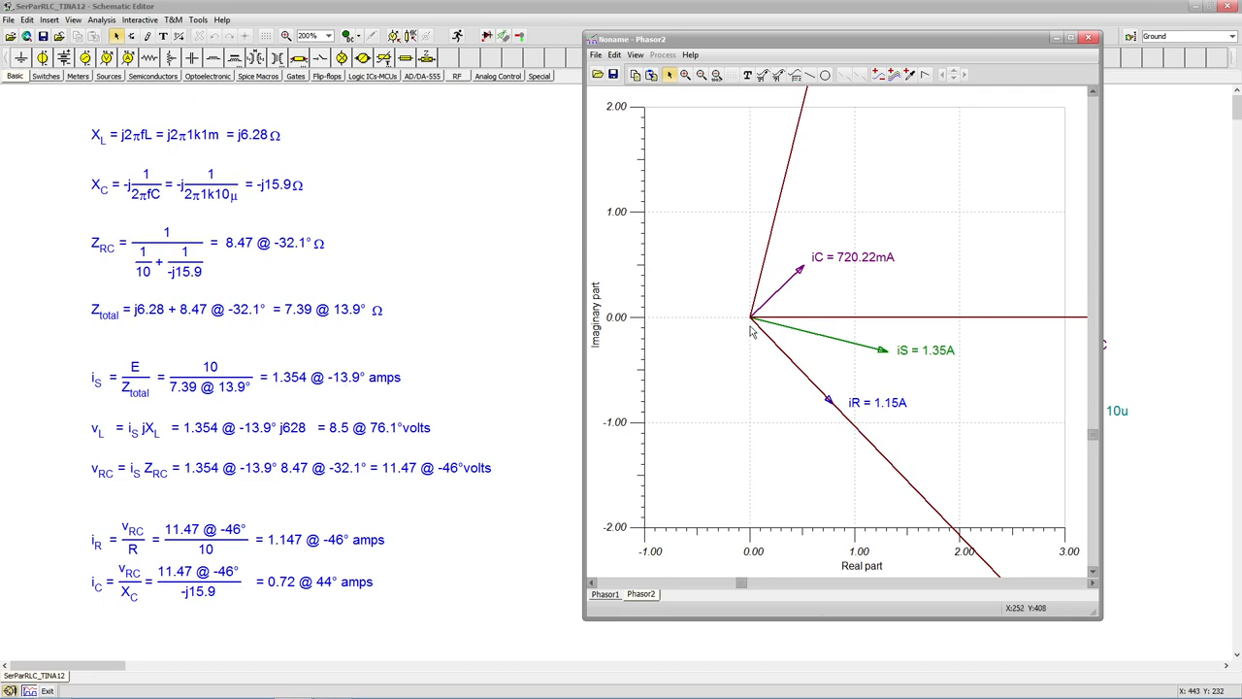
mouse_move(816, 333)
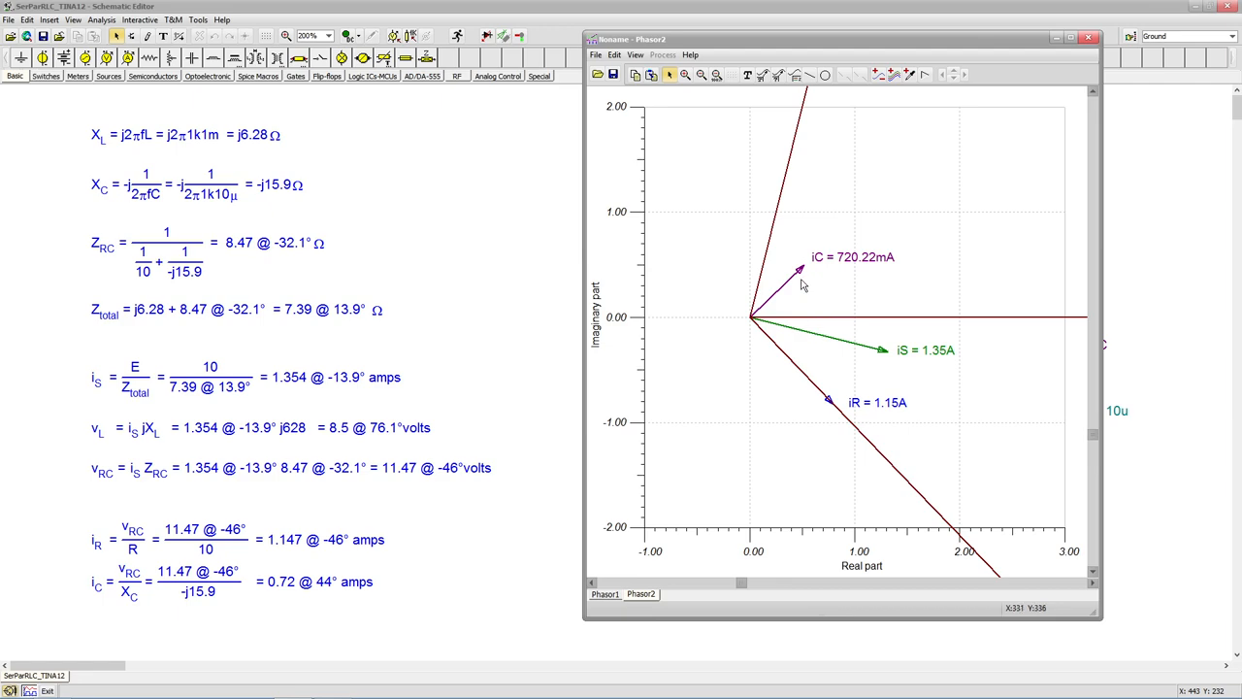
mouse_move(283, 562)
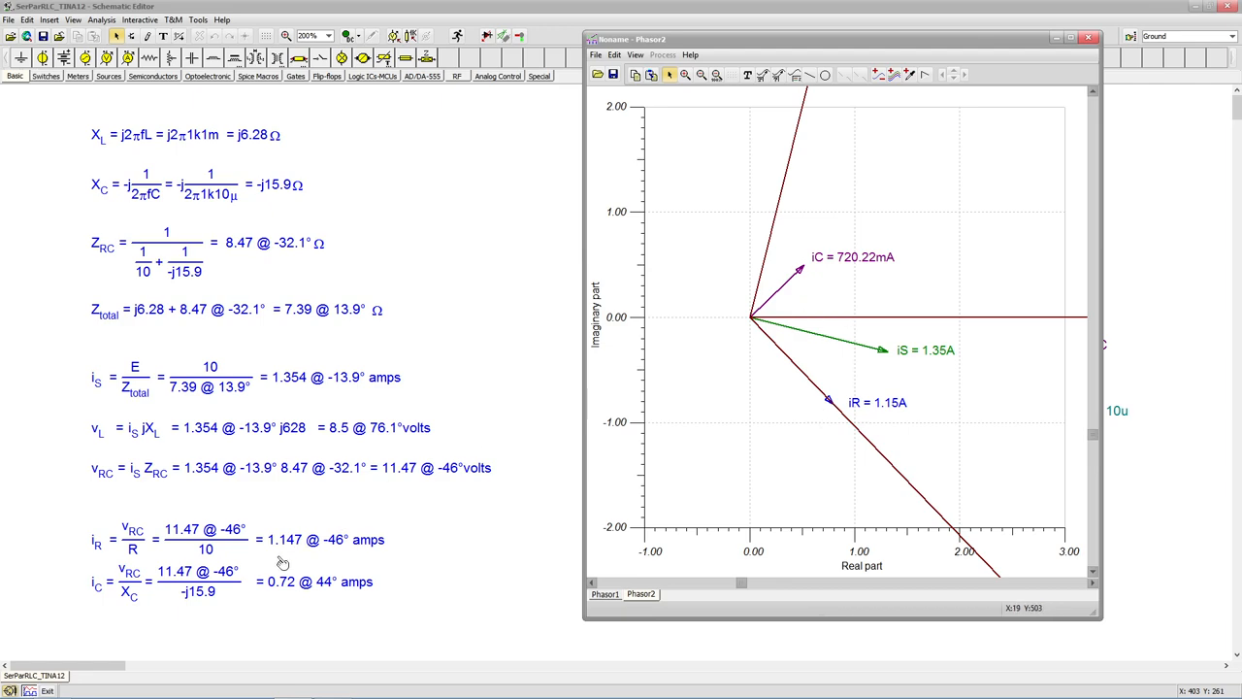
mouse_move(294, 554)
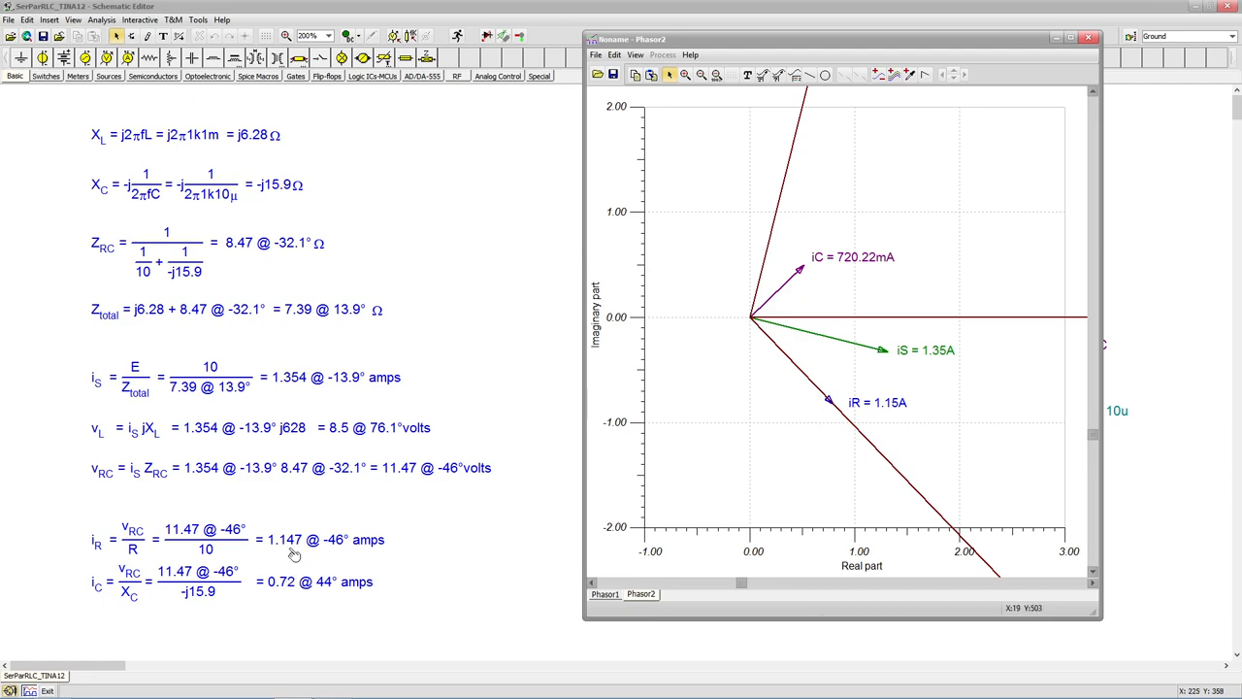
mouse_move(886, 408)
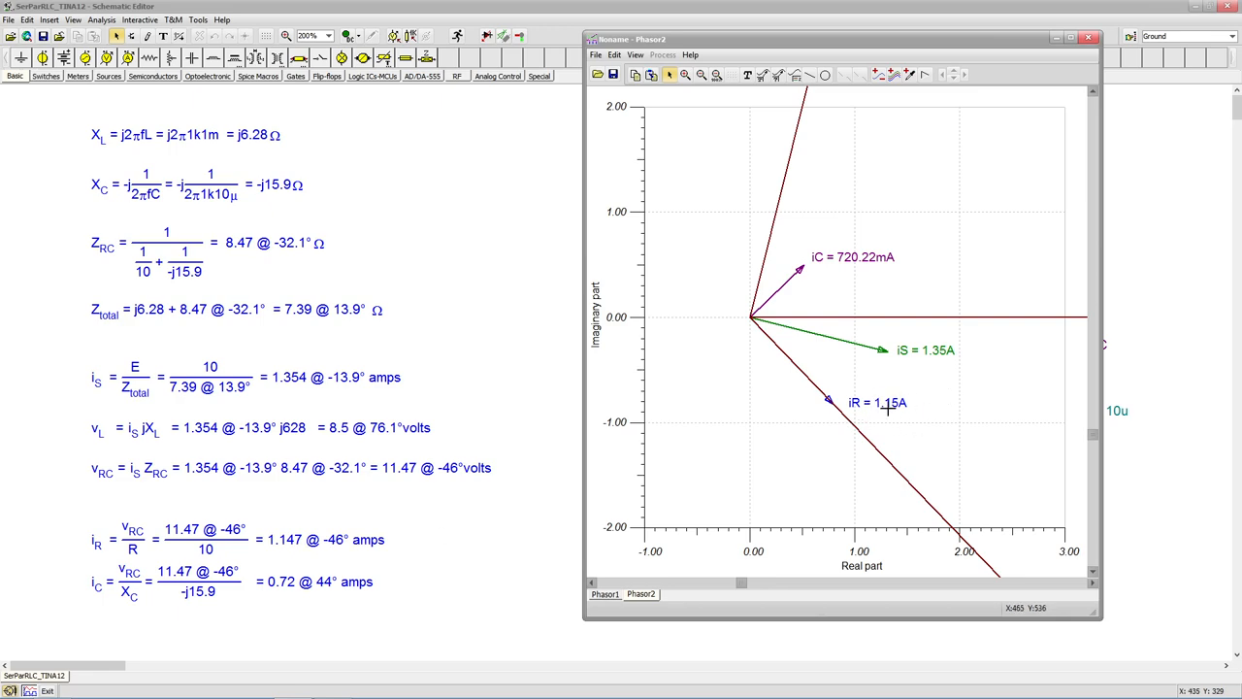
mouse_move(790, 359)
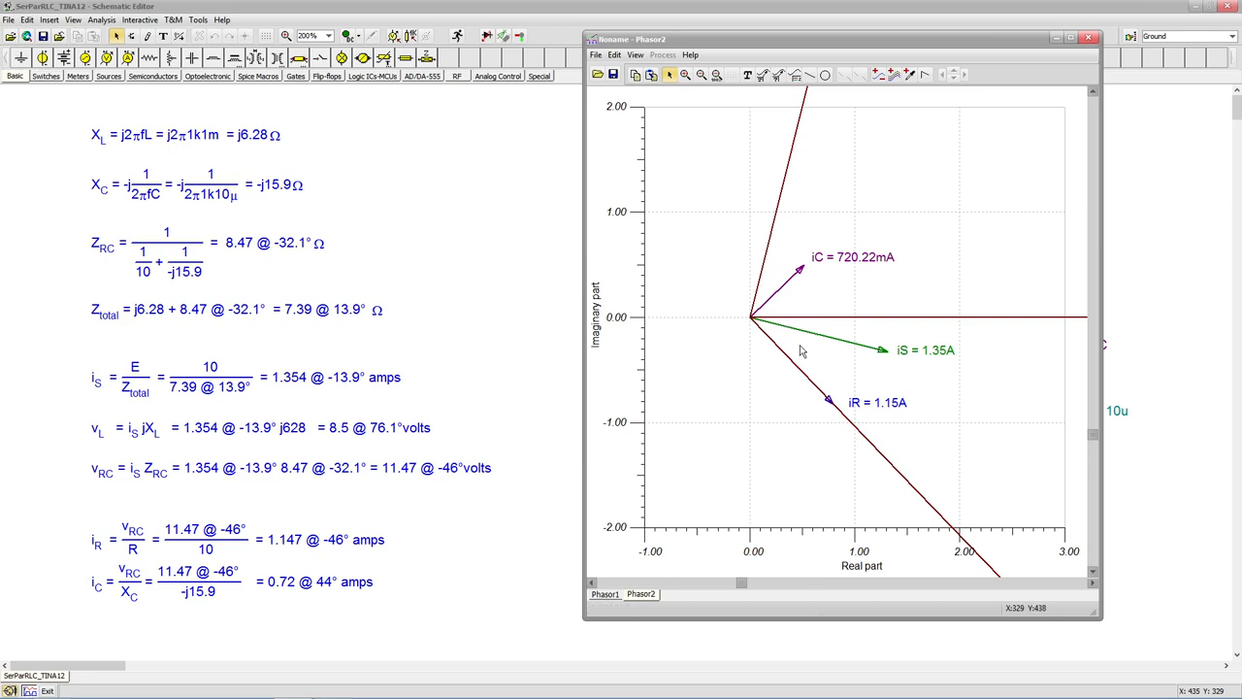
mouse_move(810, 317)
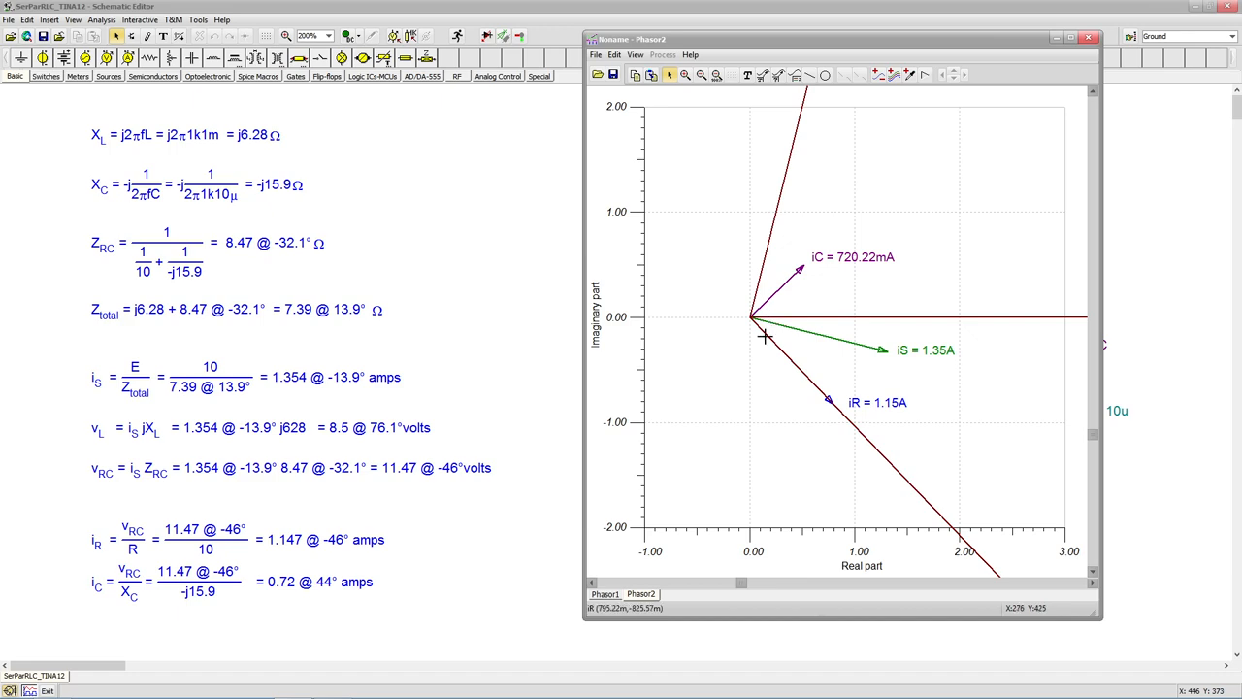
mouse_move(655, 436)
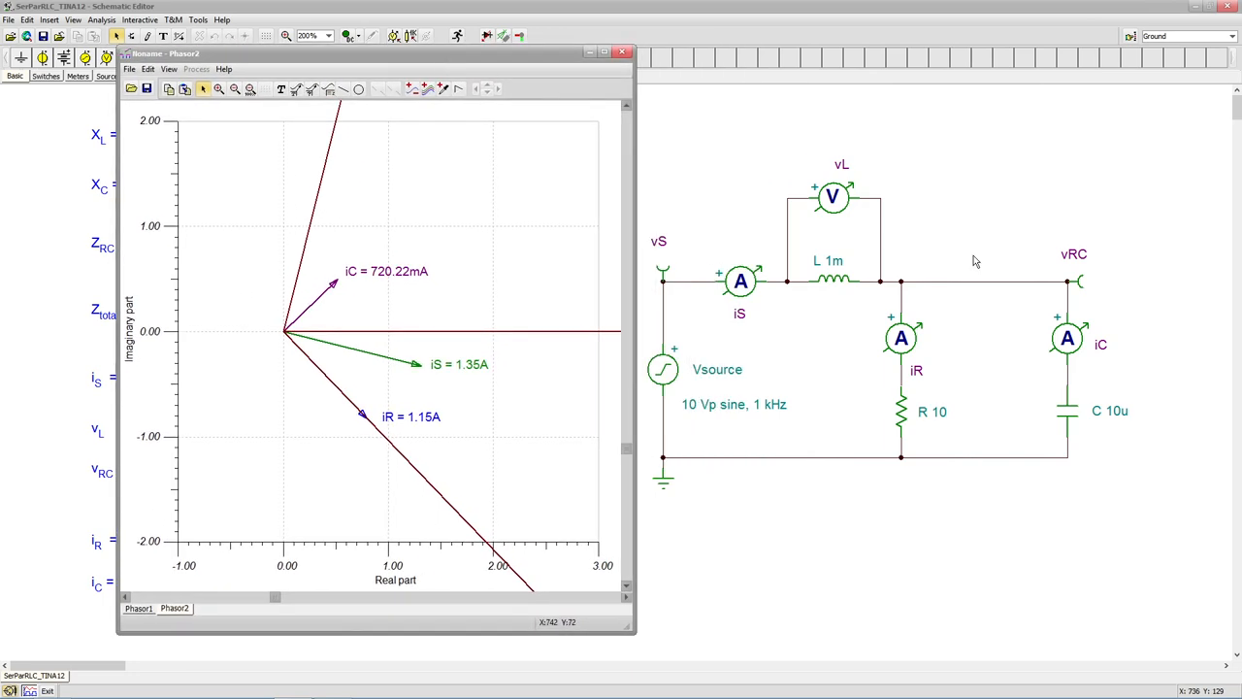
mouse_move(1035, 434)
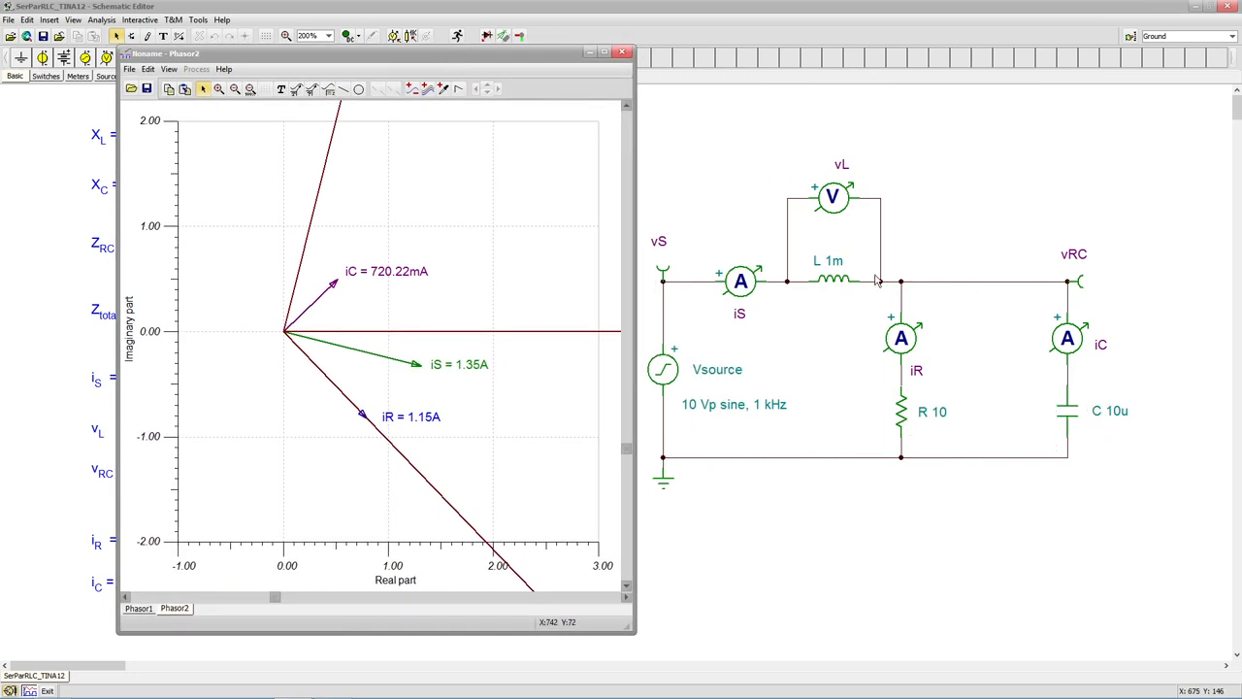
mouse_move(988, 490)
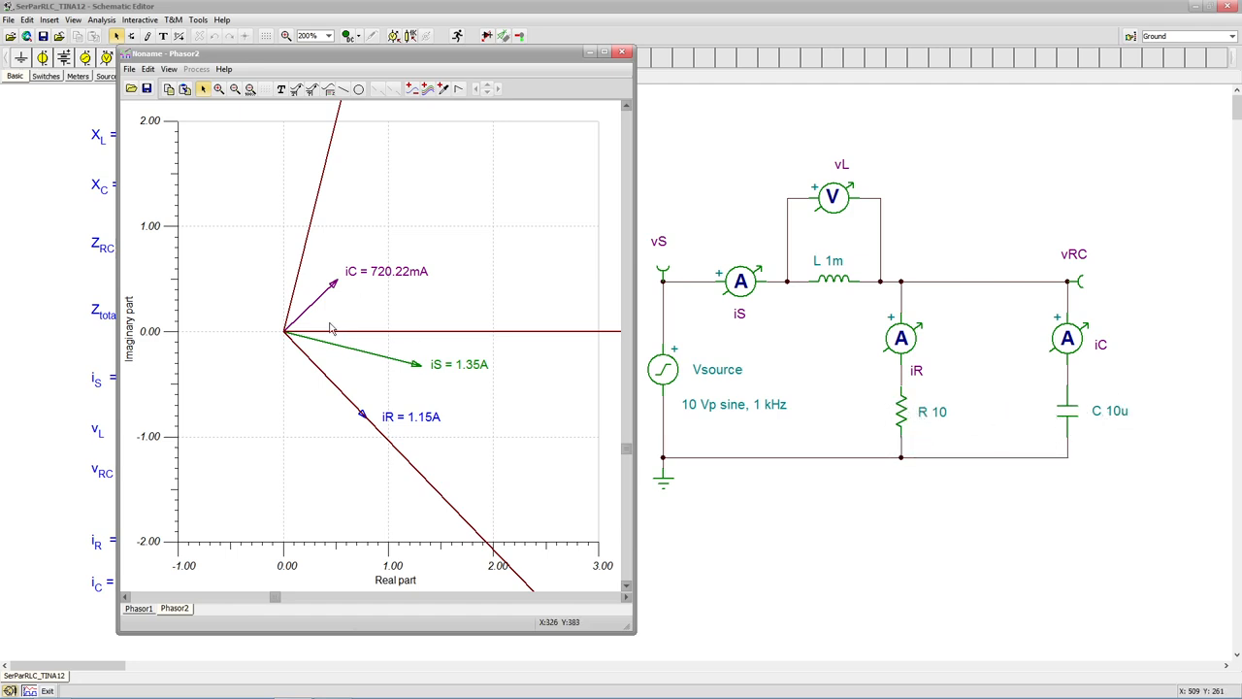
mouse_move(1076, 404)
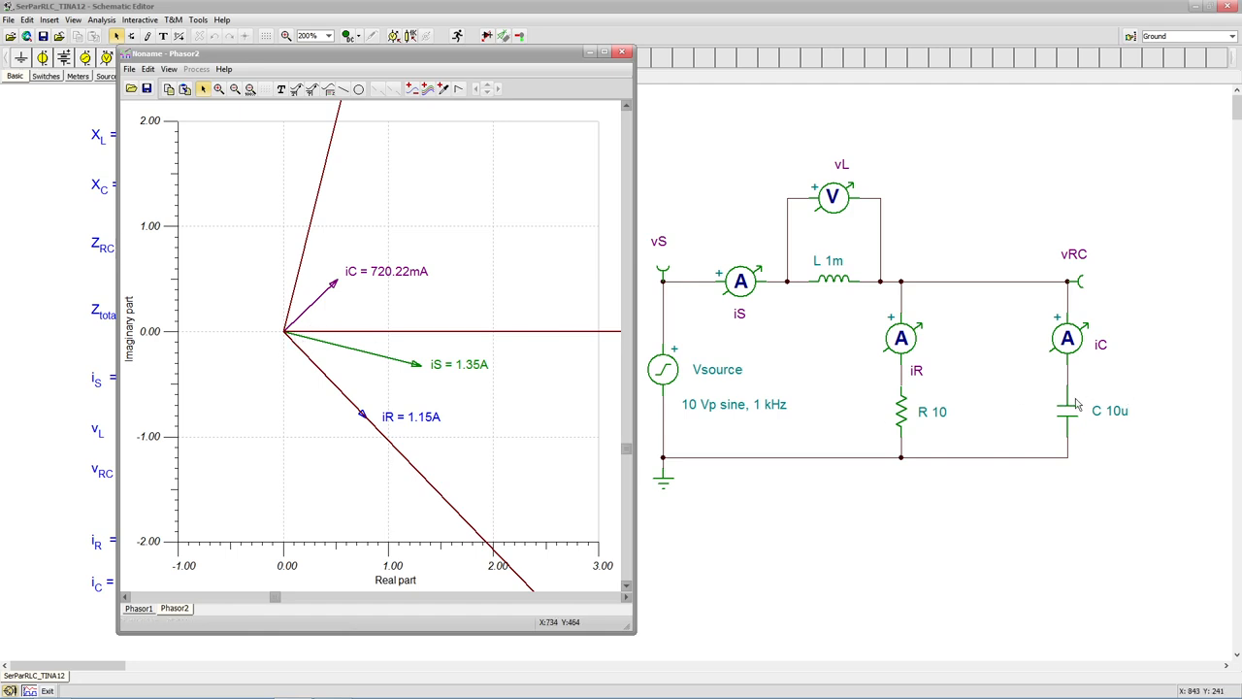
mouse_move(1077, 381)
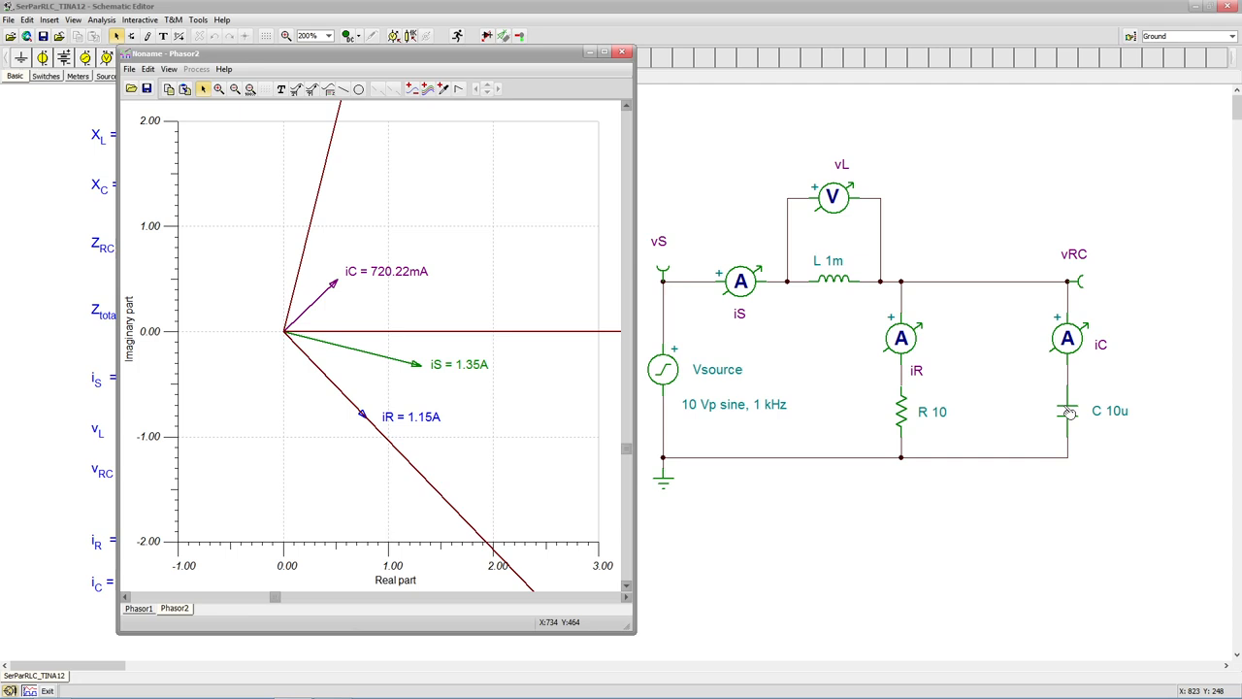
mouse_move(1008, 340)
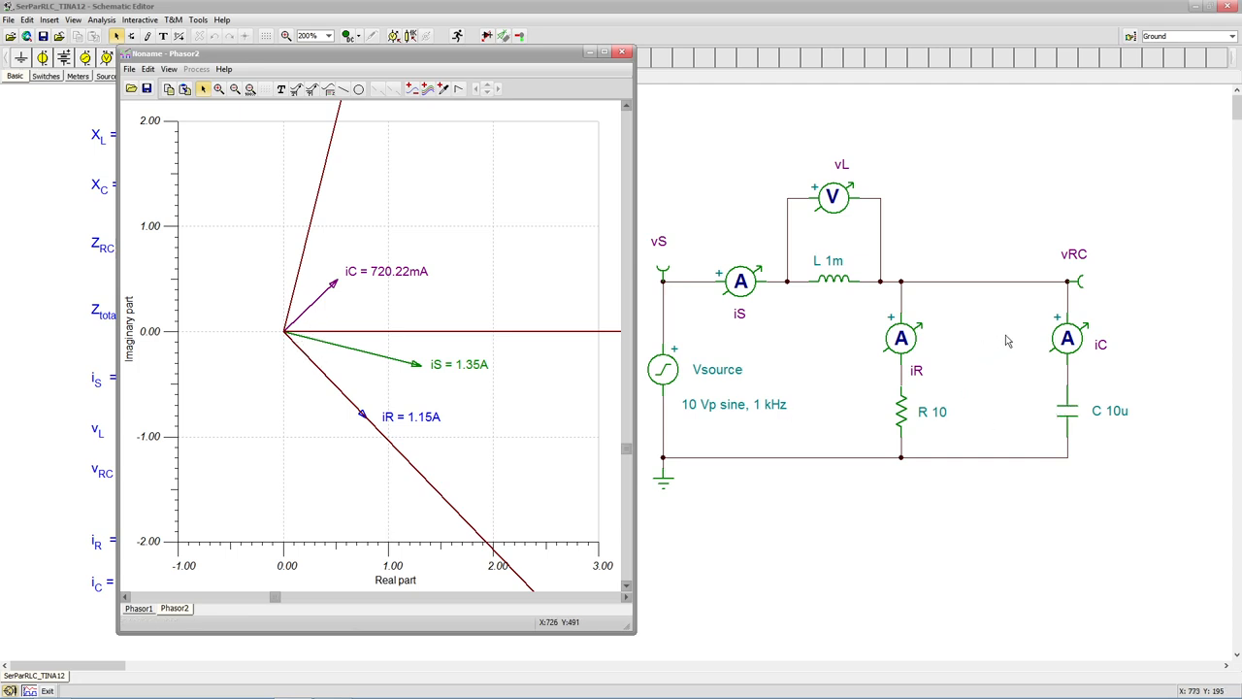
mouse_move(1069, 383)
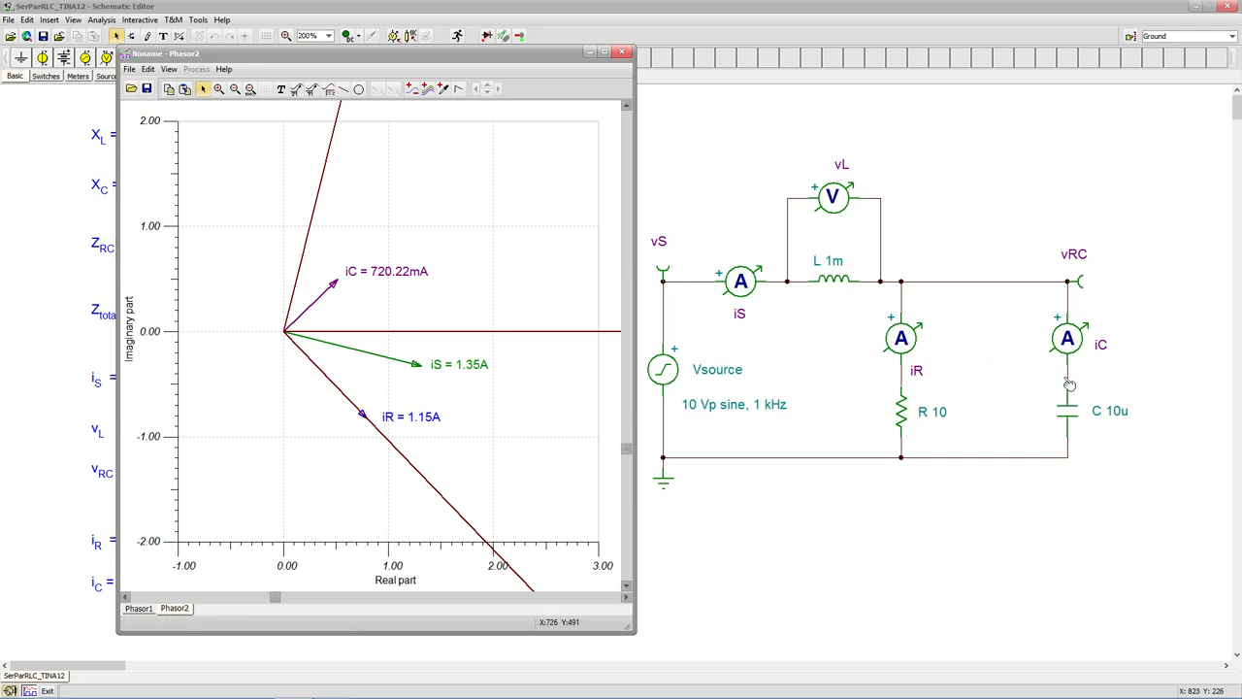
mouse_move(1140, 399)
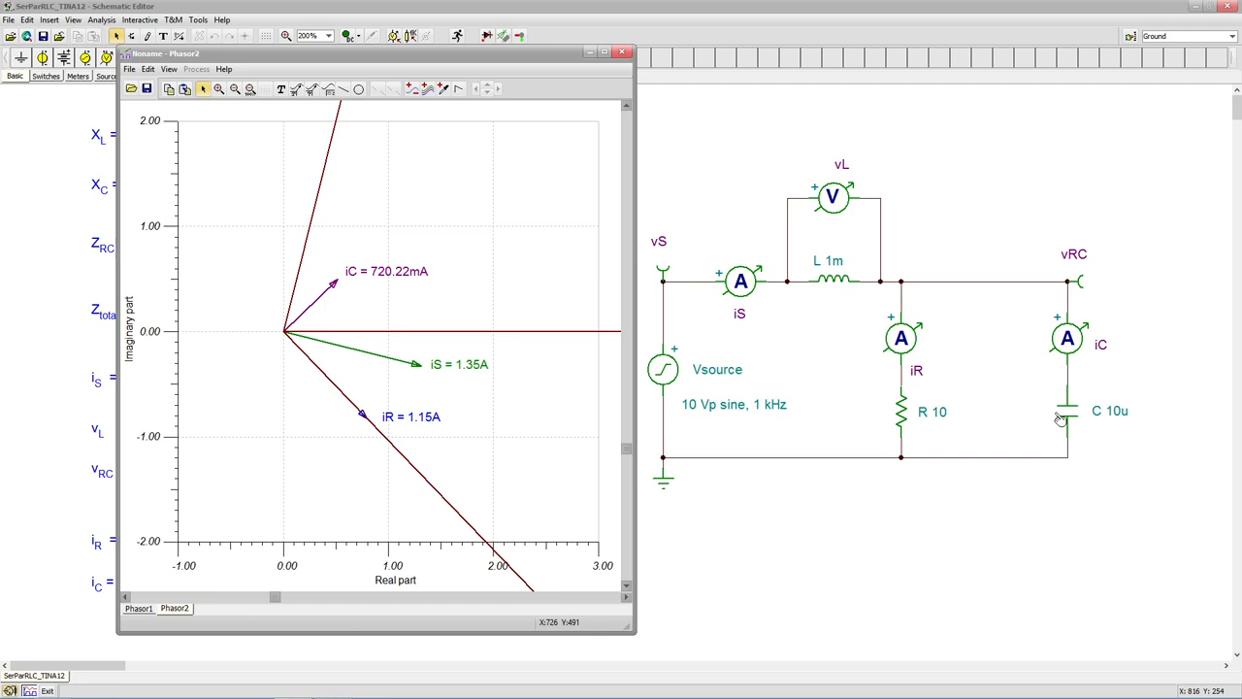
mouse_move(1080, 359)
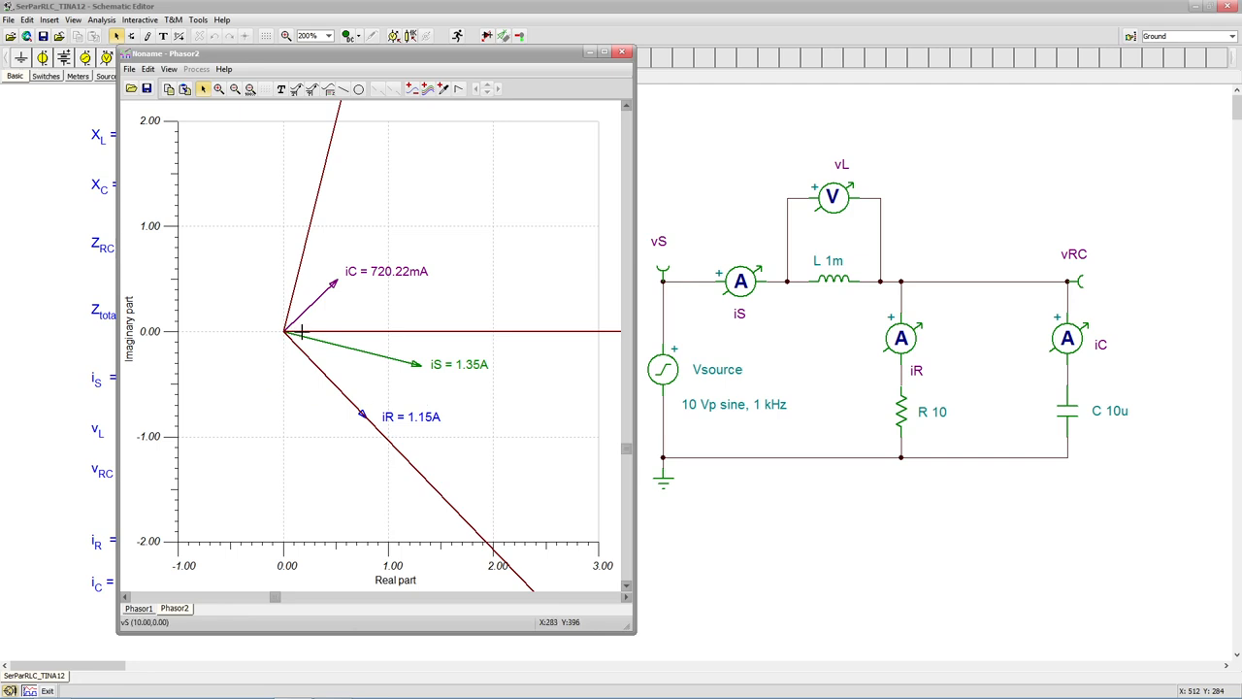
mouse_move(310, 330)
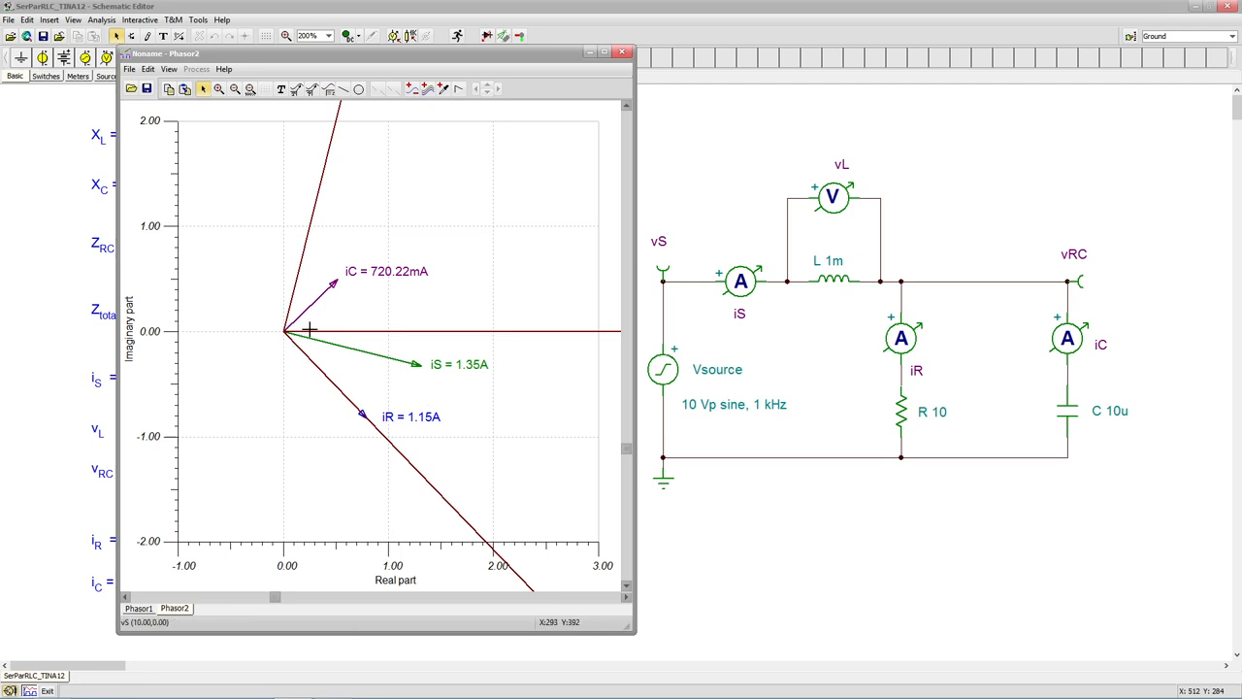
mouse_move(1141, 415)
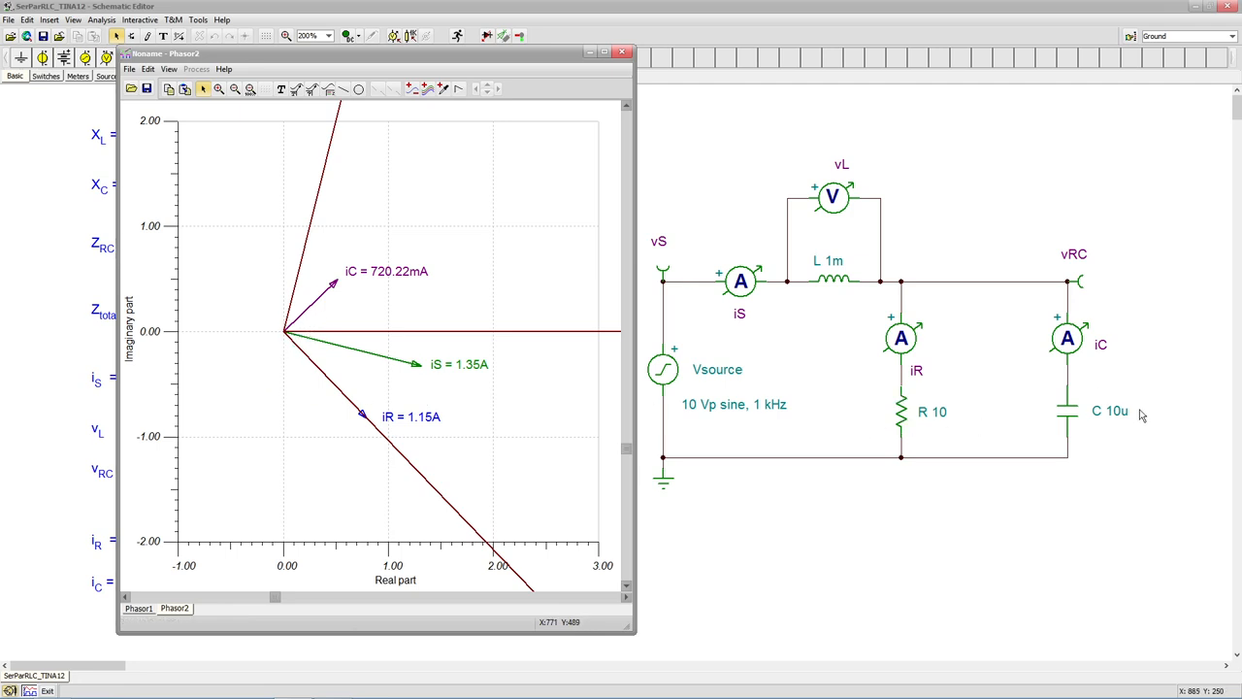
mouse_move(1080, 427)
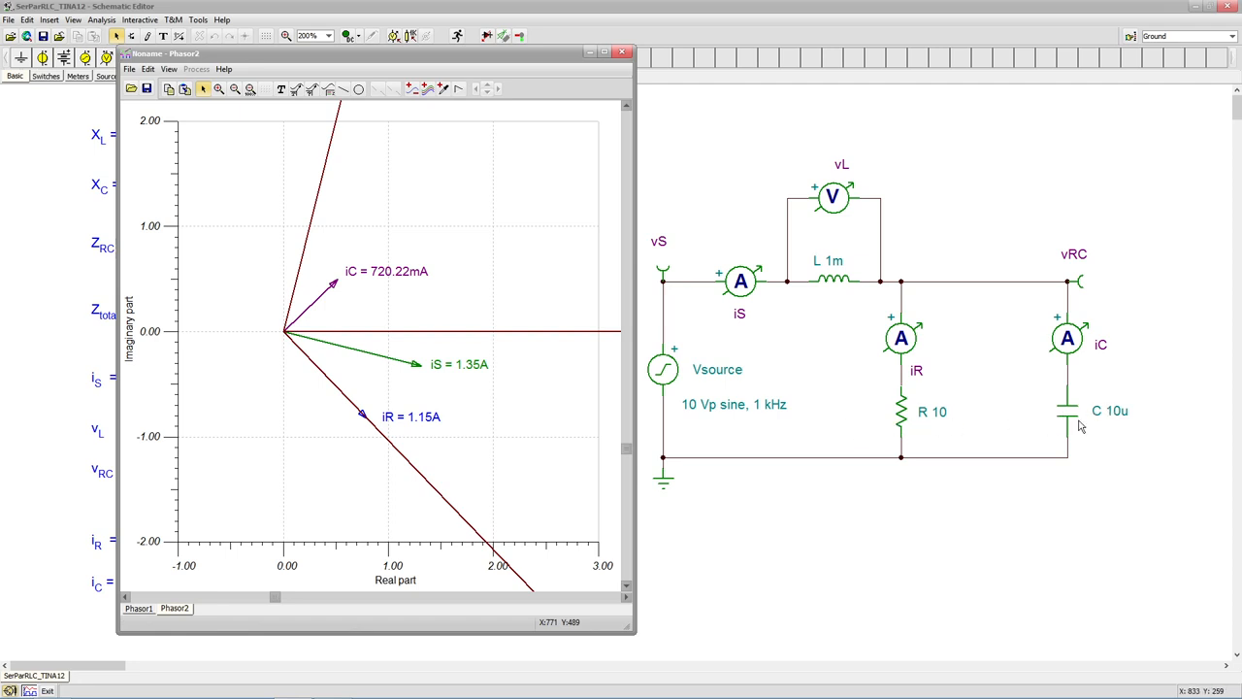
mouse_move(925, 434)
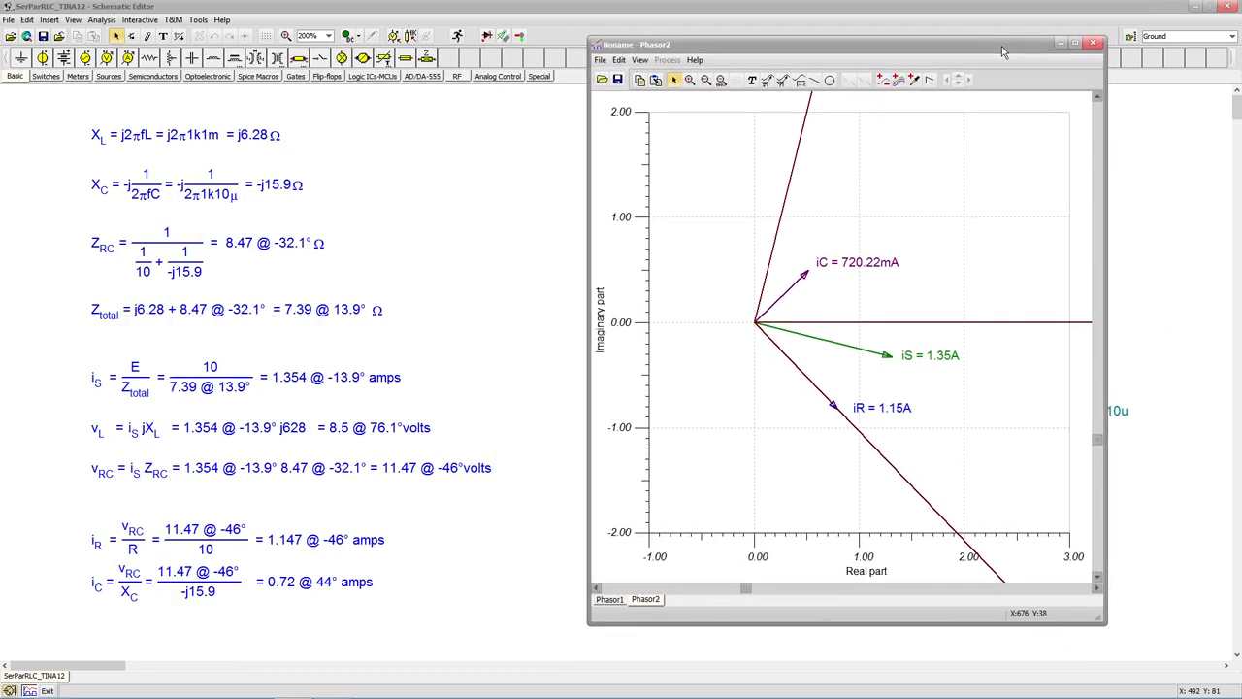
mouse_move(822, 62)
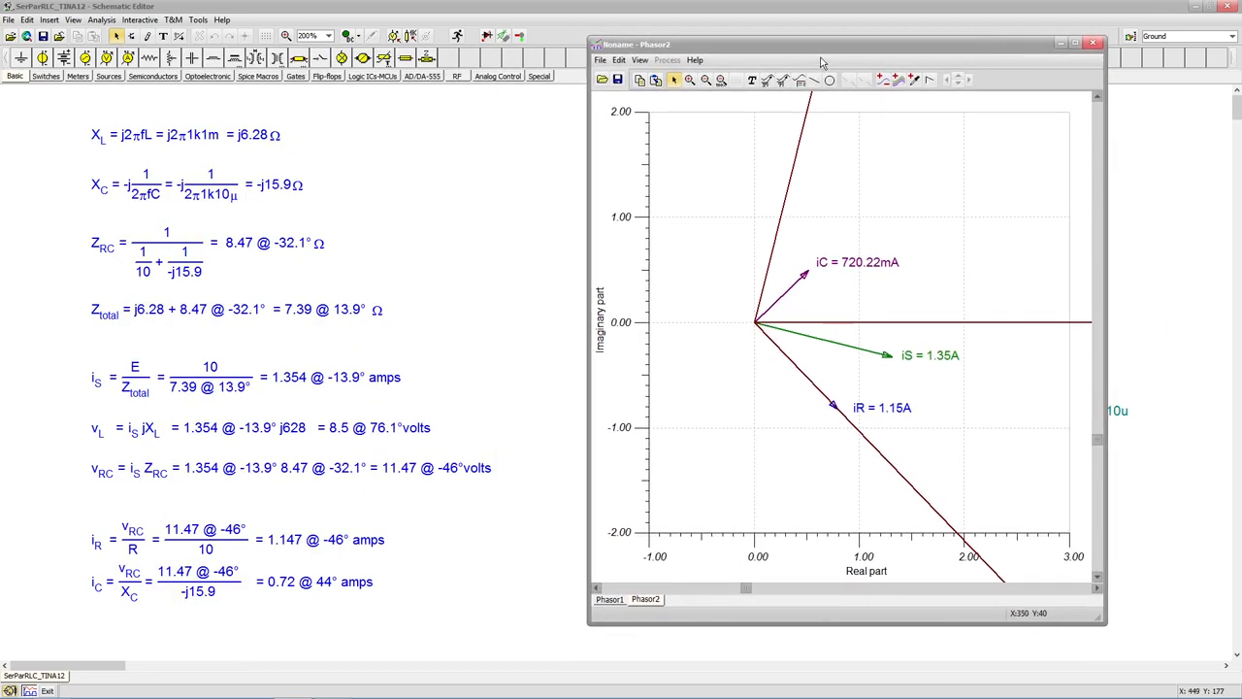
mouse_move(813, 143)
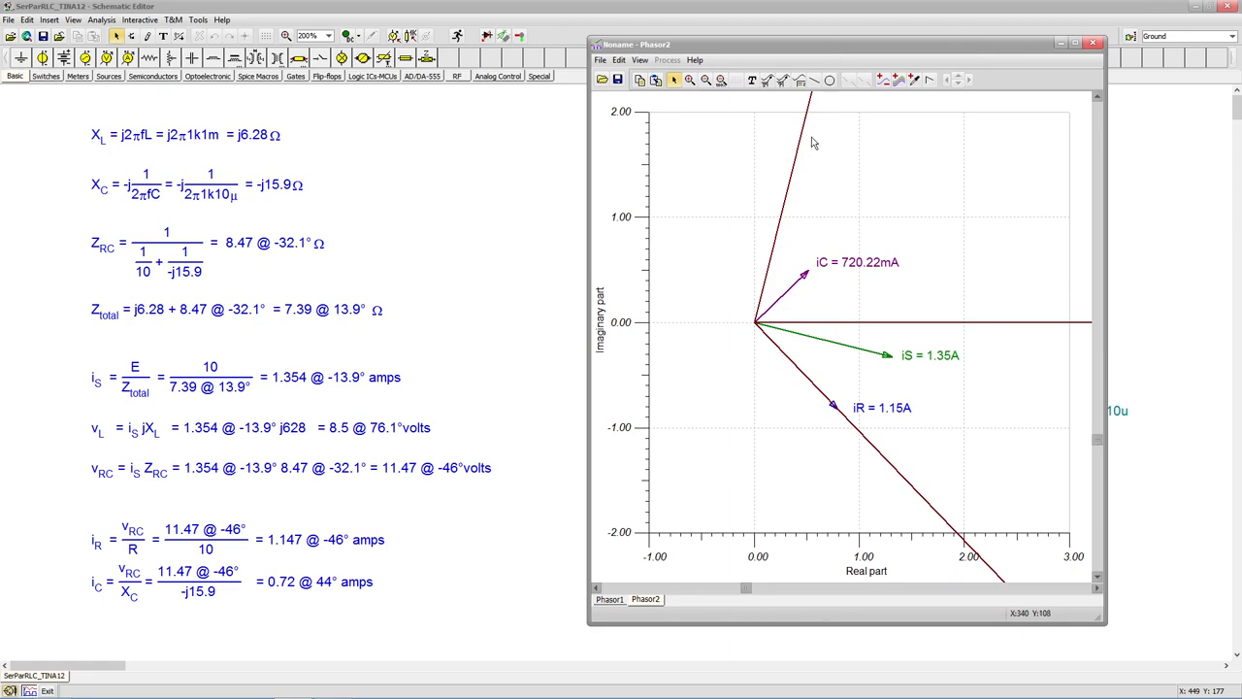
mouse_move(934, 54)
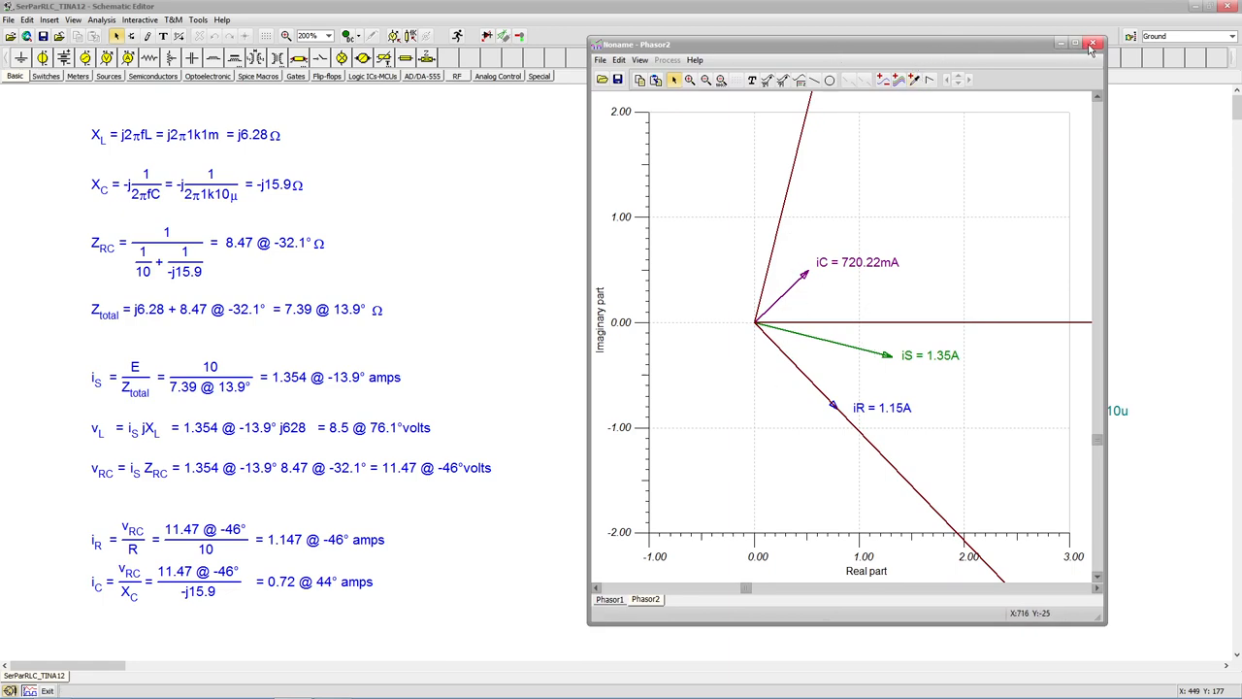
mouse_move(1094, 46)
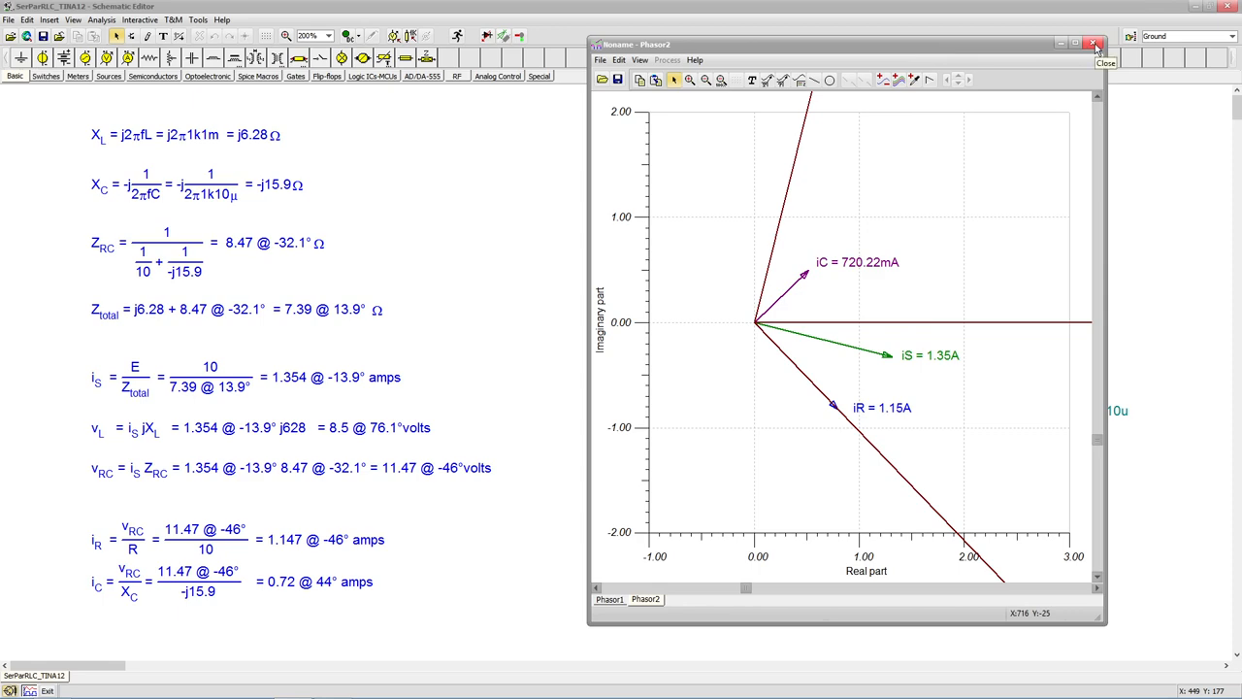
- Close the Phasor2 current diagram, leaving the RLC schematic and hand calculations visible
left_click(1094, 45)
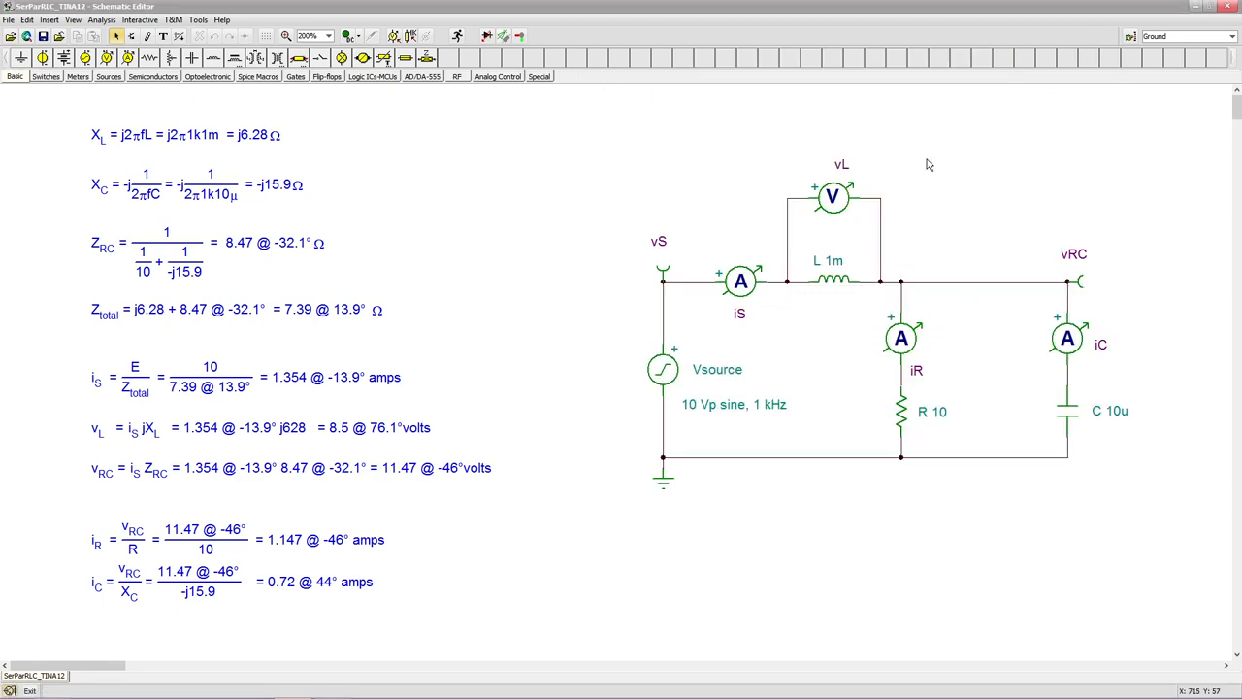
mouse_move(959, 308)
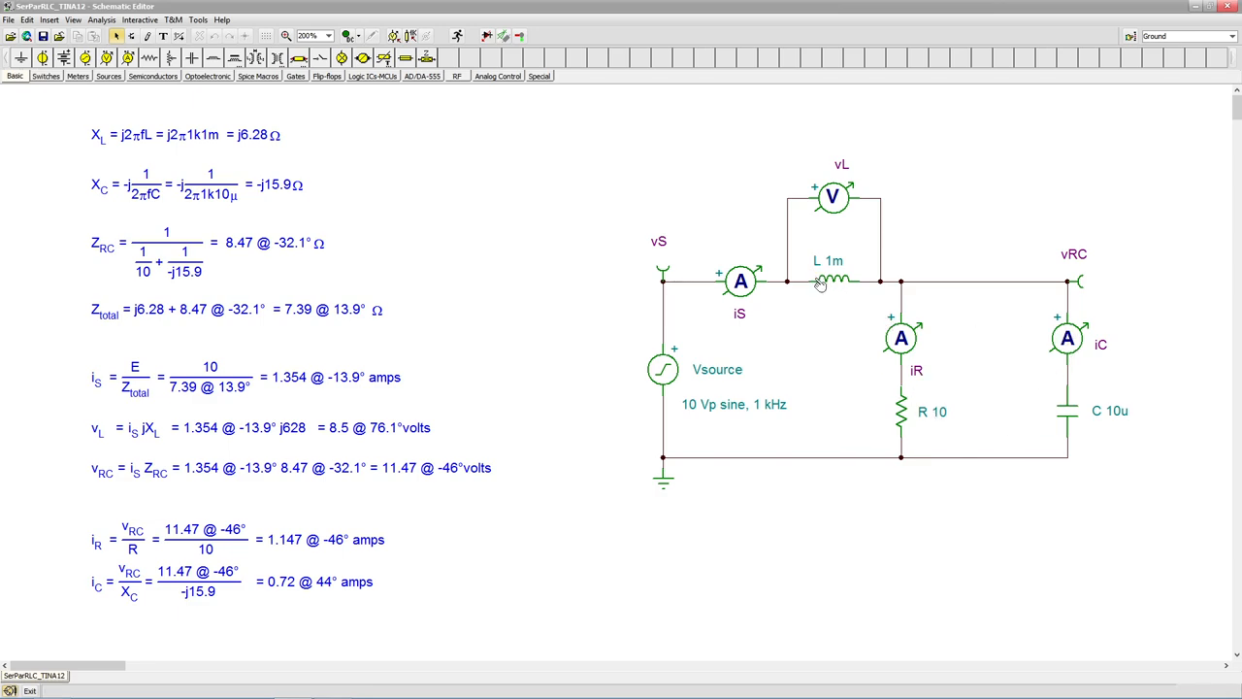
mouse_move(789, 303)
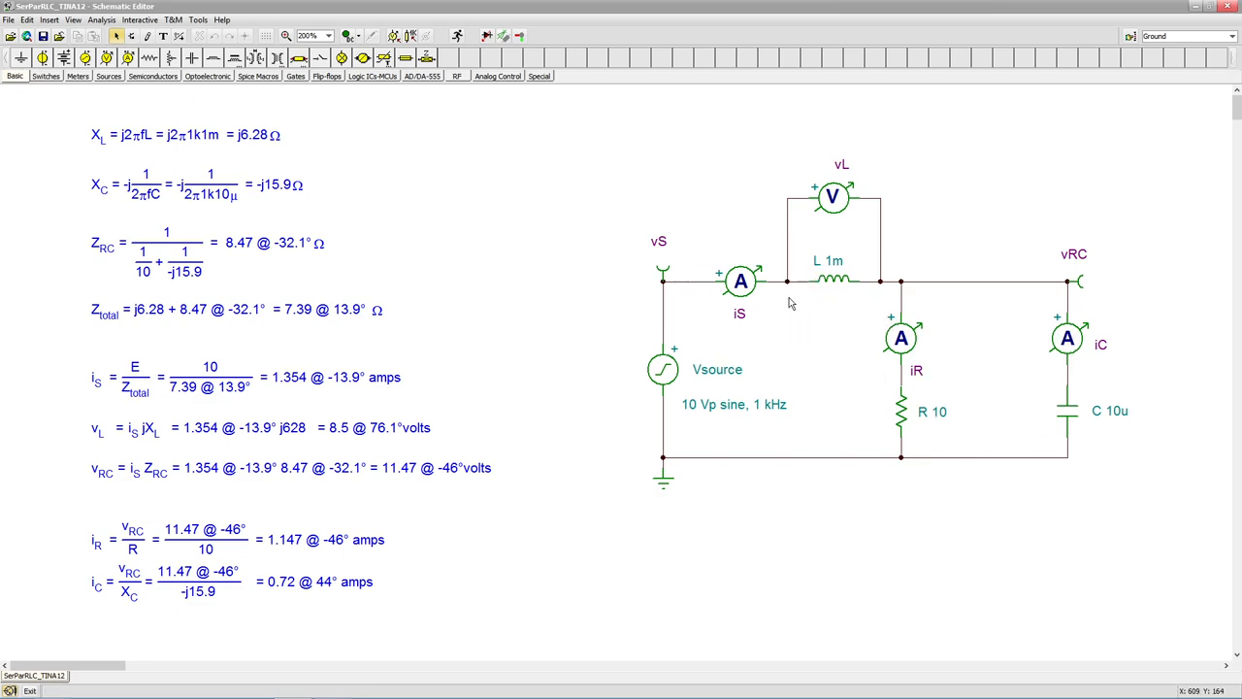
mouse_move(900, 328)
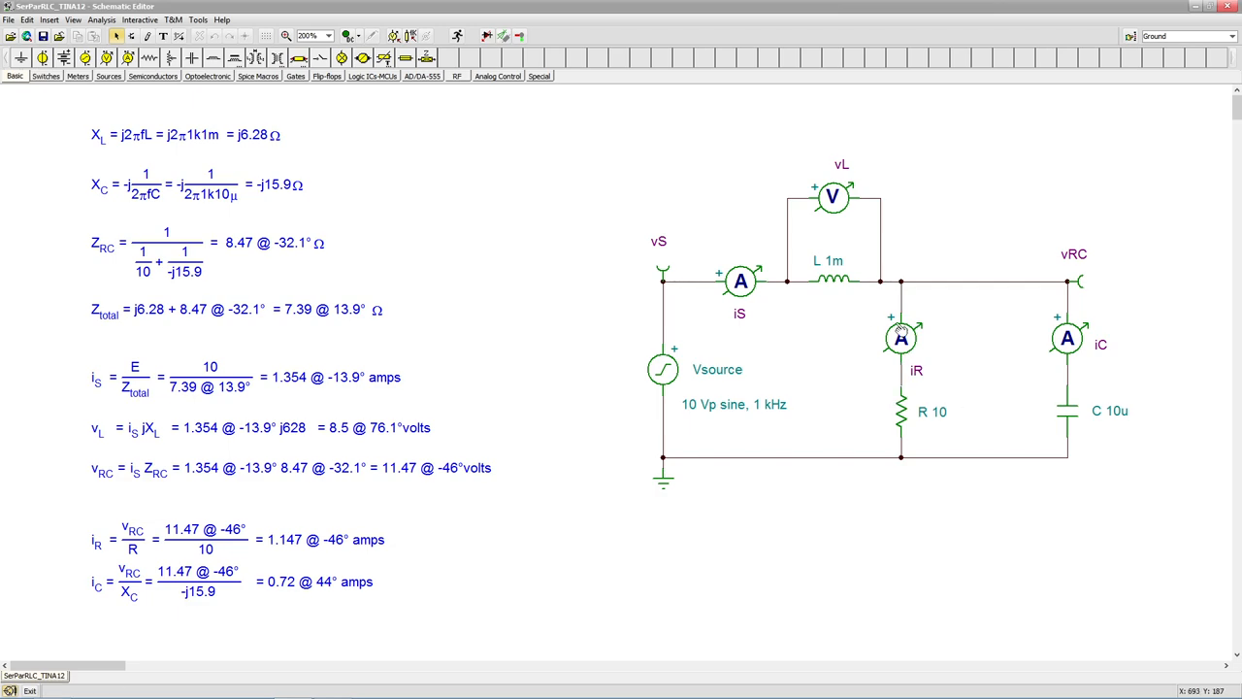
mouse_move(956, 319)
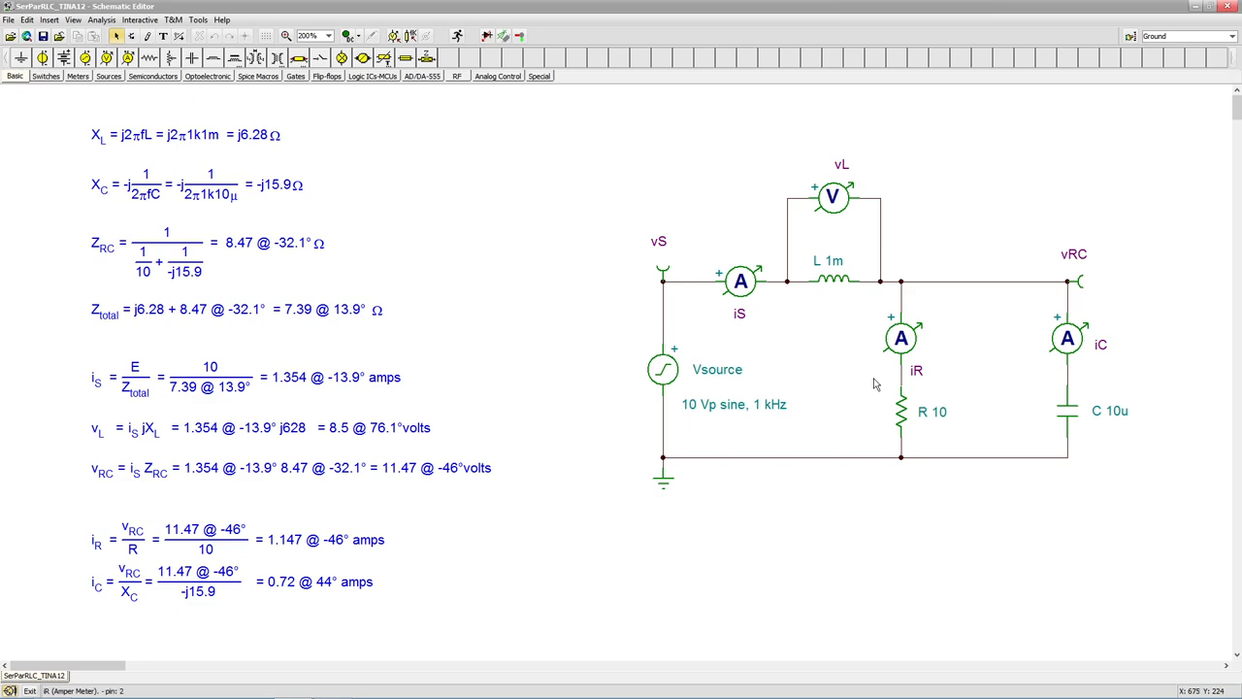
mouse_move(1067, 359)
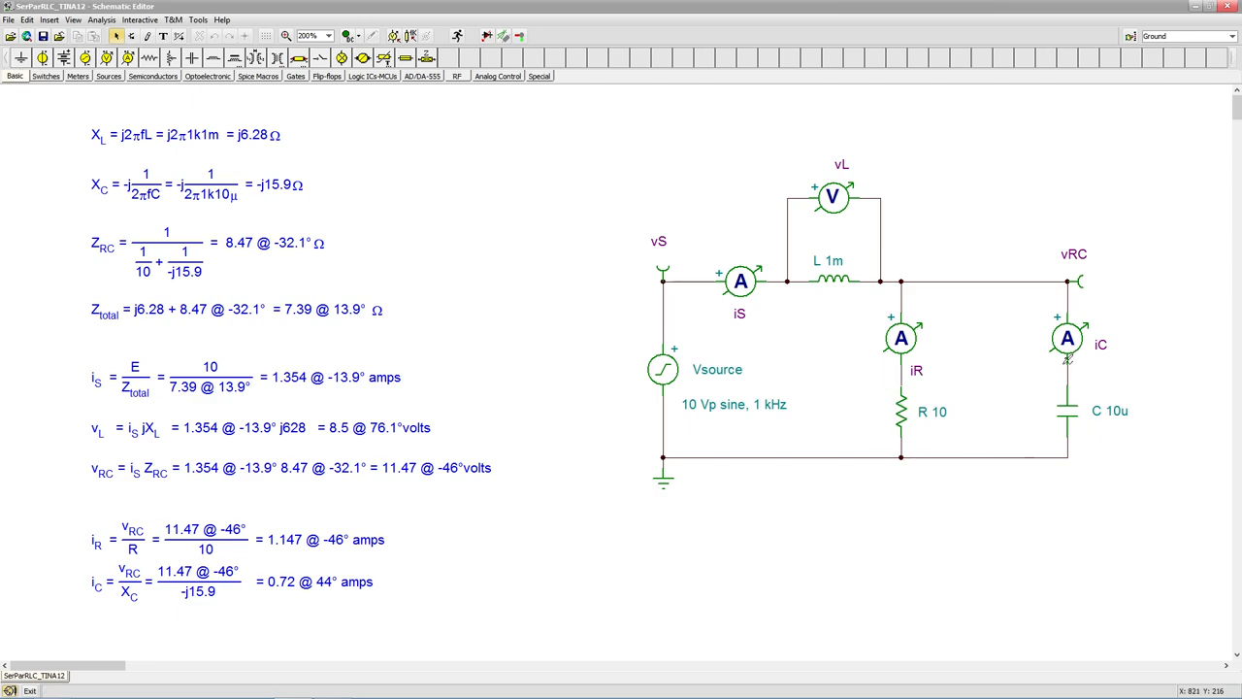
mouse_move(913, 359)
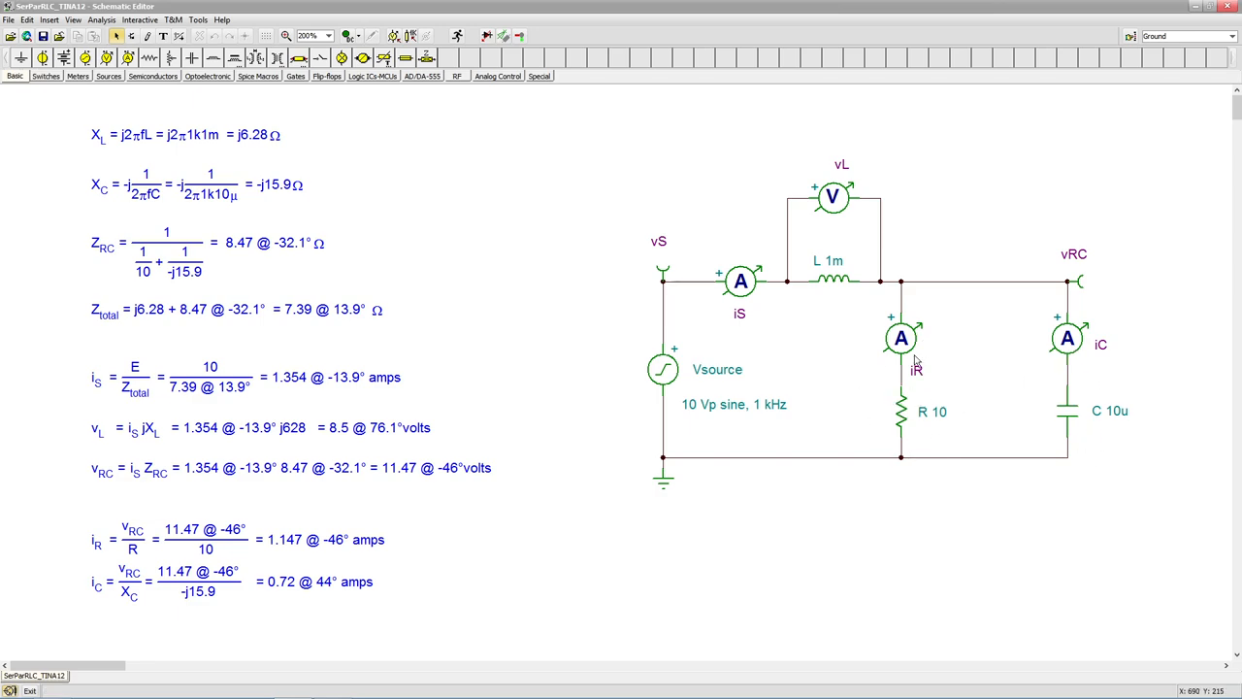
mouse_move(897, 264)
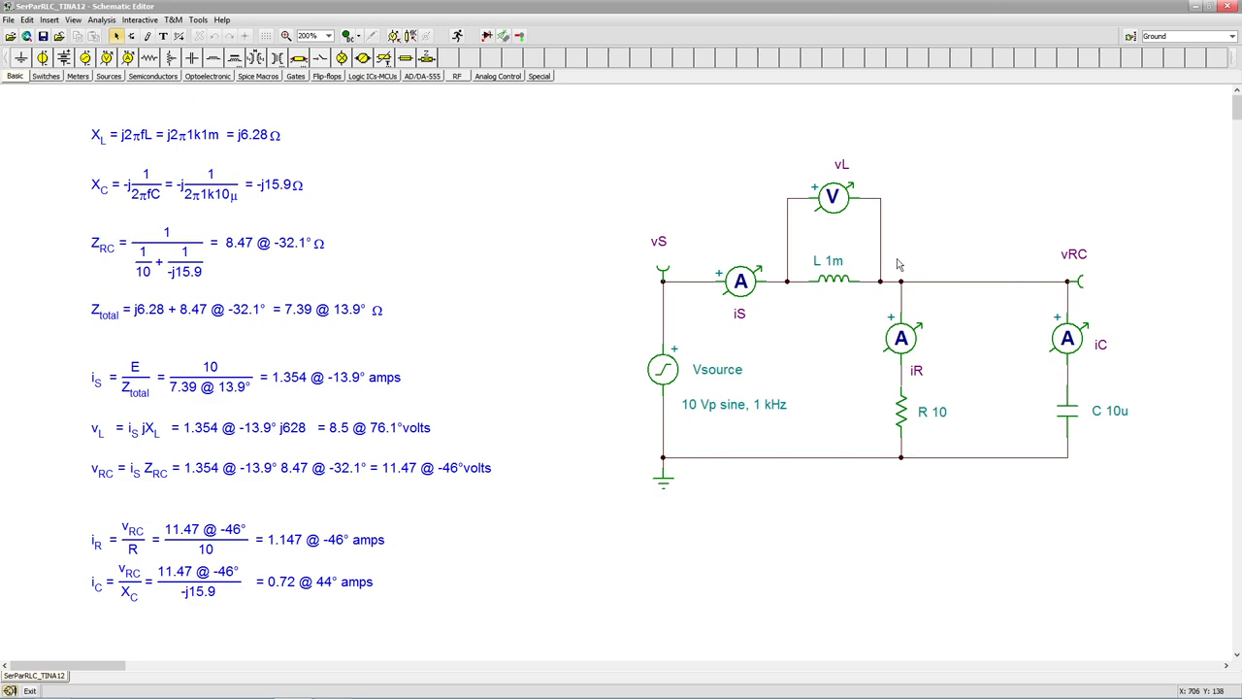
mouse_move(1023, 390)
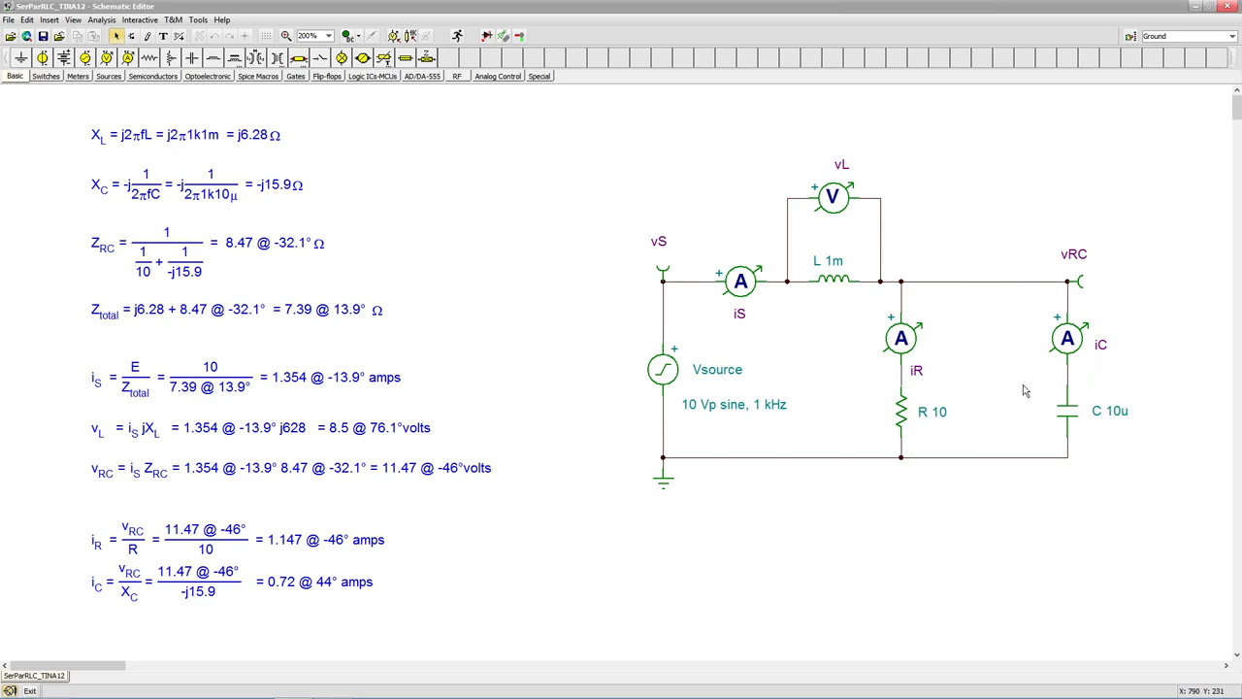
mouse_move(541, 251)
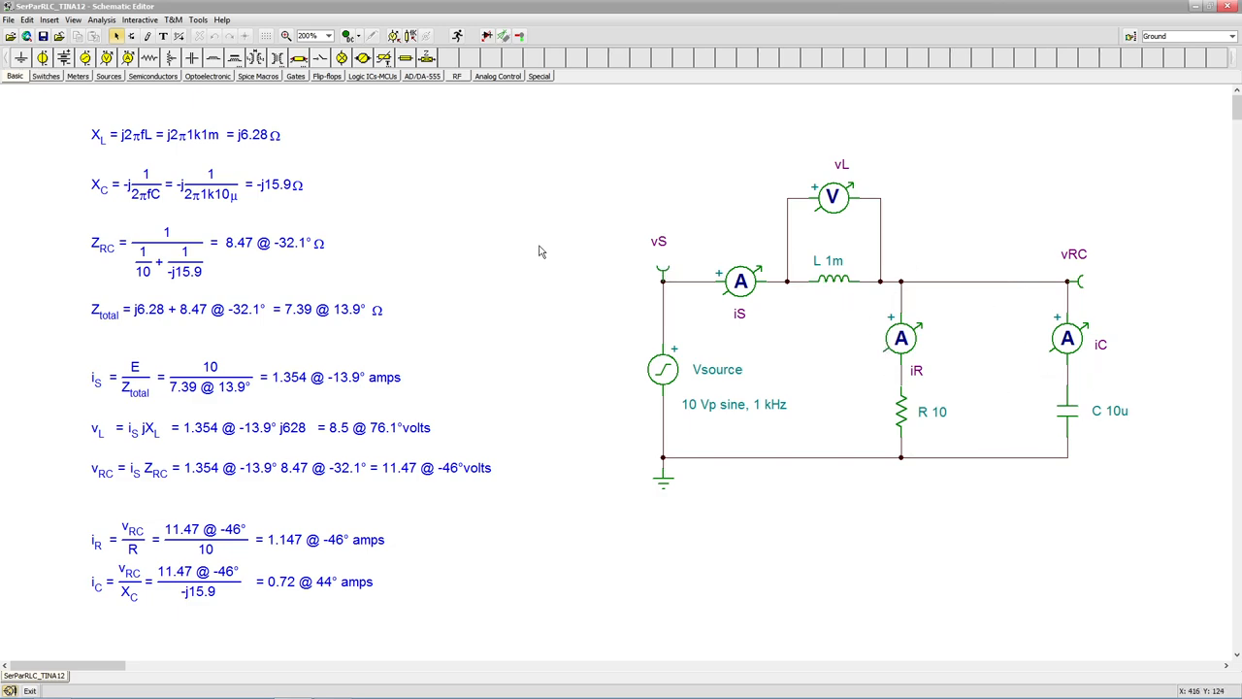
mouse_move(899, 327)
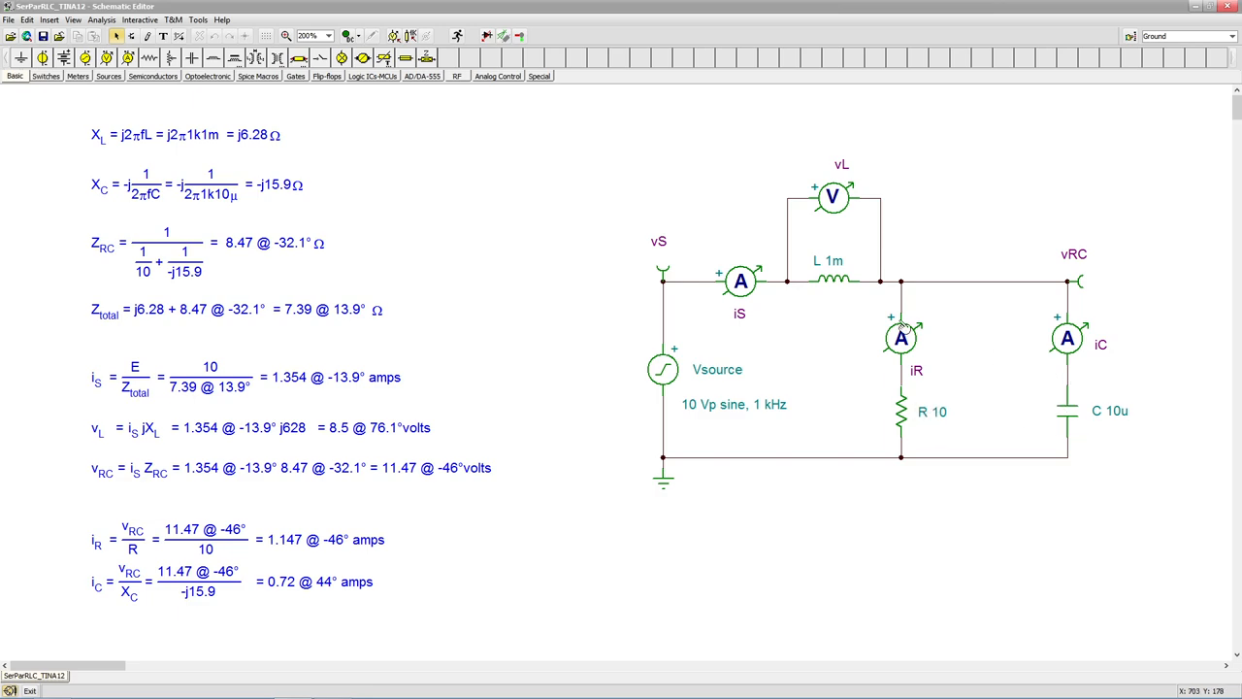
mouse_move(941, 414)
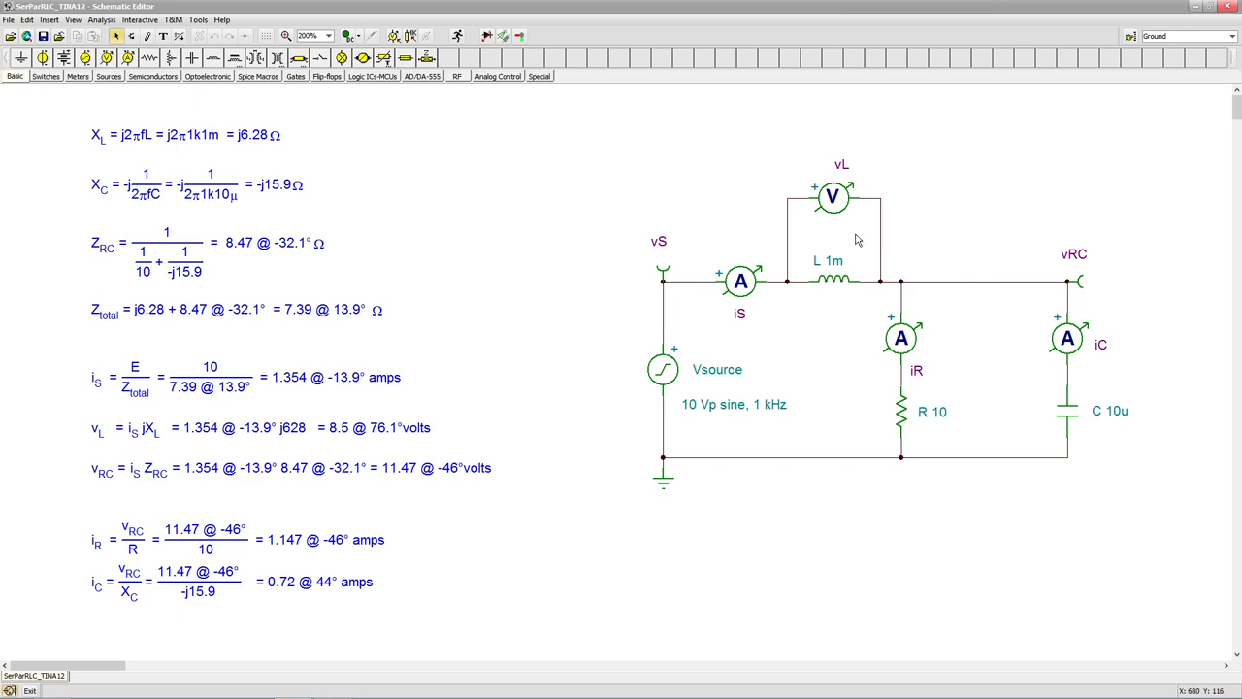
mouse_move(672, 323)
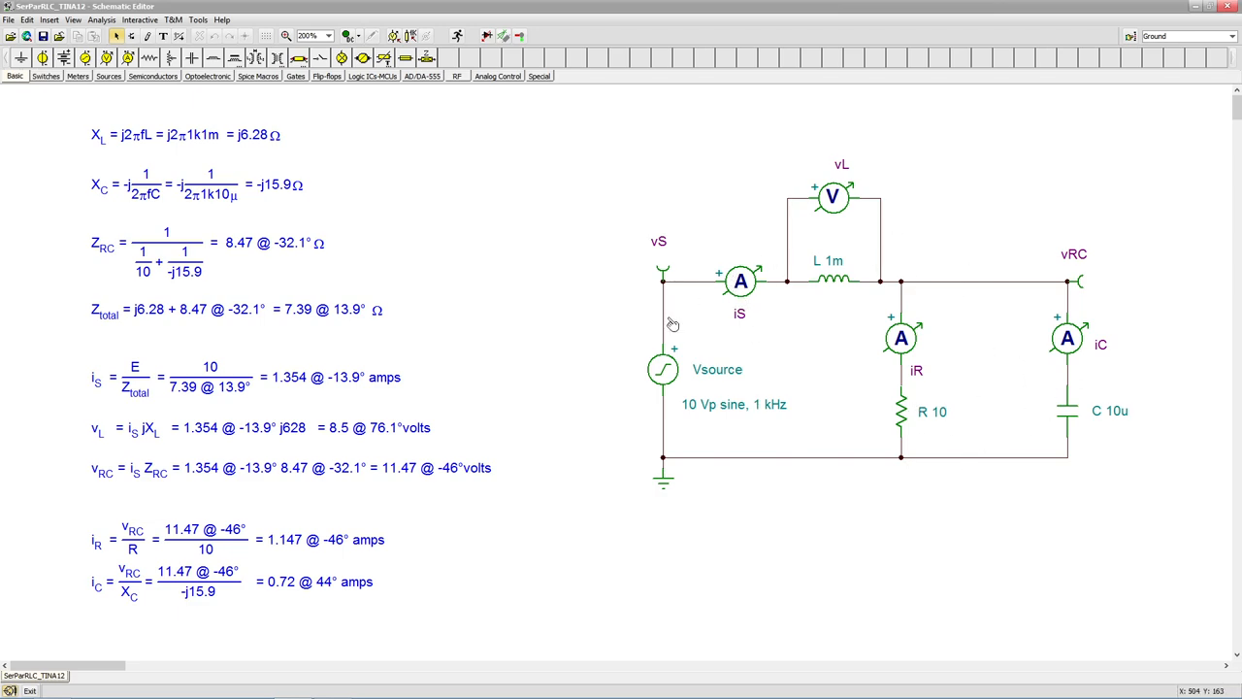
mouse_move(837, 389)
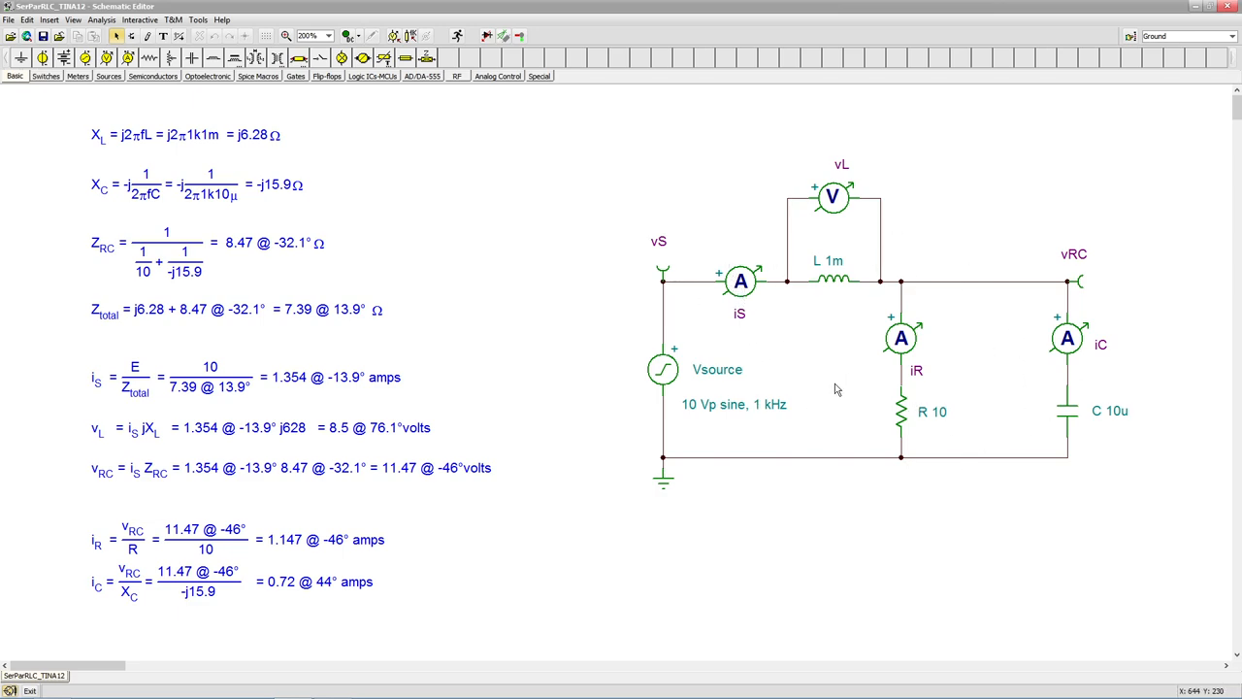
mouse_move(611, 338)
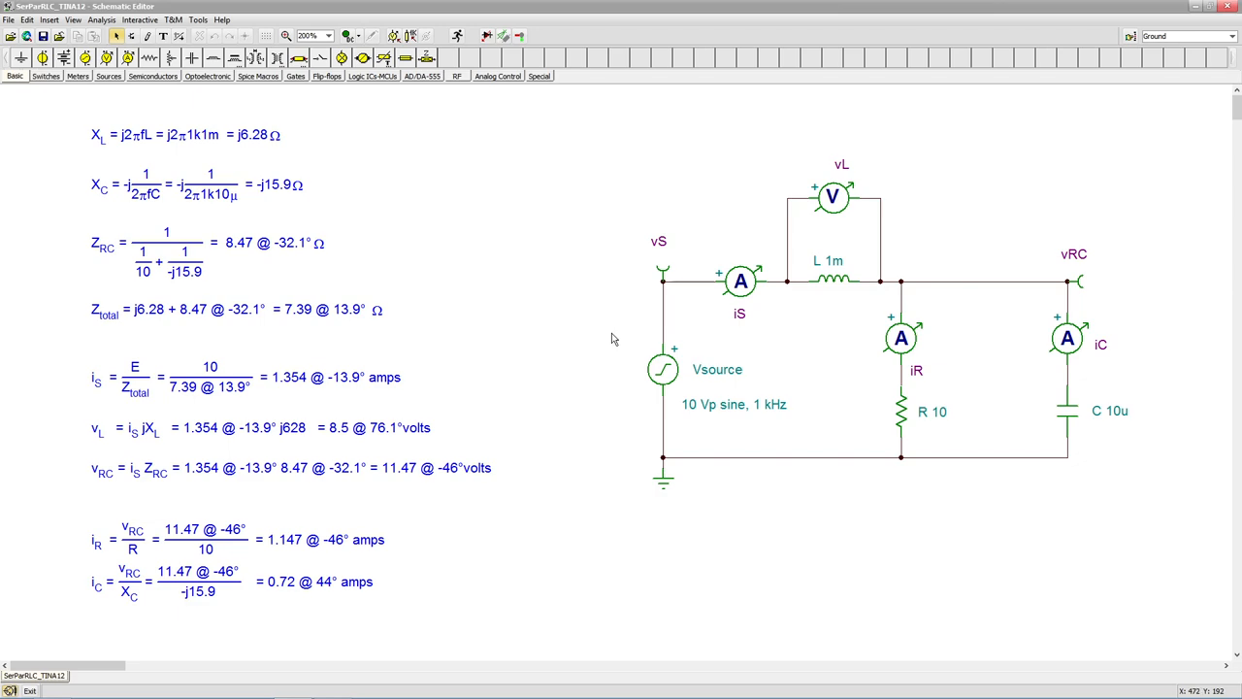
mouse_move(883, 485)
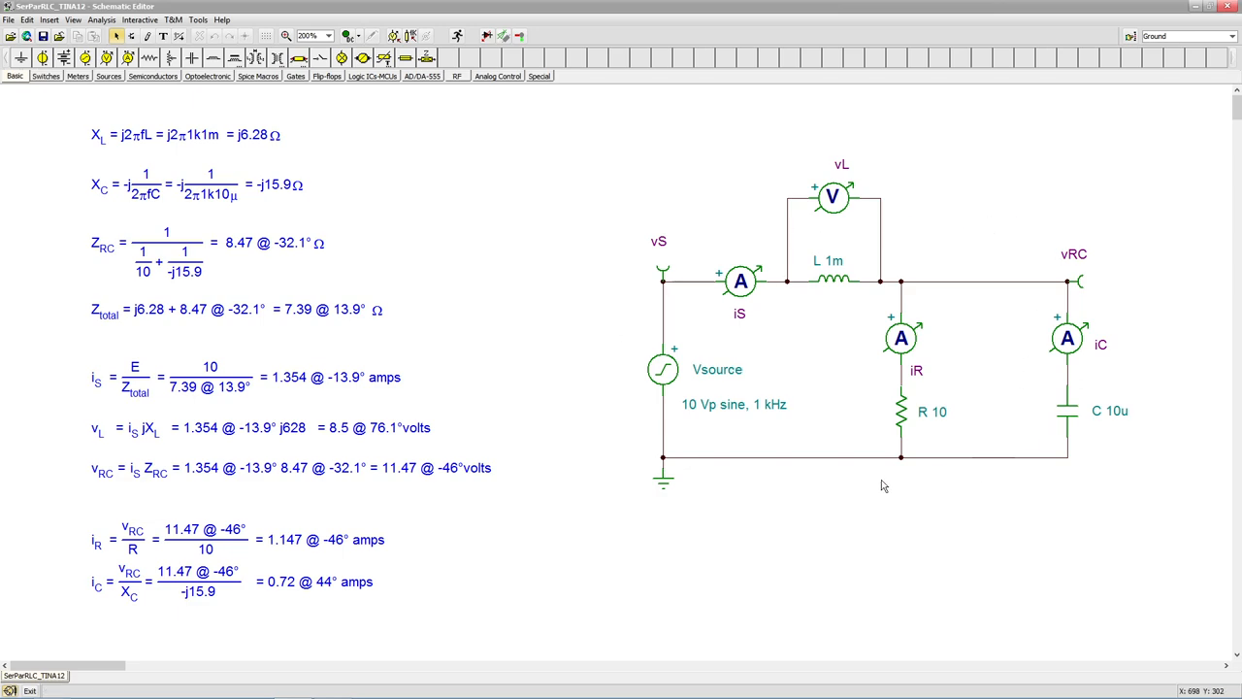
mouse_move(859, 321)
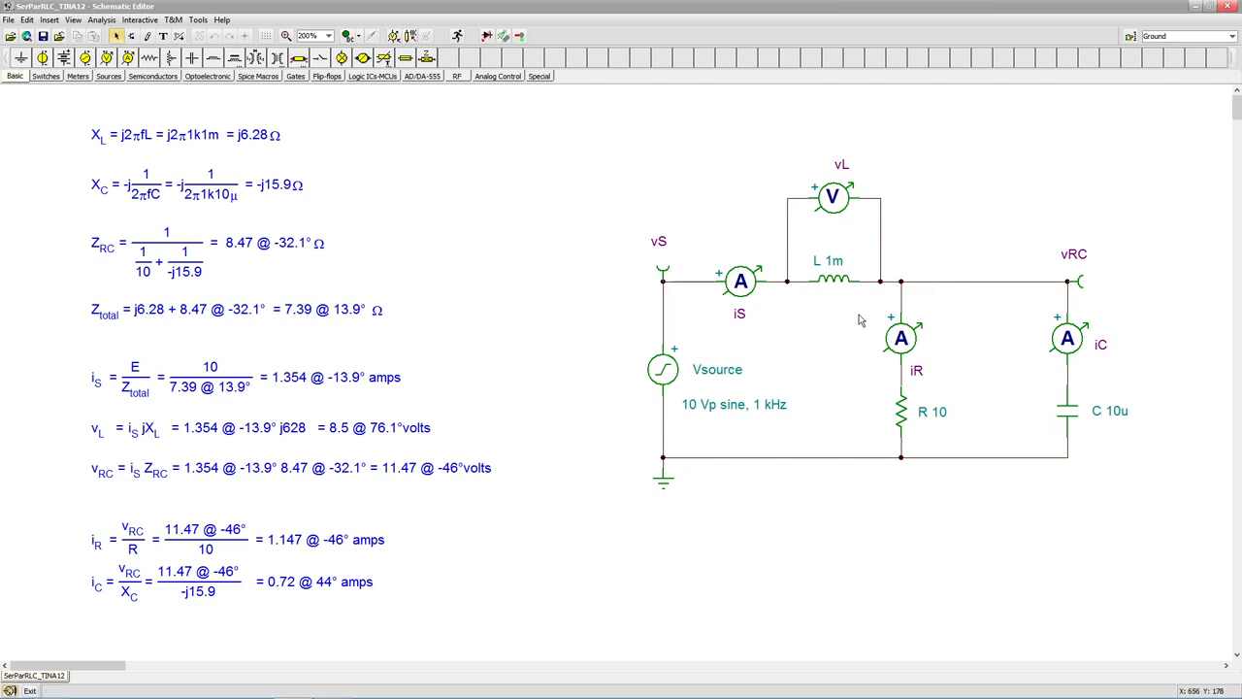
mouse_move(812, 313)
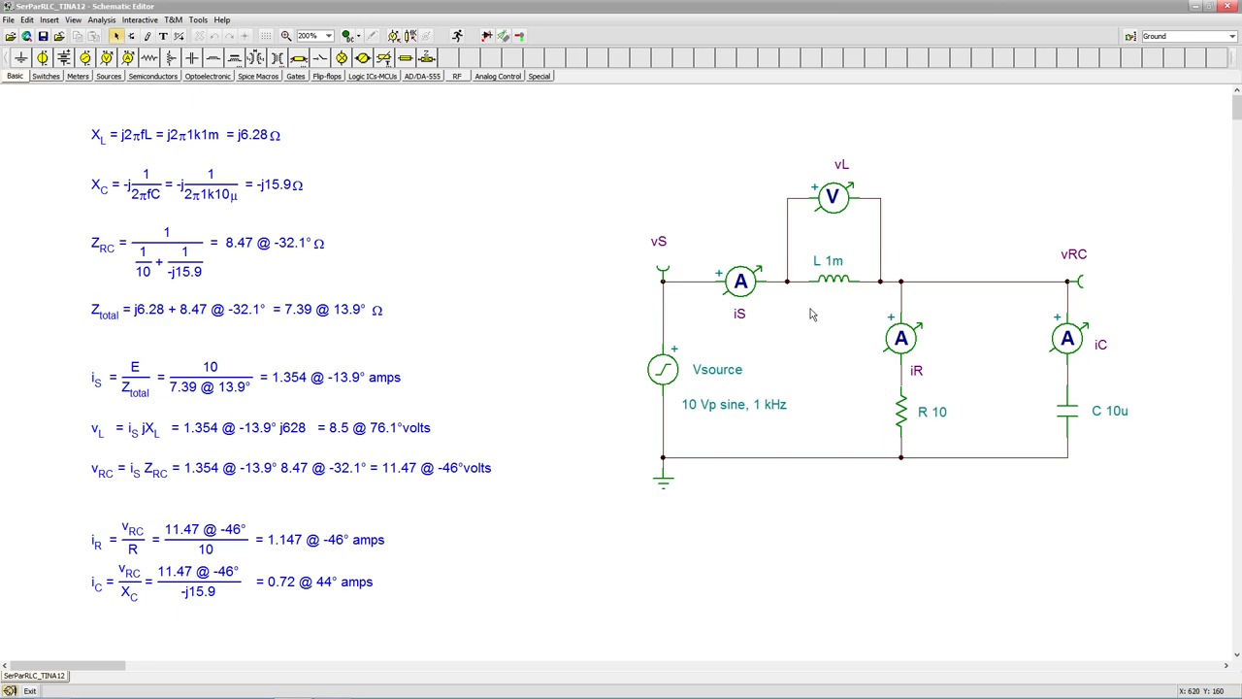
mouse_move(845, 415)
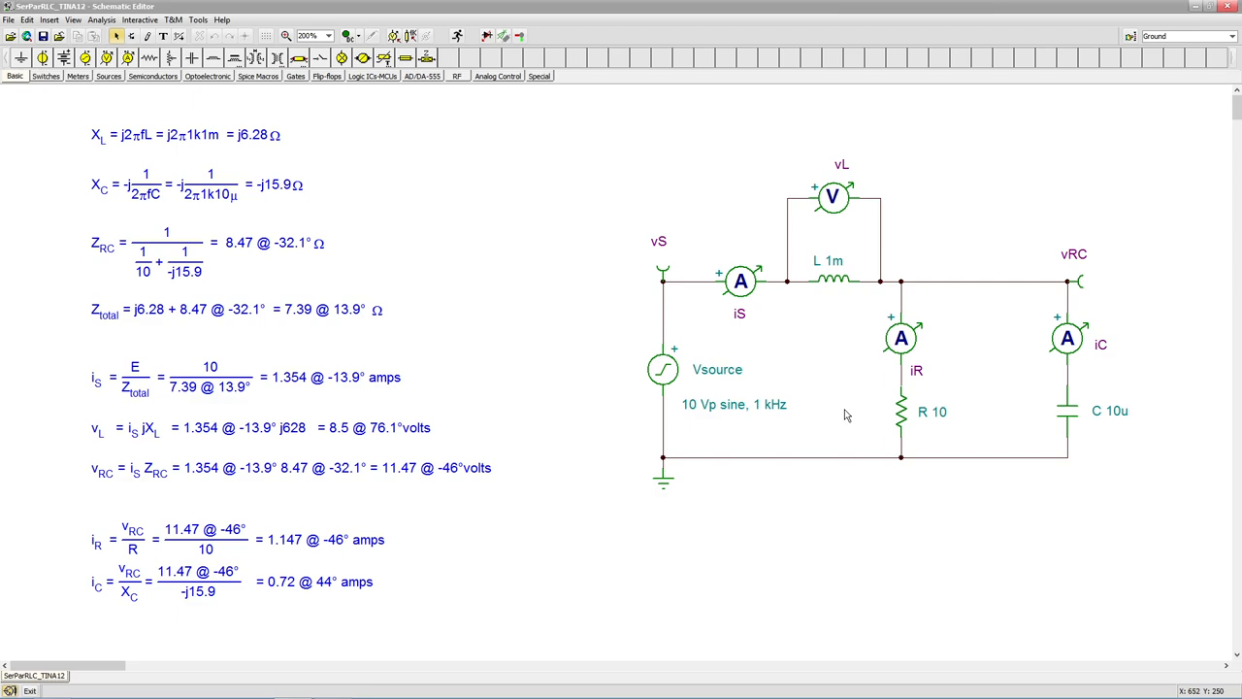
mouse_move(498, 507)
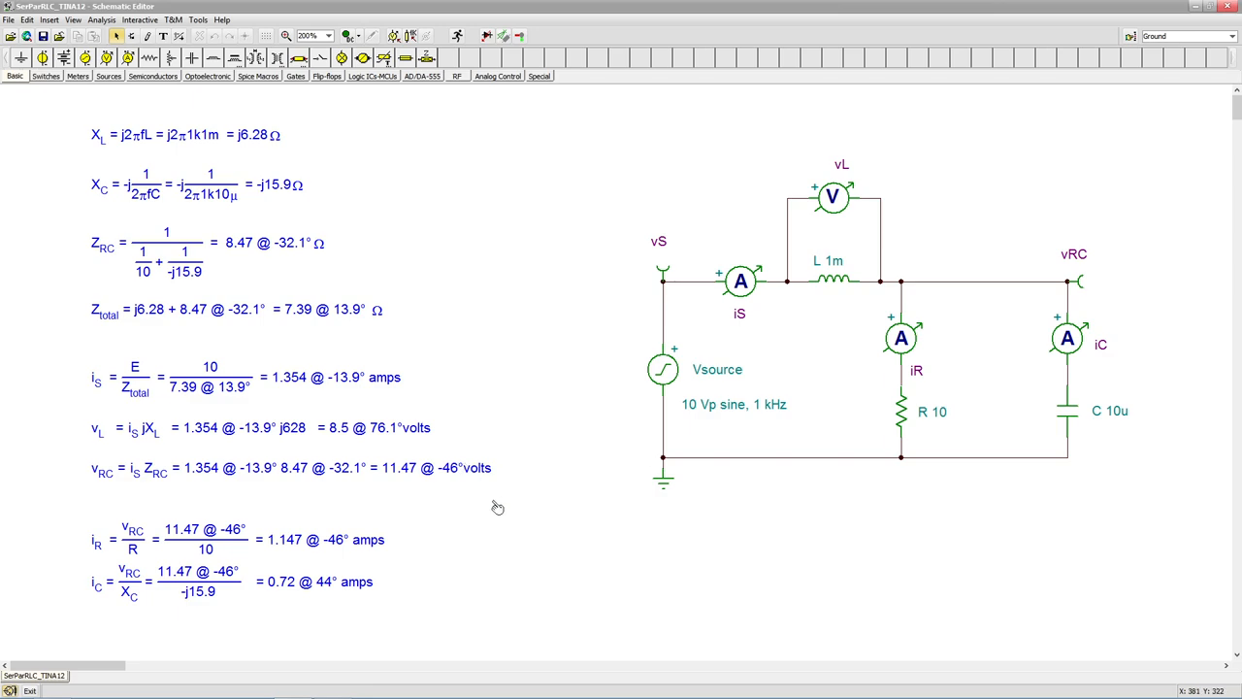